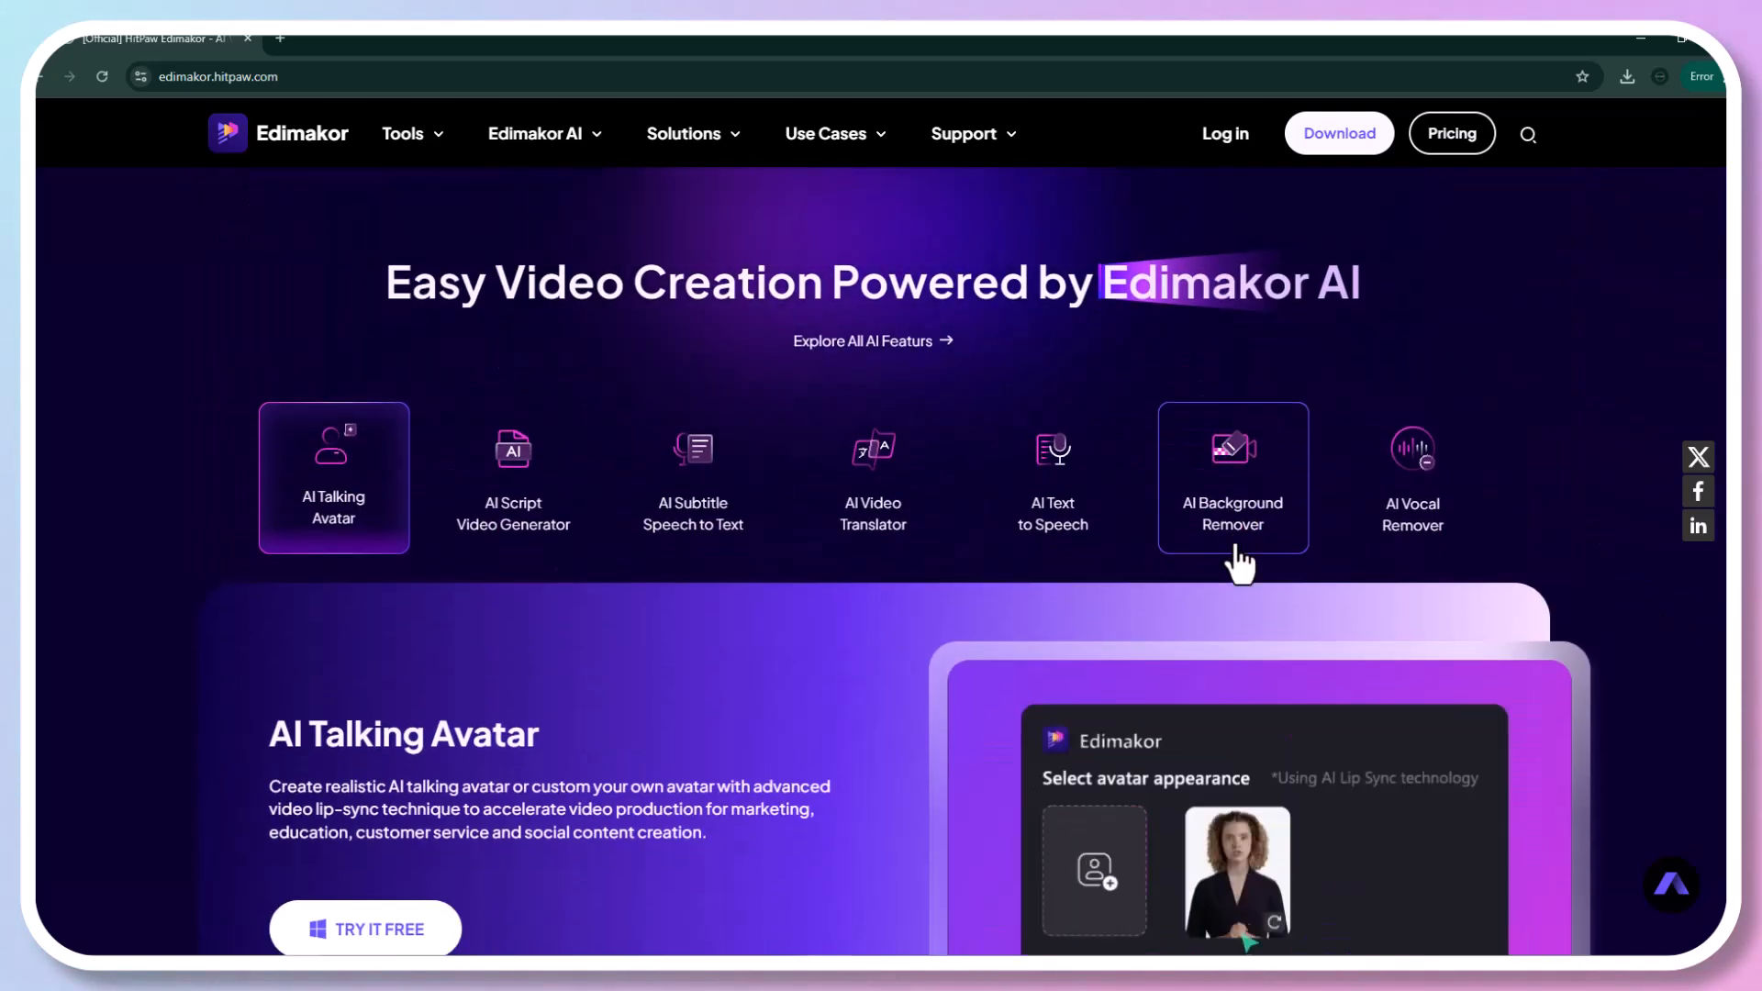
Preview the AI Script Generator, Subtitle, Video Translator and Vocal Remover showcases, then move down to stock assets
scroll("down", 3)
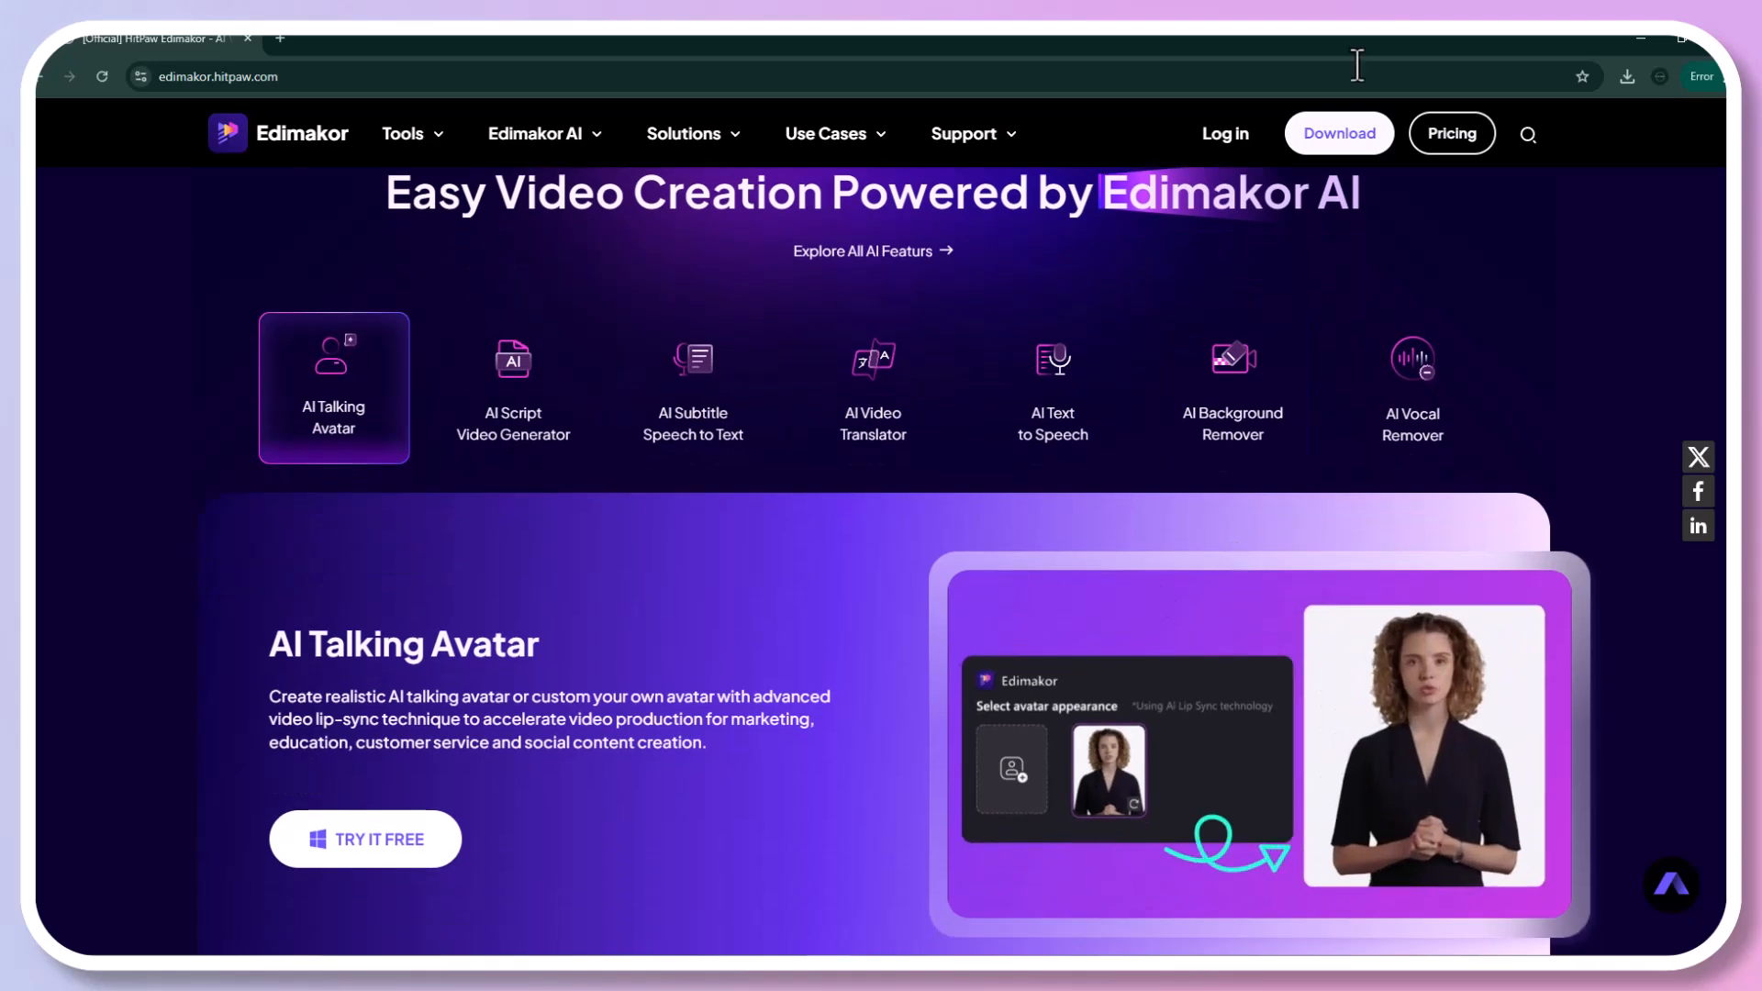
left_click(514, 387)
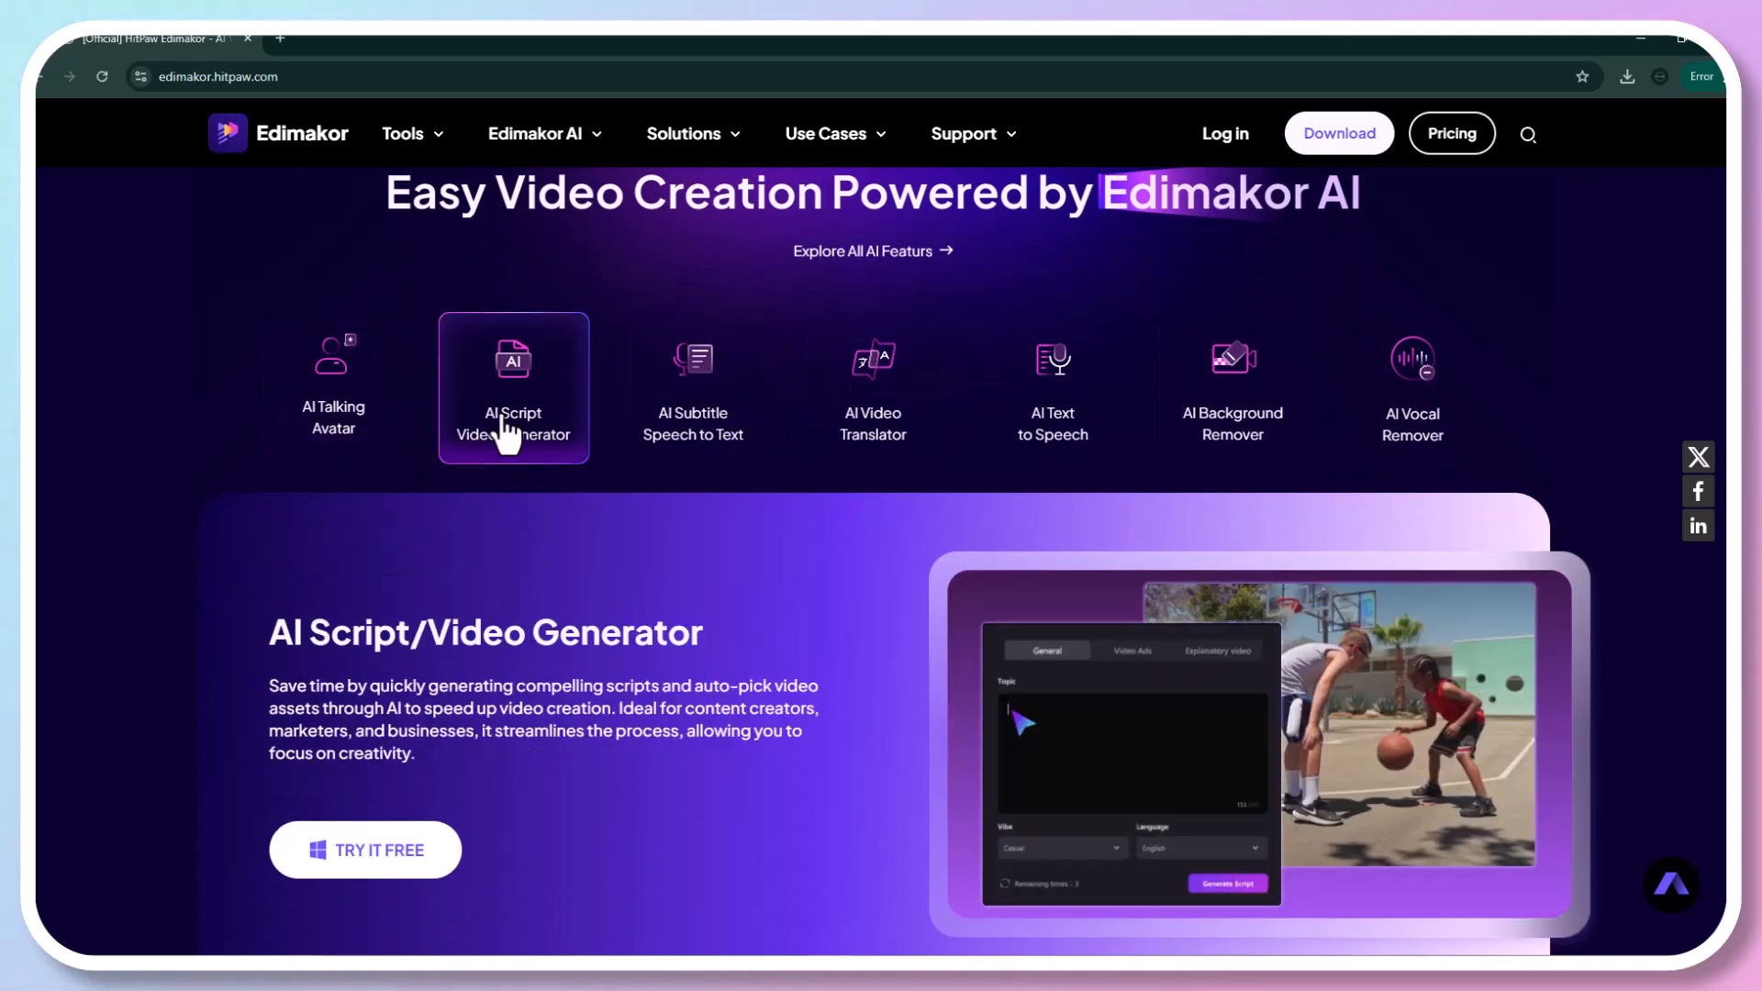
left_click(694, 388)
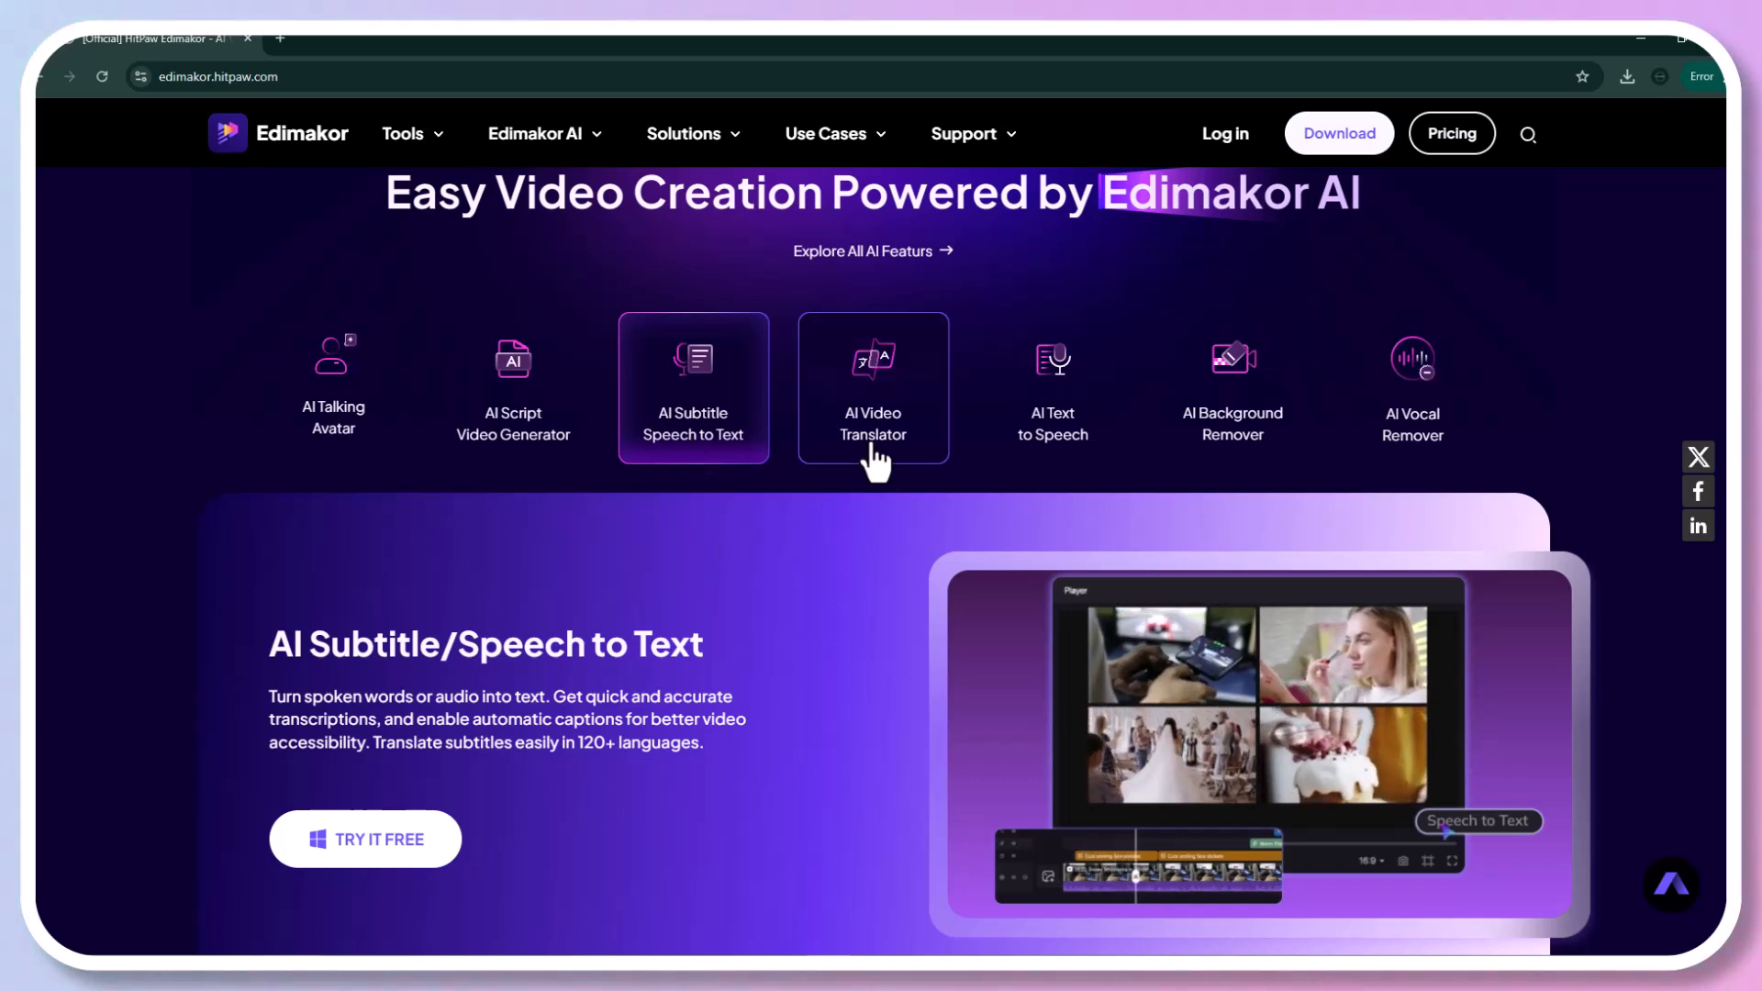
left_click(874, 388)
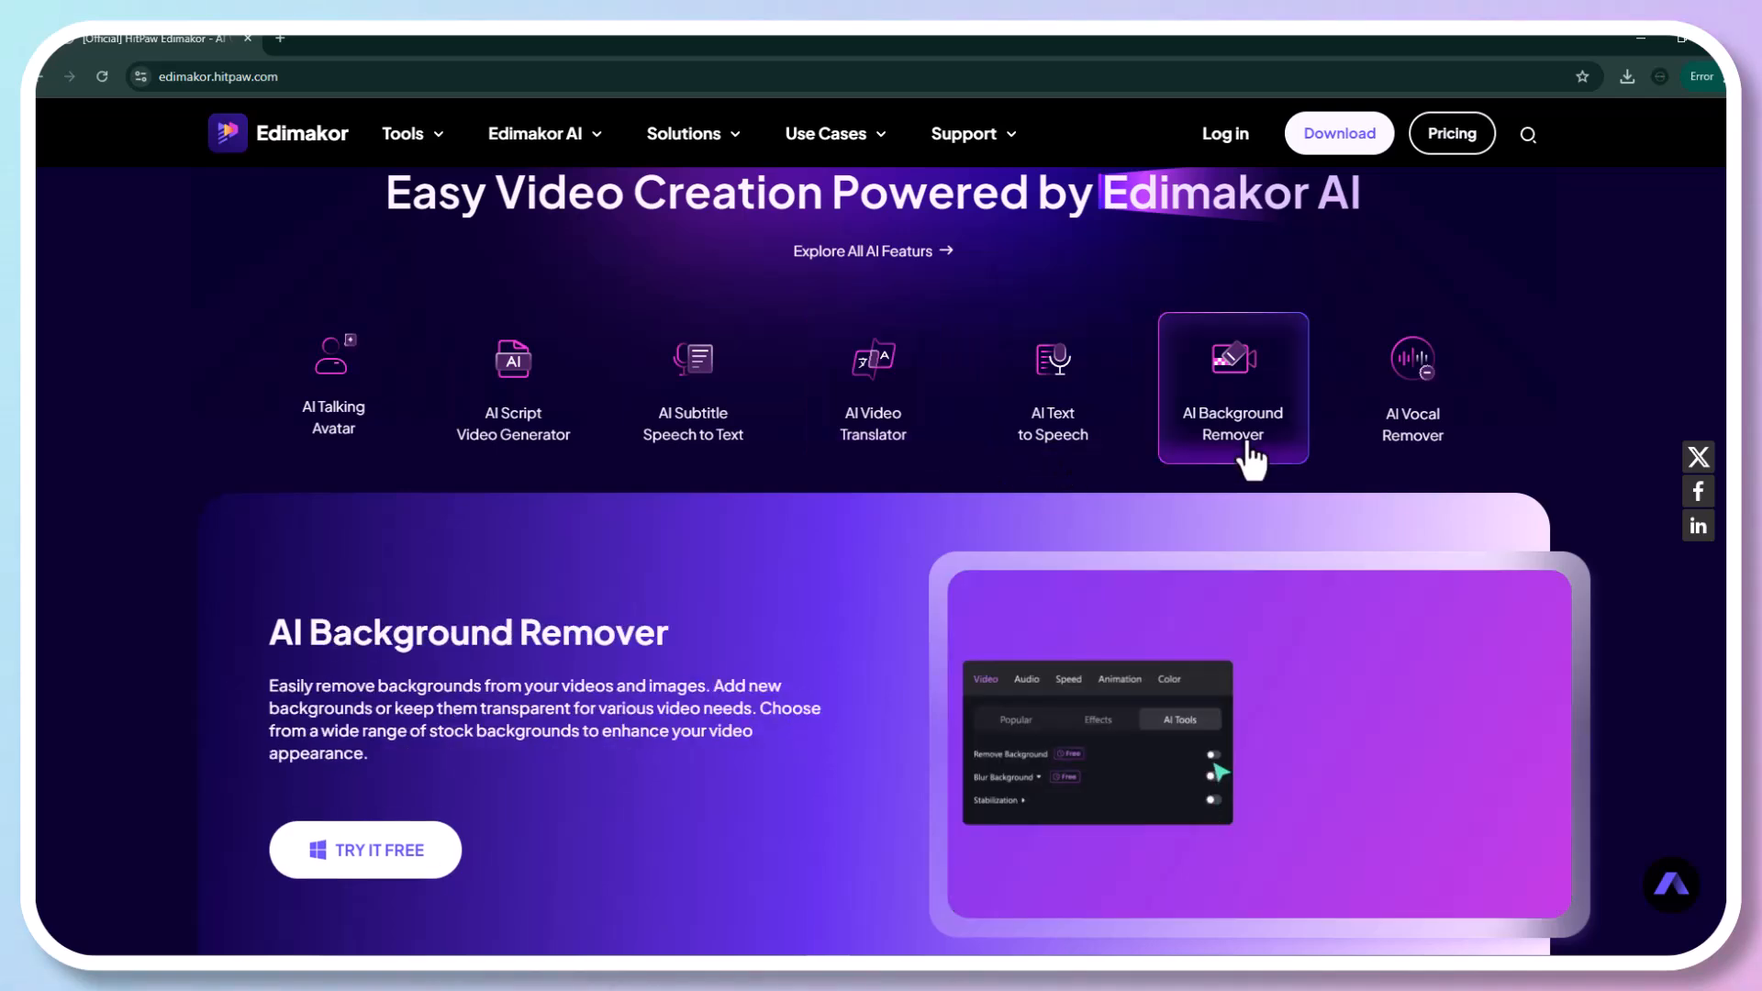
left_click(1413, 388)
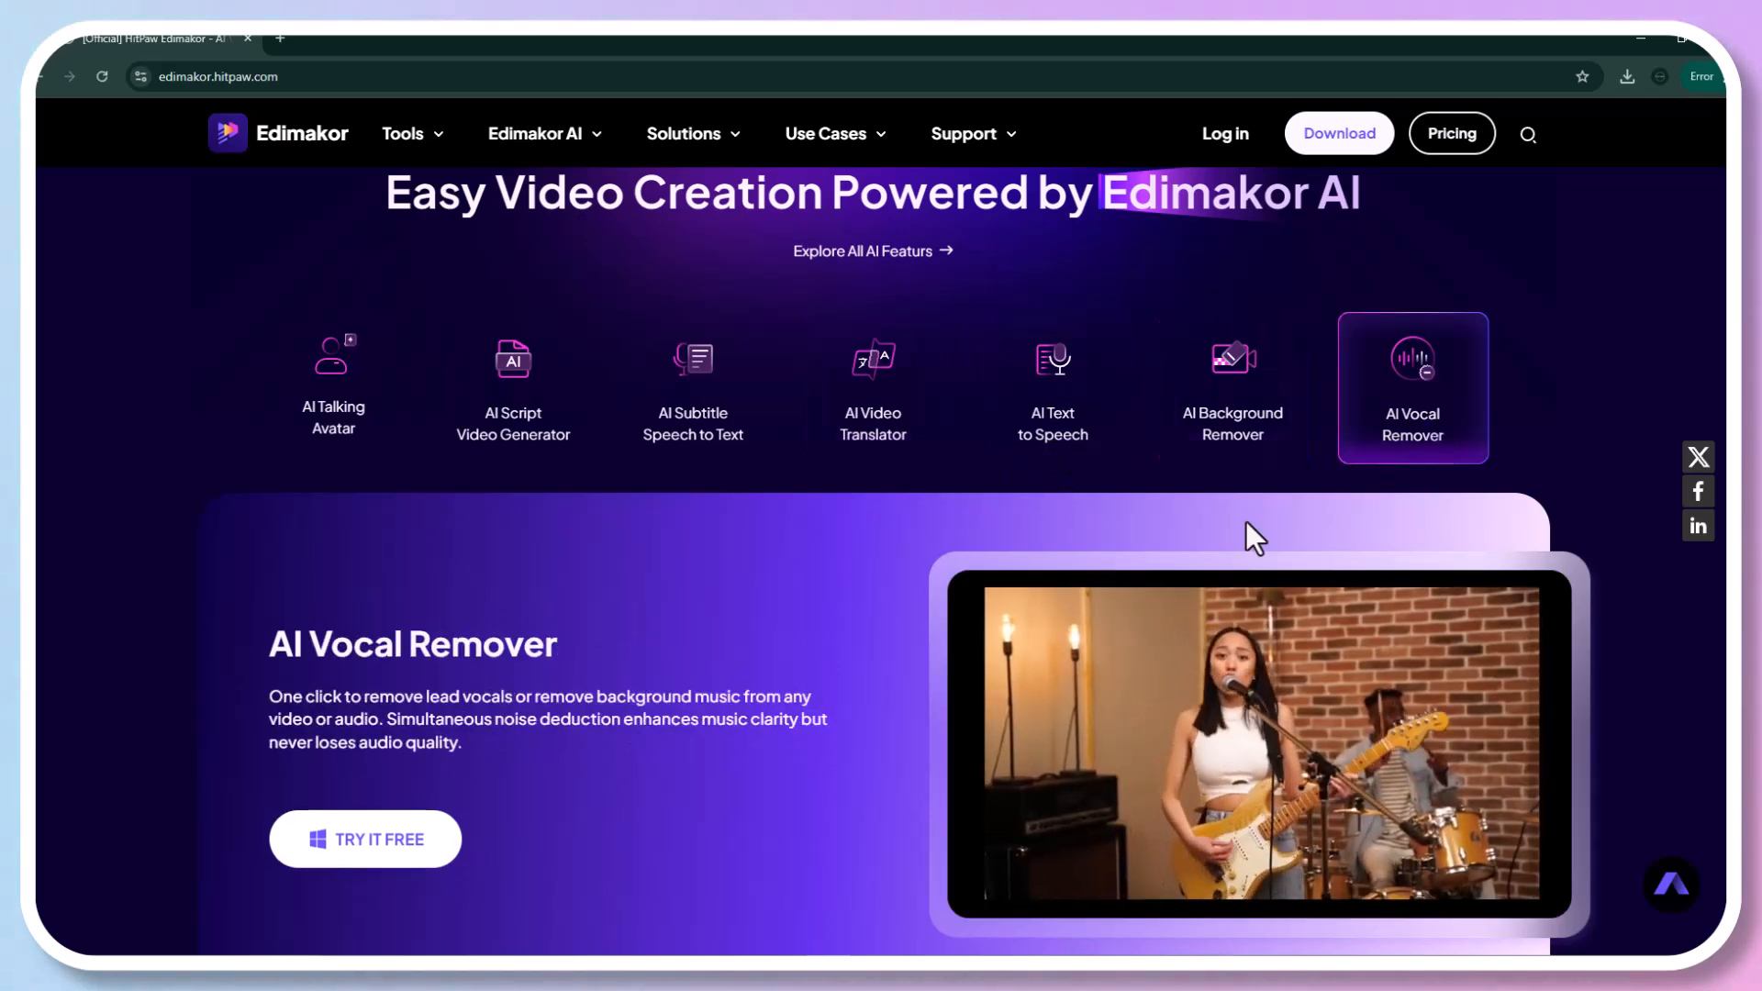
scroll("down", 3)
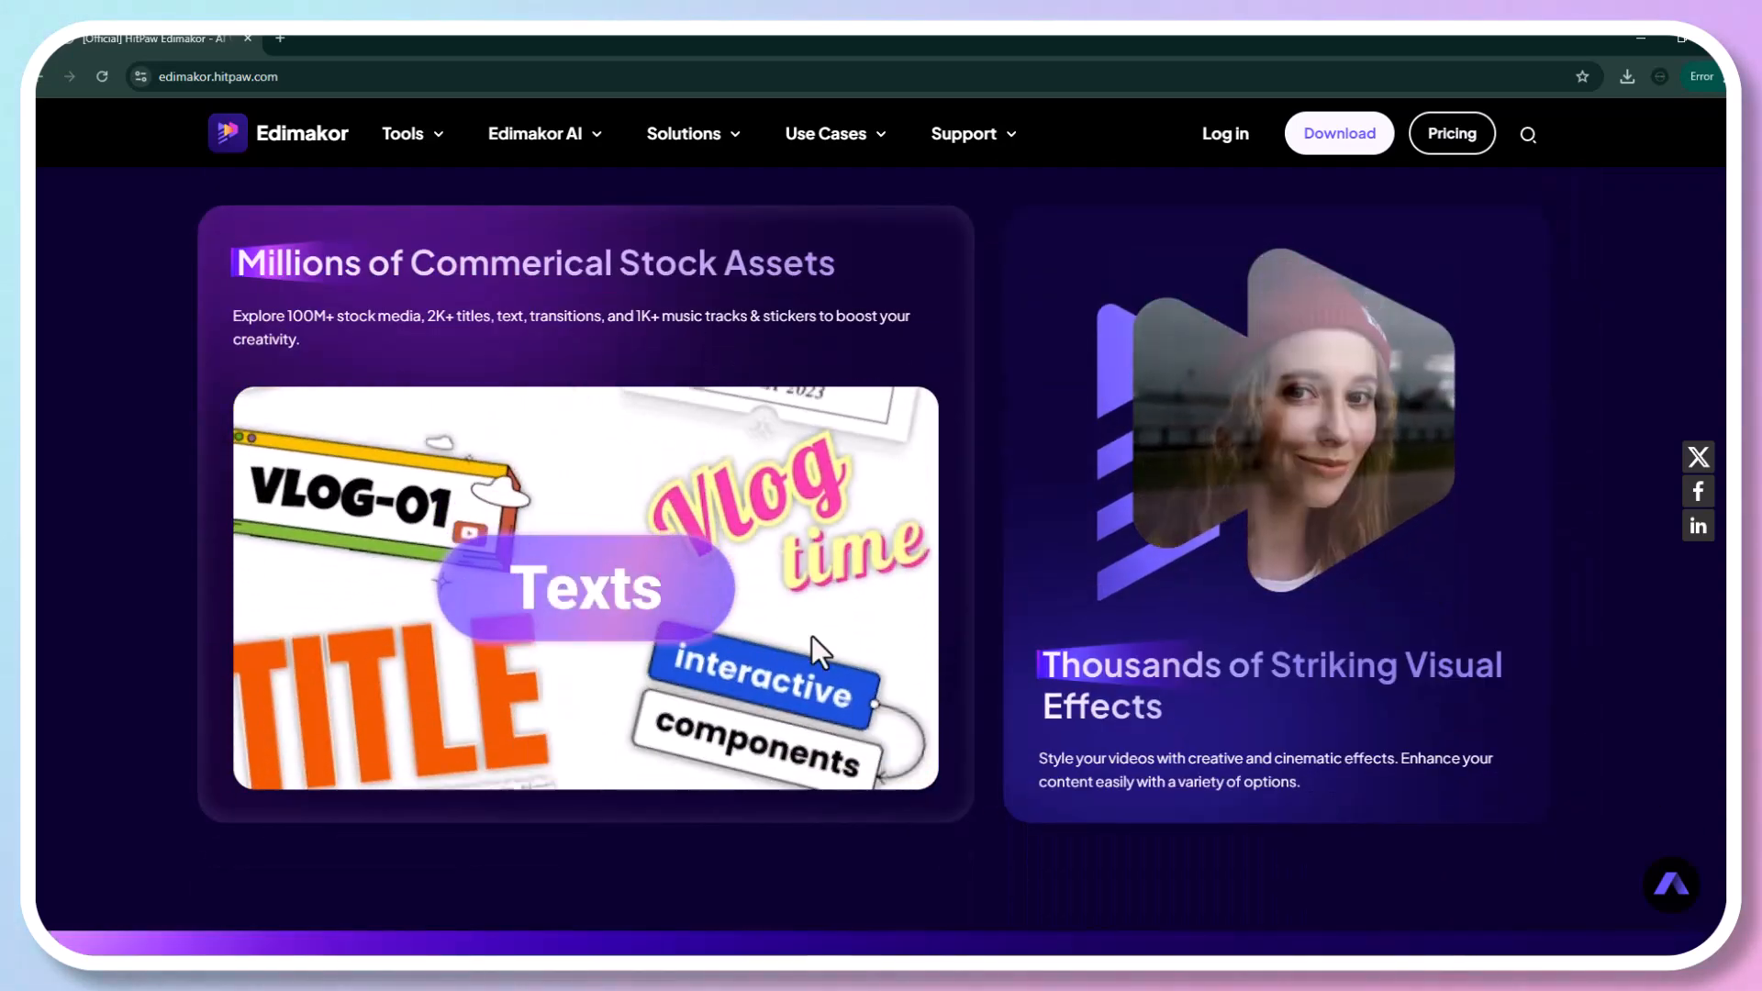
Scroll past the 100+ Video Editing Tools carousel to the Leading Video Editing Solutions section
scroll("down", 3)
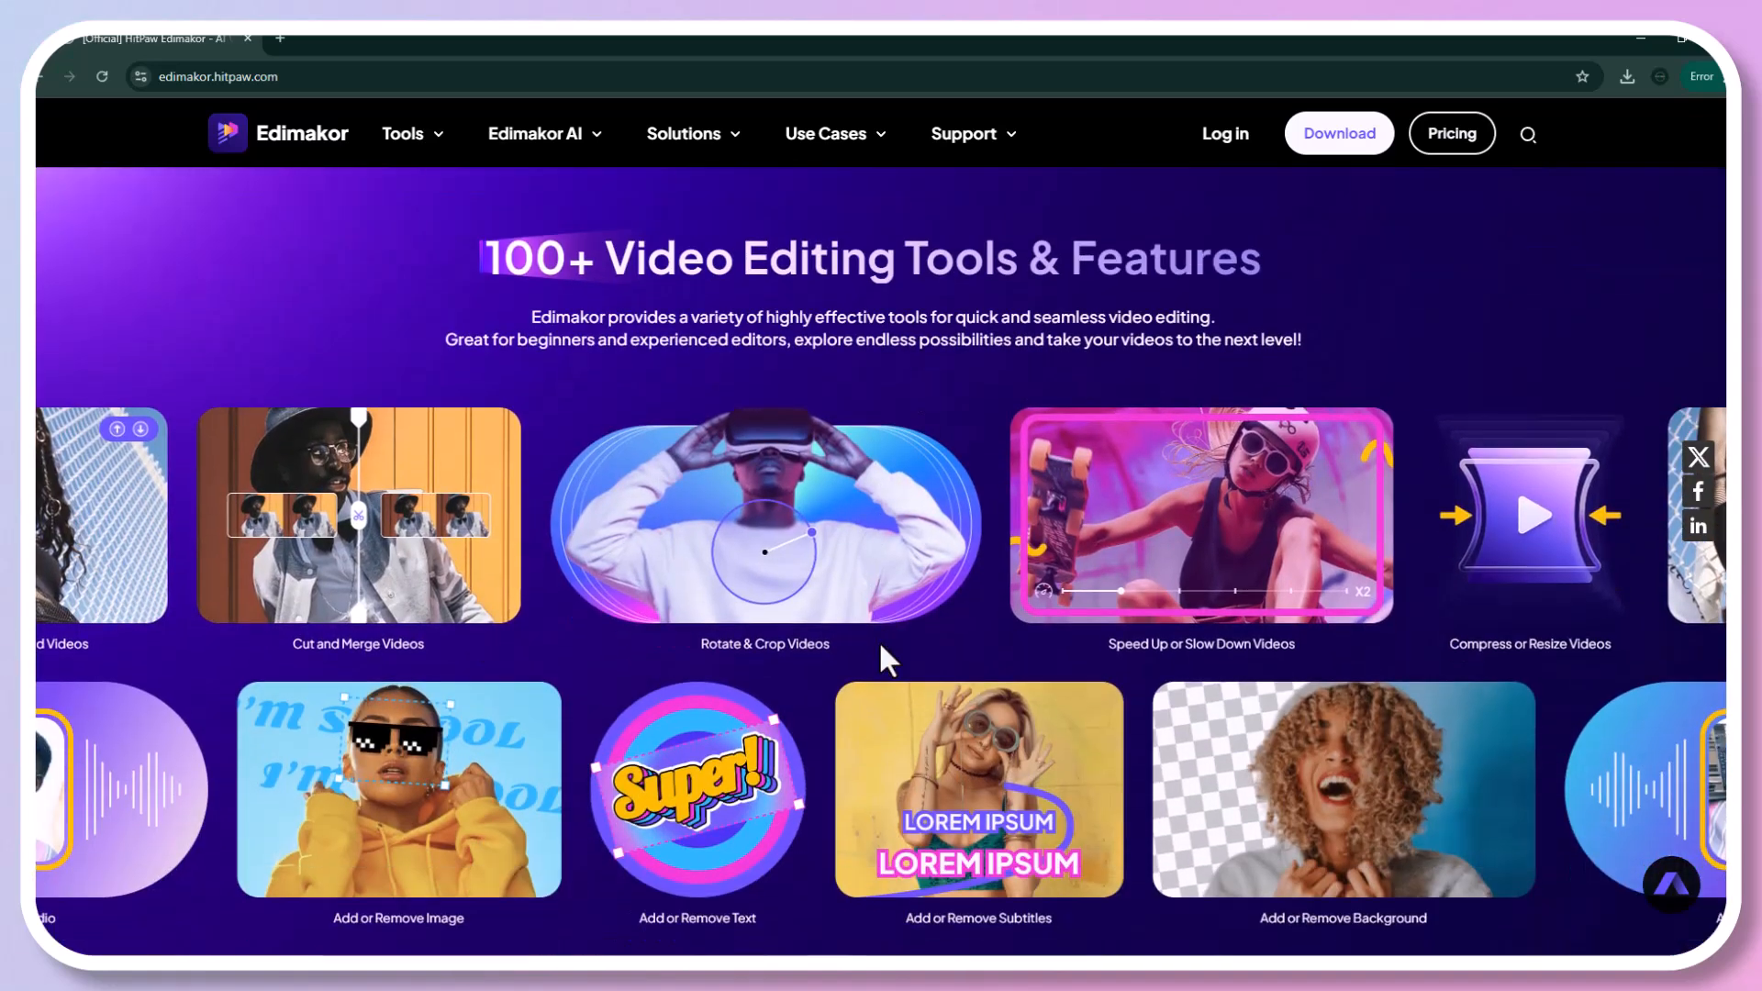
scroll("down", 3)
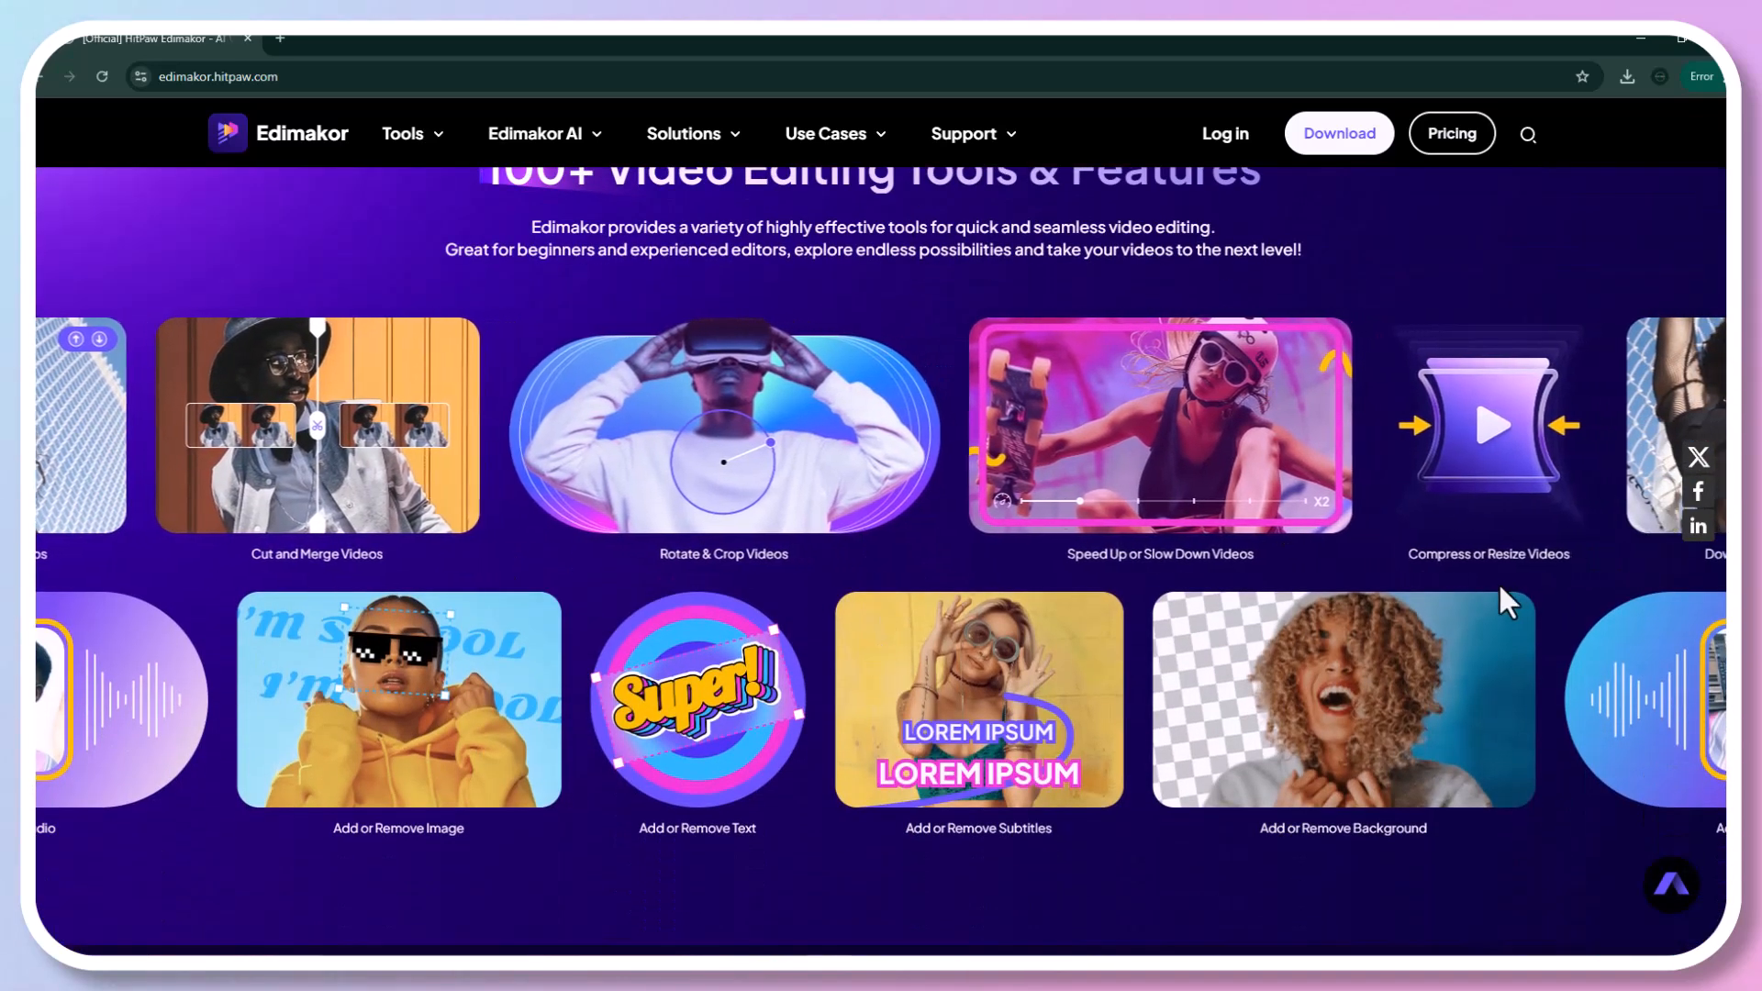
scroll("up", 3)
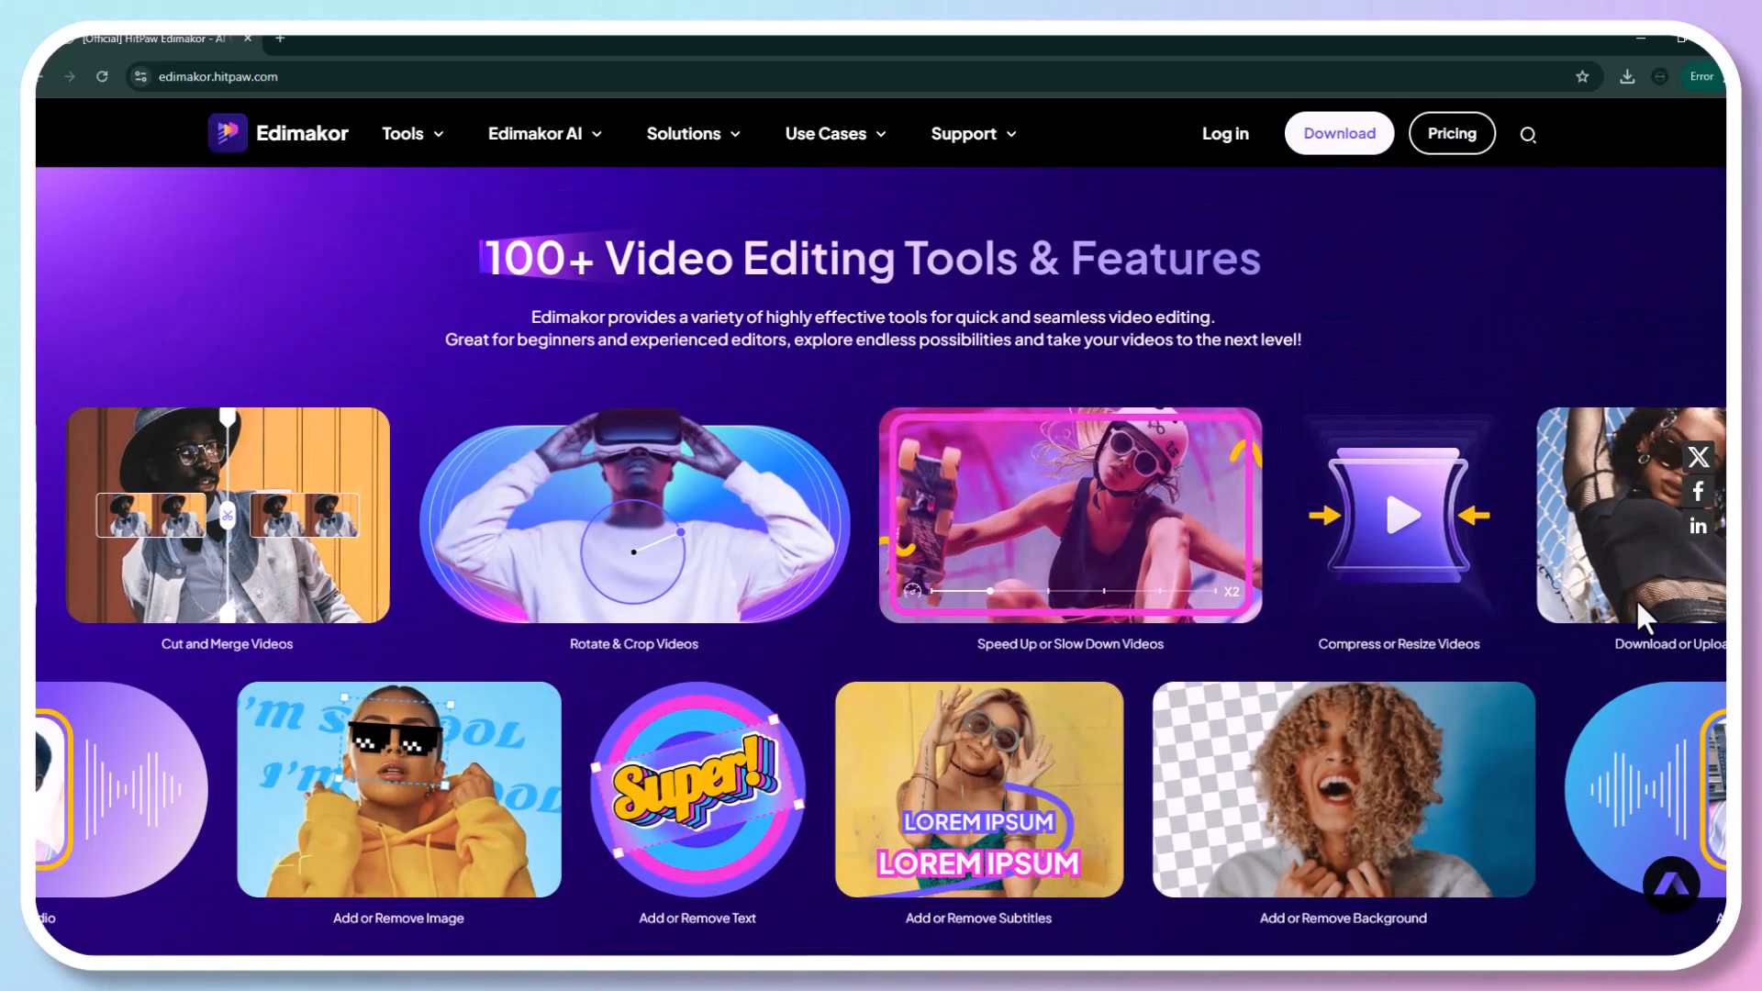
scroll("down", 3)
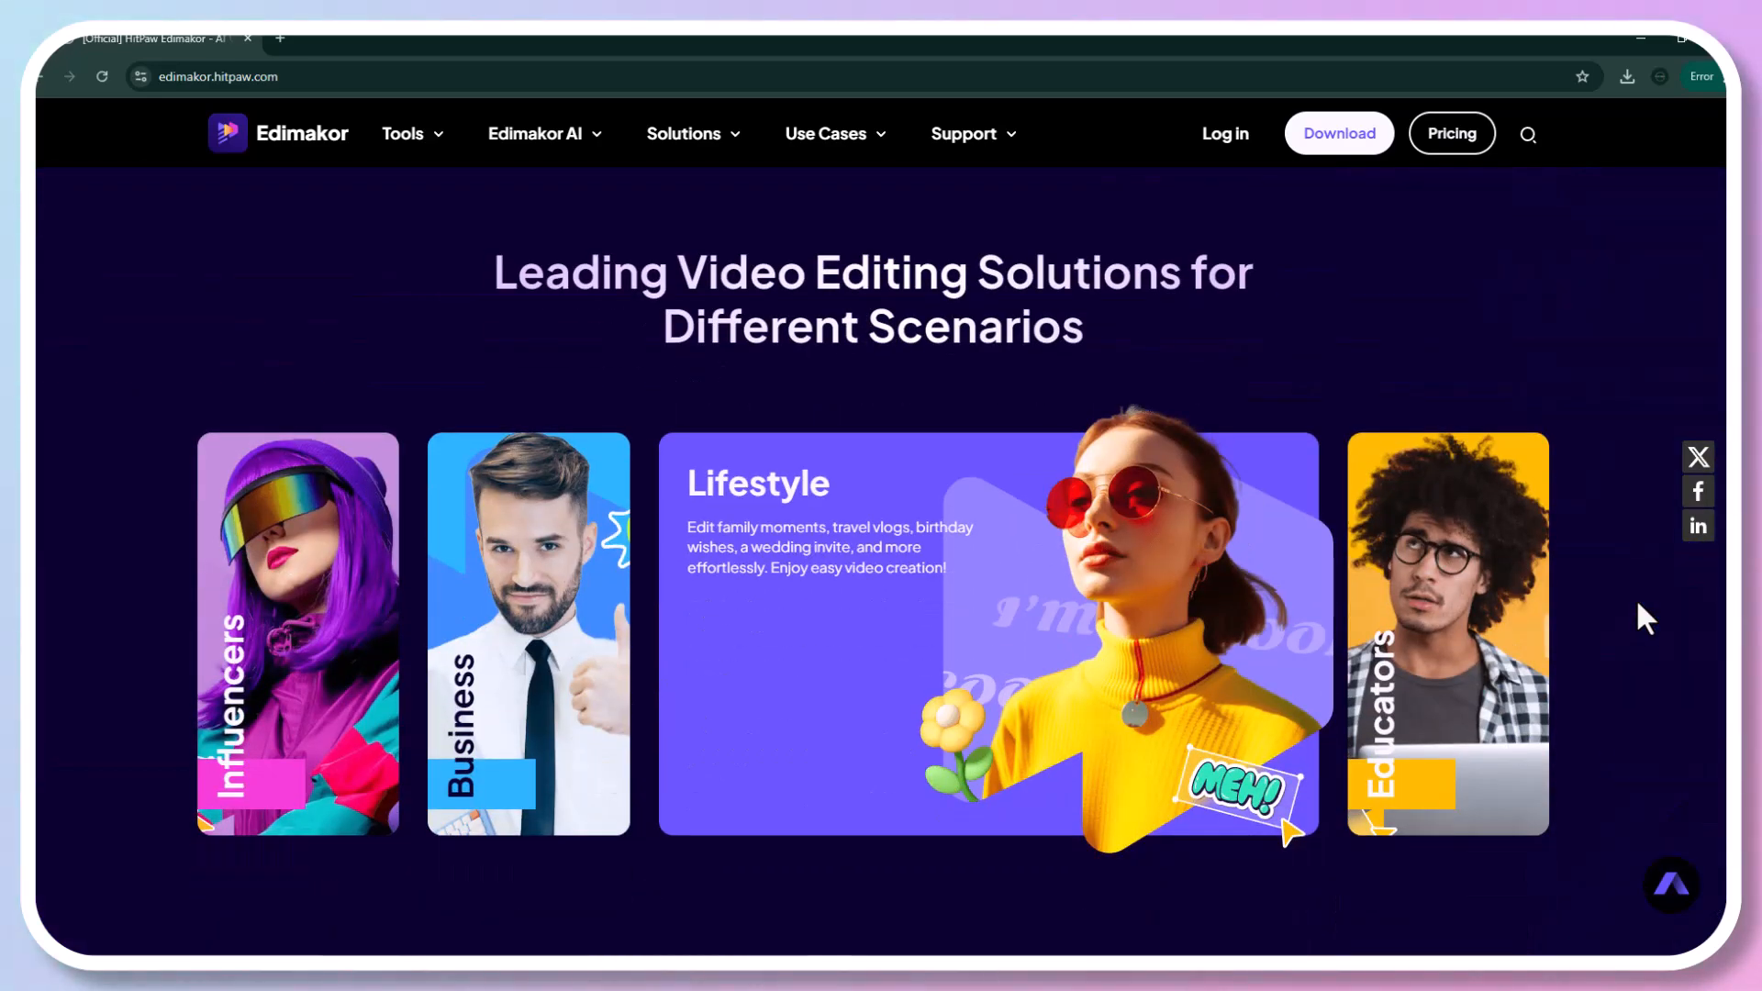
scroll("down", 3)
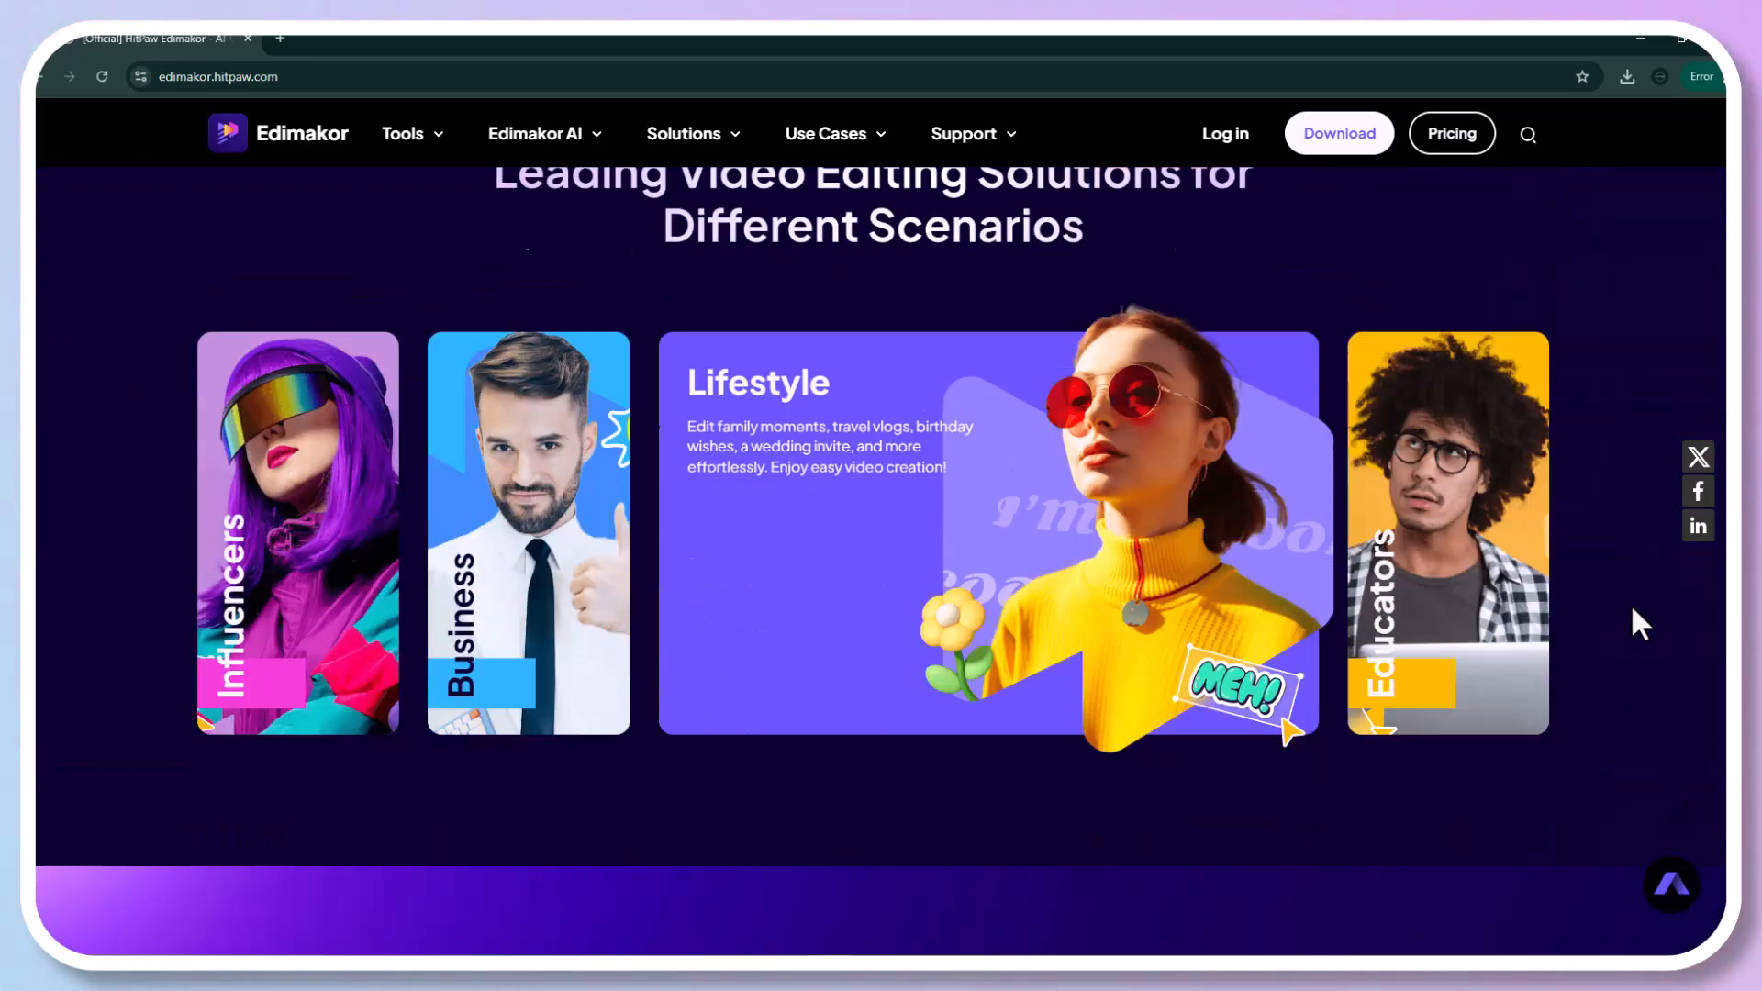
scroll("down", 3)
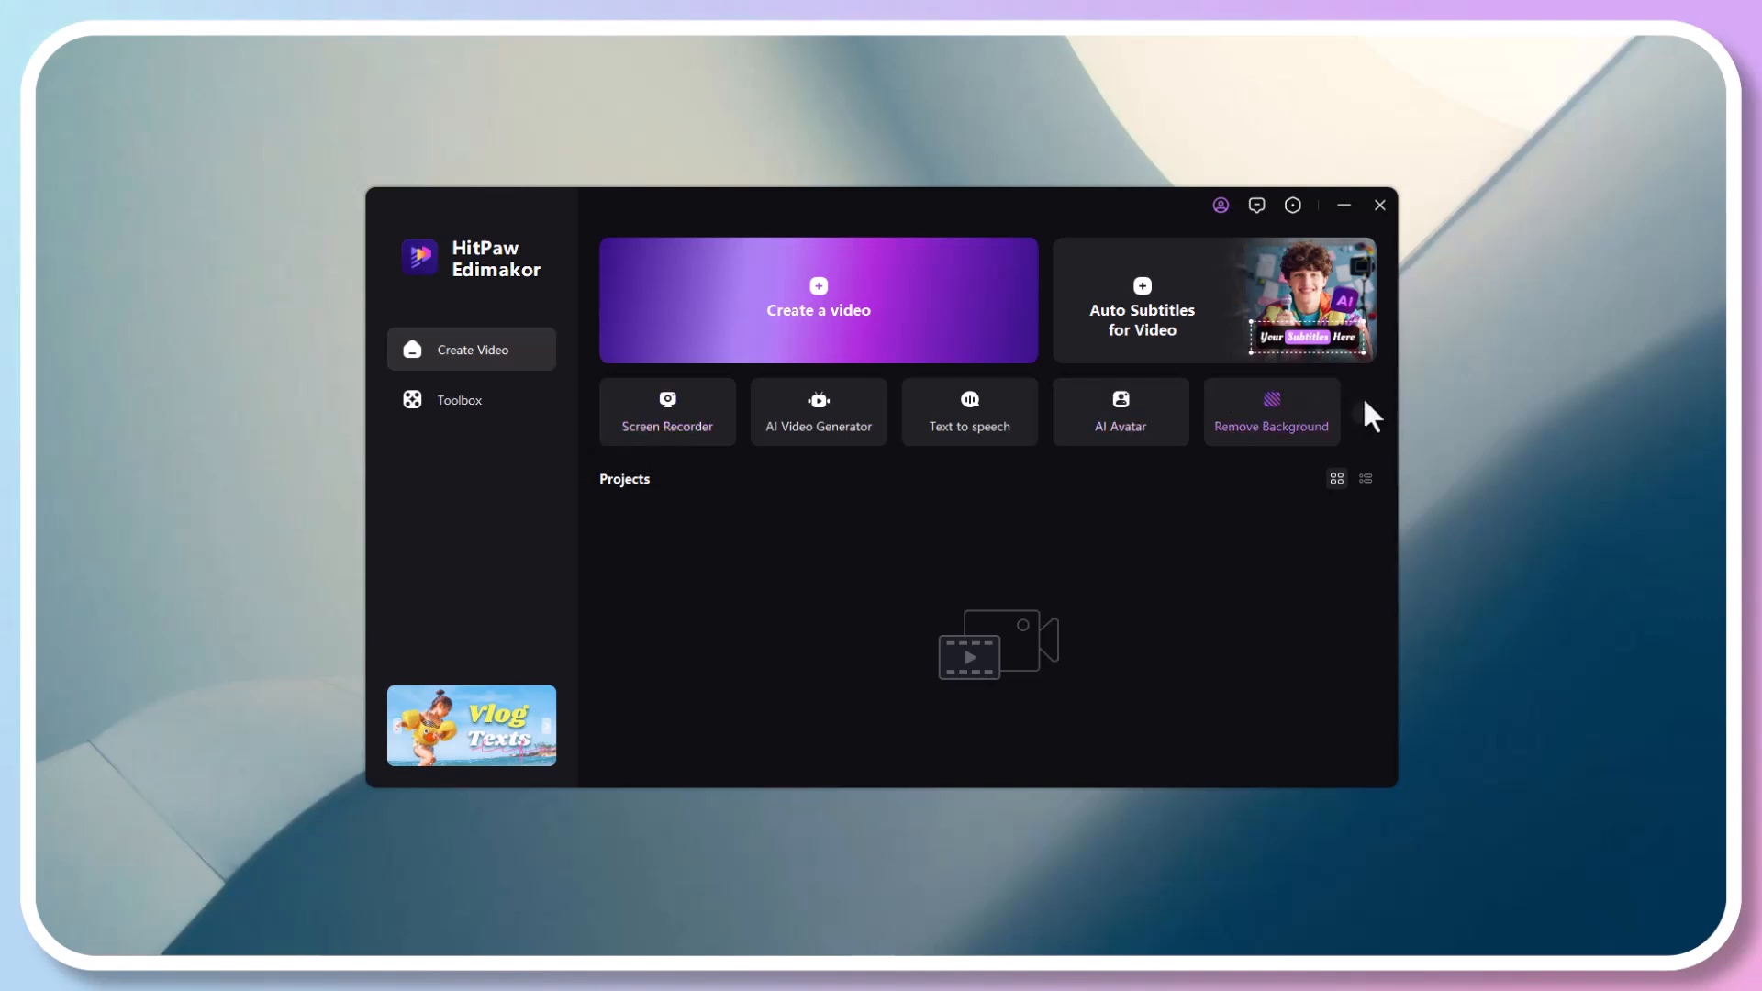
Create a new video project and import the MBC1 clip from Downloads onto the timeline
left_click(1362, 412)
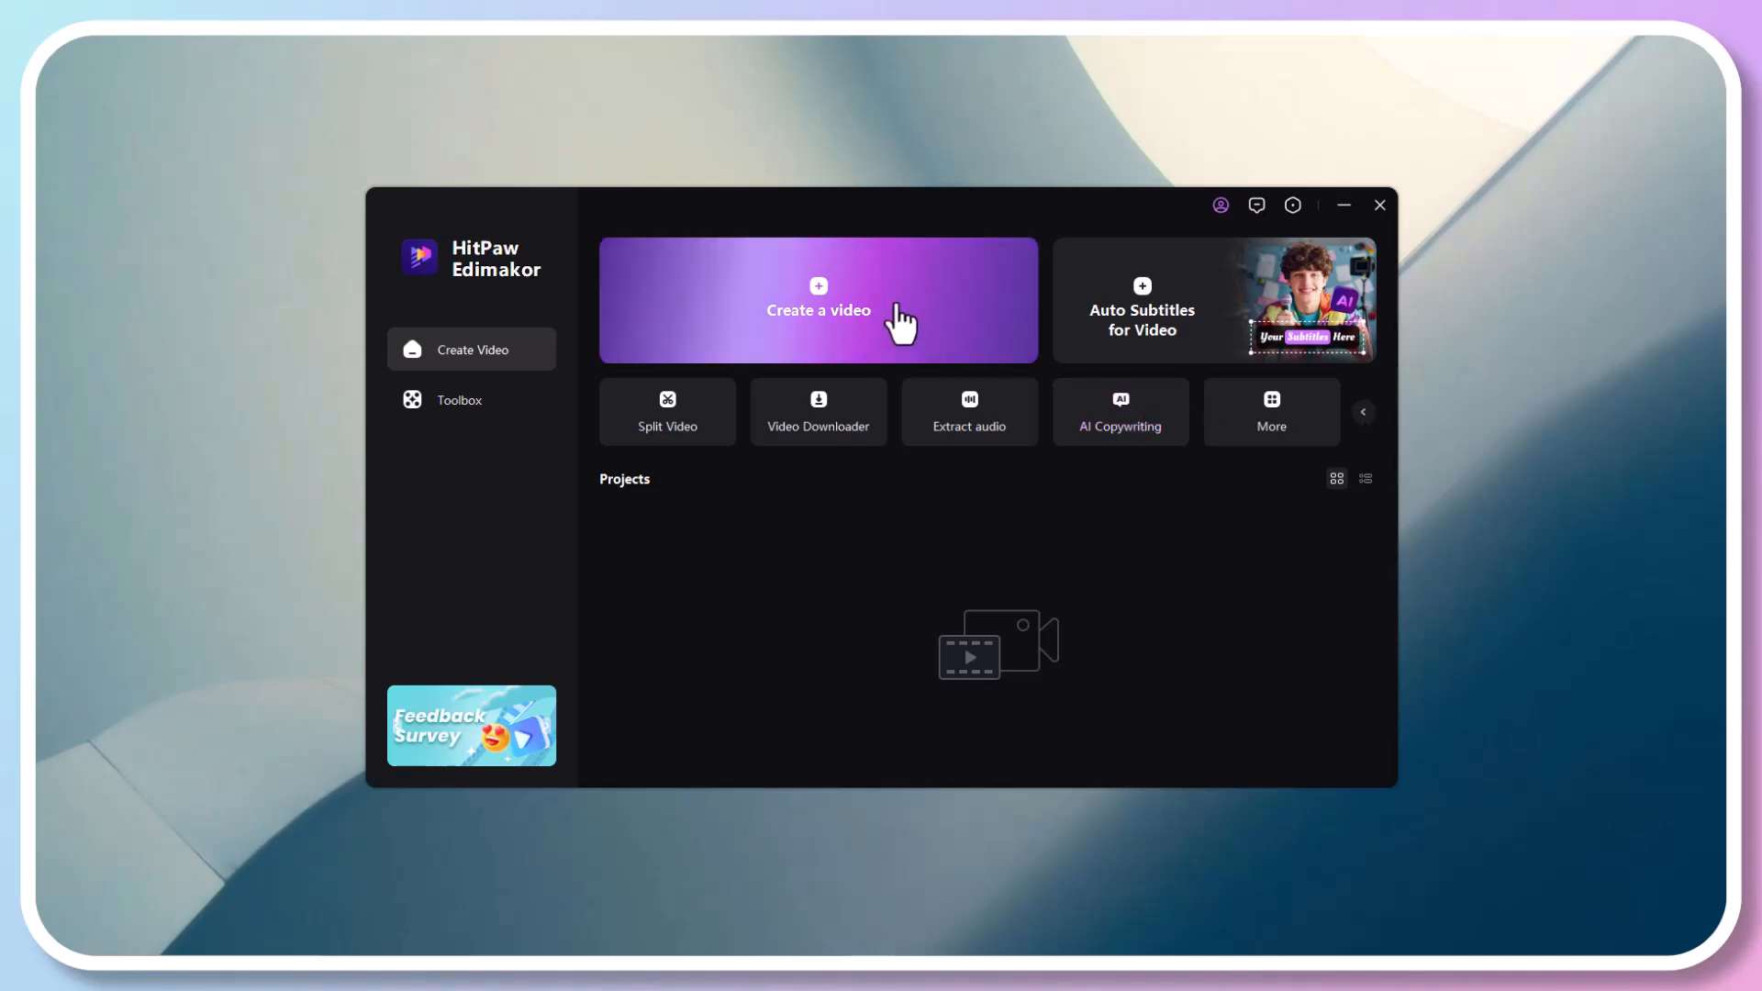
left_click(819, 310)
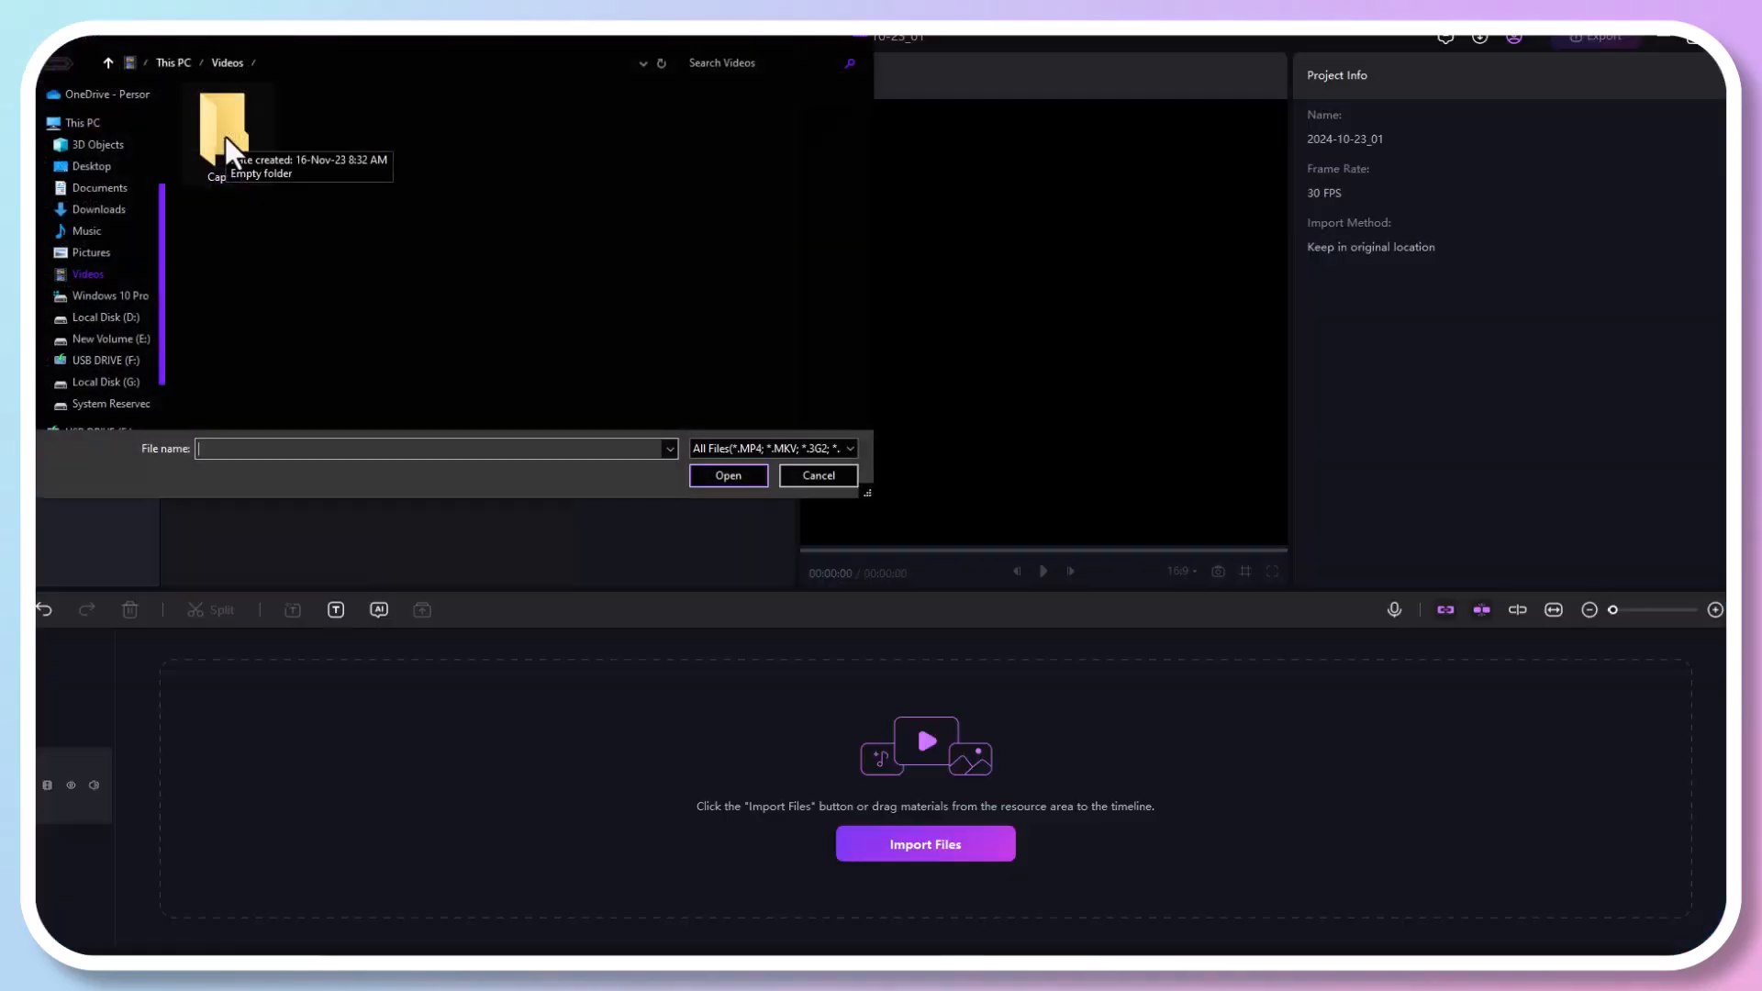
left_click(99, 209)
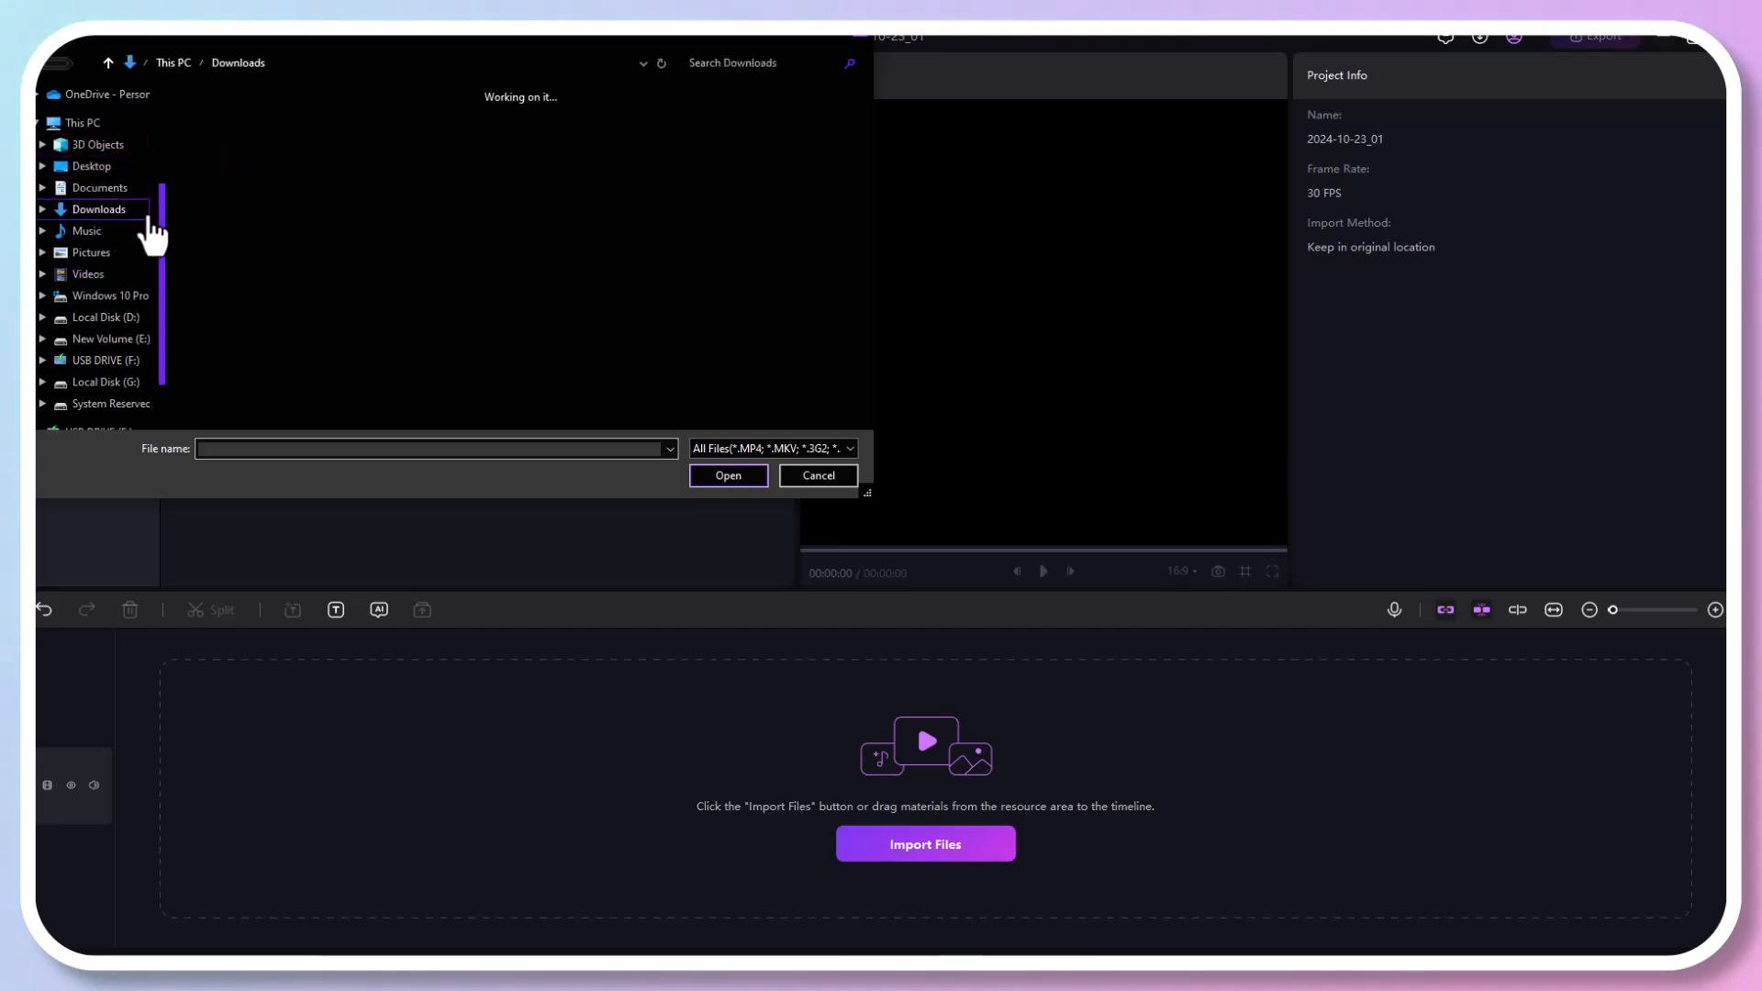
left_click(729, 475)
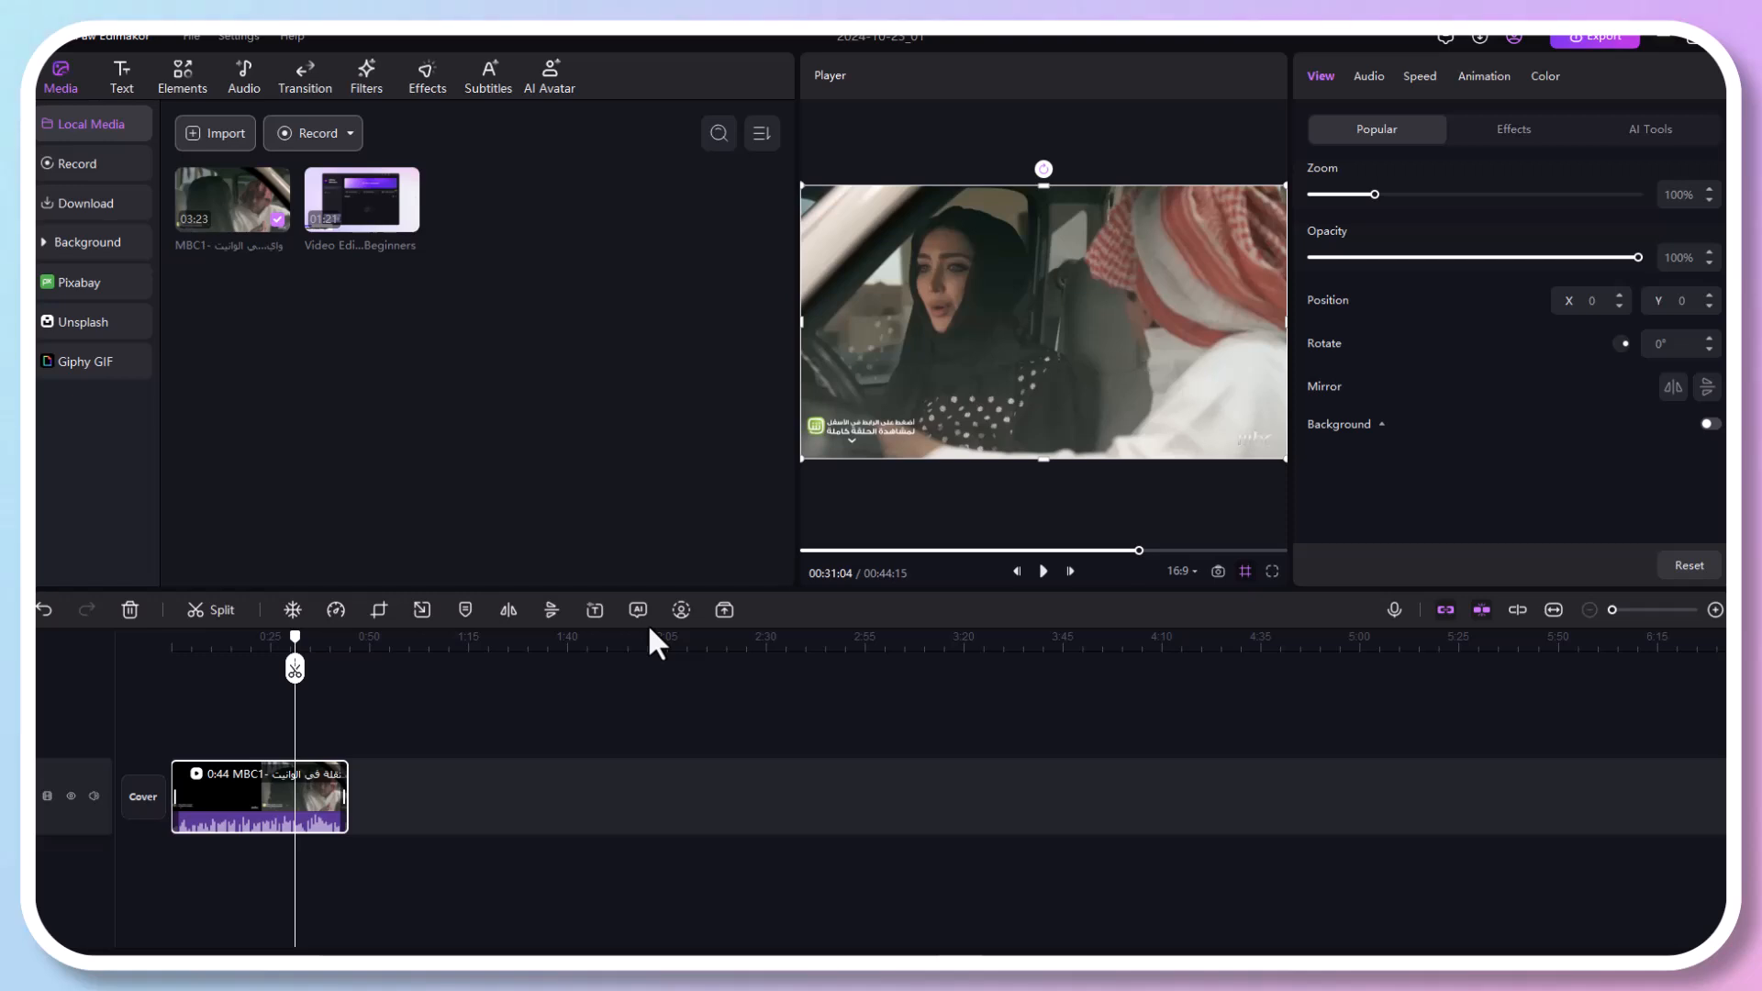
In Auto Subtitles, enable translation into English (USA) with bilingual subtitles shown
left_click(488, 73)
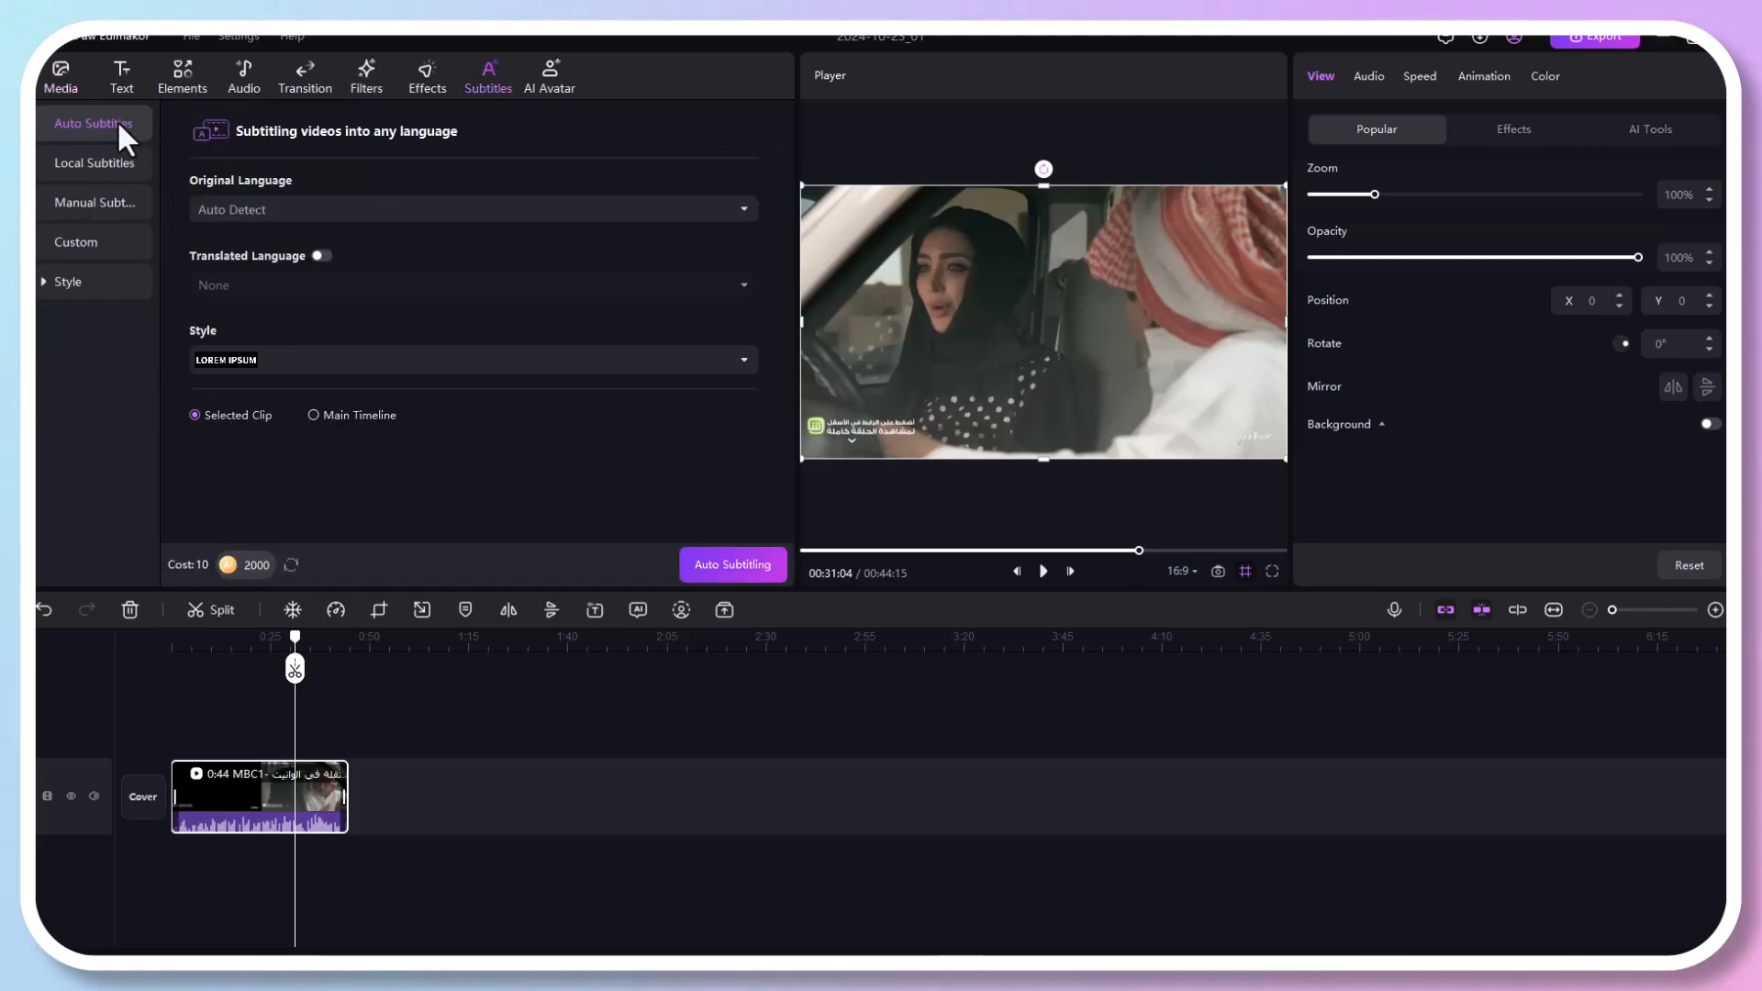
mouse_move(372, 235)
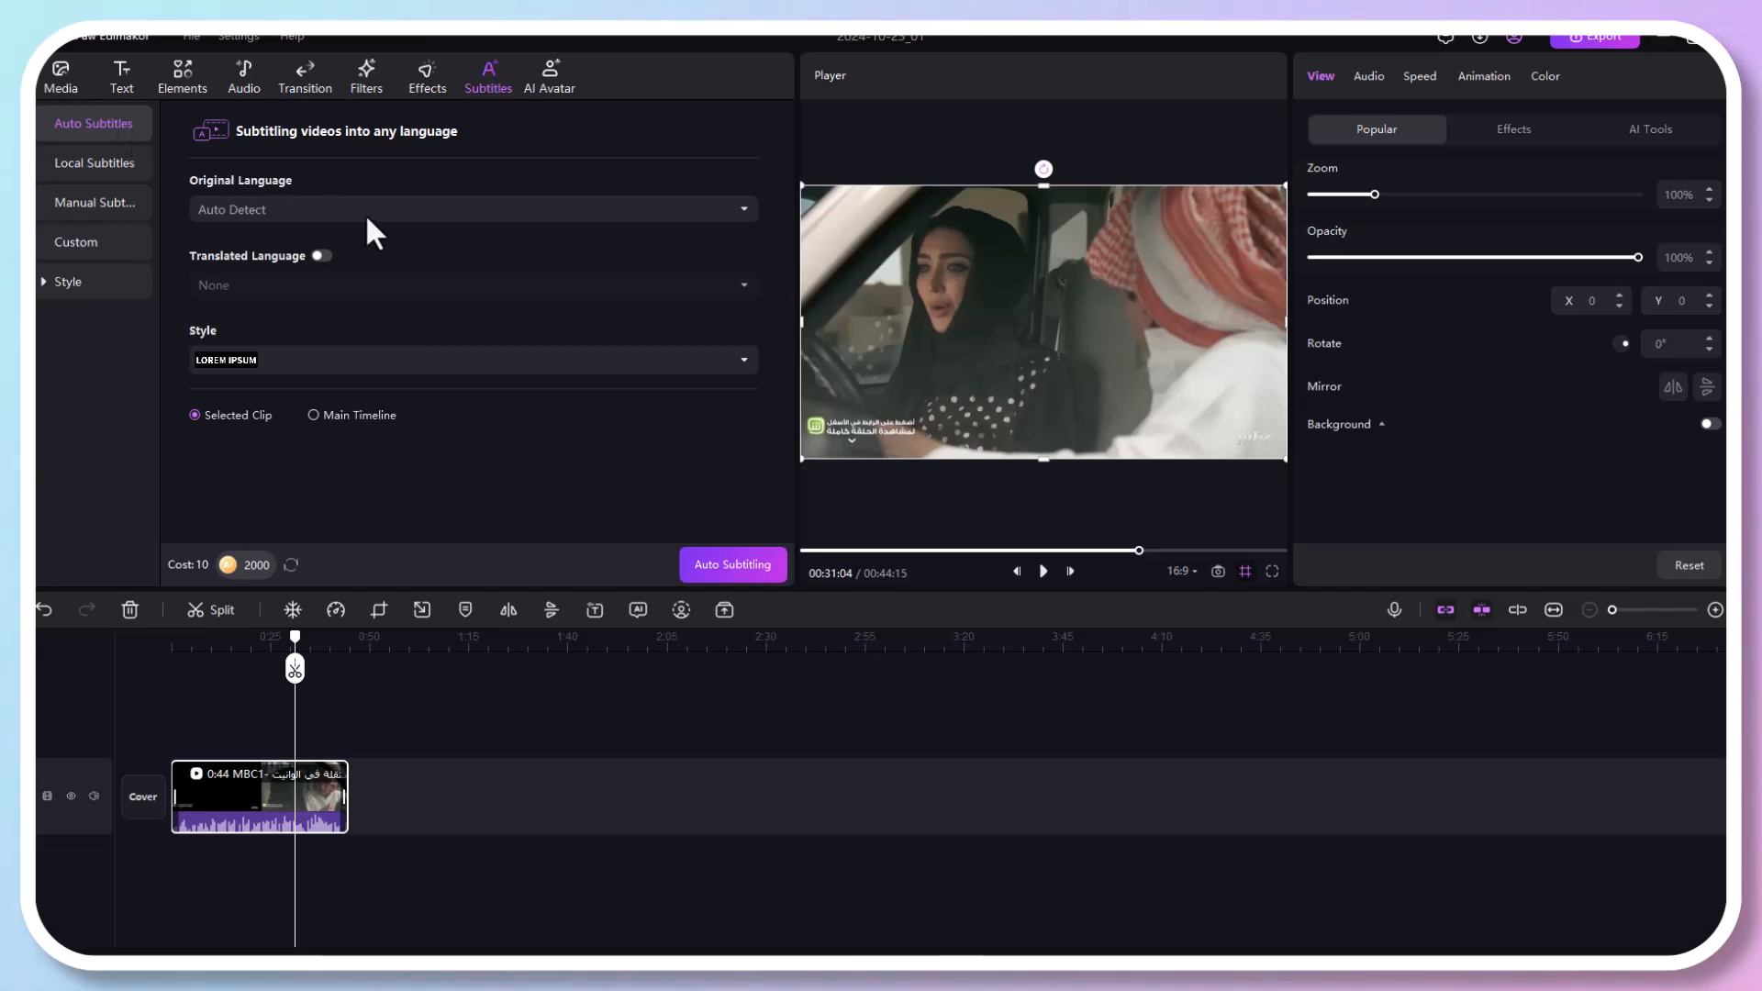
mouse_move(393, 310)
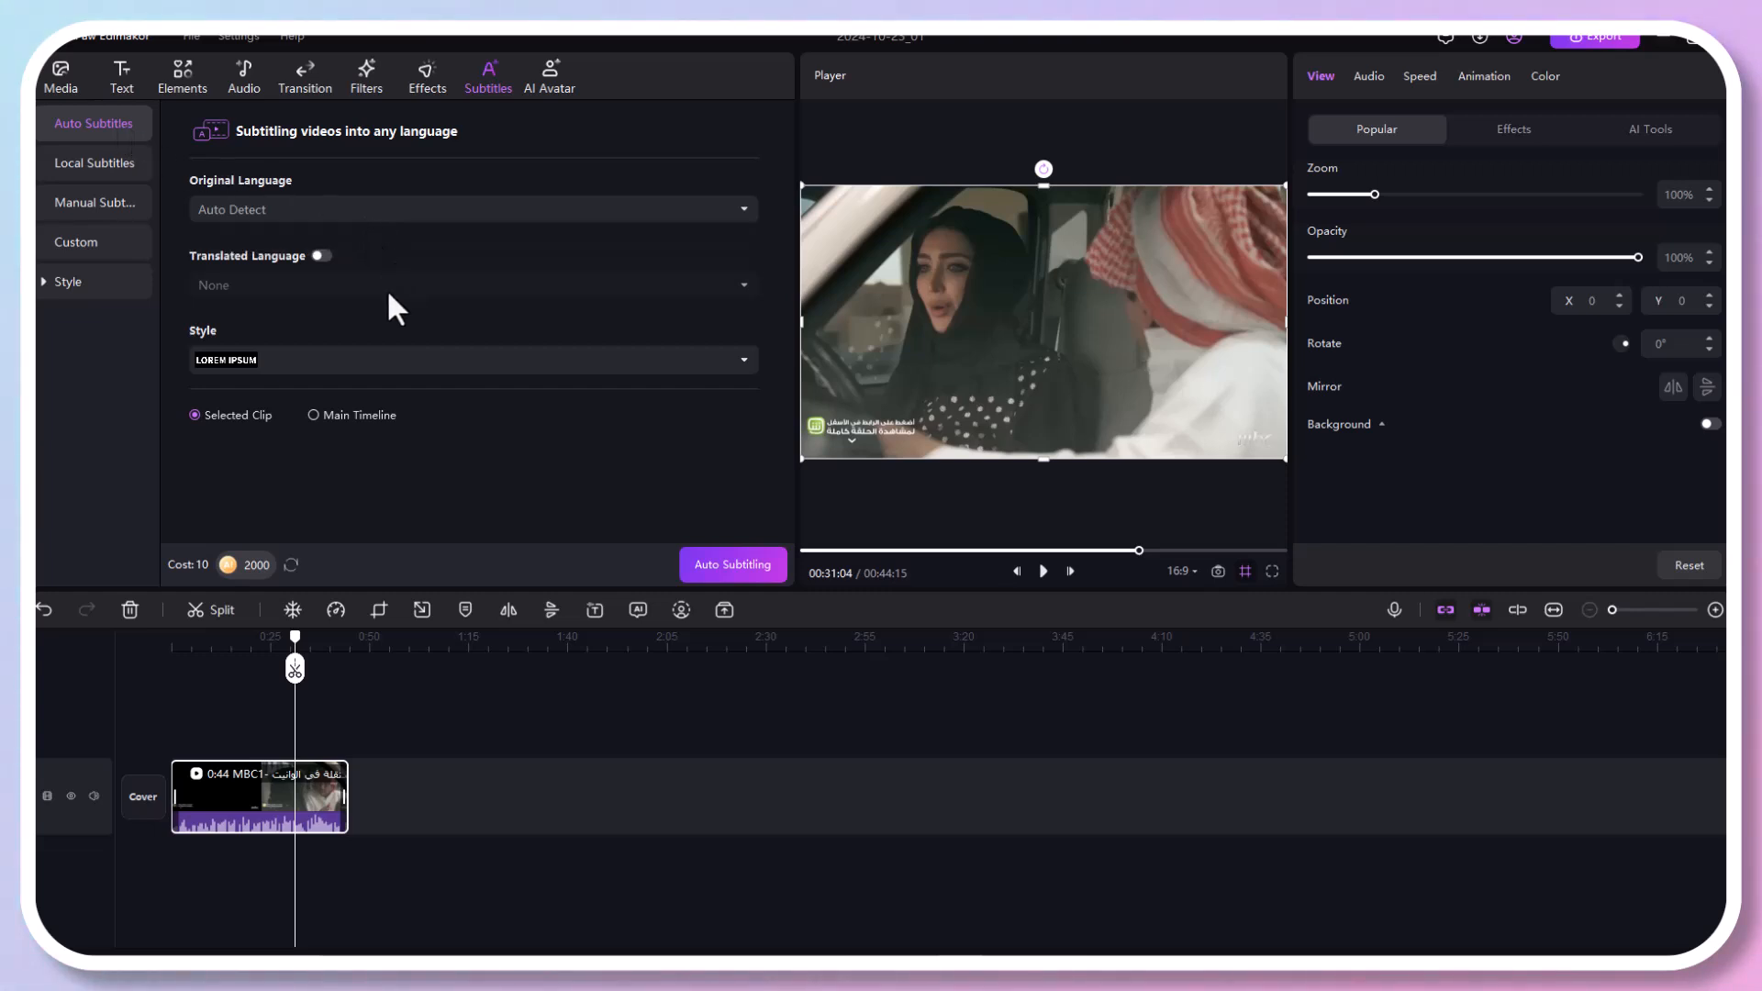
left_click(319, 255)
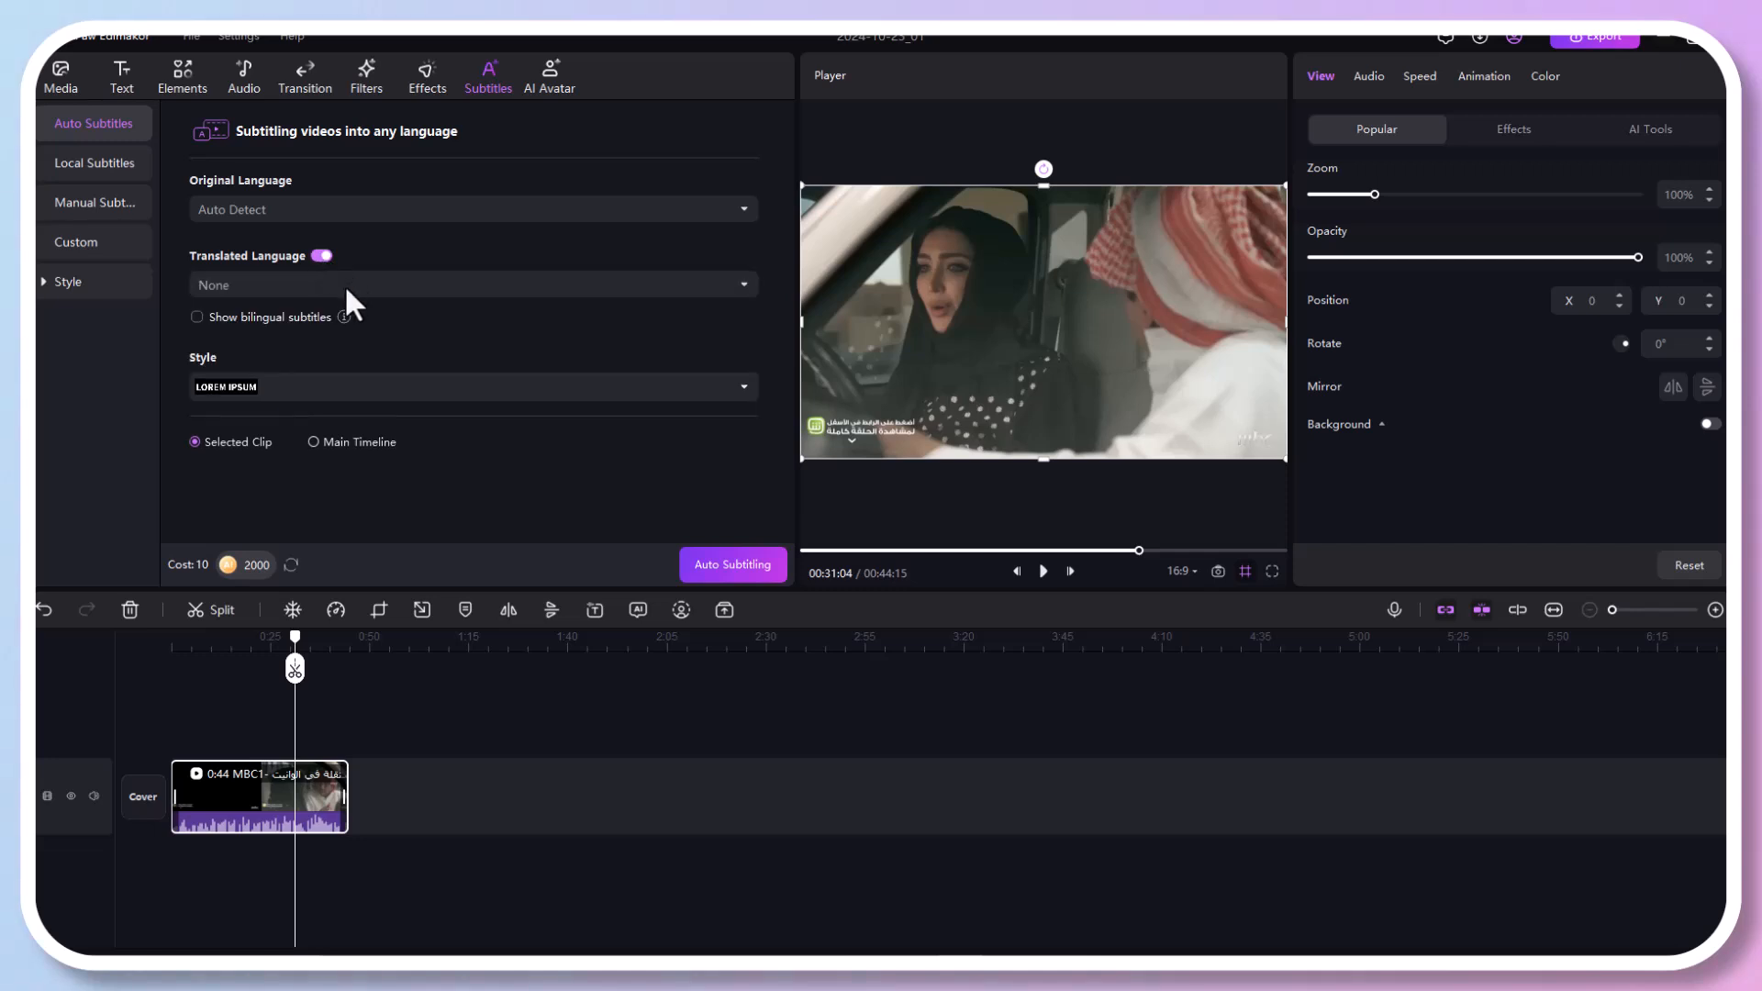
left_click(473, 284)
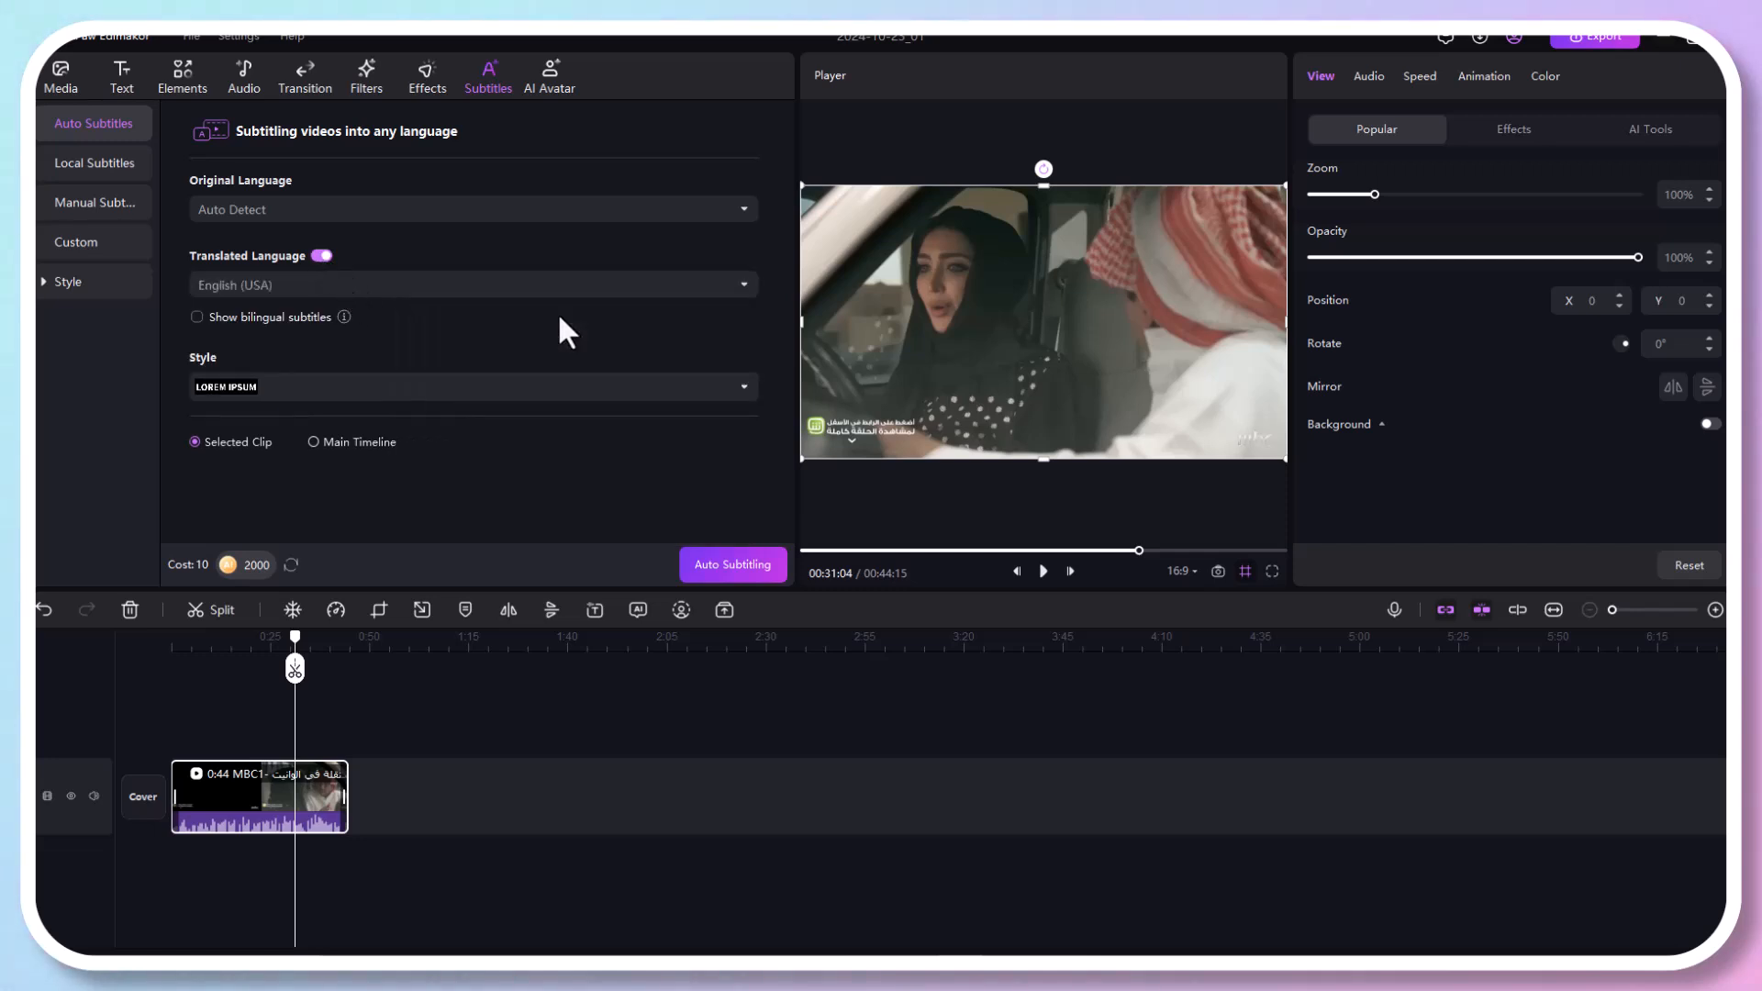
left_click(195, 316)
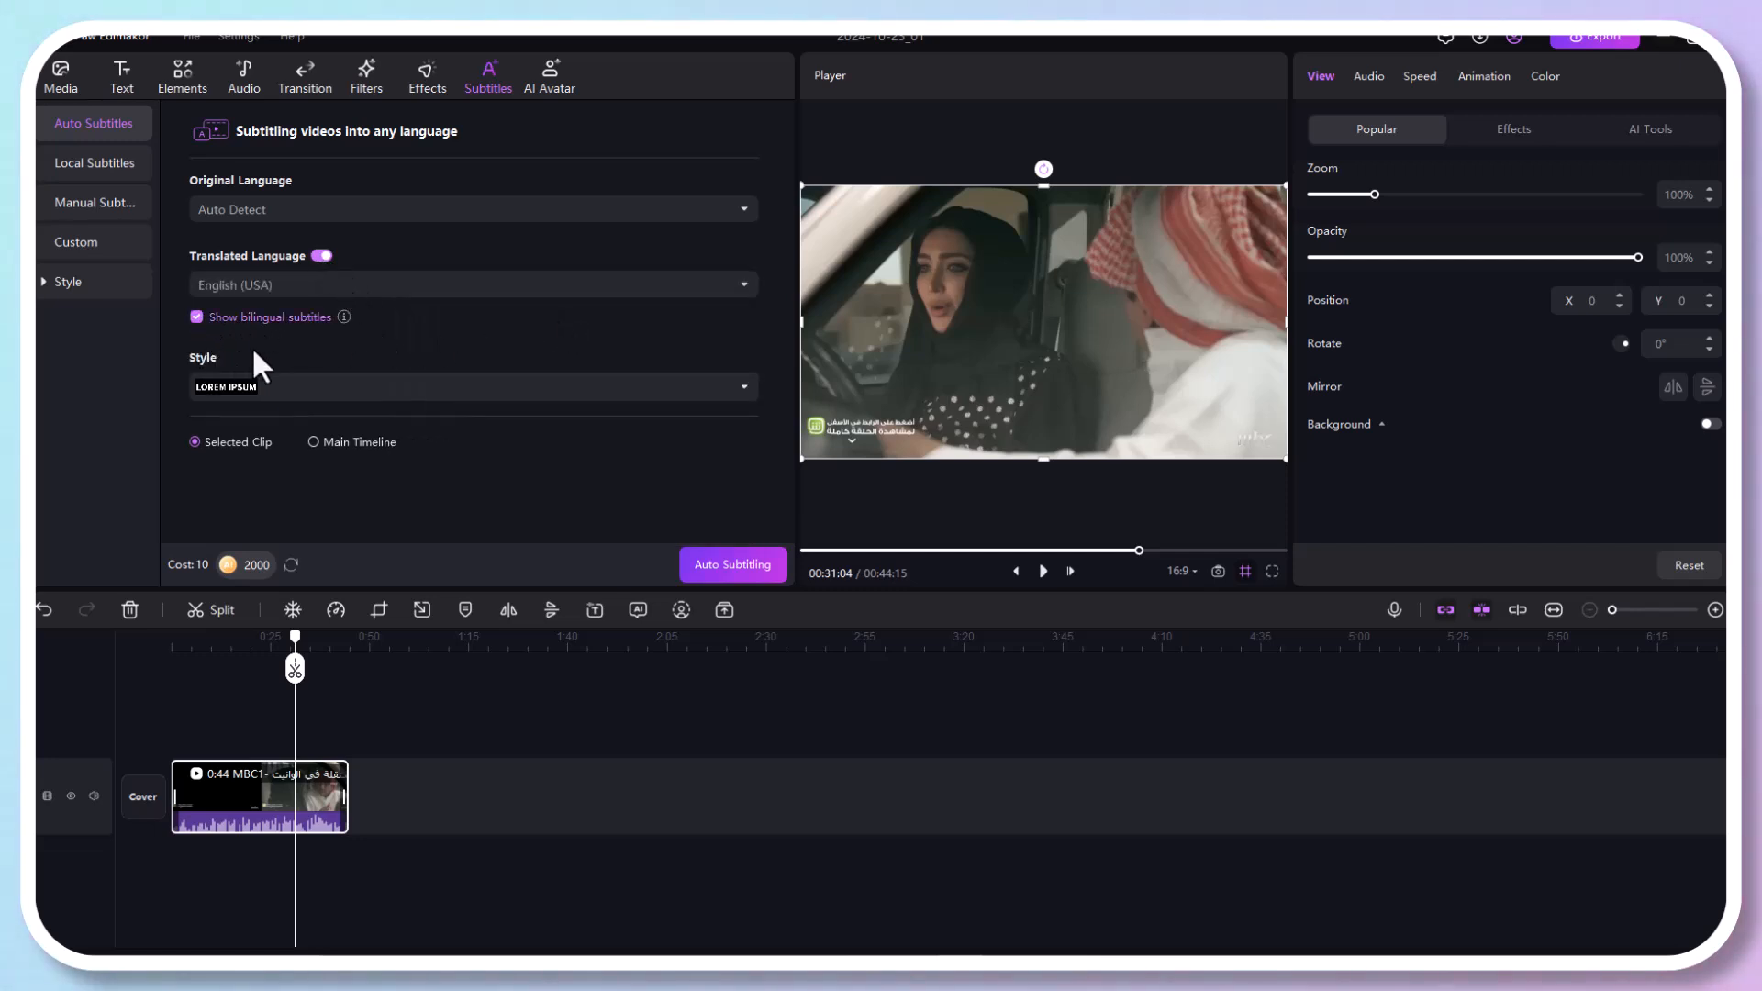
mouse_move(338, 355)
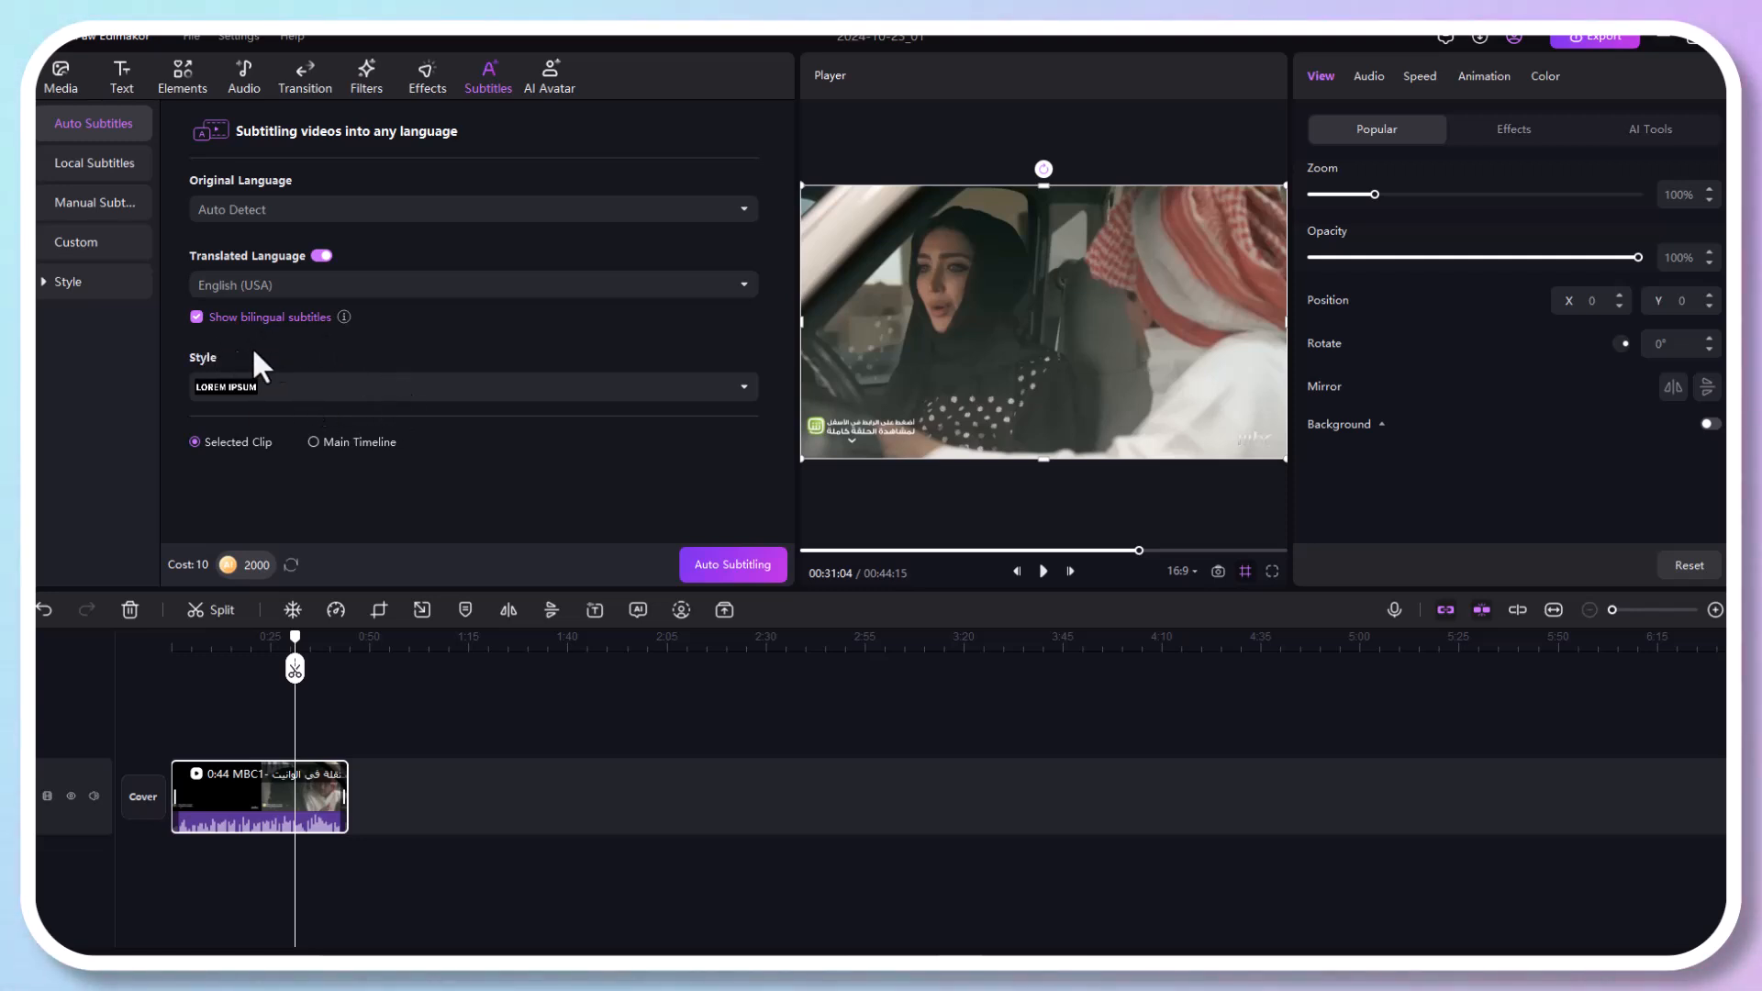
mouse_move(334, 356)
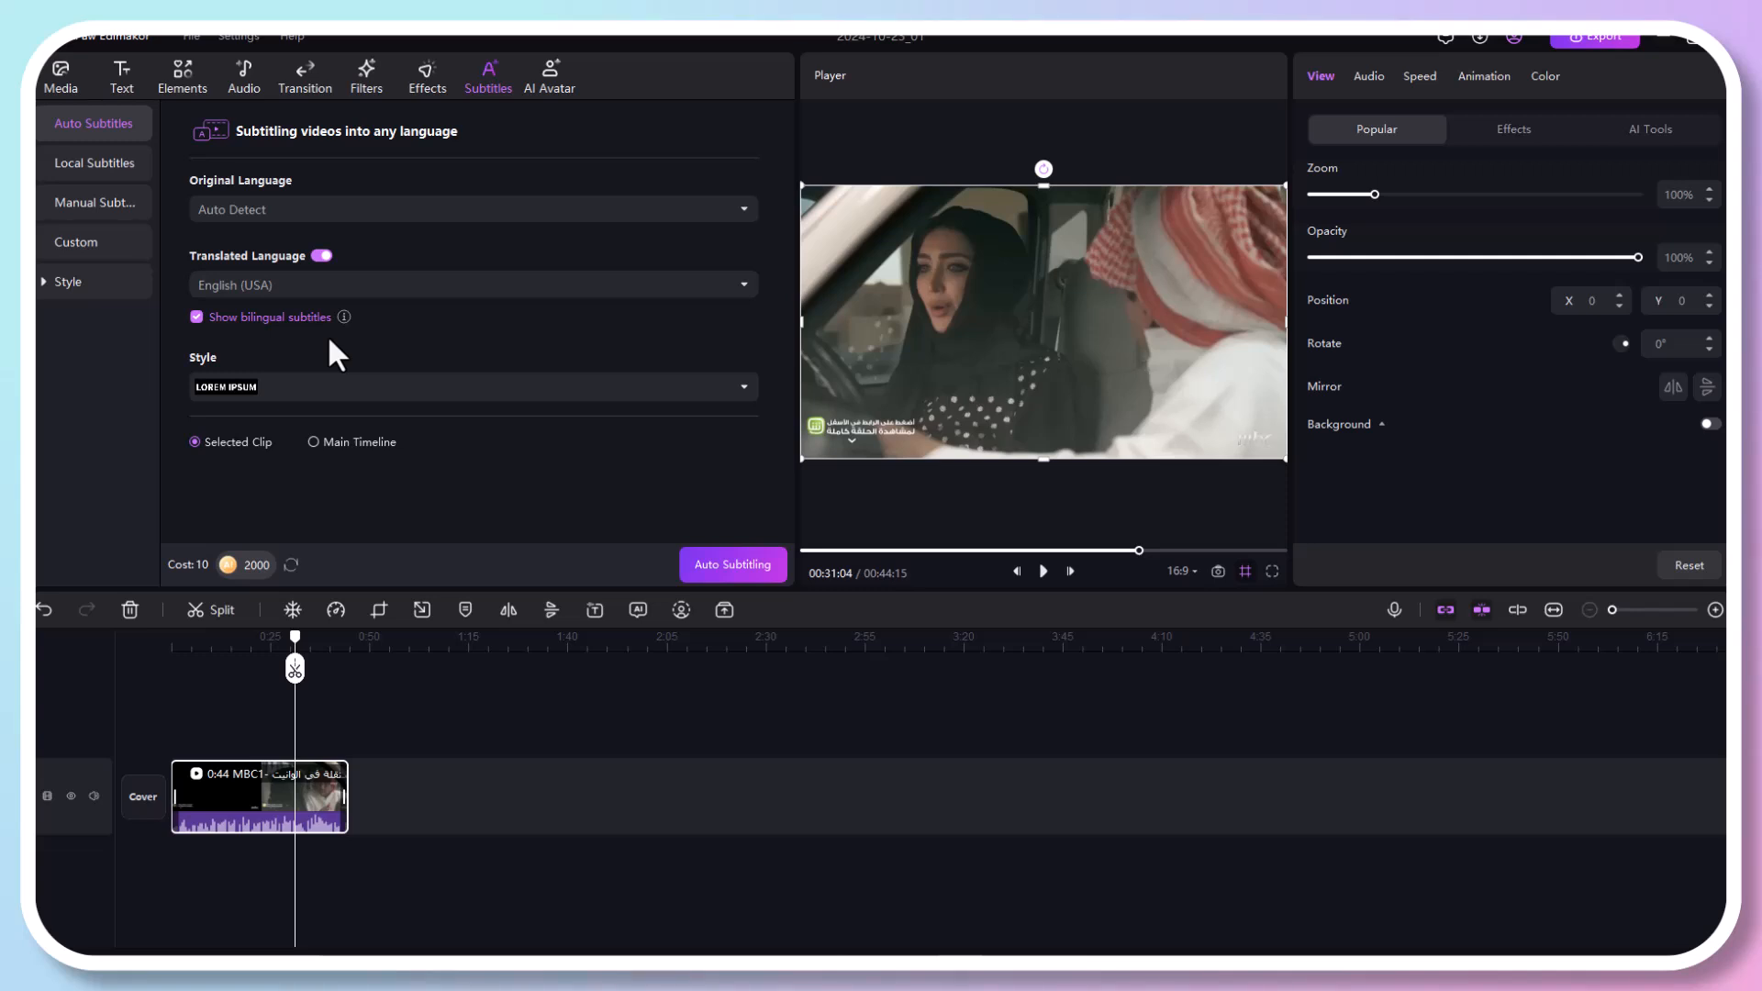
Choose the yellow BROWN subtitle style and run Auto Subtitling to generate bilingual English and Arabic subtitles
left_click(468, 387)
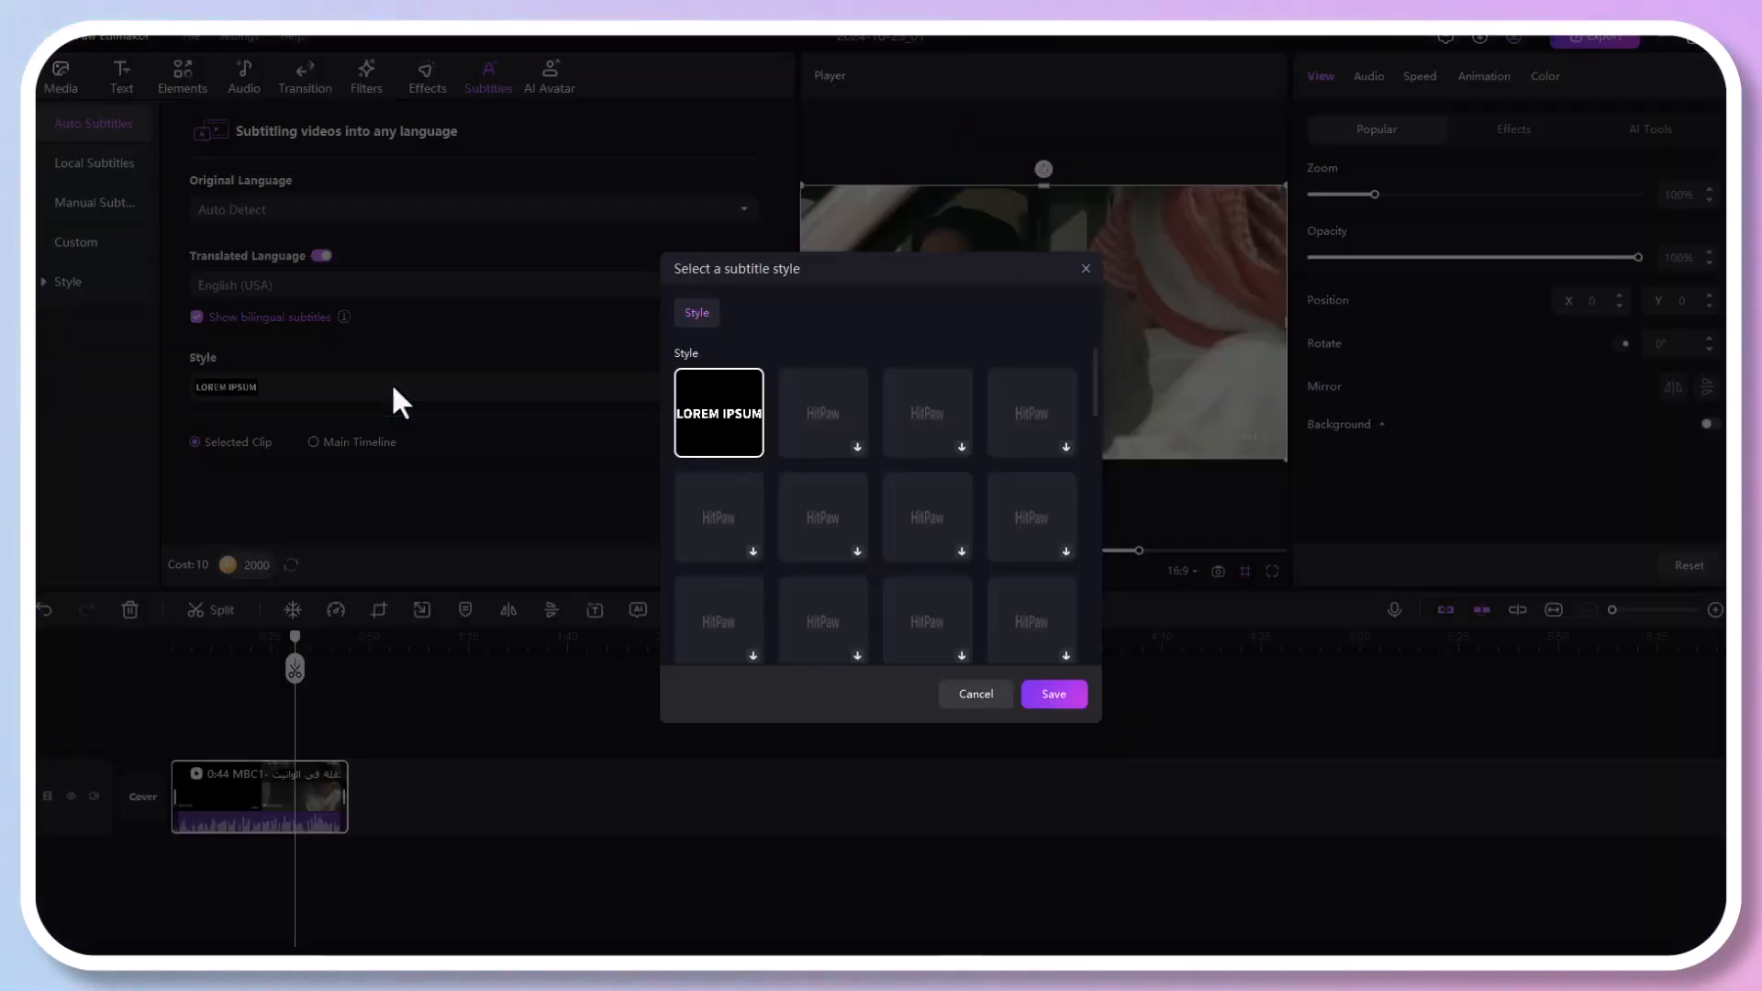
left_click(1054, 694)
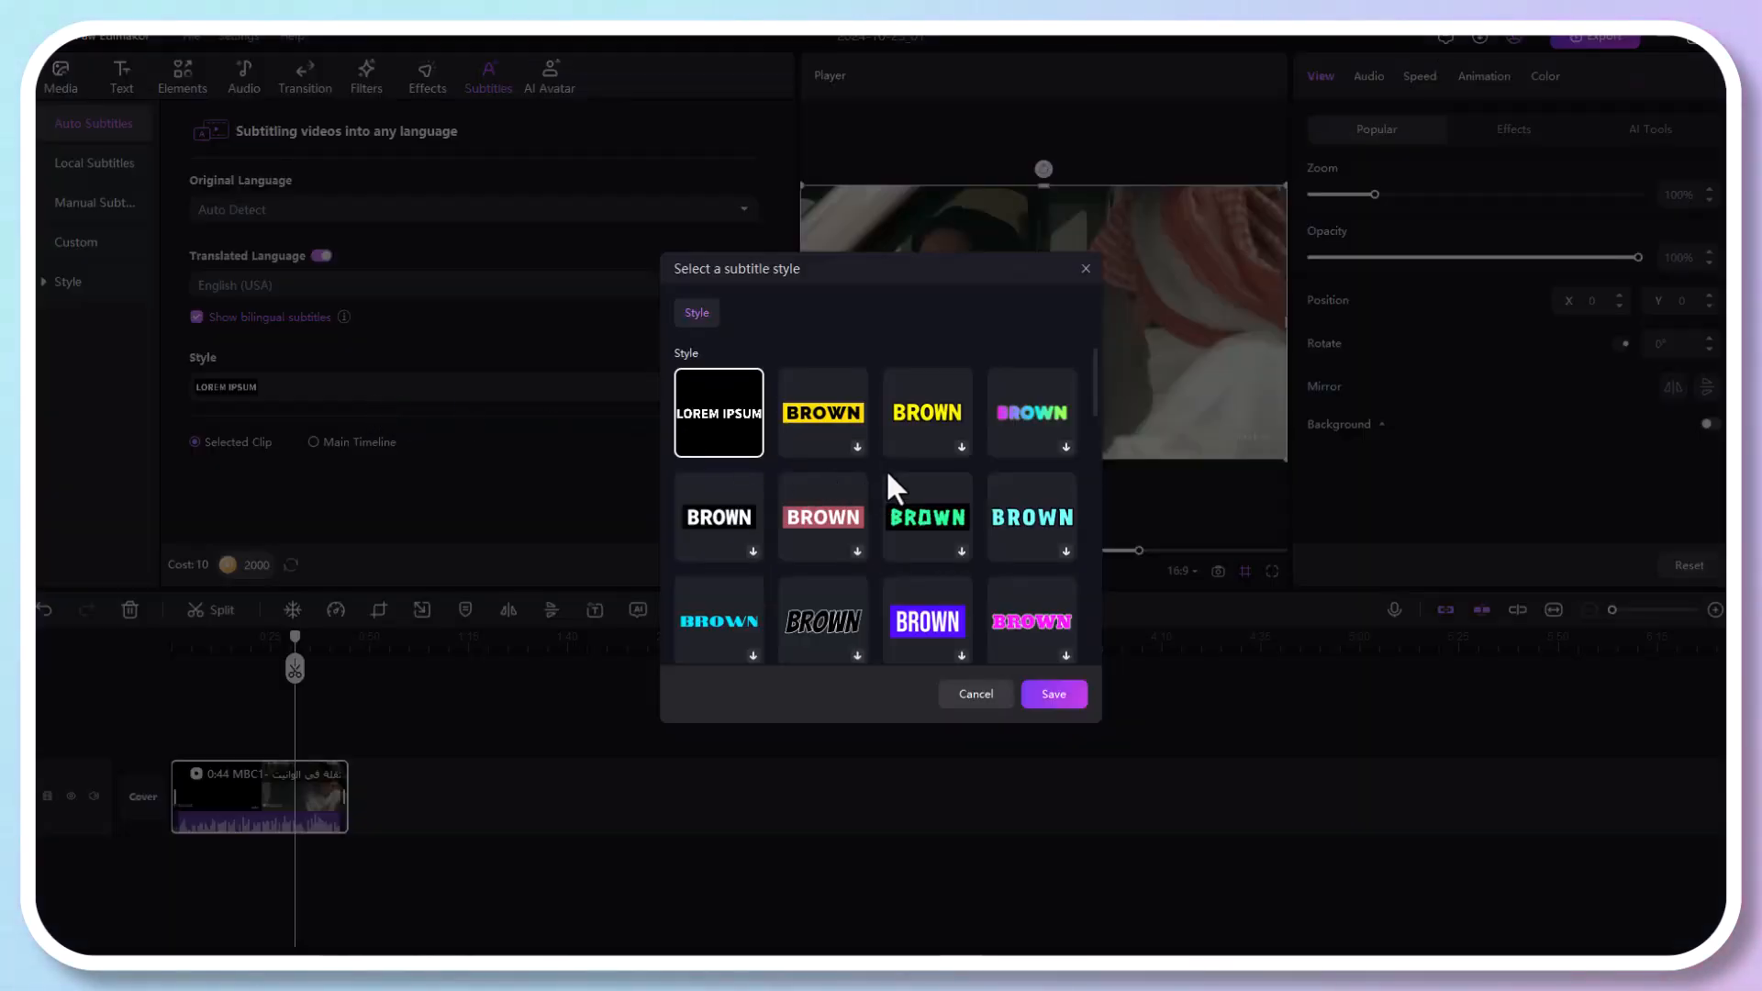
left_click(822, 413)
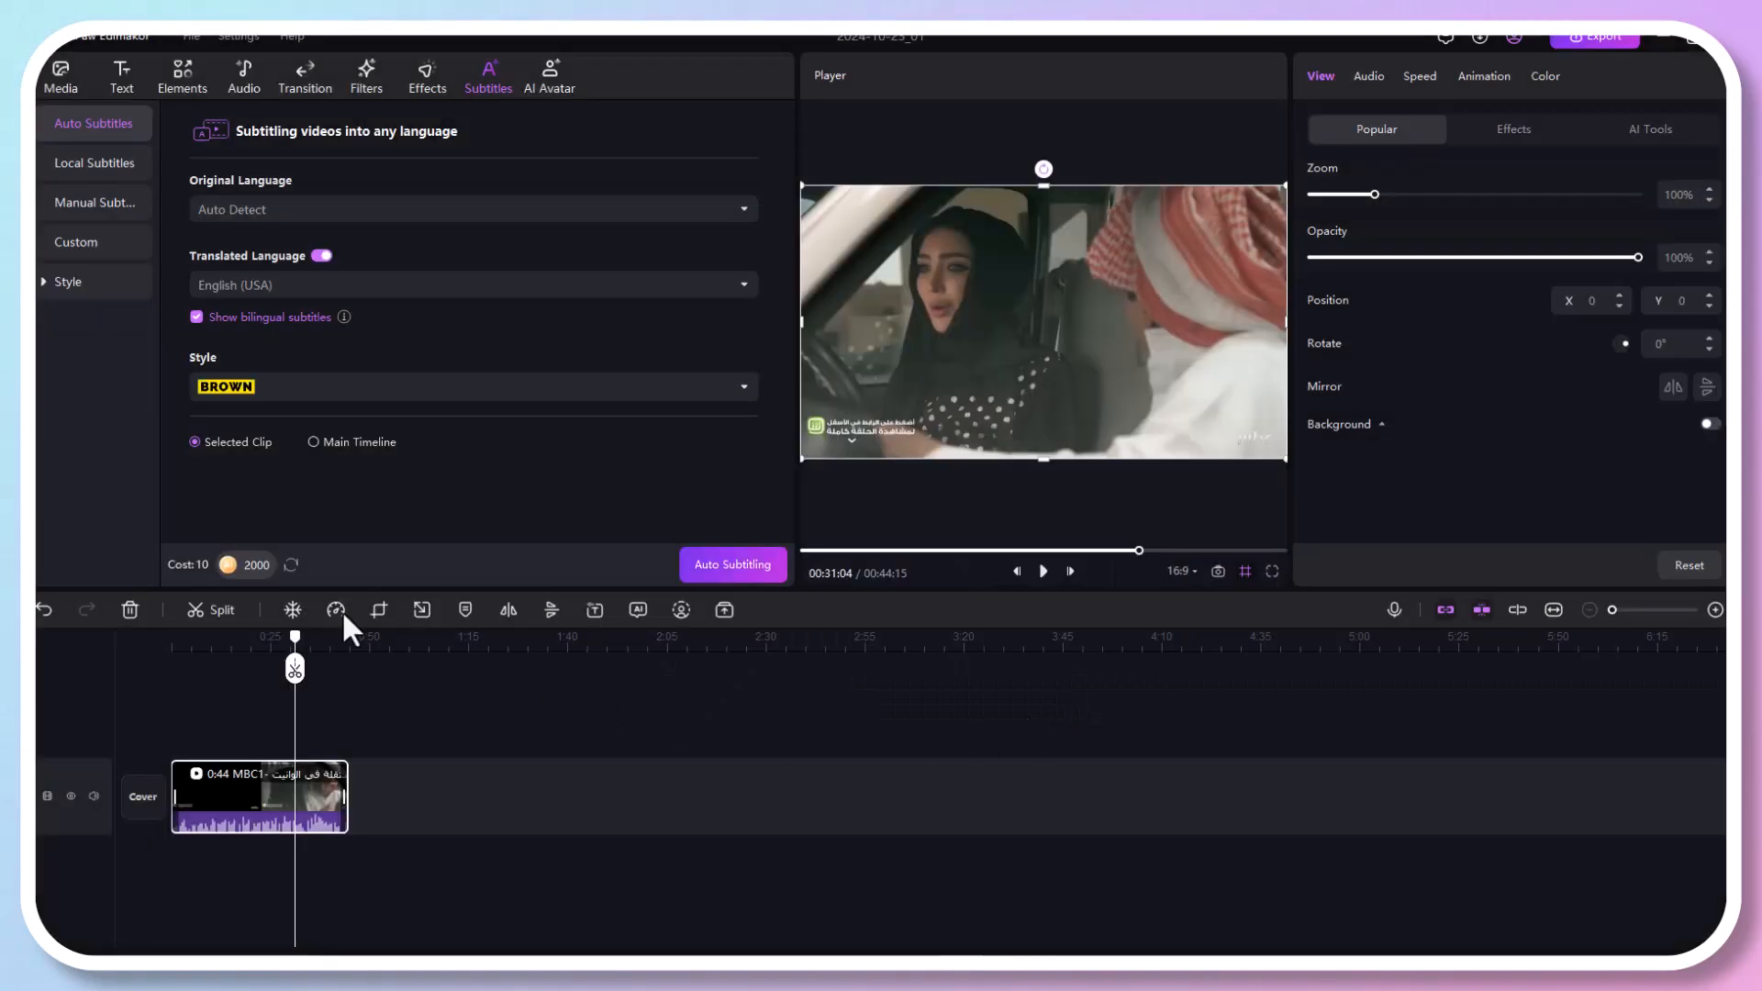
left_click(732, 565)
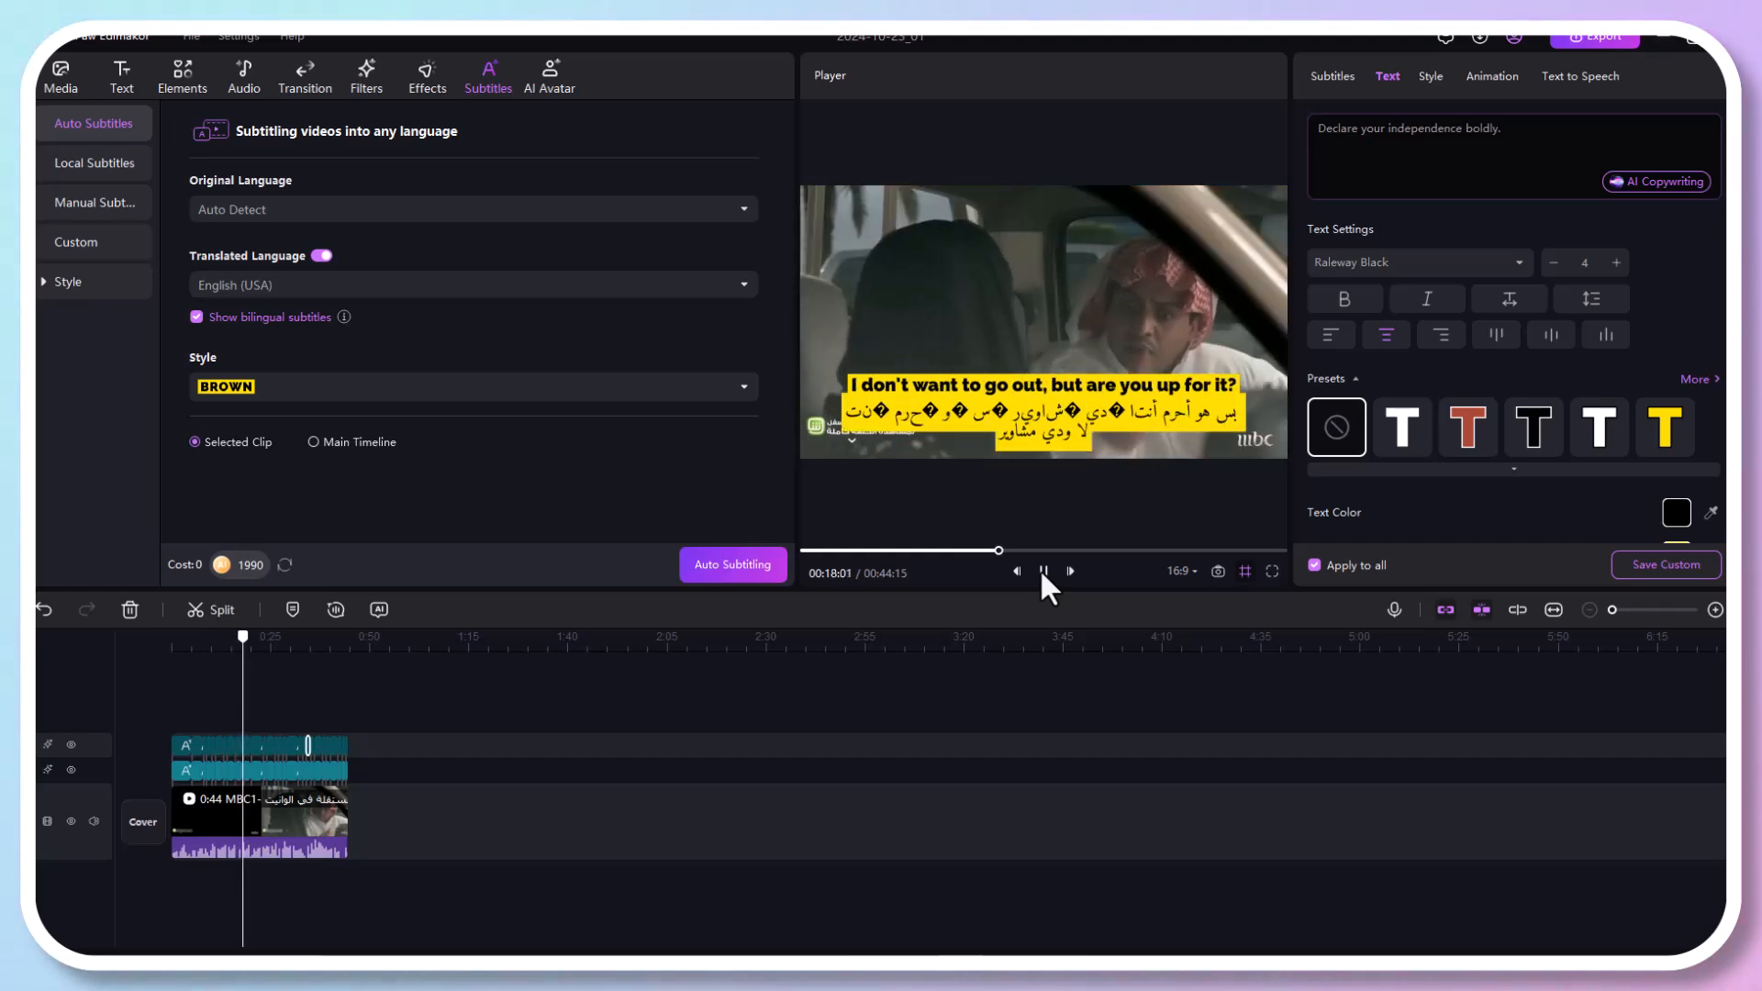
Pause the player to review the yellow translated subtitles on the clip
left_click(1044, 571)
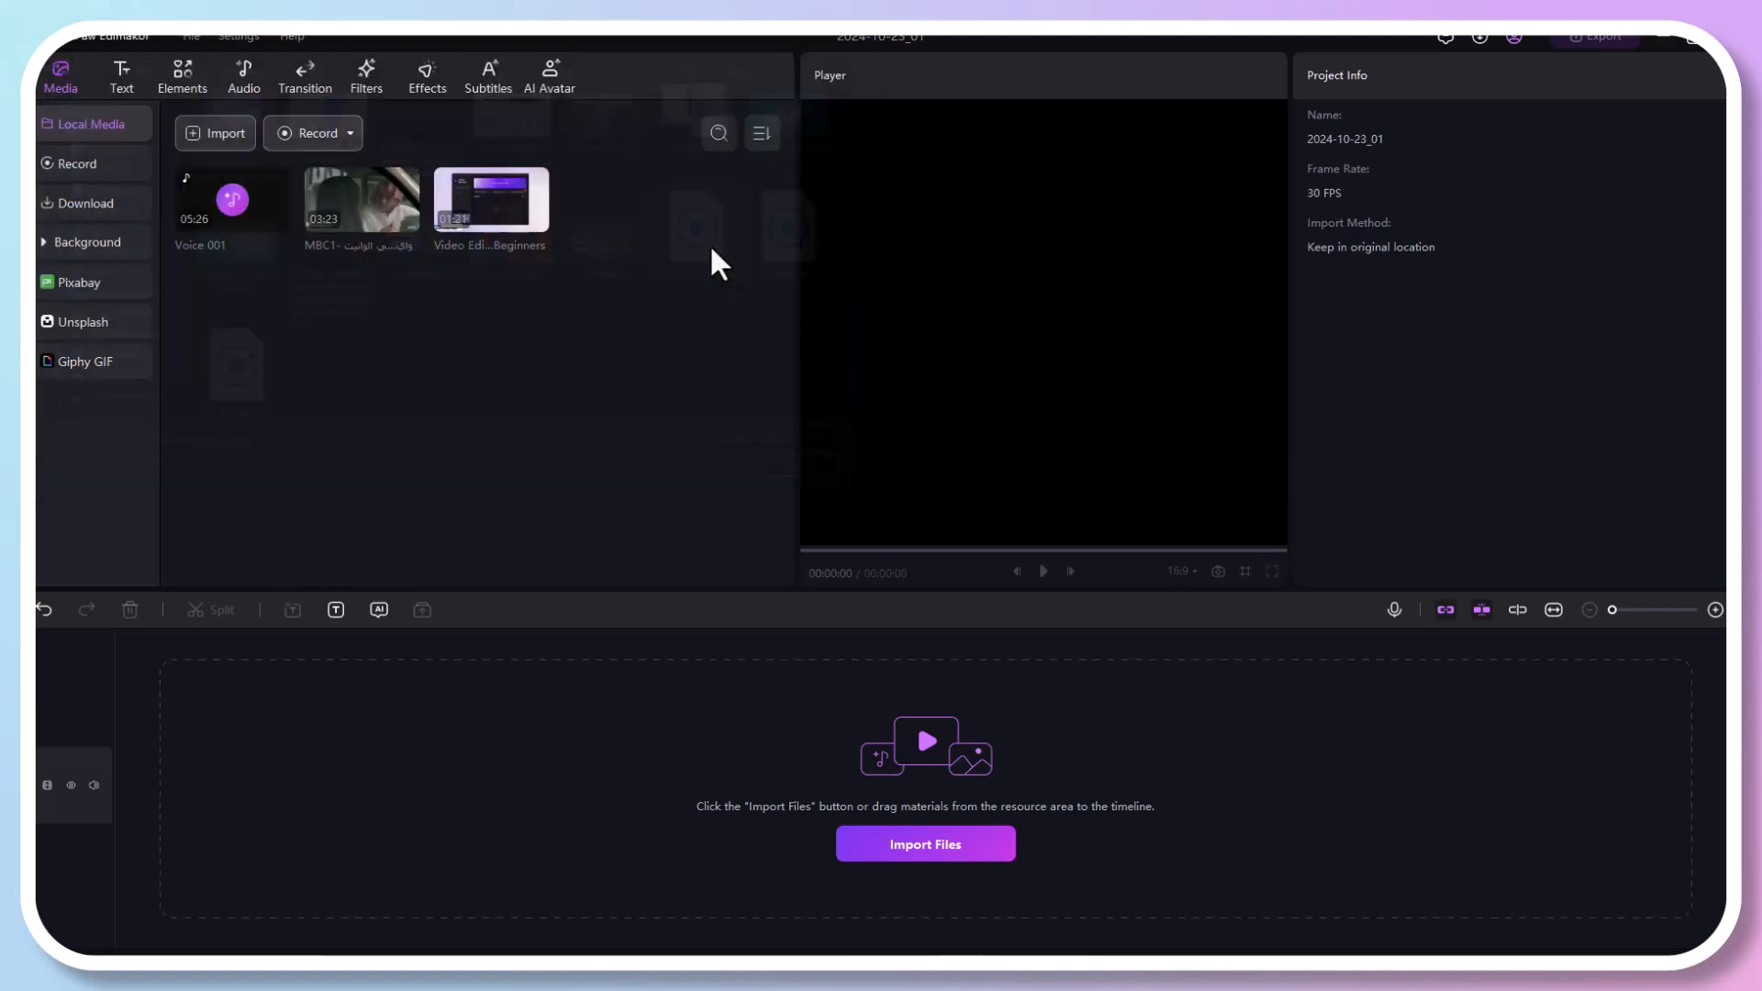
Place the voice recording on the timeline, transcribe it with Speech to Text and list the subtitle lines
left_click(232, 200)
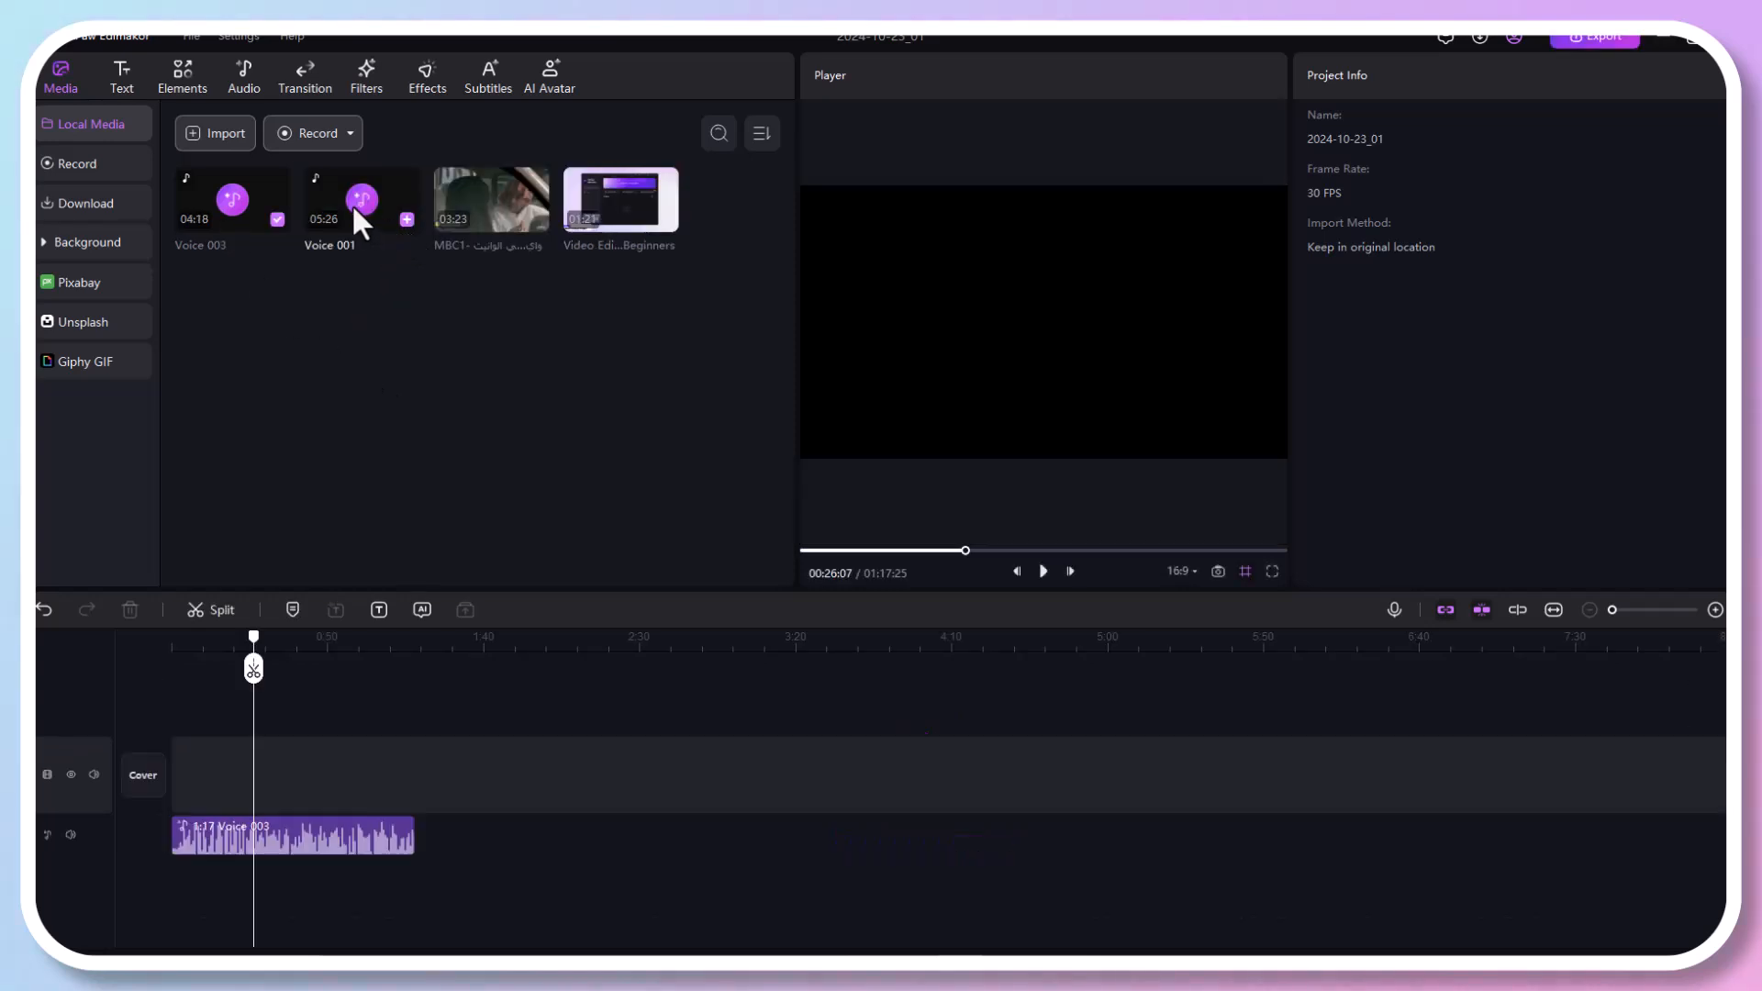
left_click(349, 132)
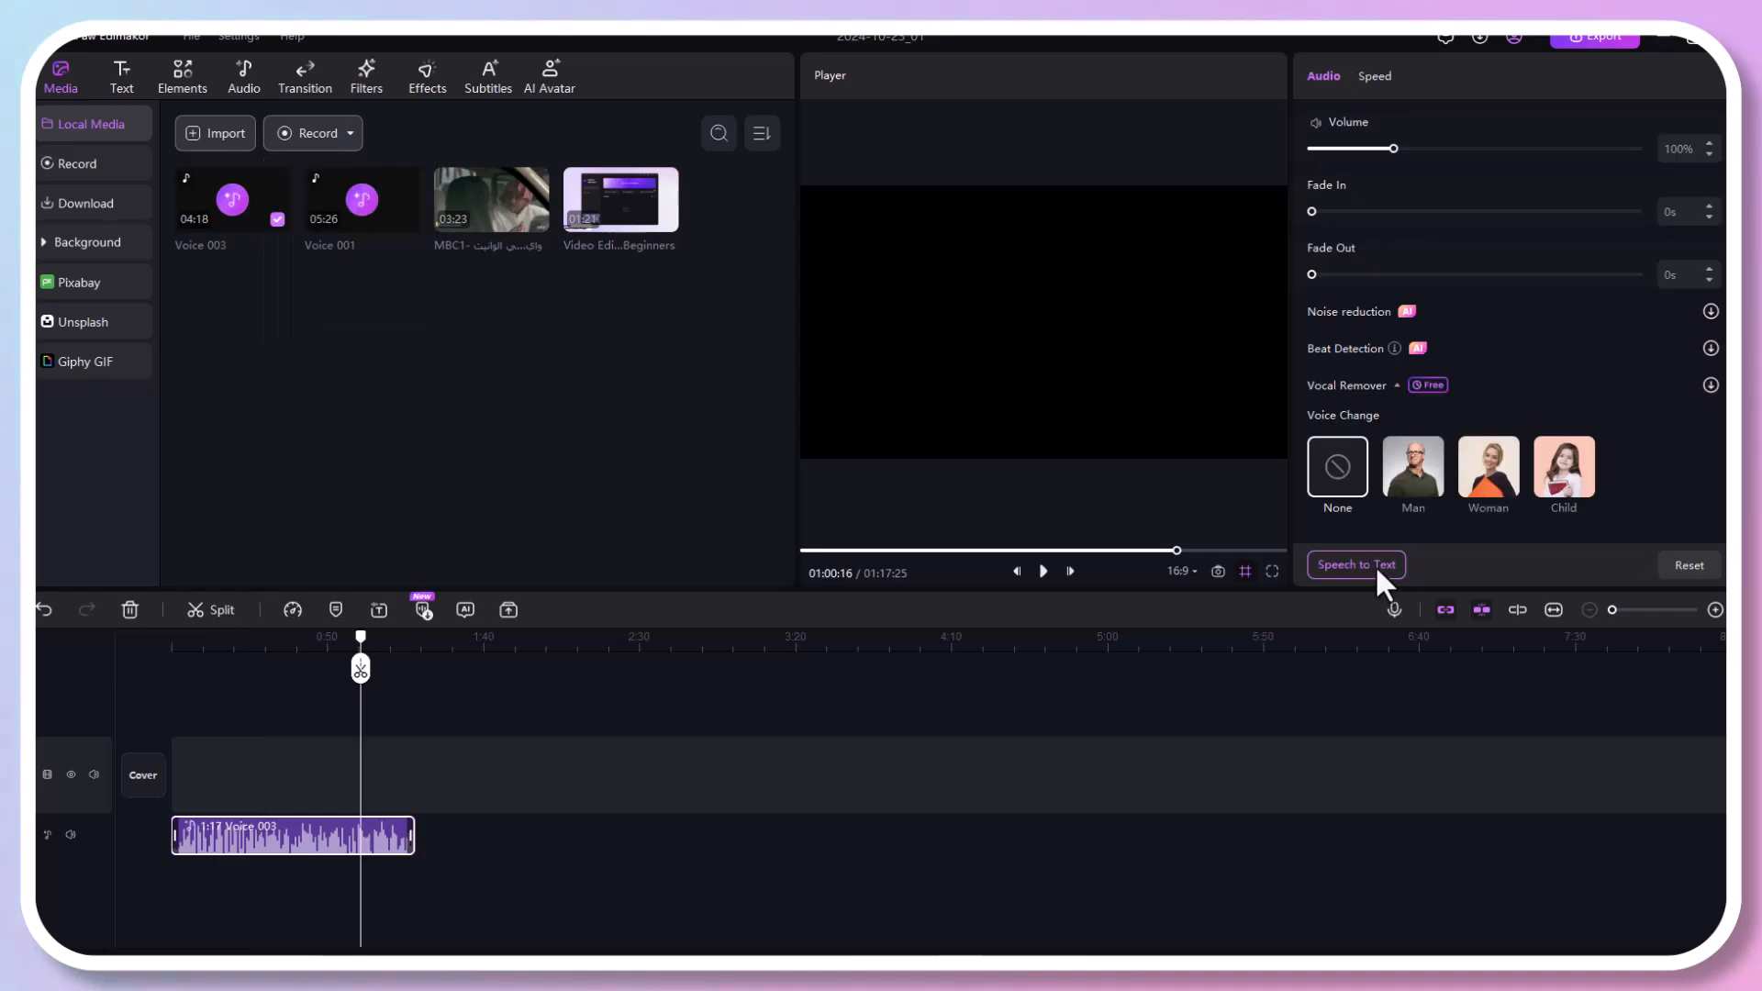
left_click(1357, 565)
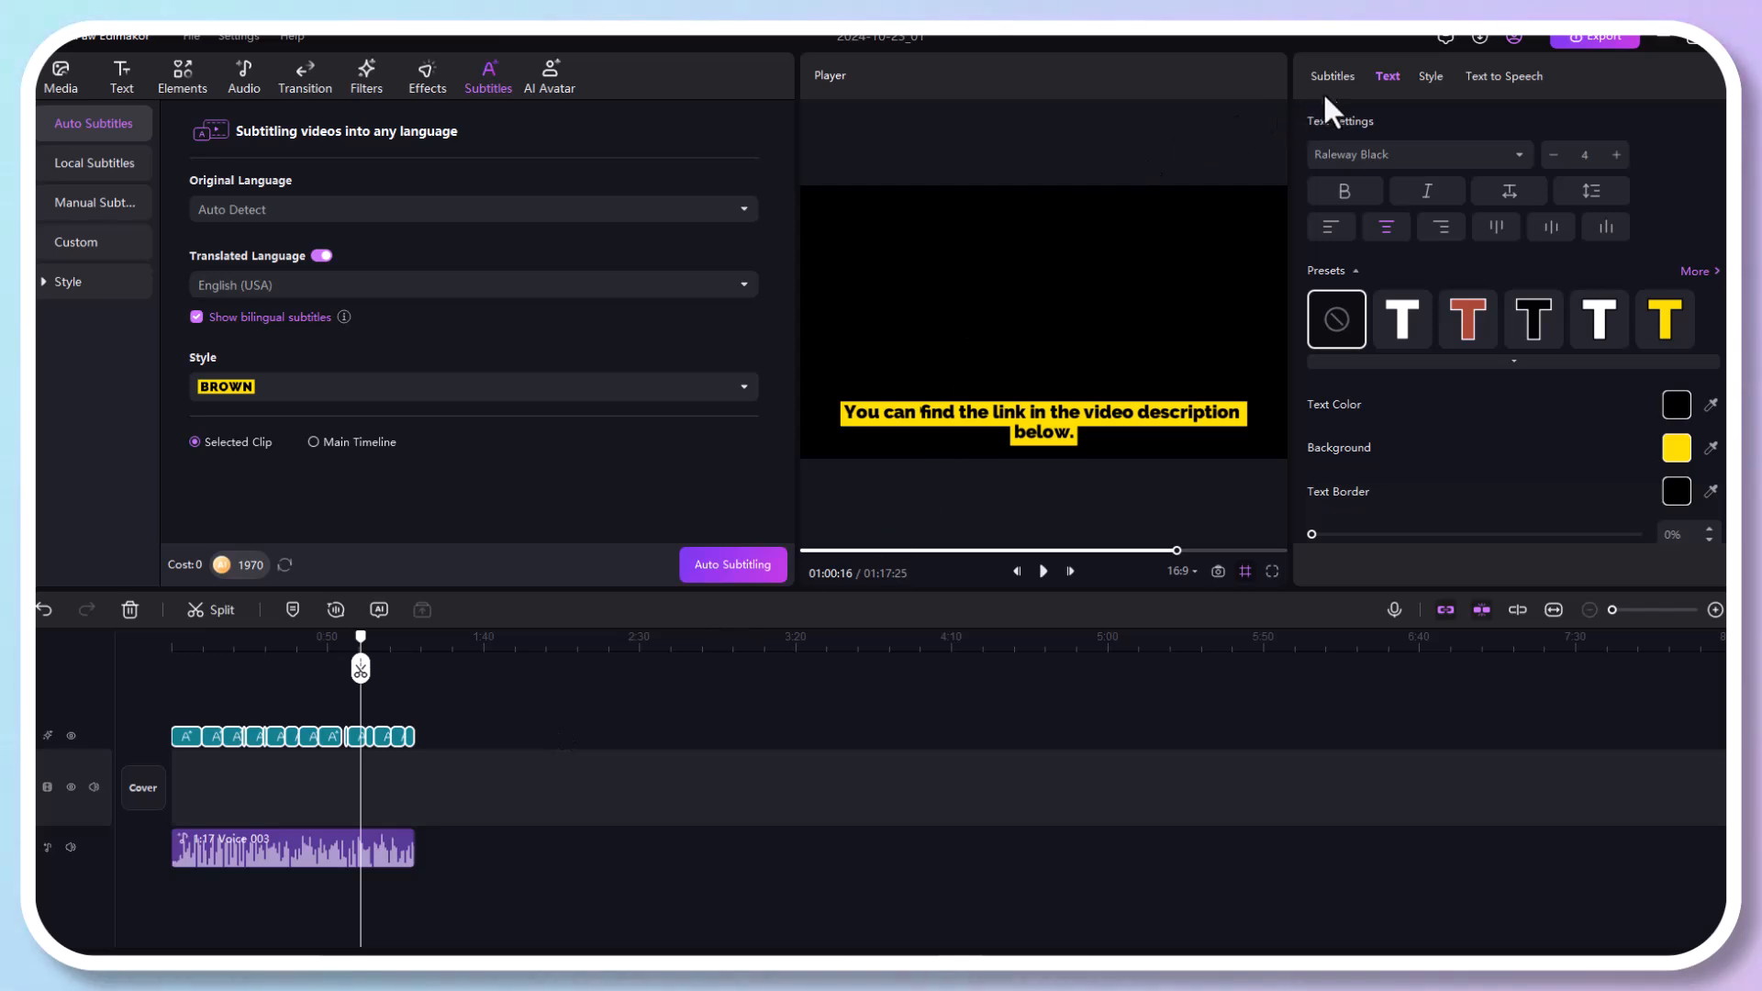
left_click(1333, 77)
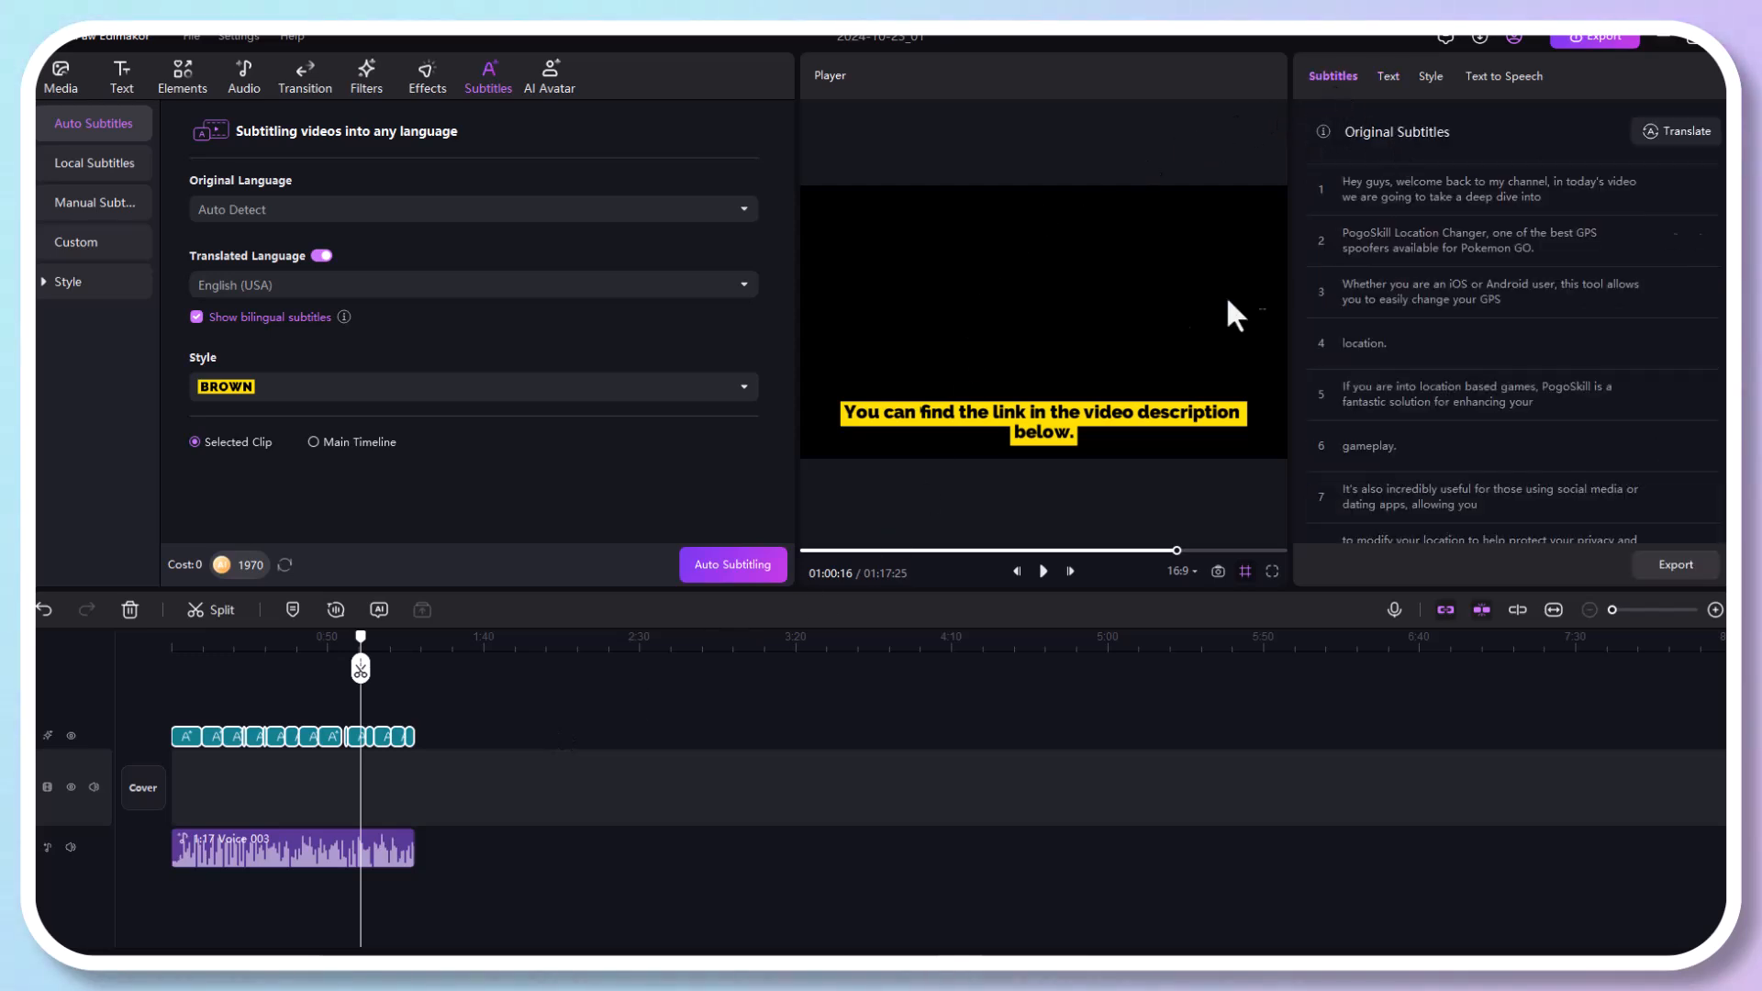
mouse_move(1366, 409)
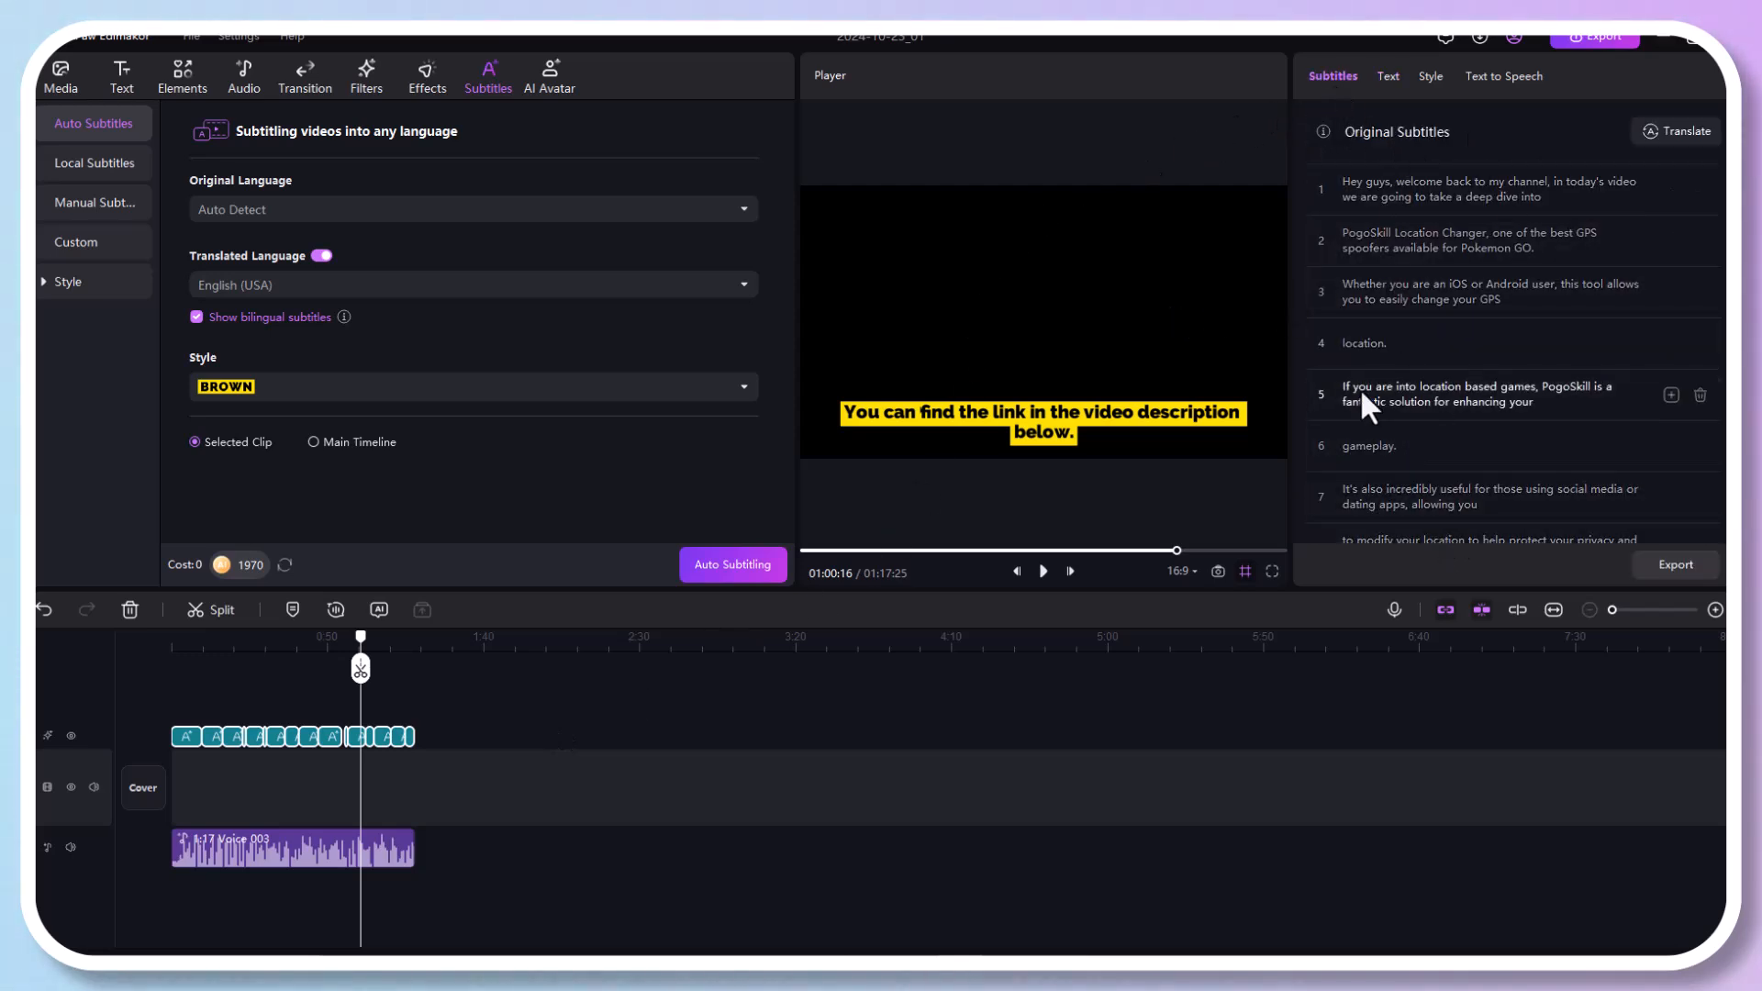
left_click(734, 566)
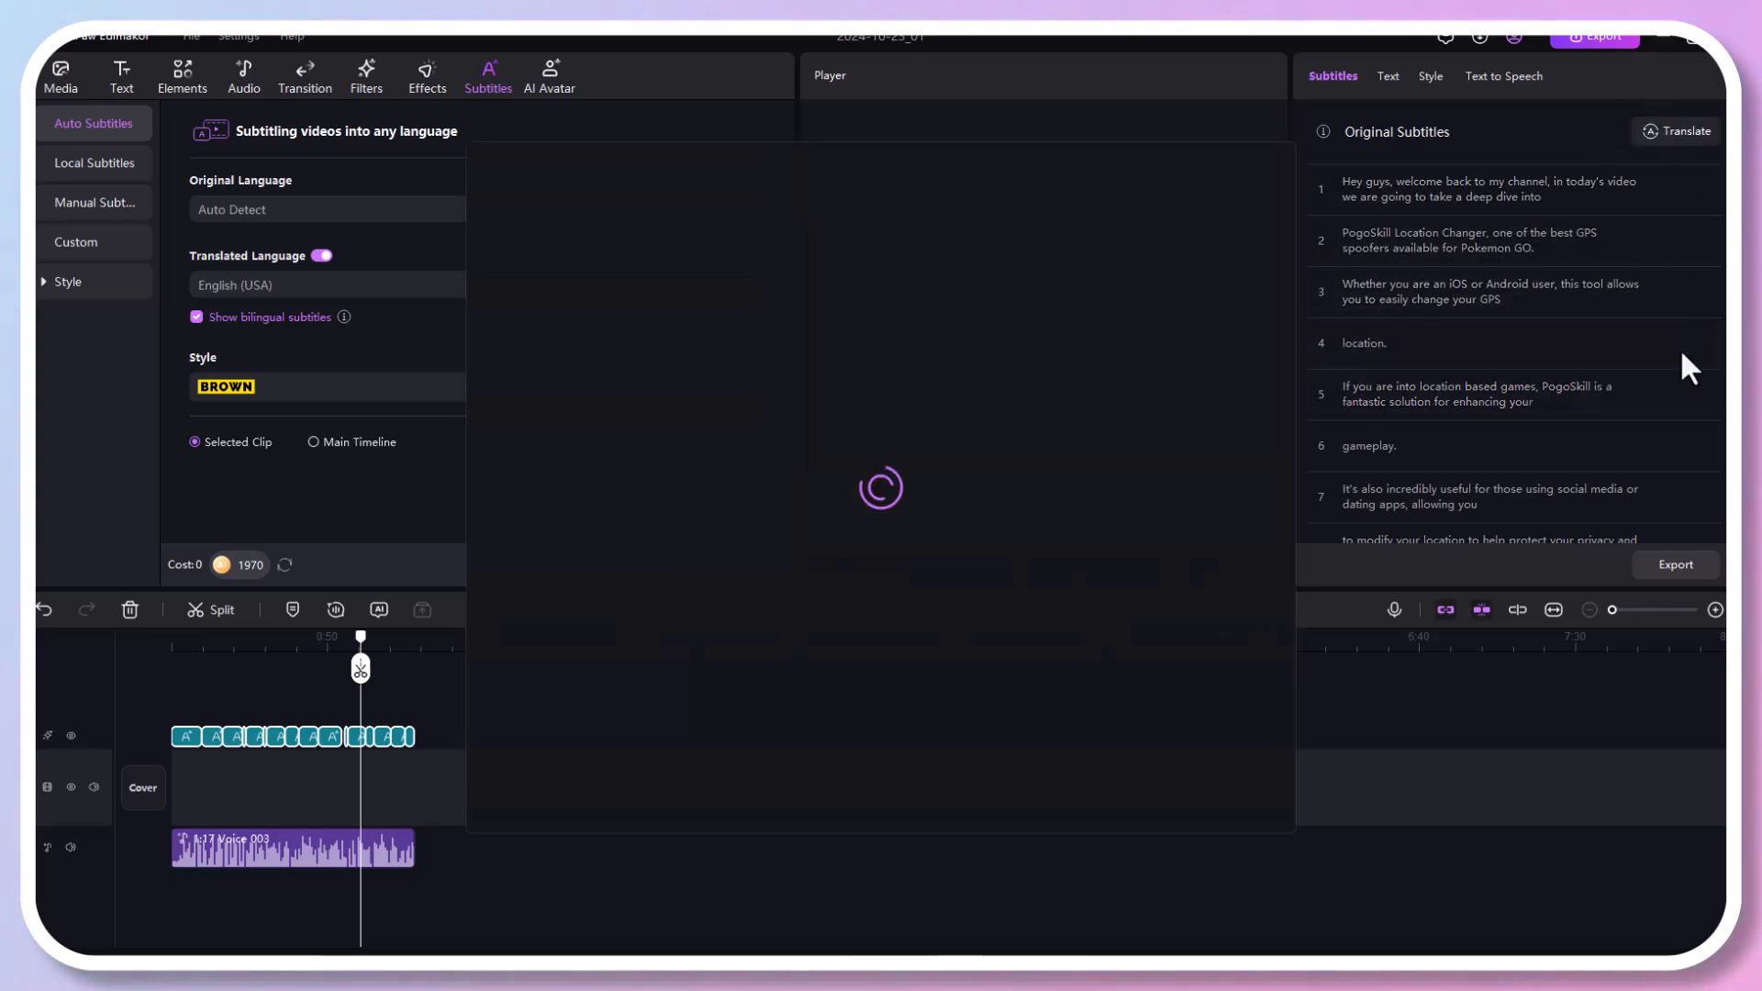
Translate the subtitles into French with AI speaker dubbing enabled, voiced by Denise
left_click(1678, 130)
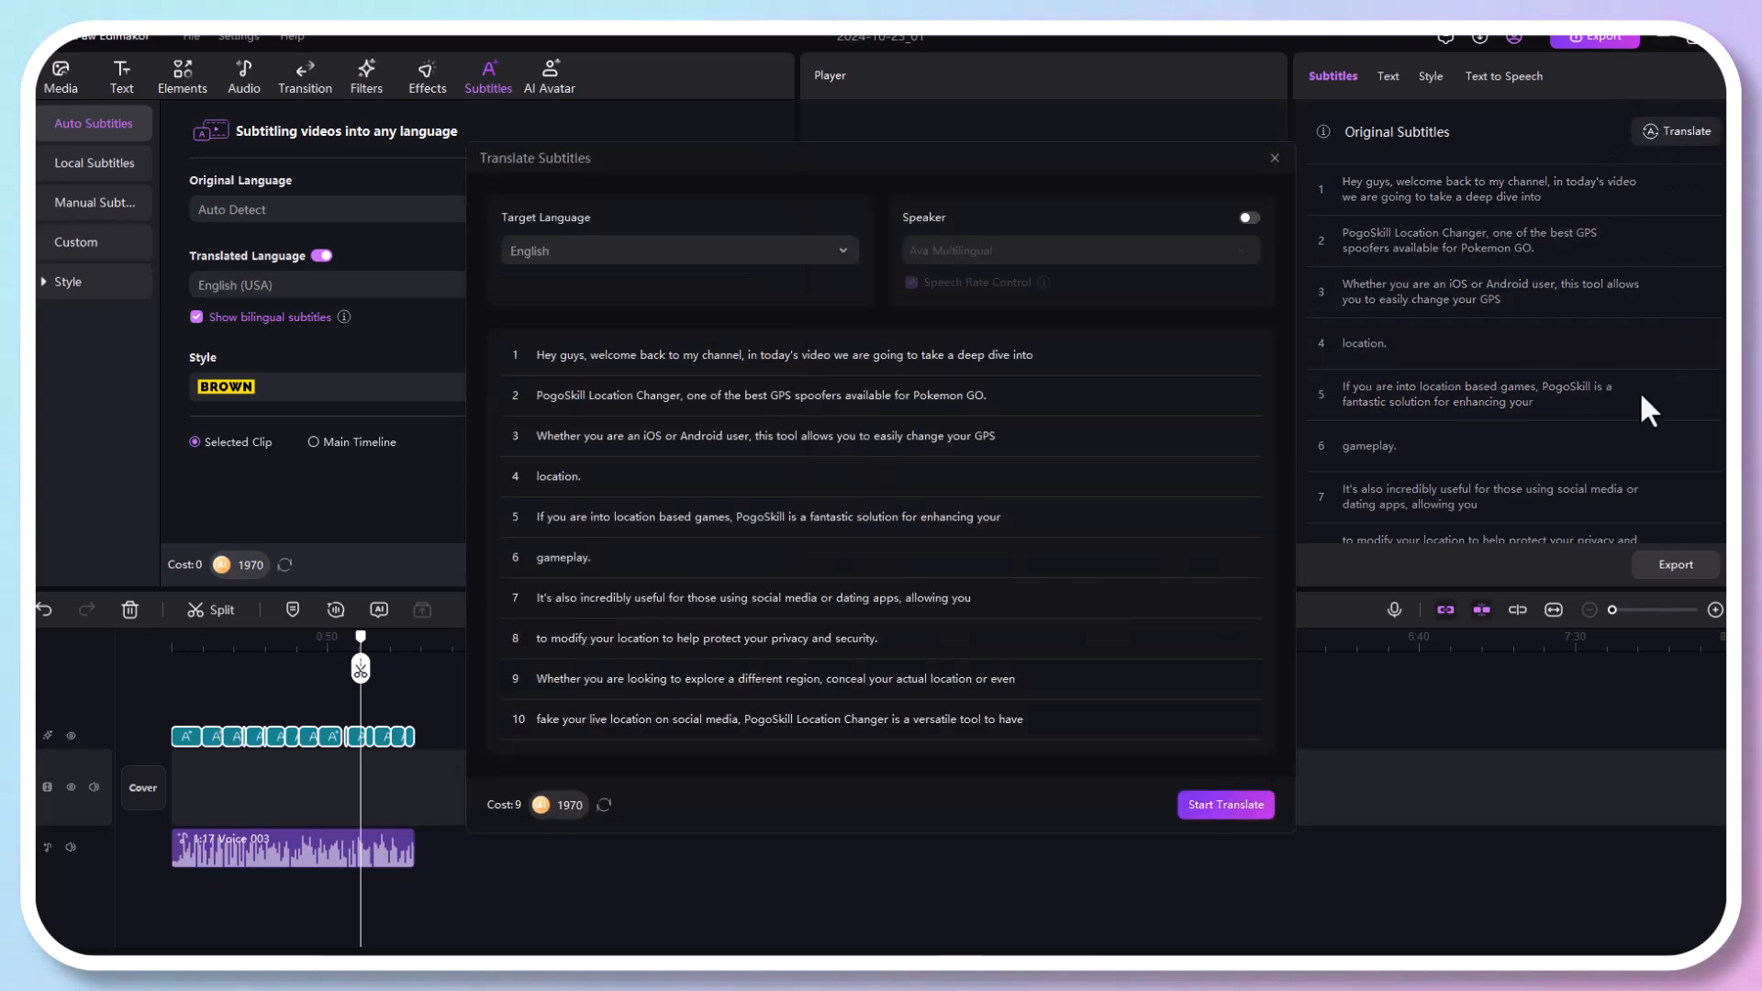
left_click(679, 249)
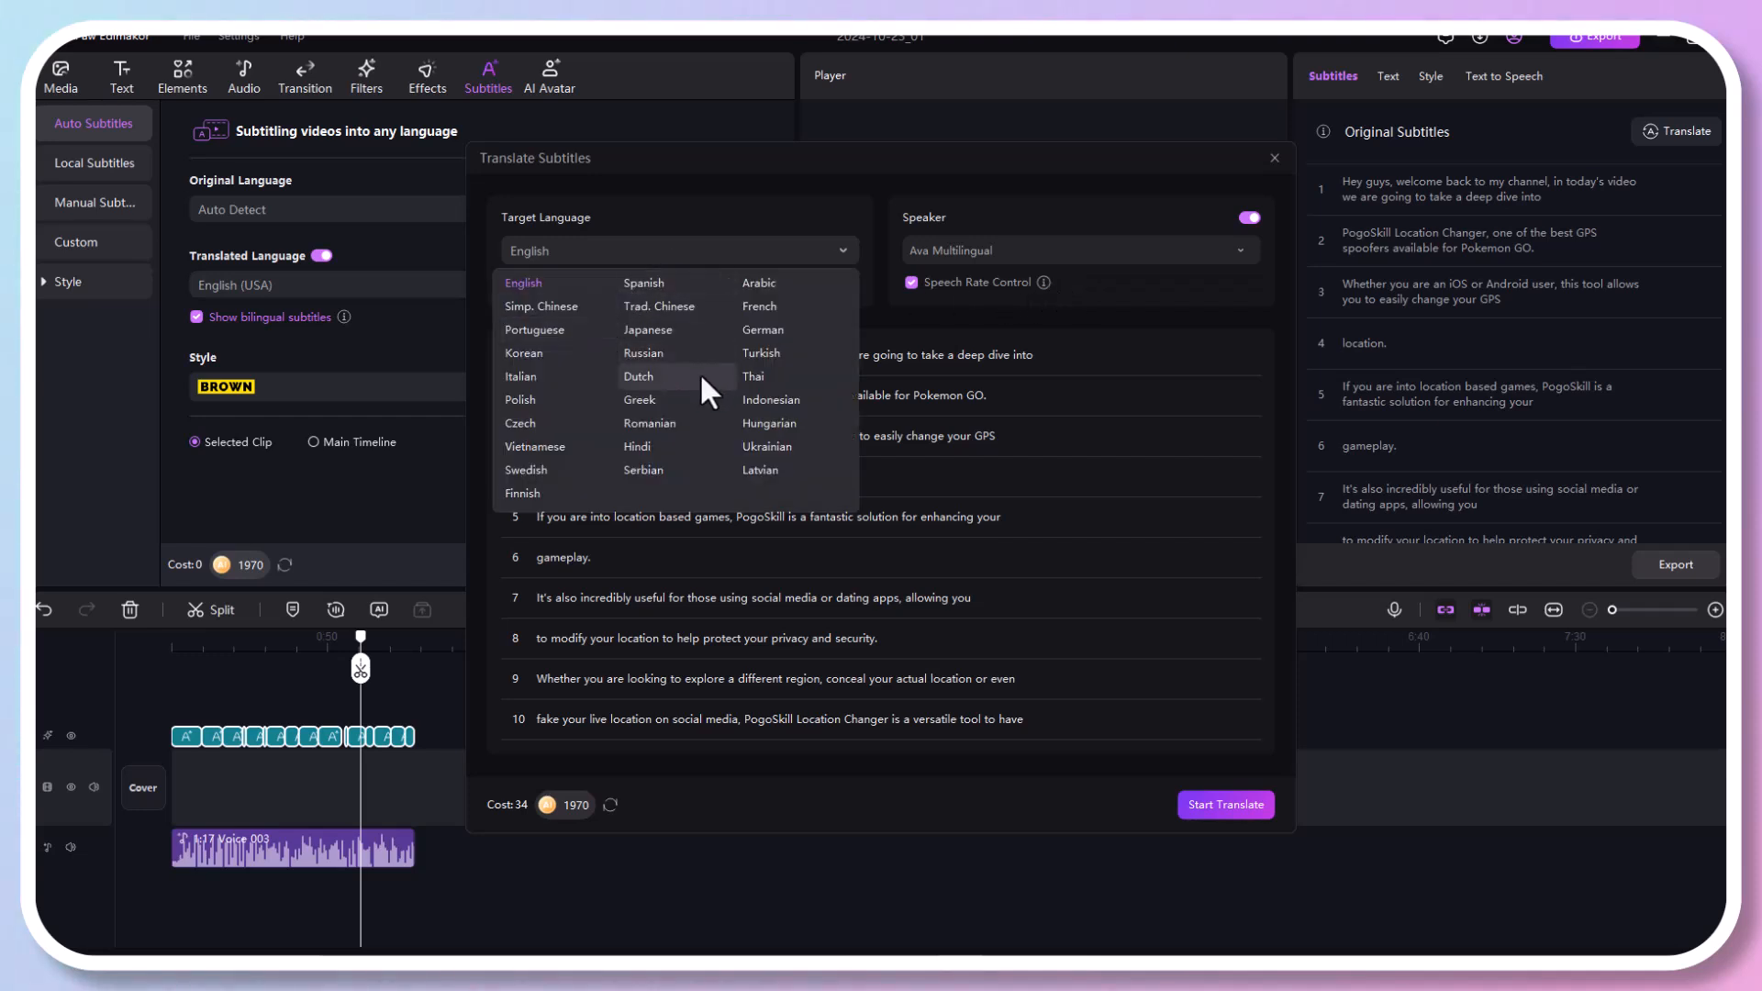
left_click(760, 305)
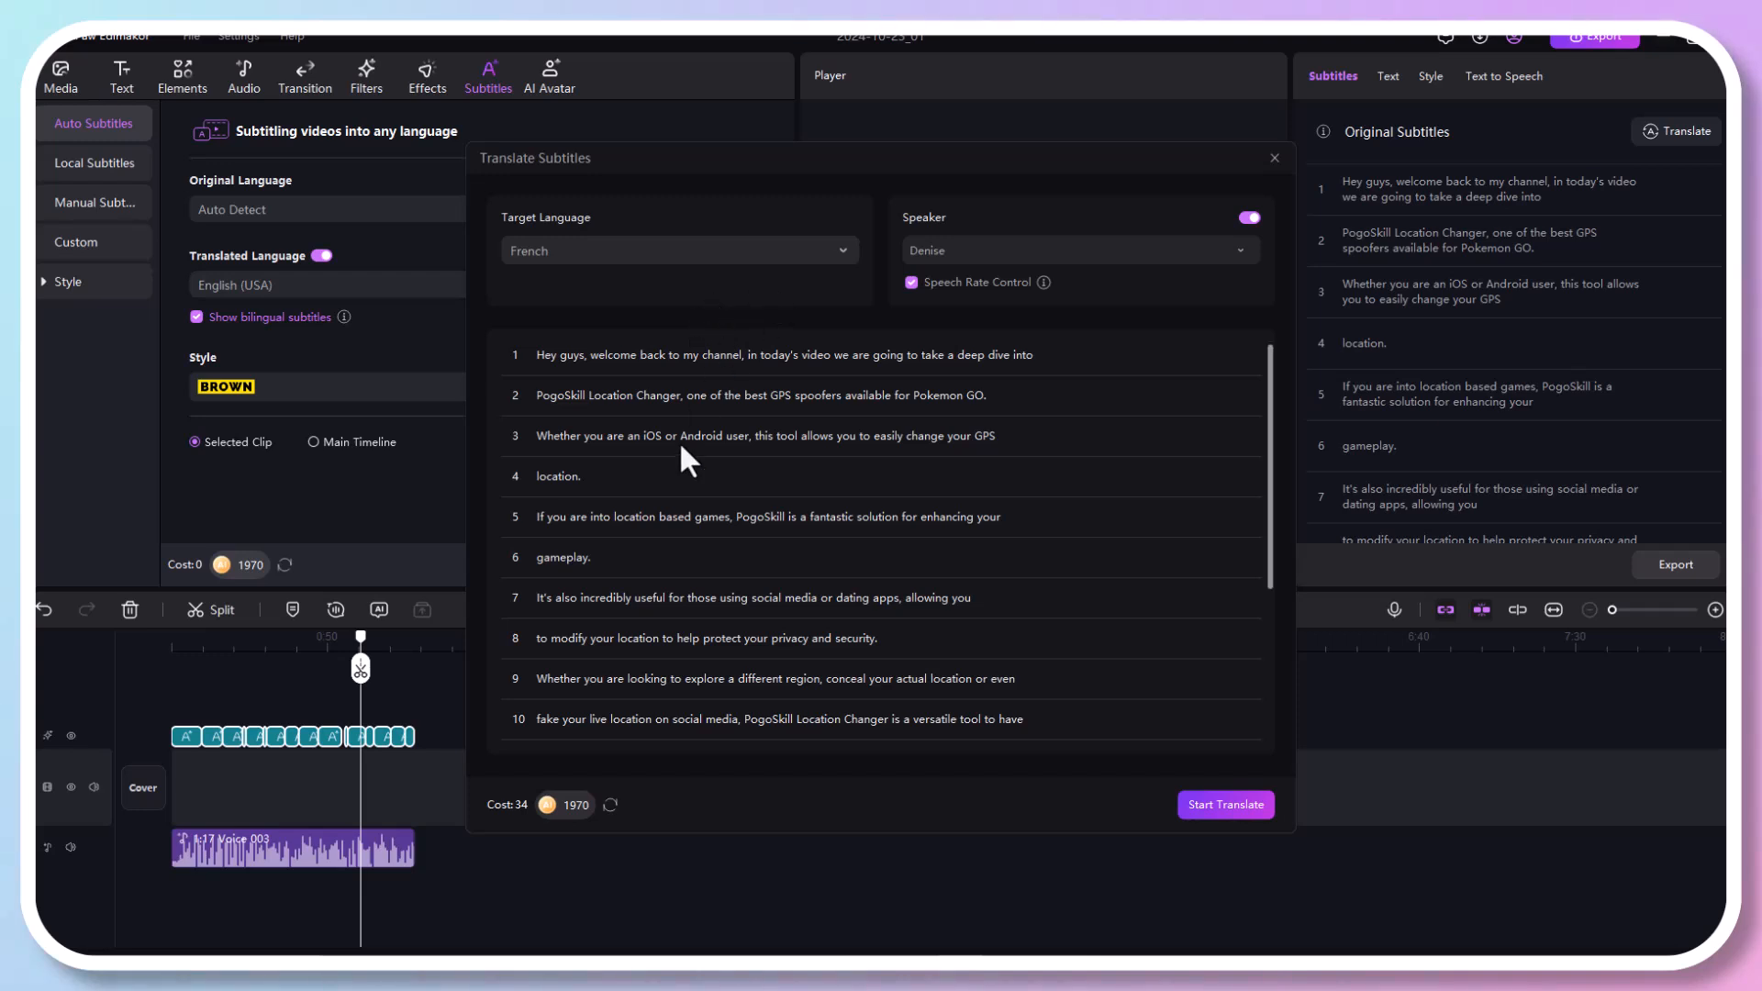
left_click(1226, 806)
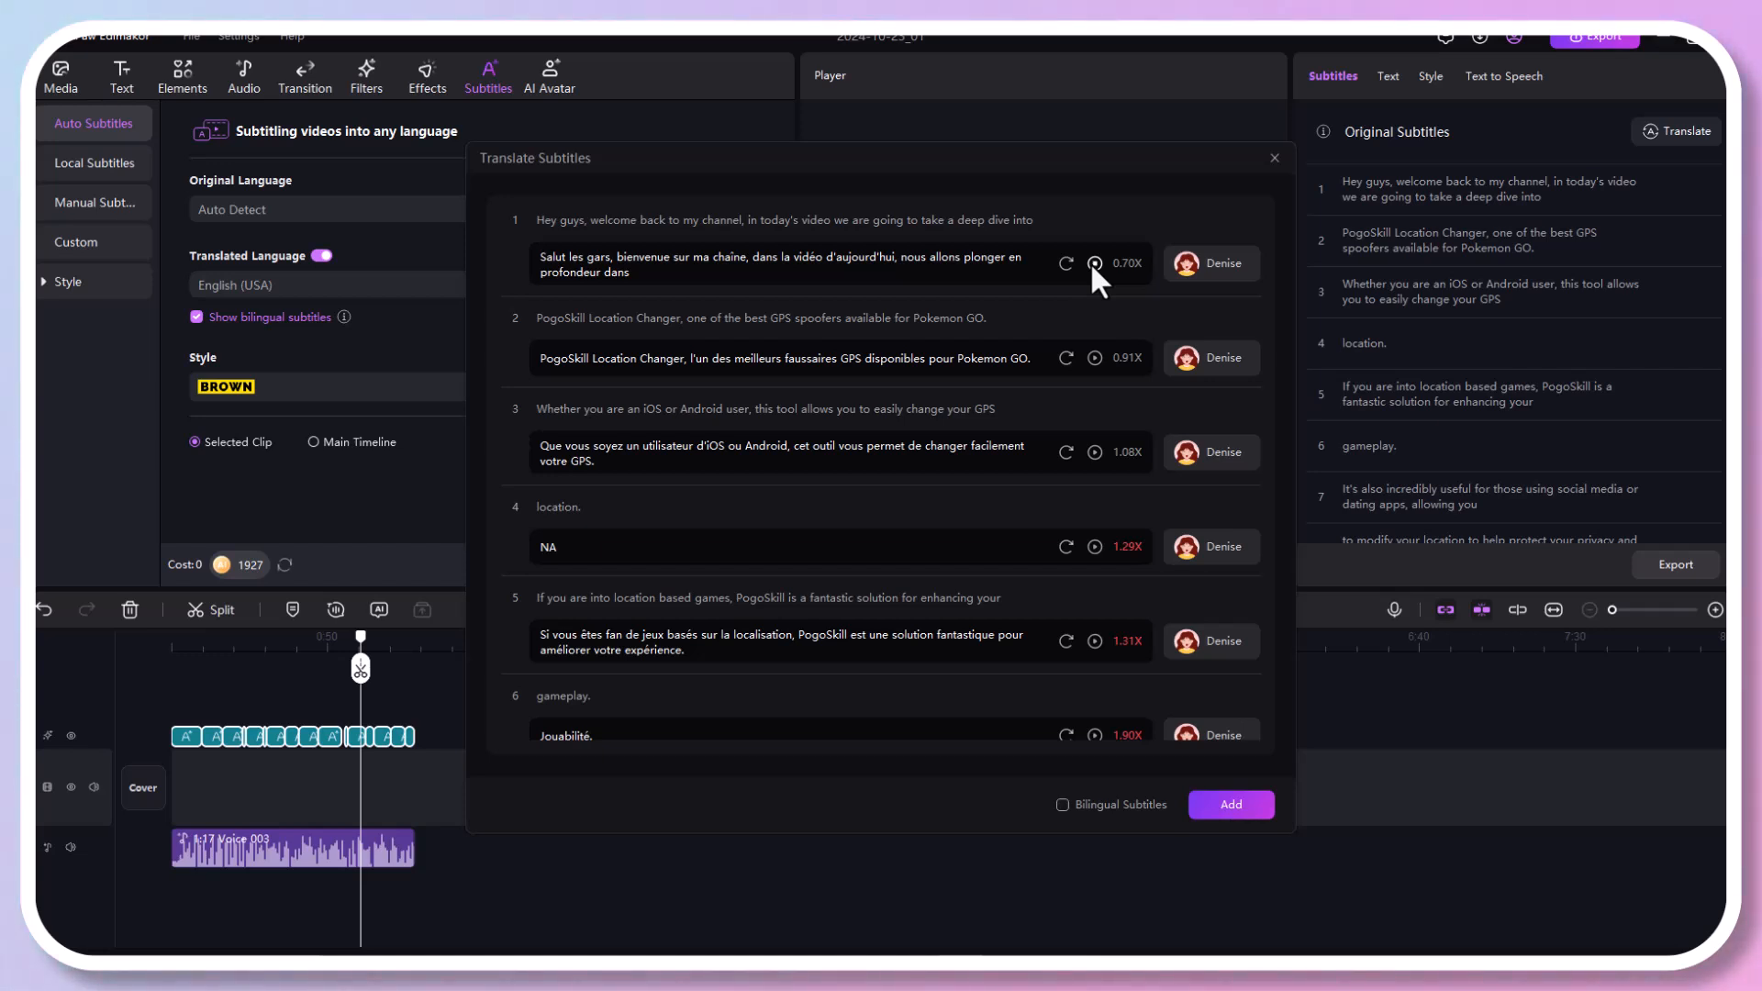
mouse_move(1226, 275)
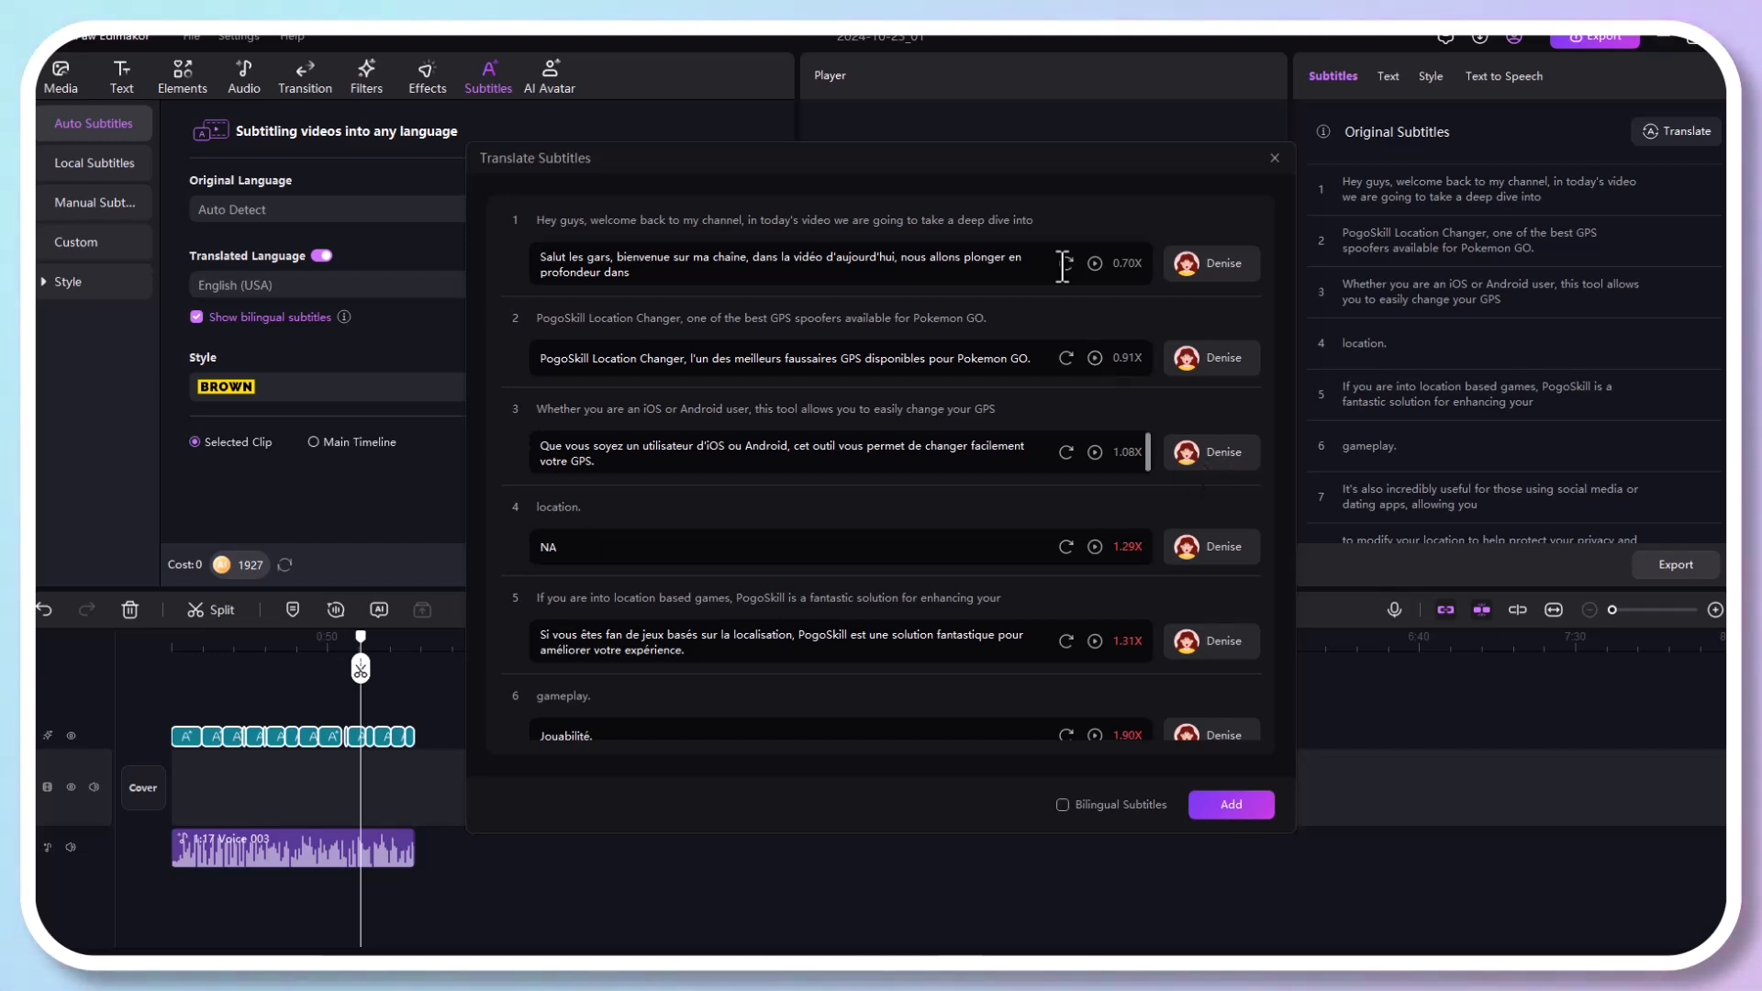
mouse_move(1069, 276)
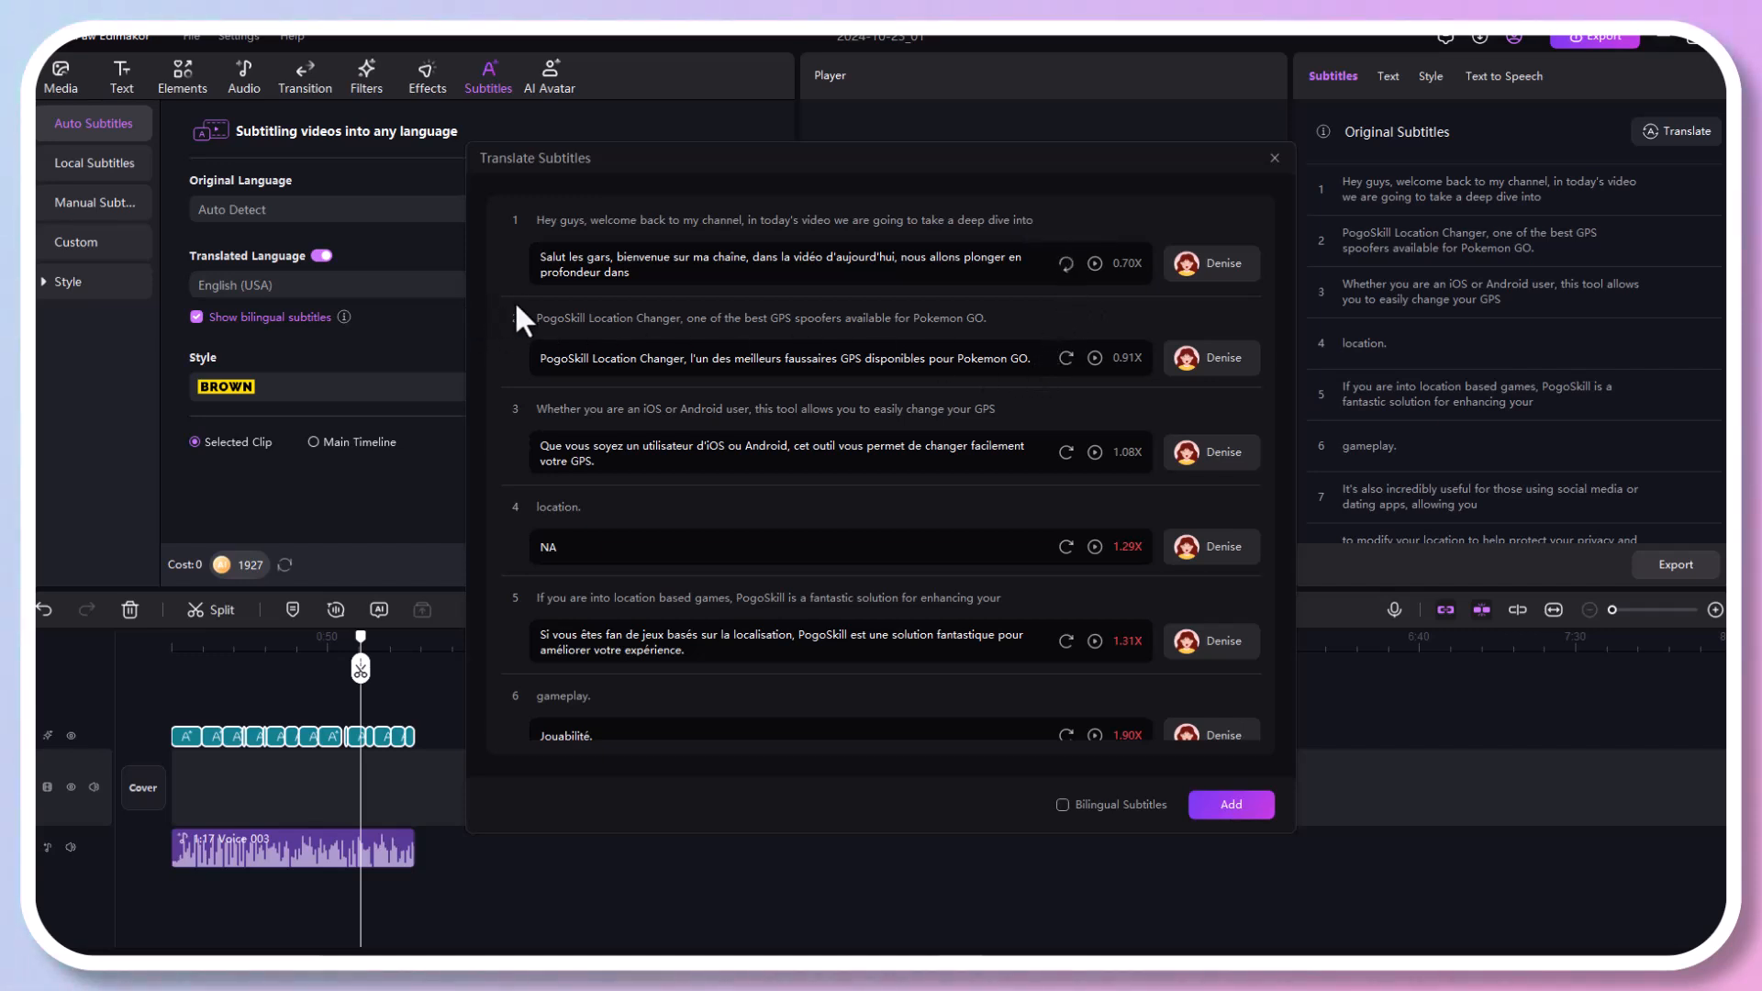
mouse_move(1037, 272)
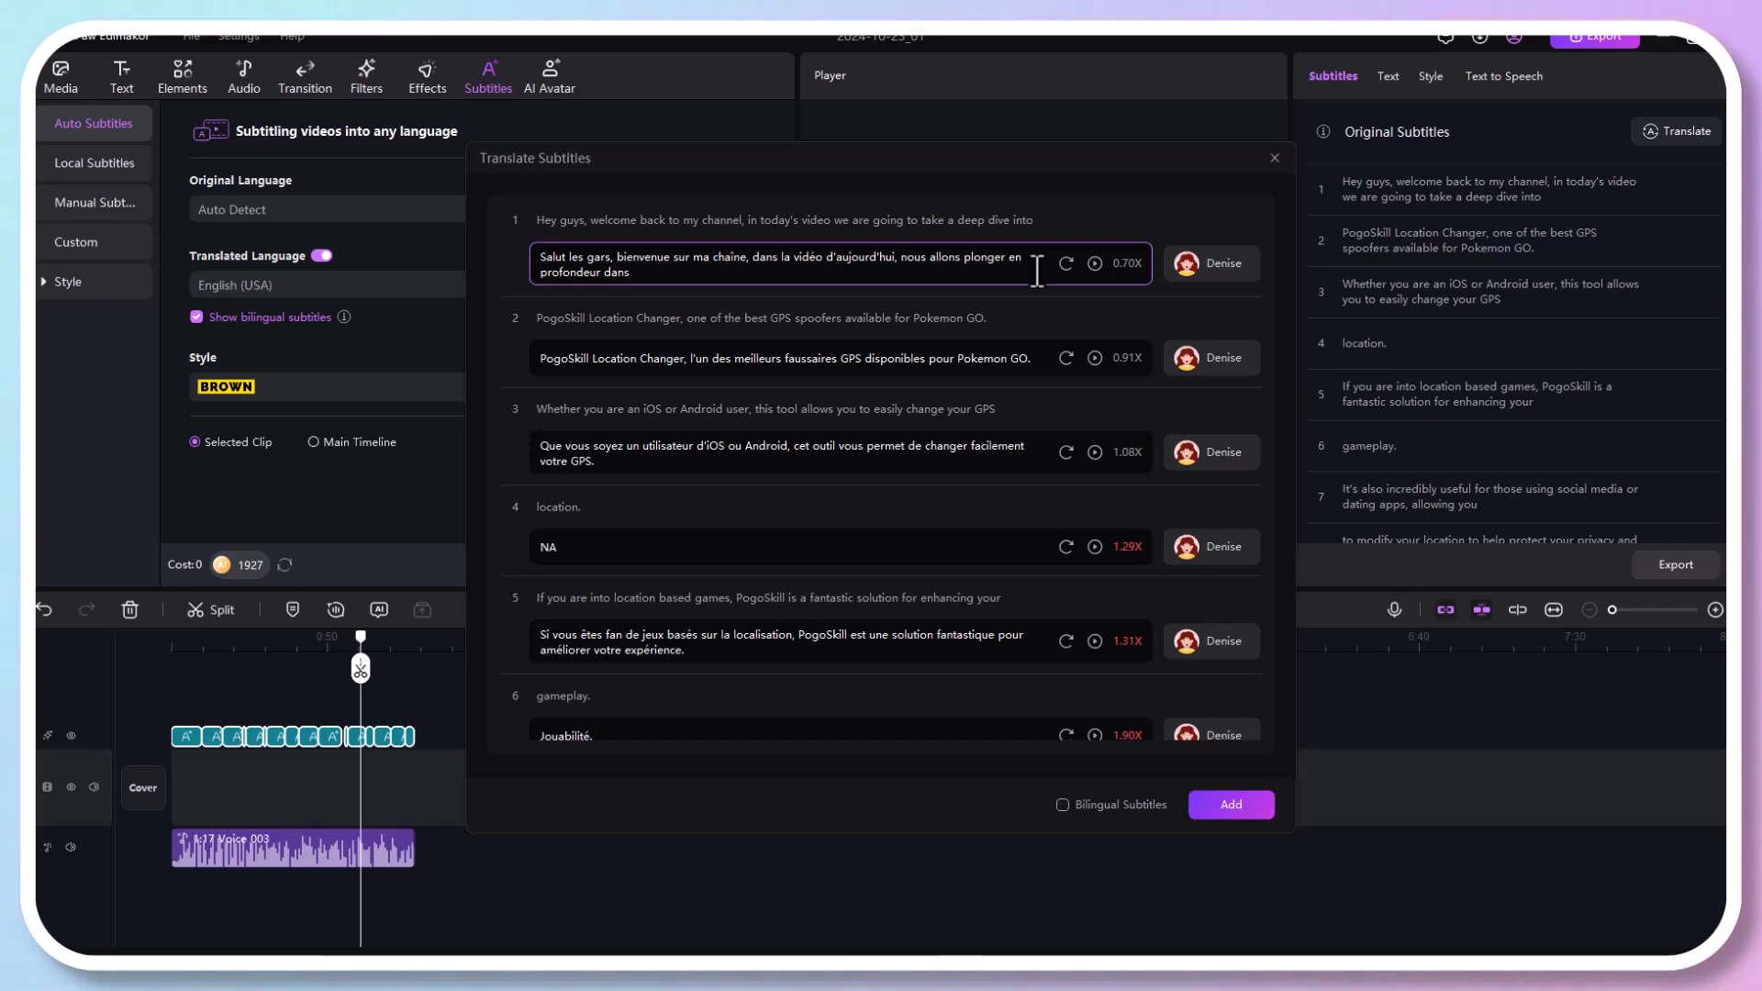
Voice the first French line with Josephine, keep bilingual subtitles, and add the dub to the timeline
left_click(1212, 264)
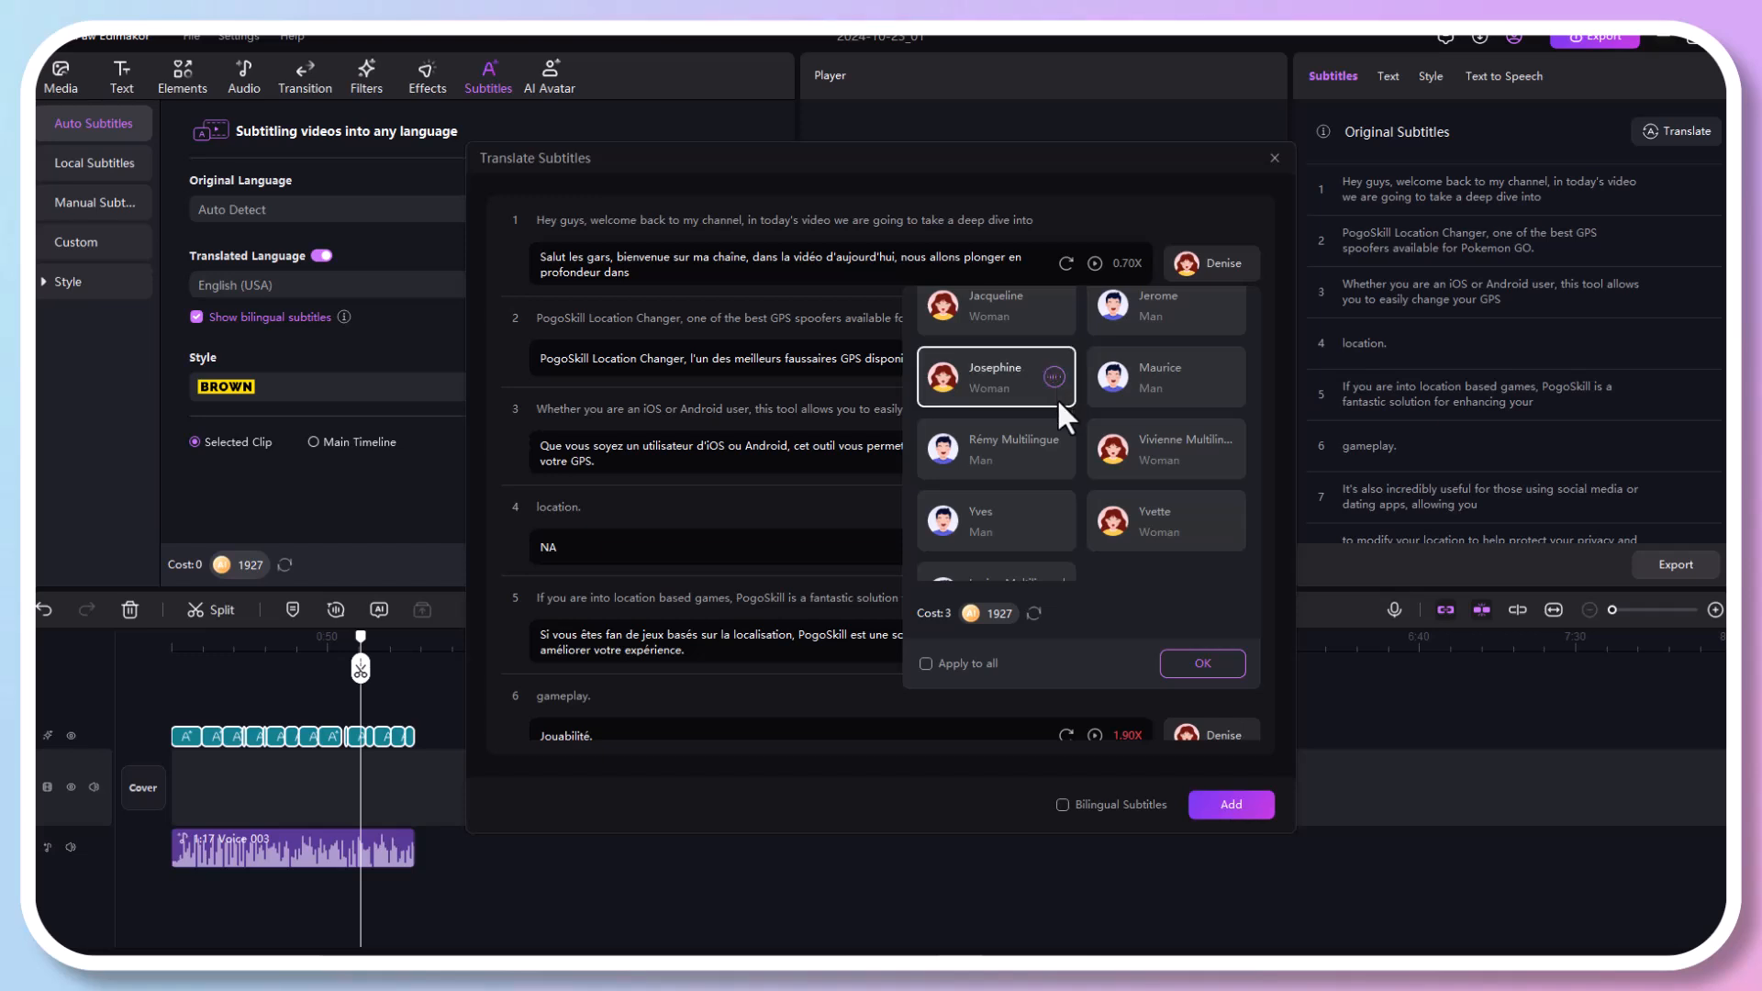
mouse_move(990, 385)
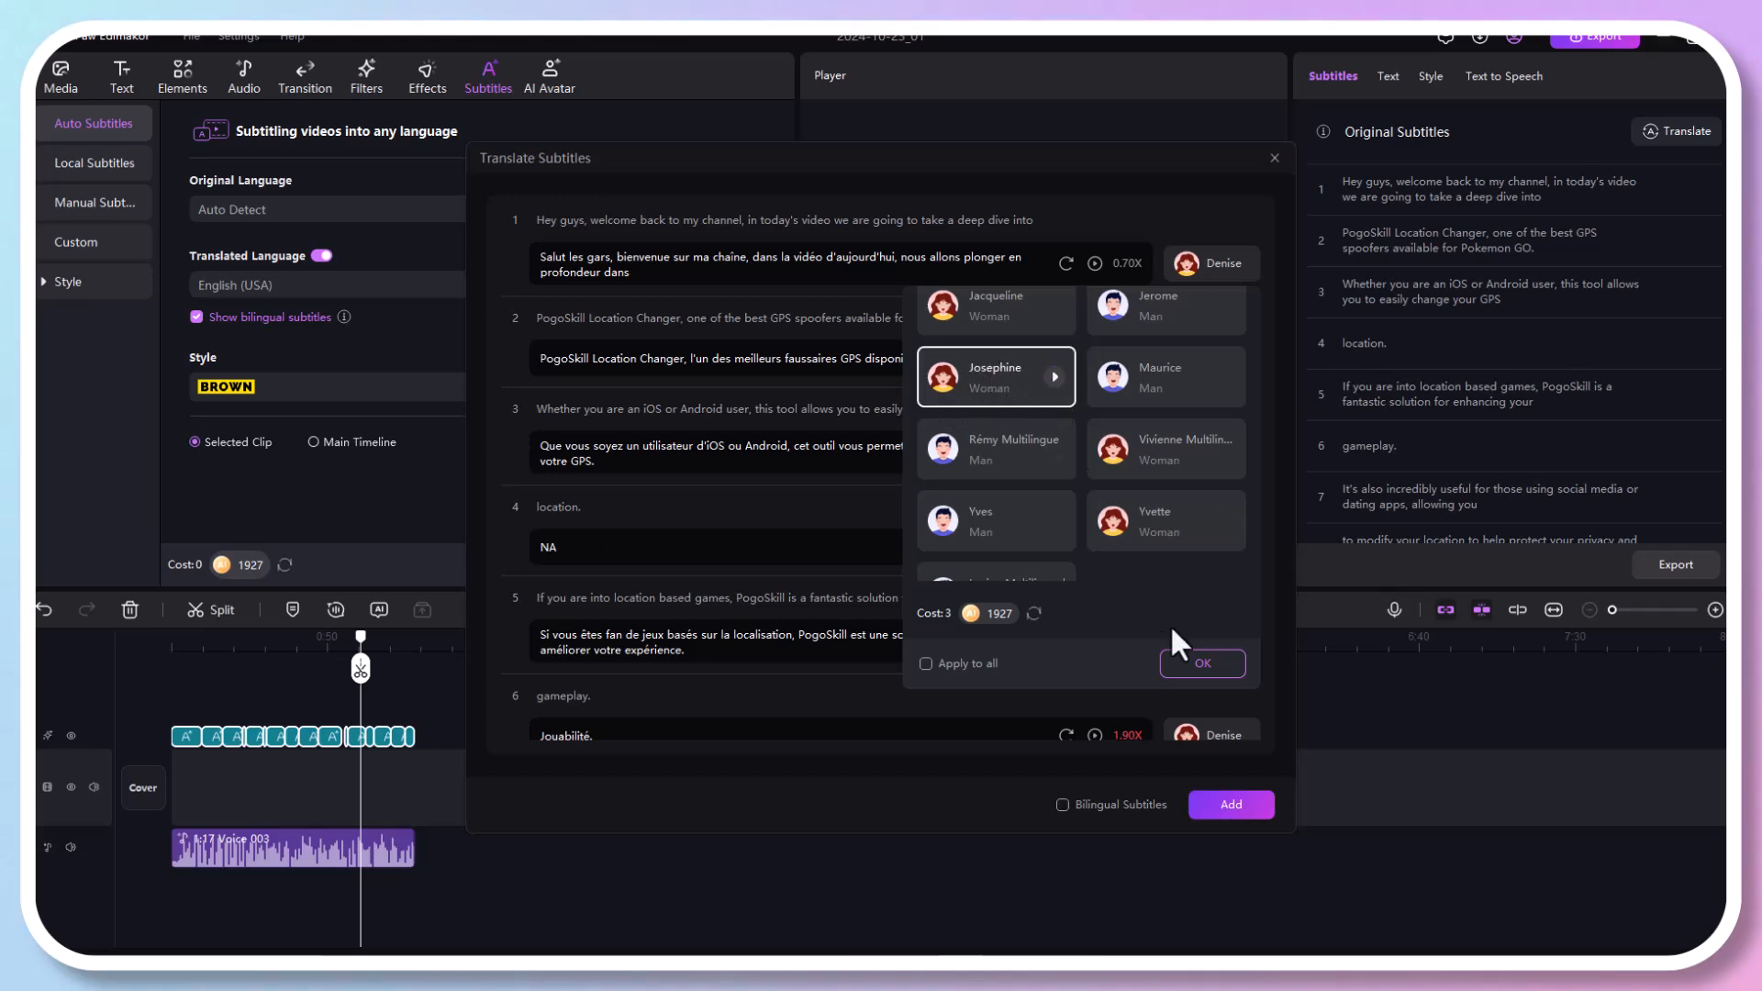
left_click(1202, 662)
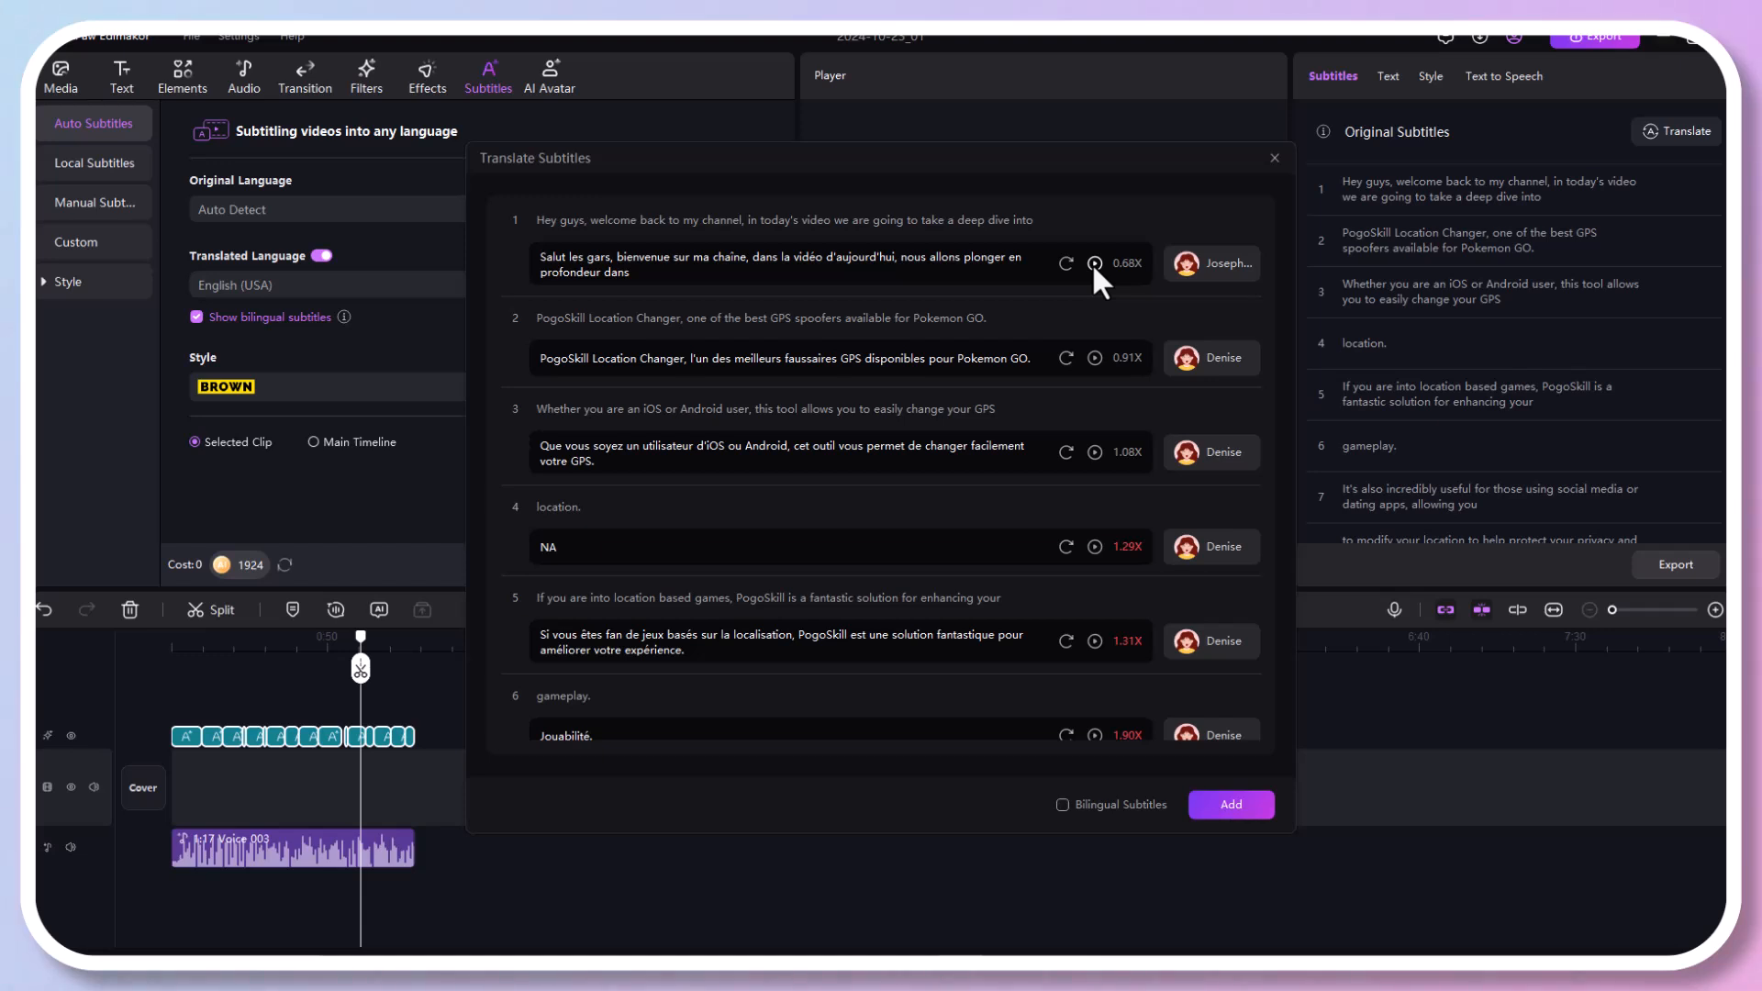
mouse_move(1156, 528)
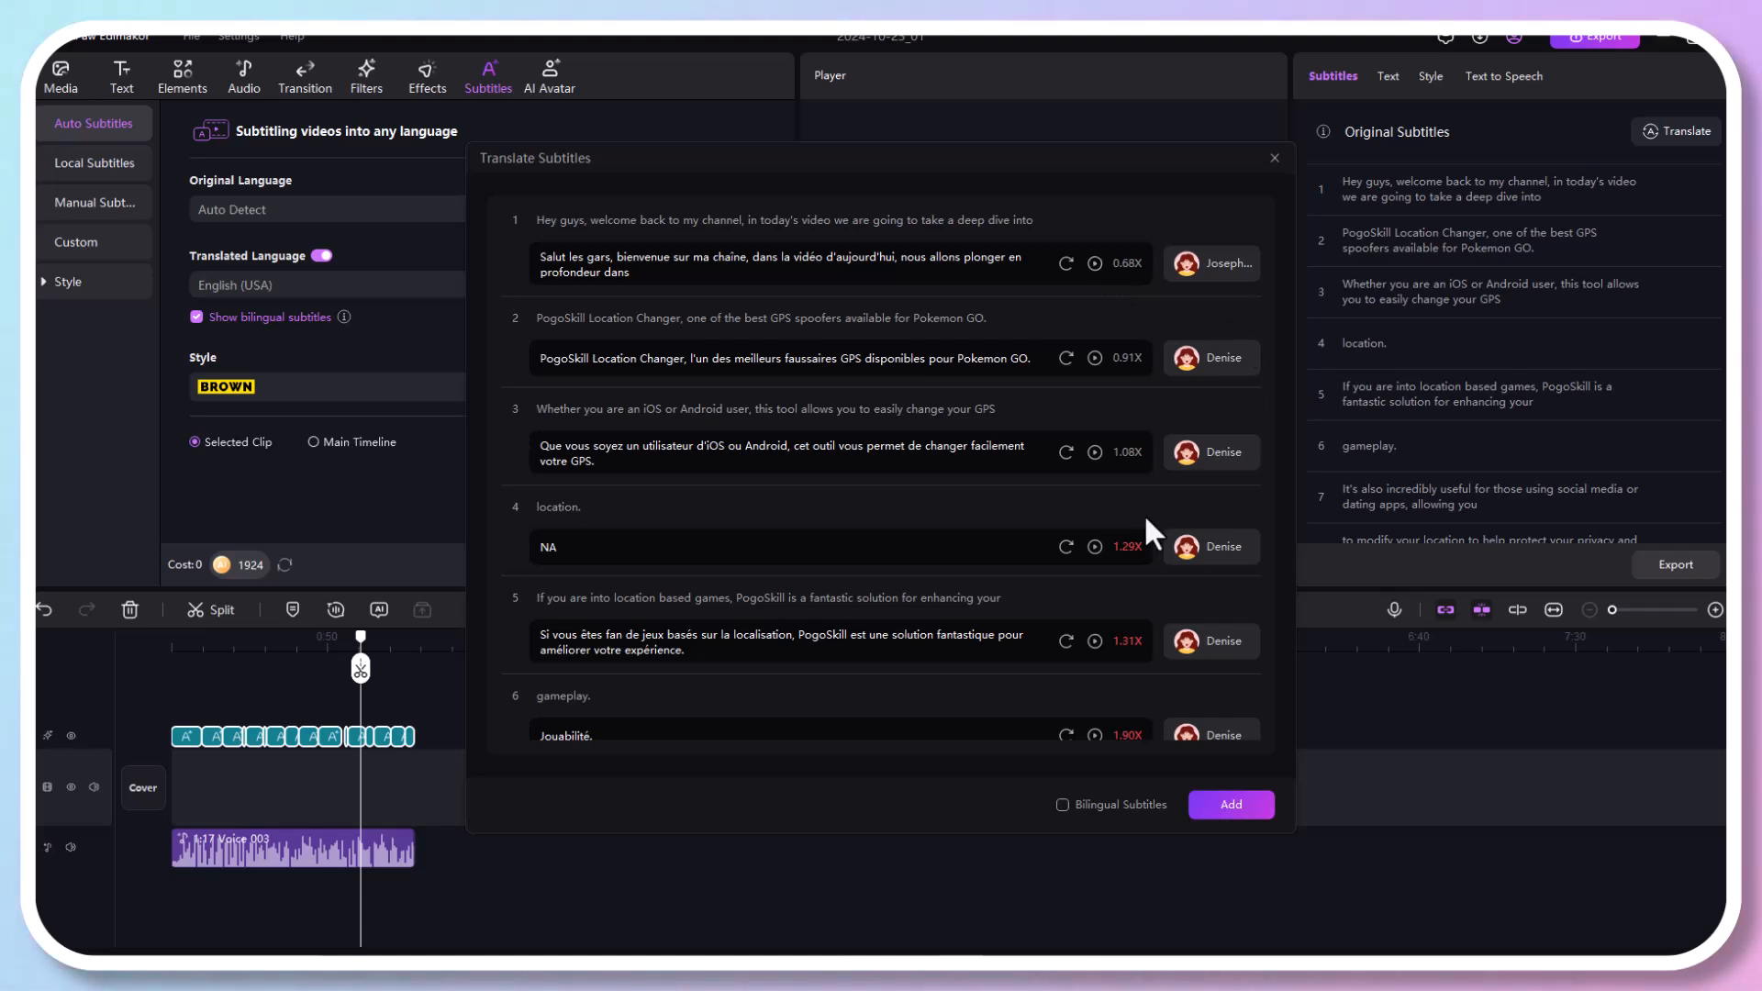
left_click(1061, 806)
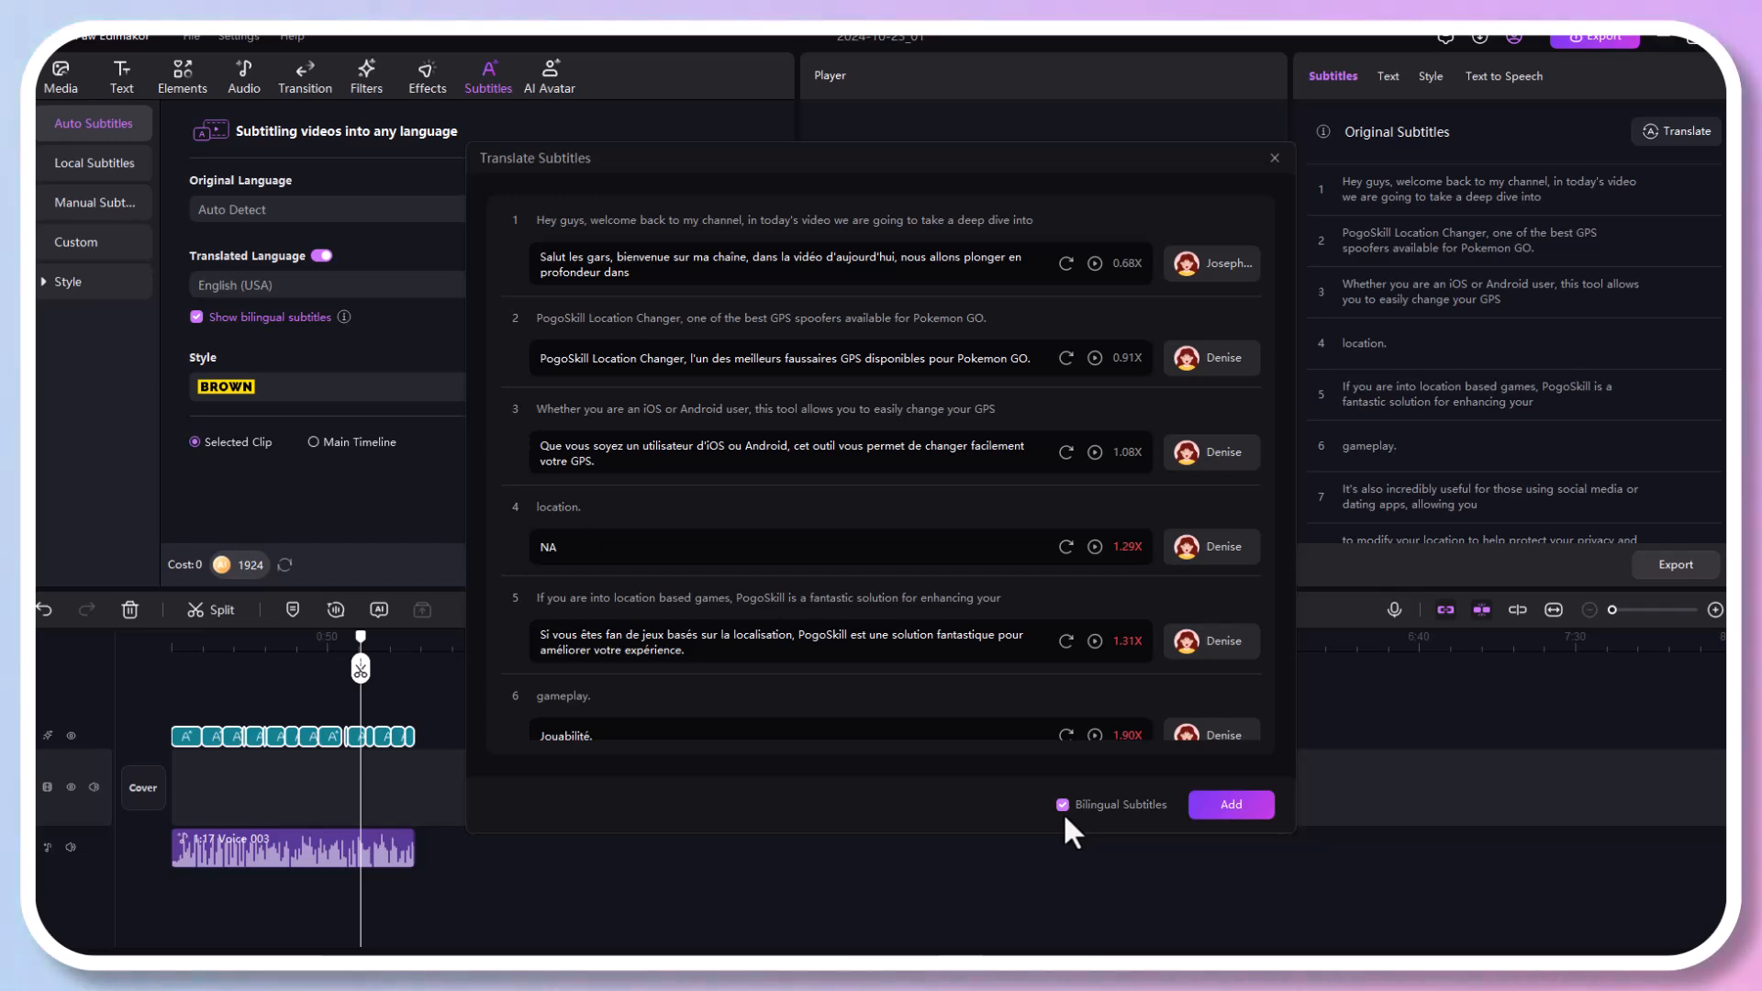
left_click(1229, 804)
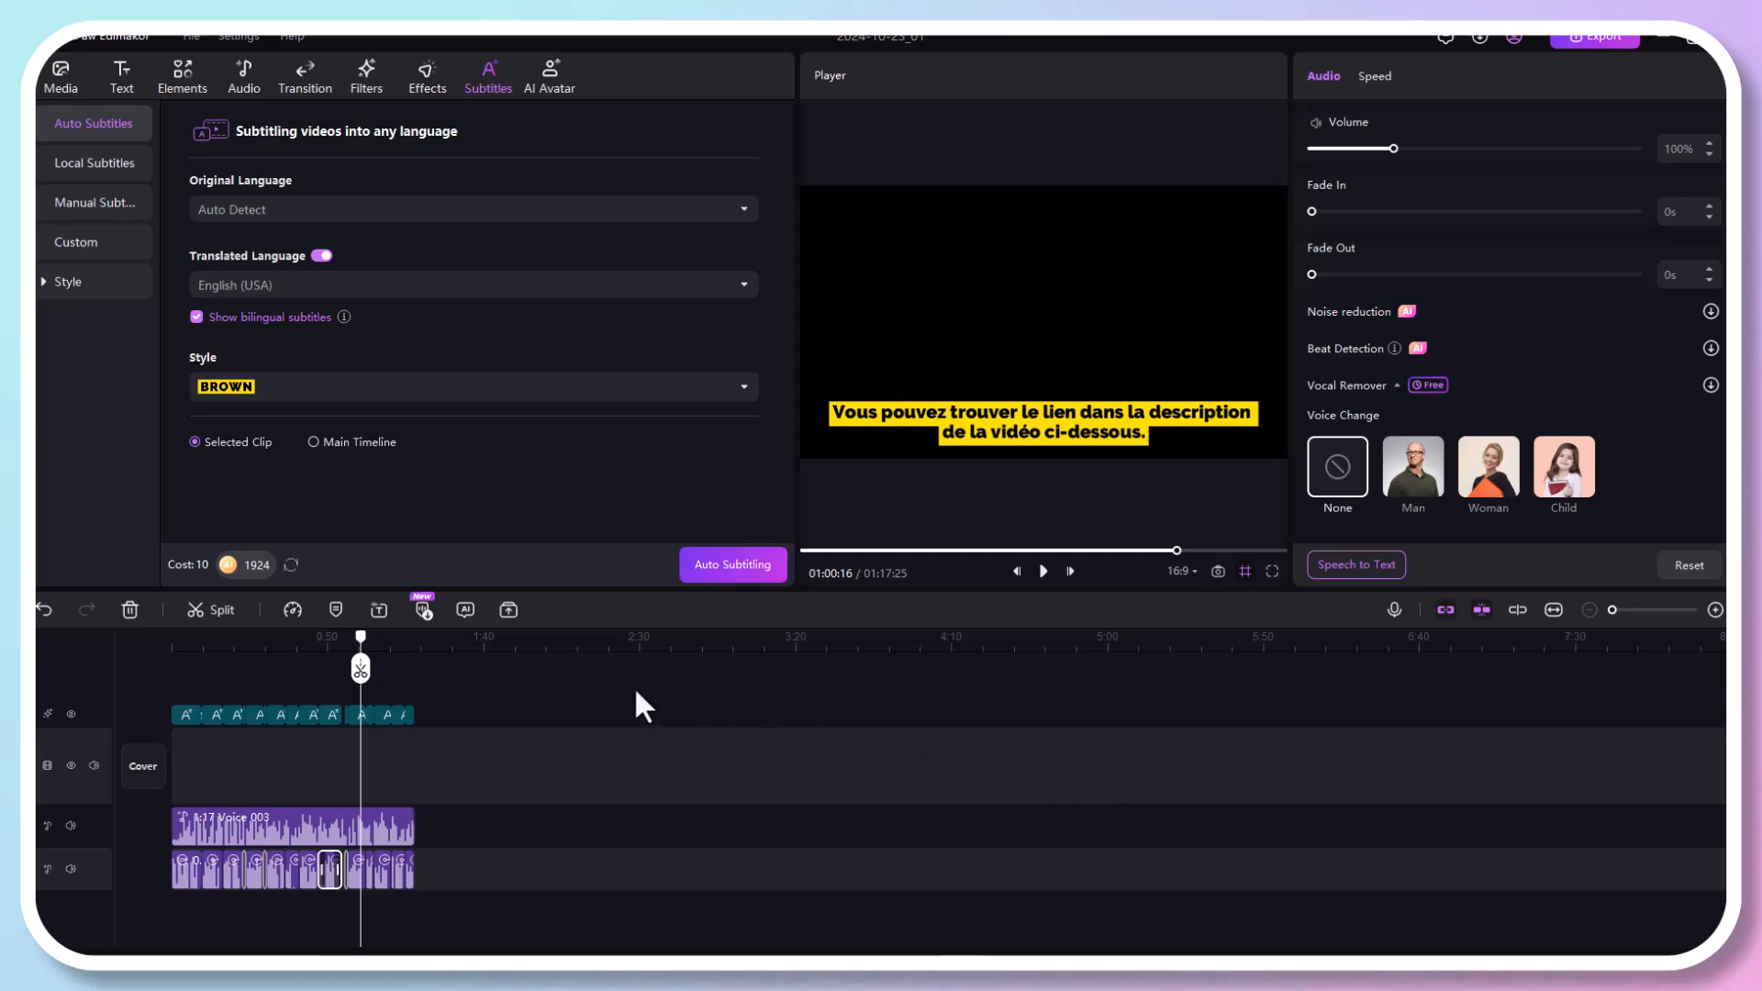
mouse_move(937, 687)
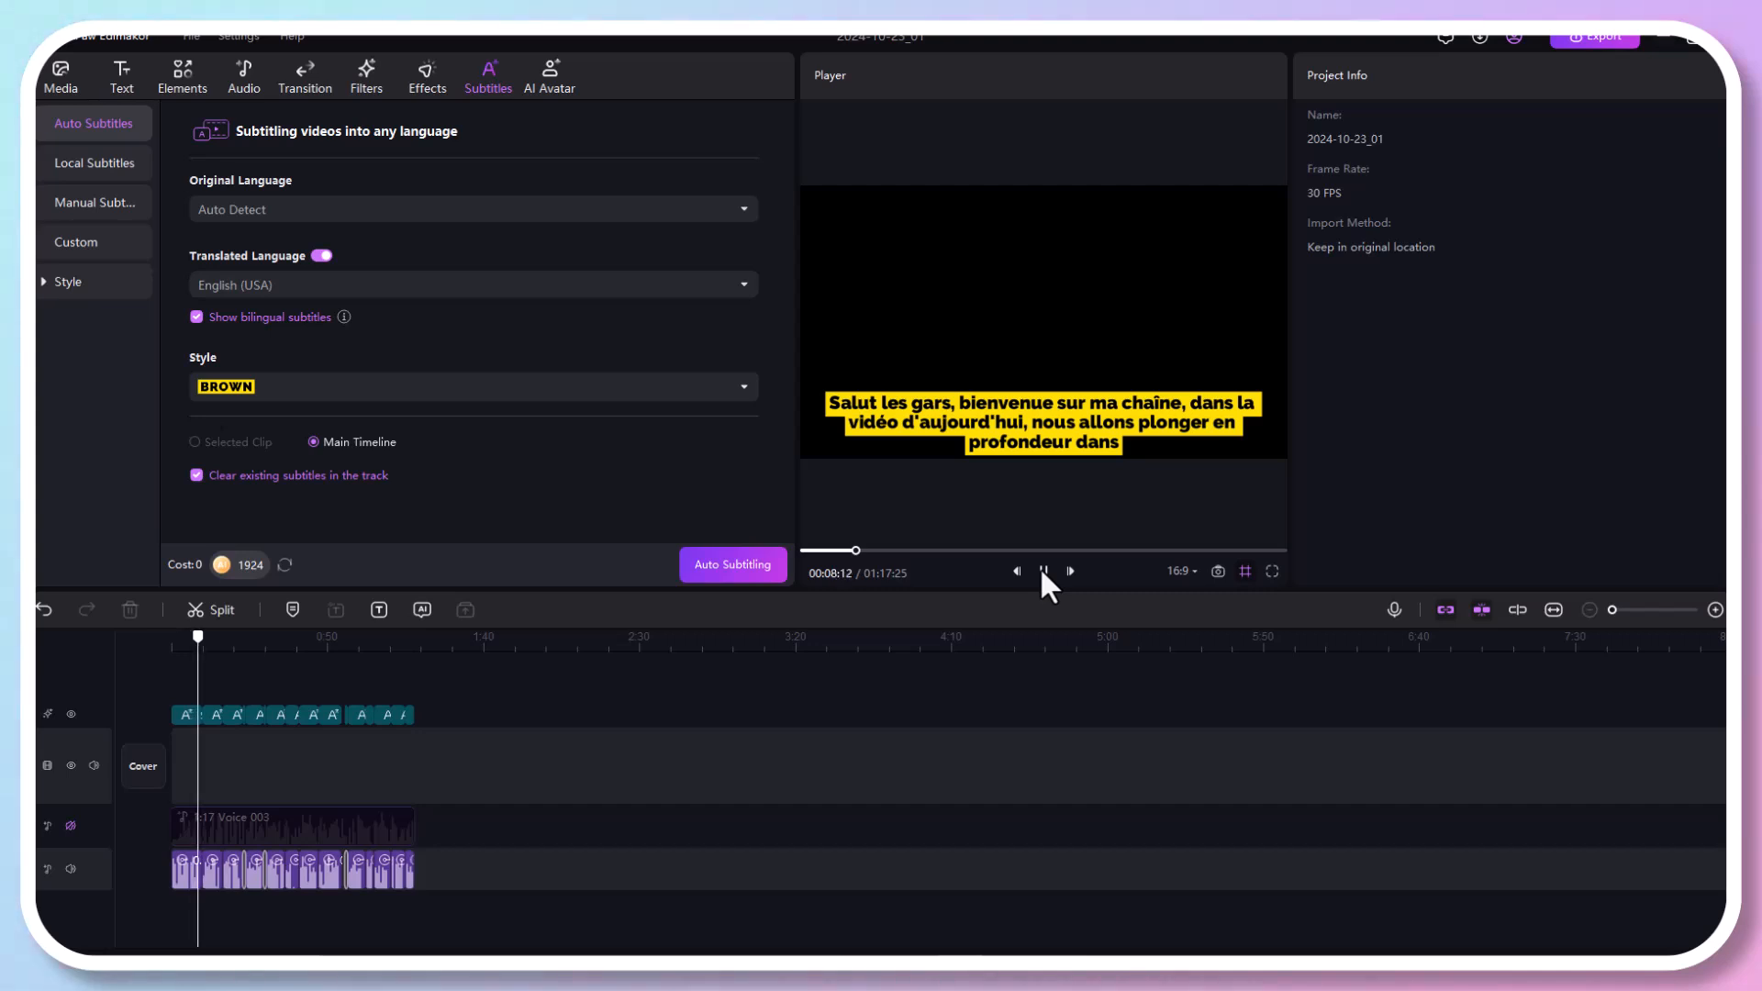
left_click(1044, 571)
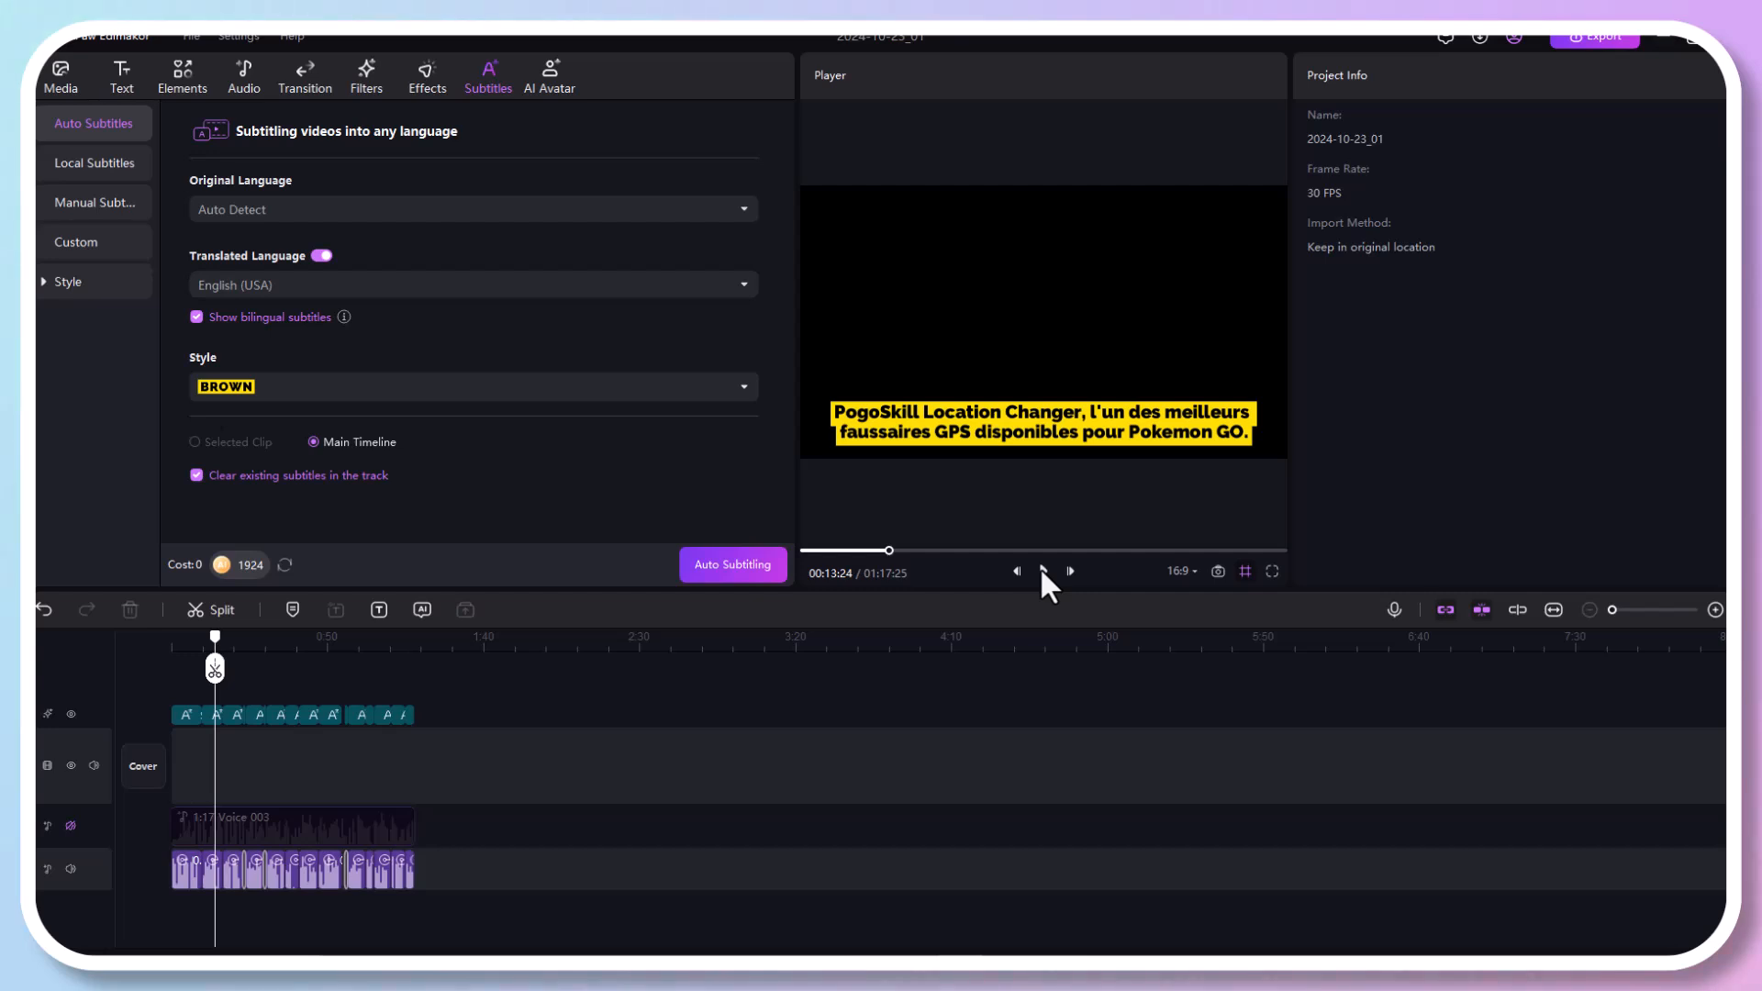
mouse_move(1615, 66)
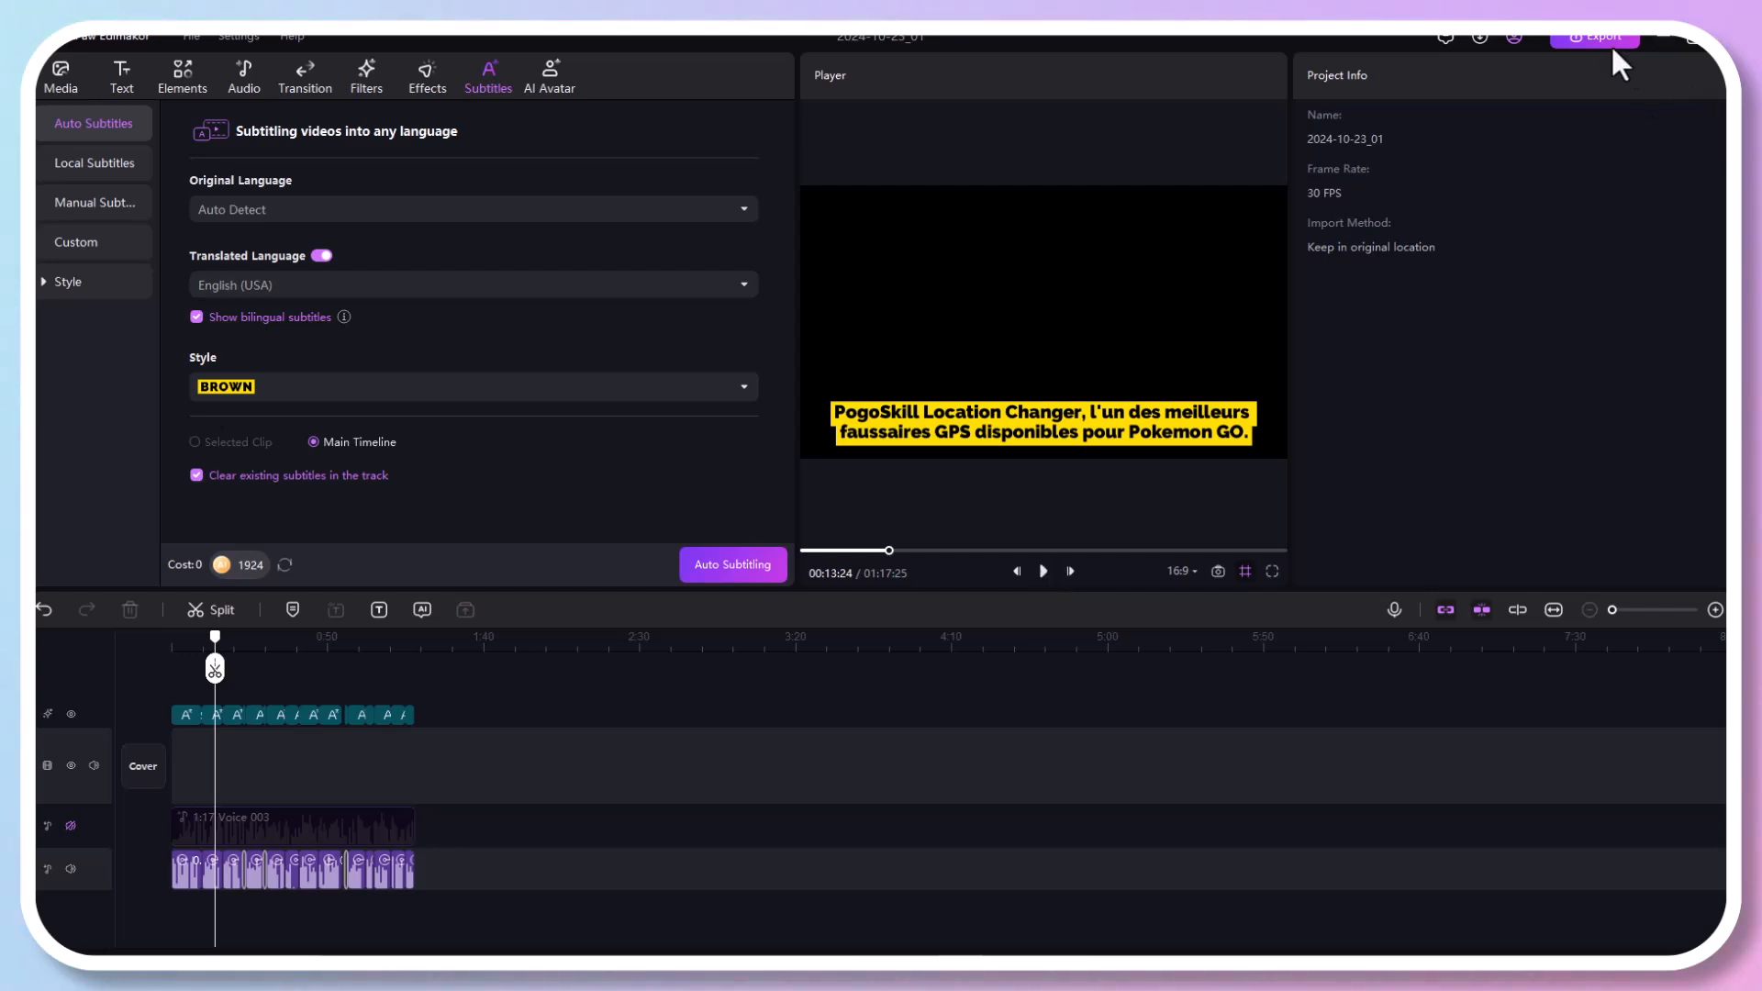
Export the French dubbed project as an audio-only MP3 file
left_click(1595, 38)
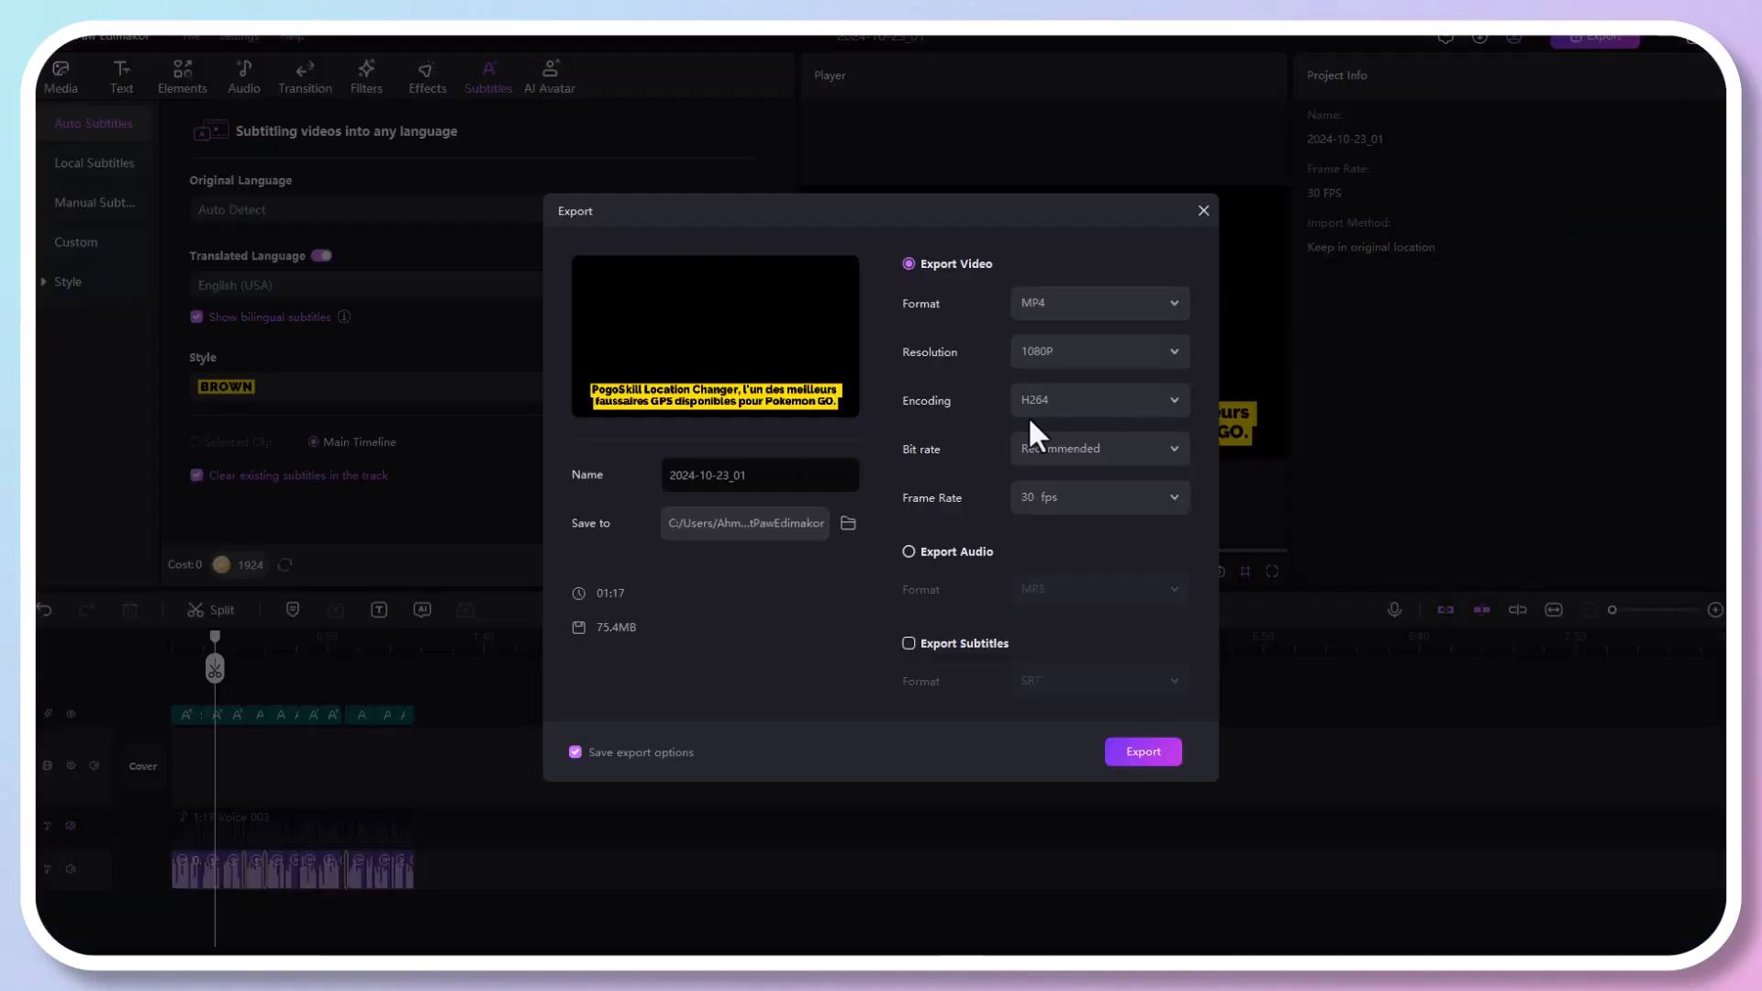
mouse_move(1072, 362)
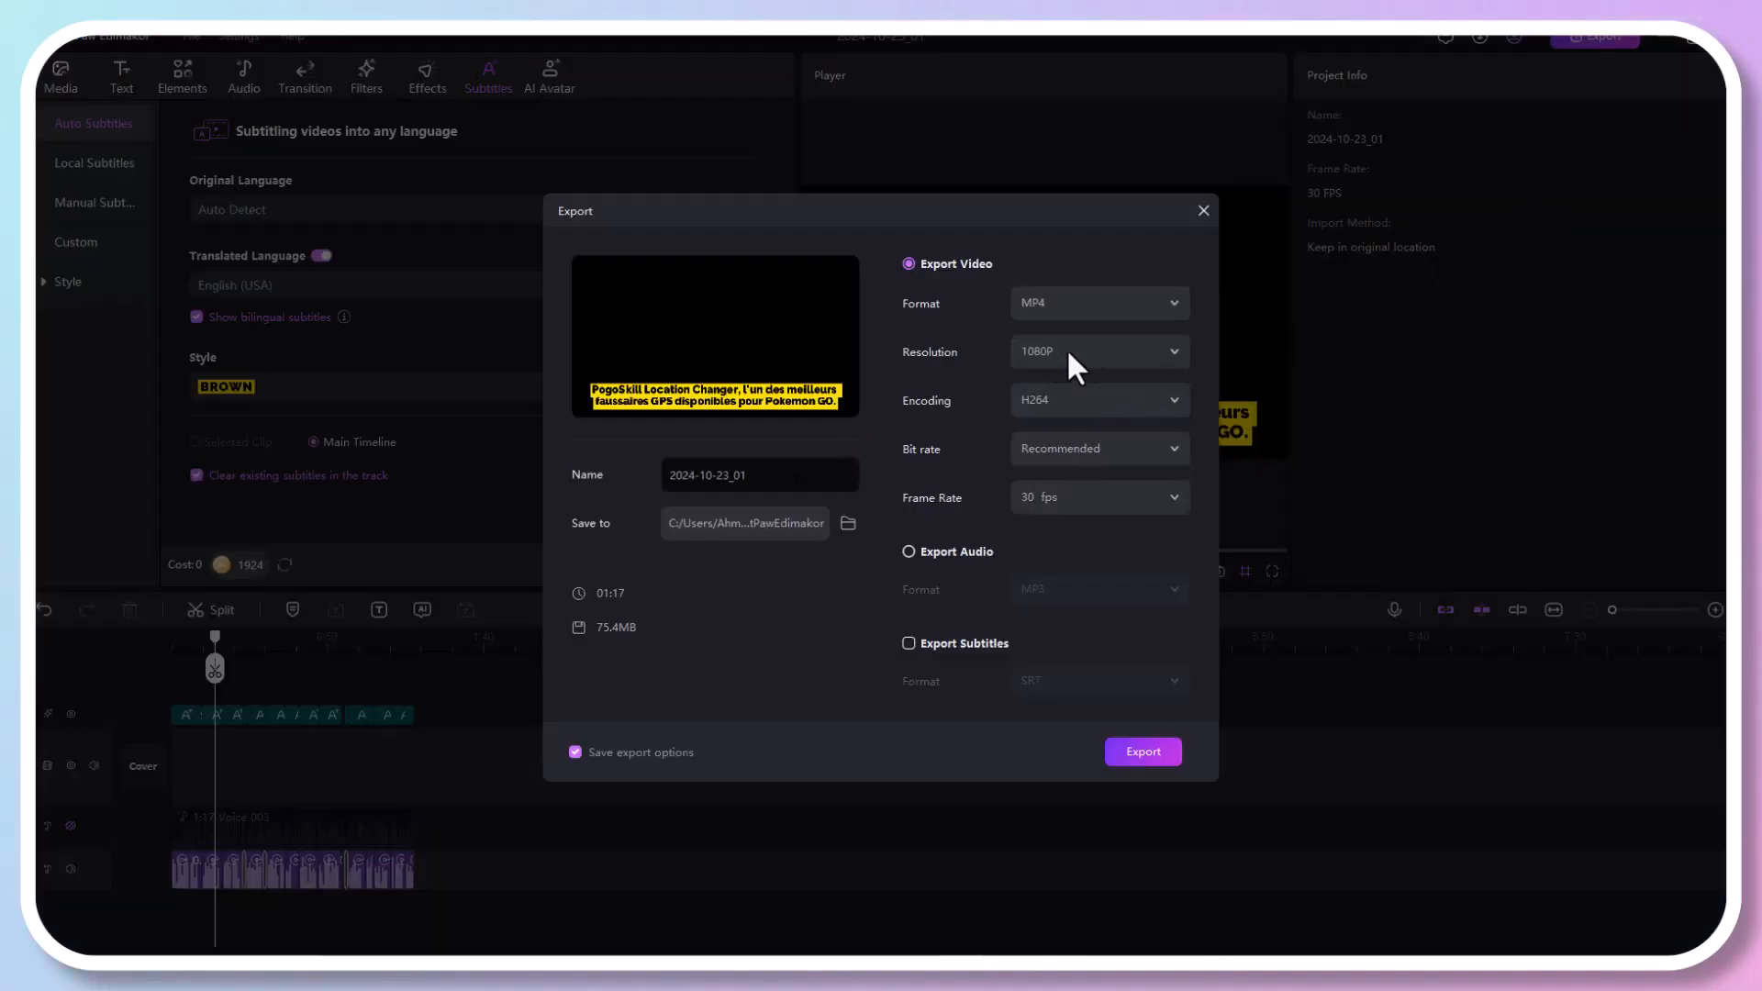
left_click(909, 551)
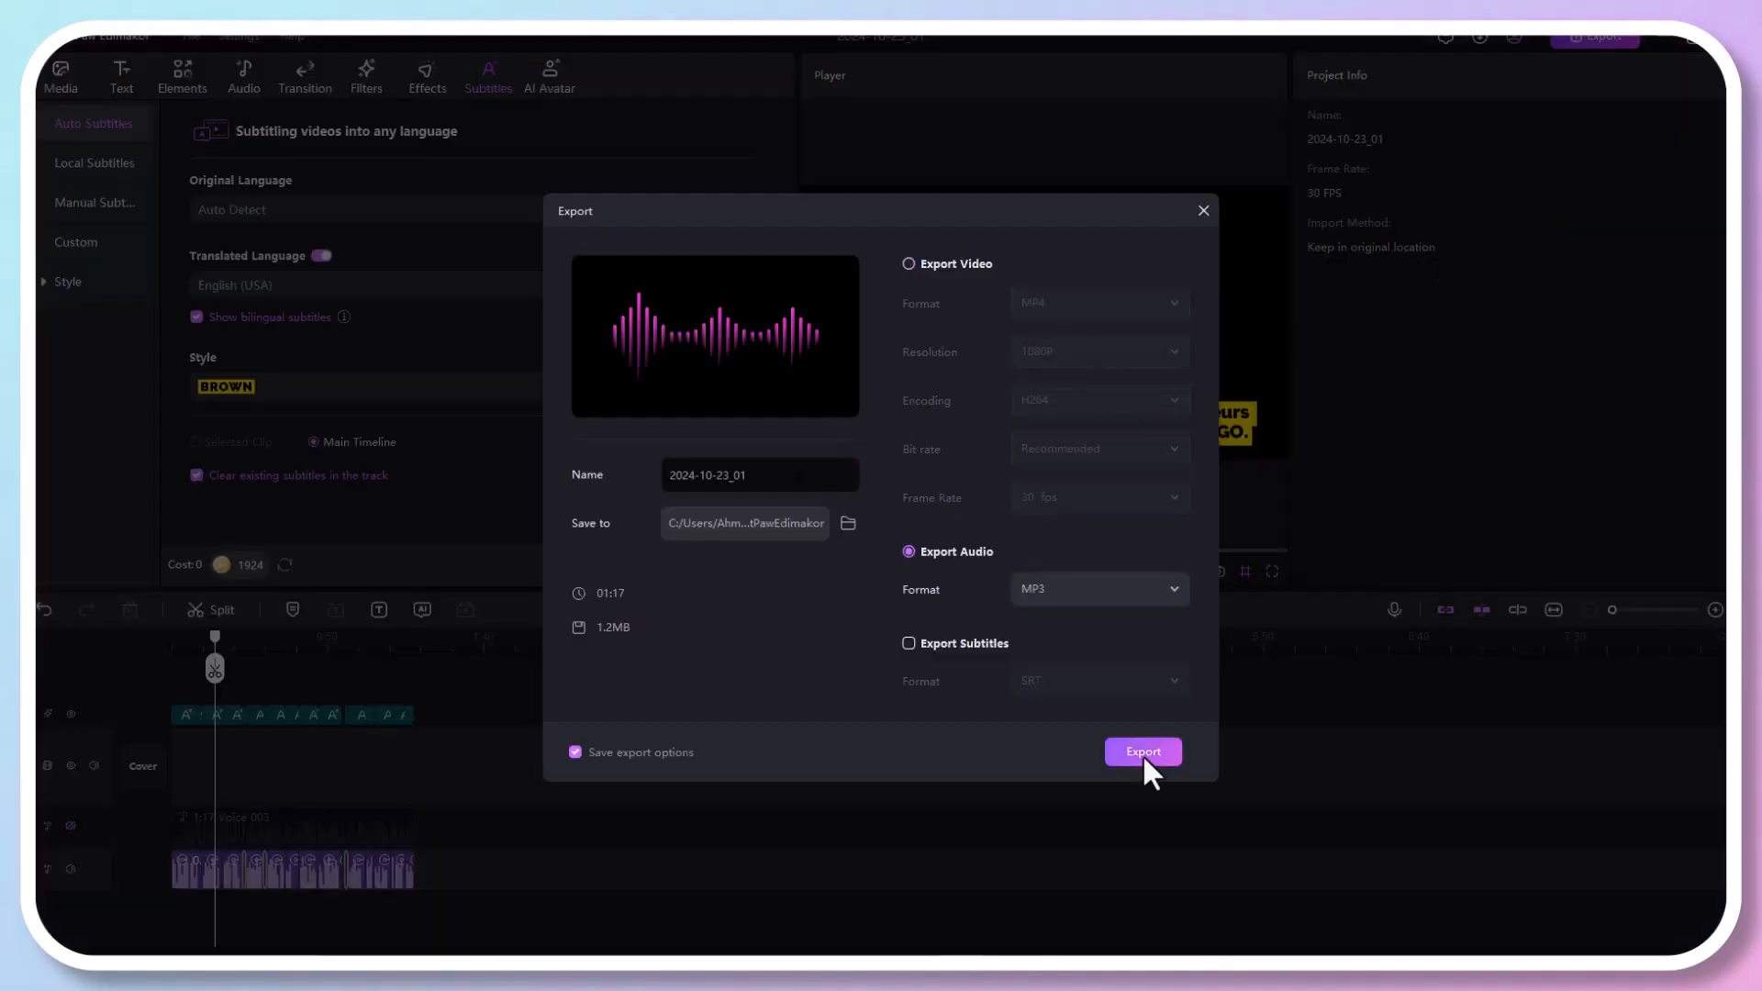
left_click(1142, 751)
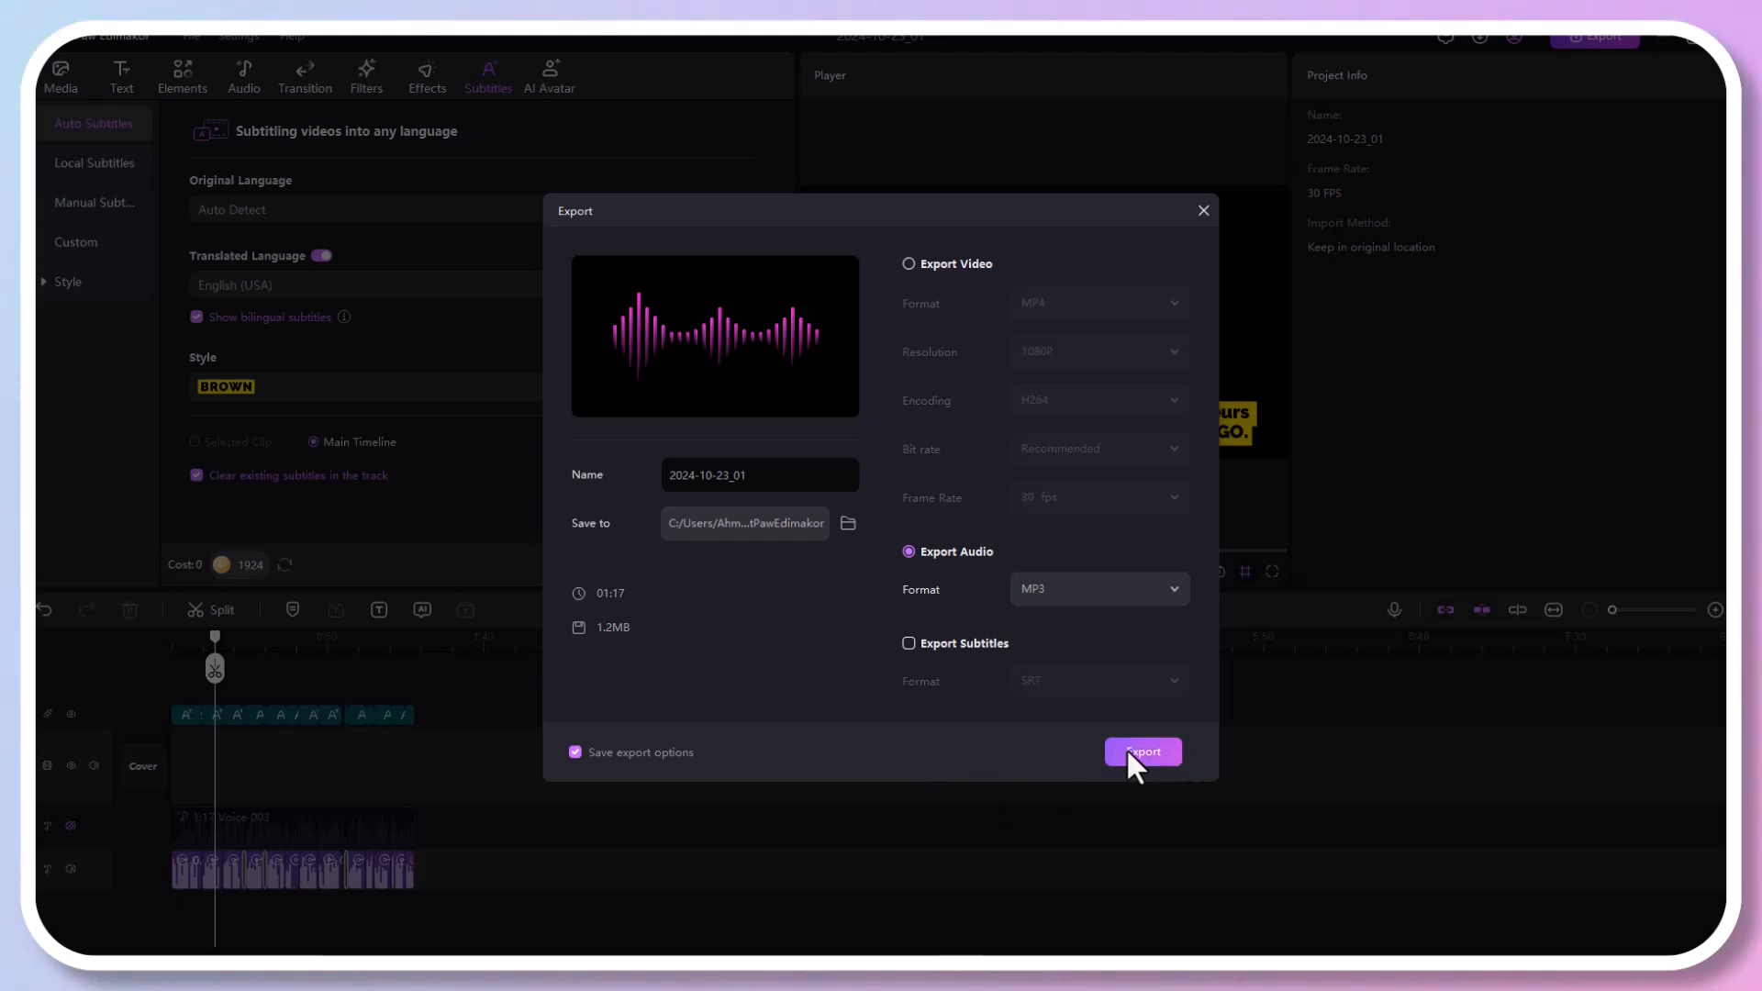
mouse_move(911, 644)
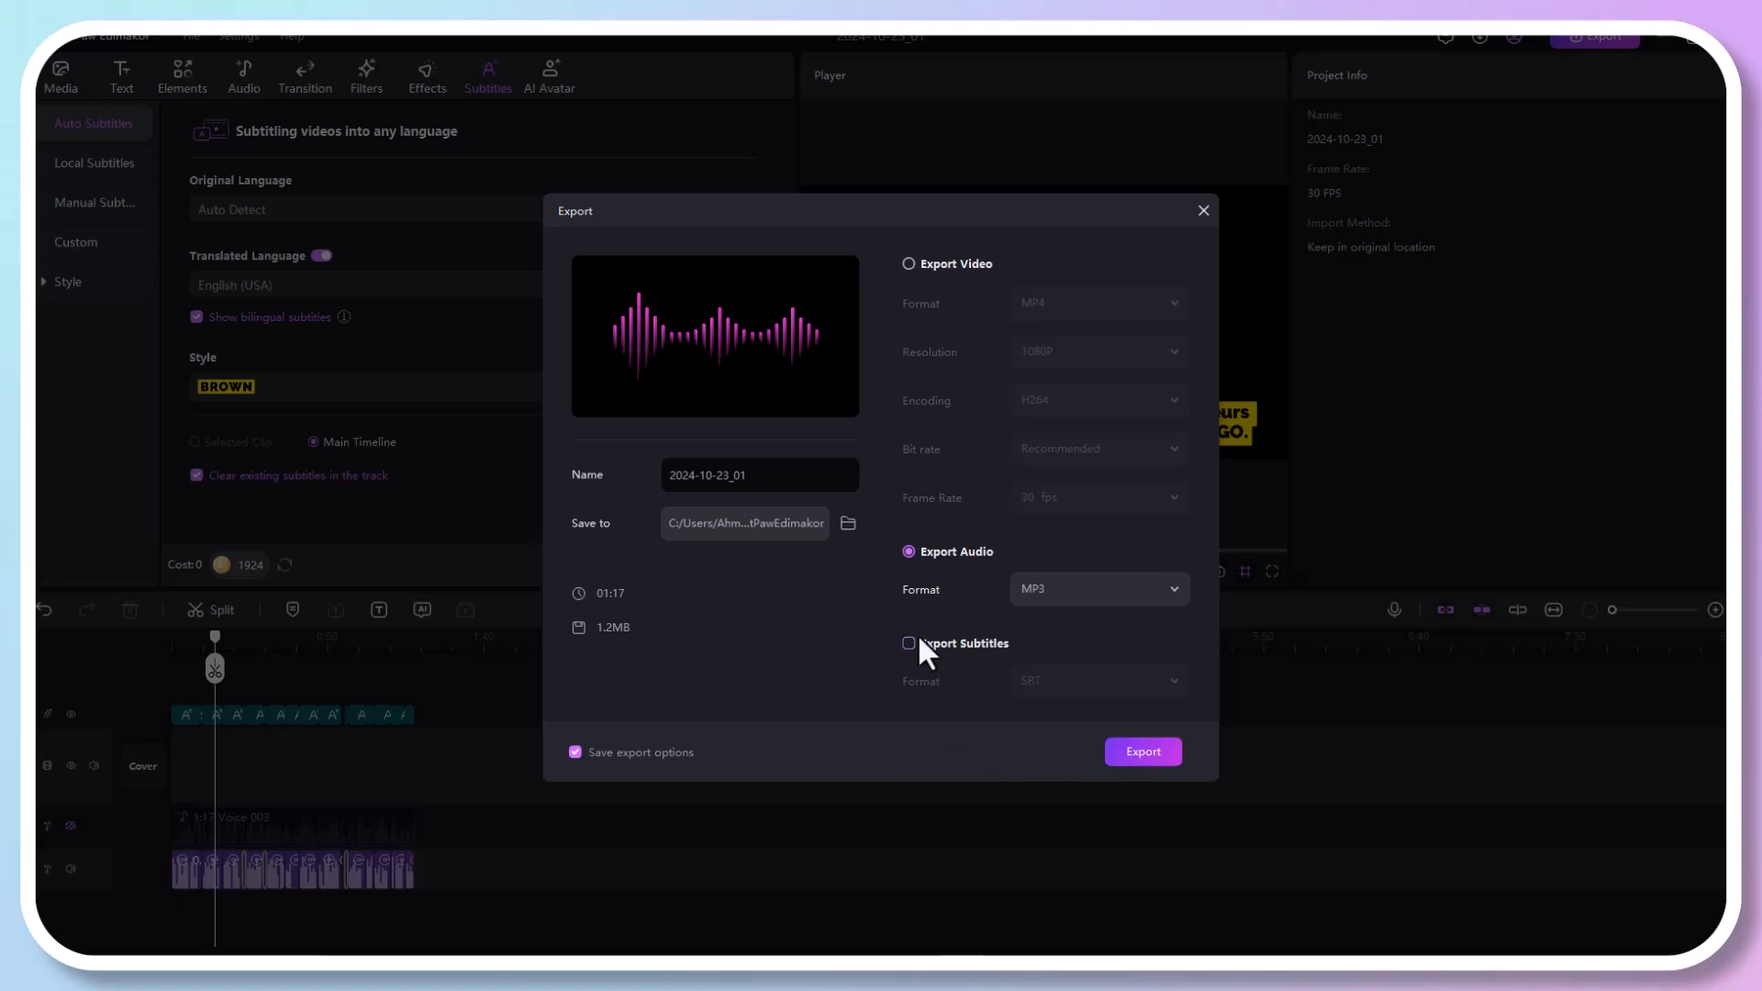
left_click(1203, 210)
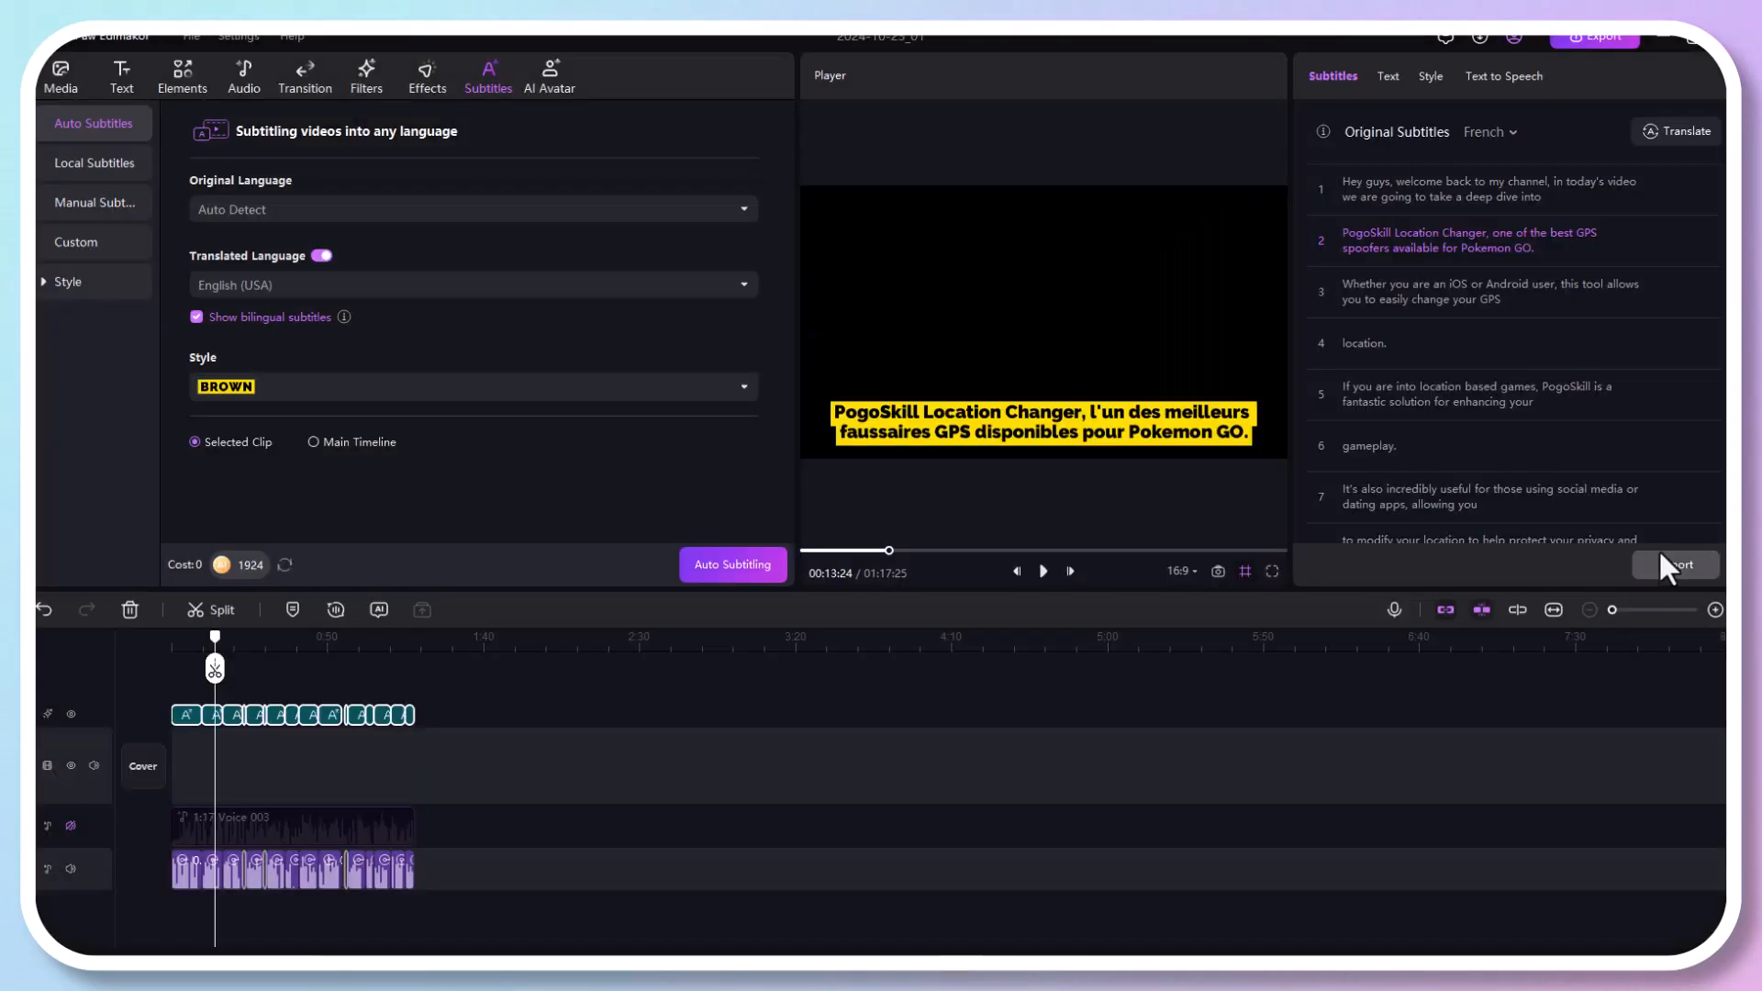
Export the French subtitles as an .srt file and start a blank project
left_click(1676, 566)
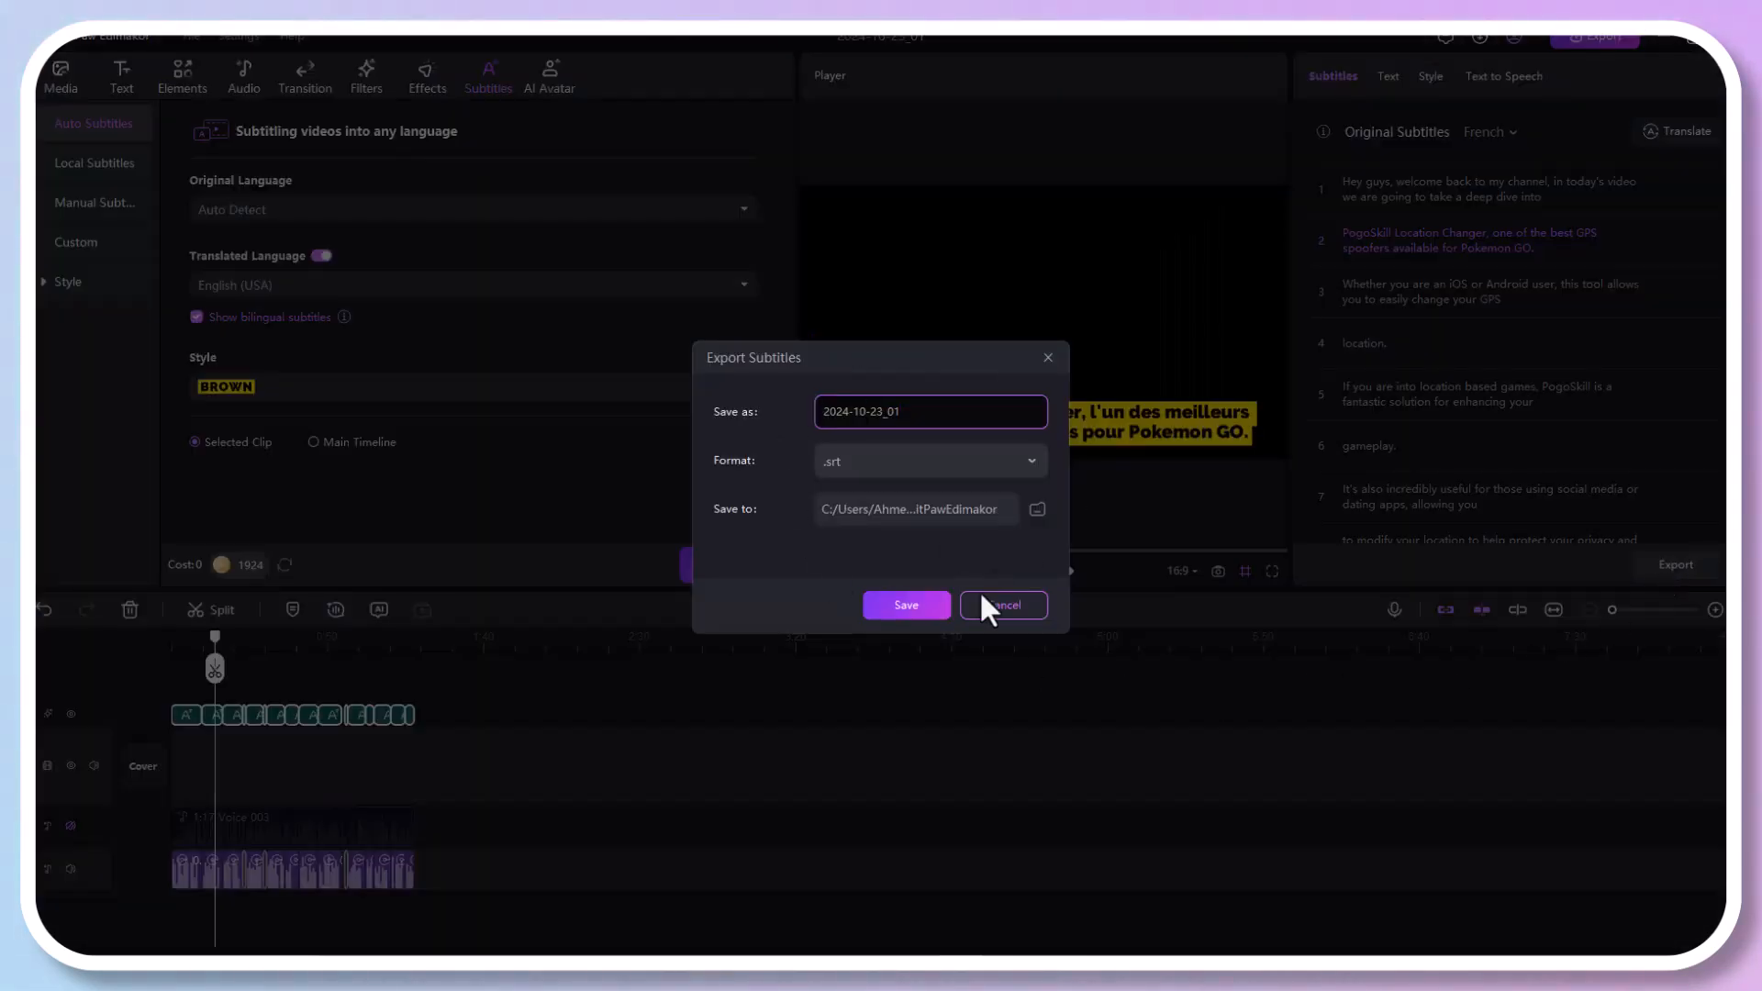
left_click(1002, 606)
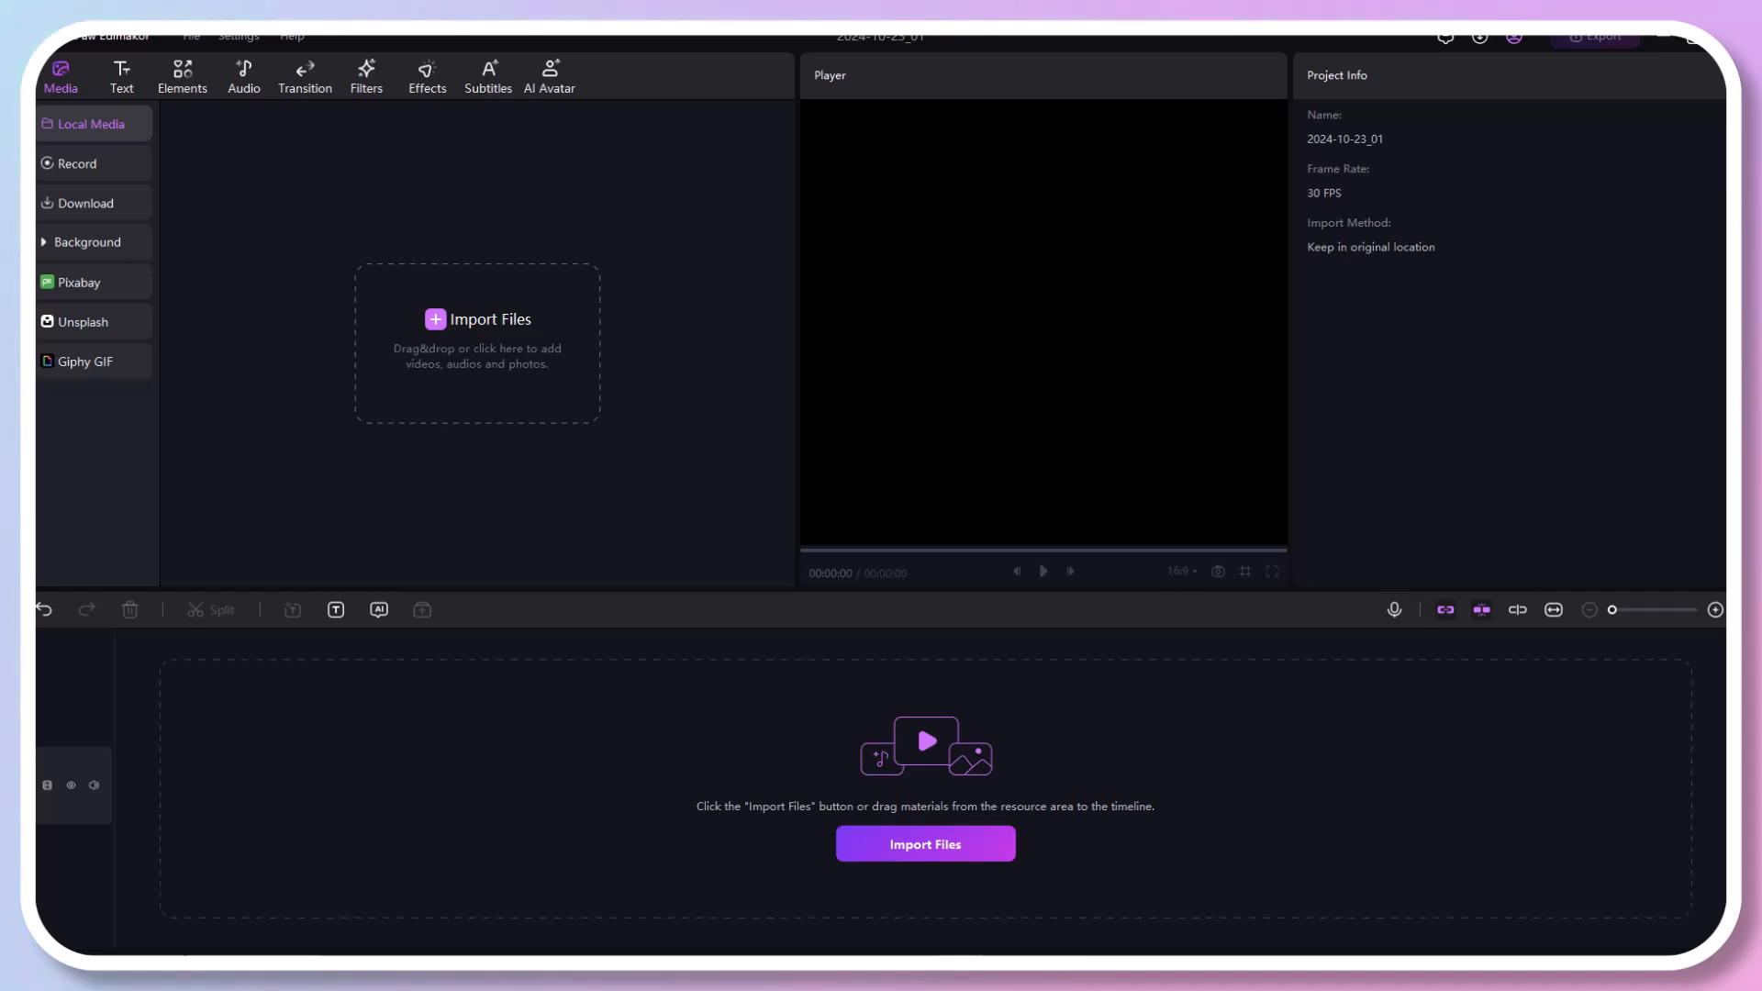
mouse_move(541, 626)
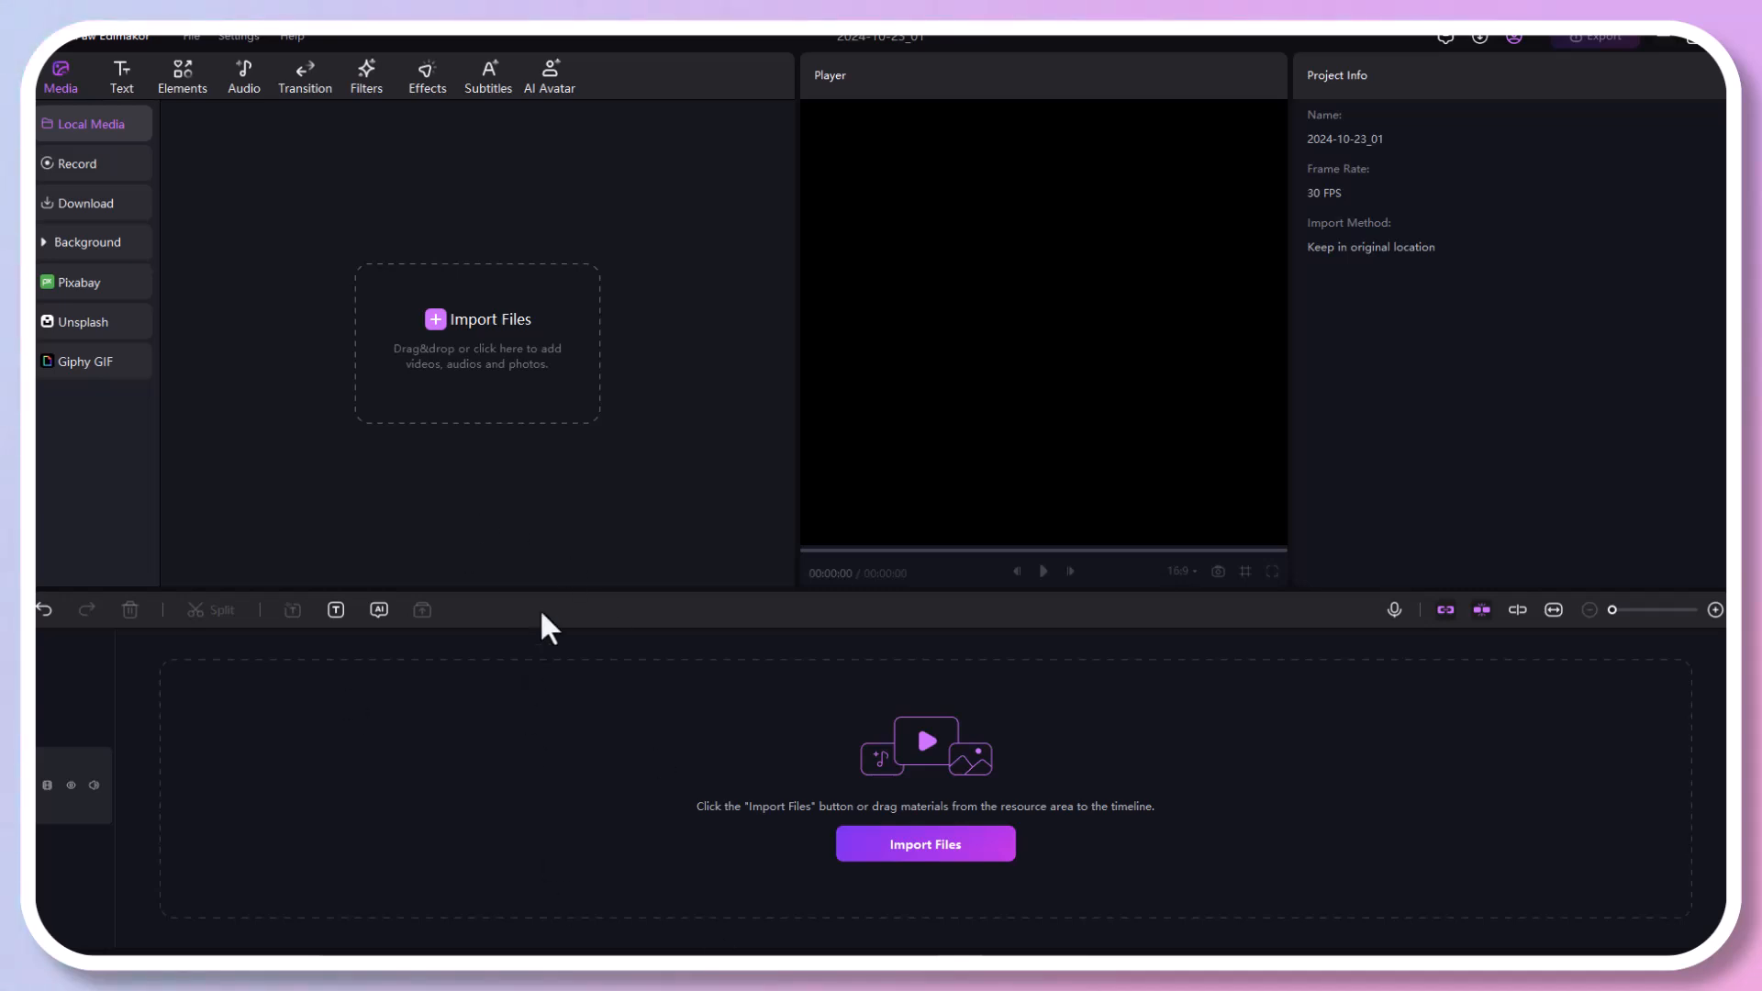
mouse_move(658, 430)
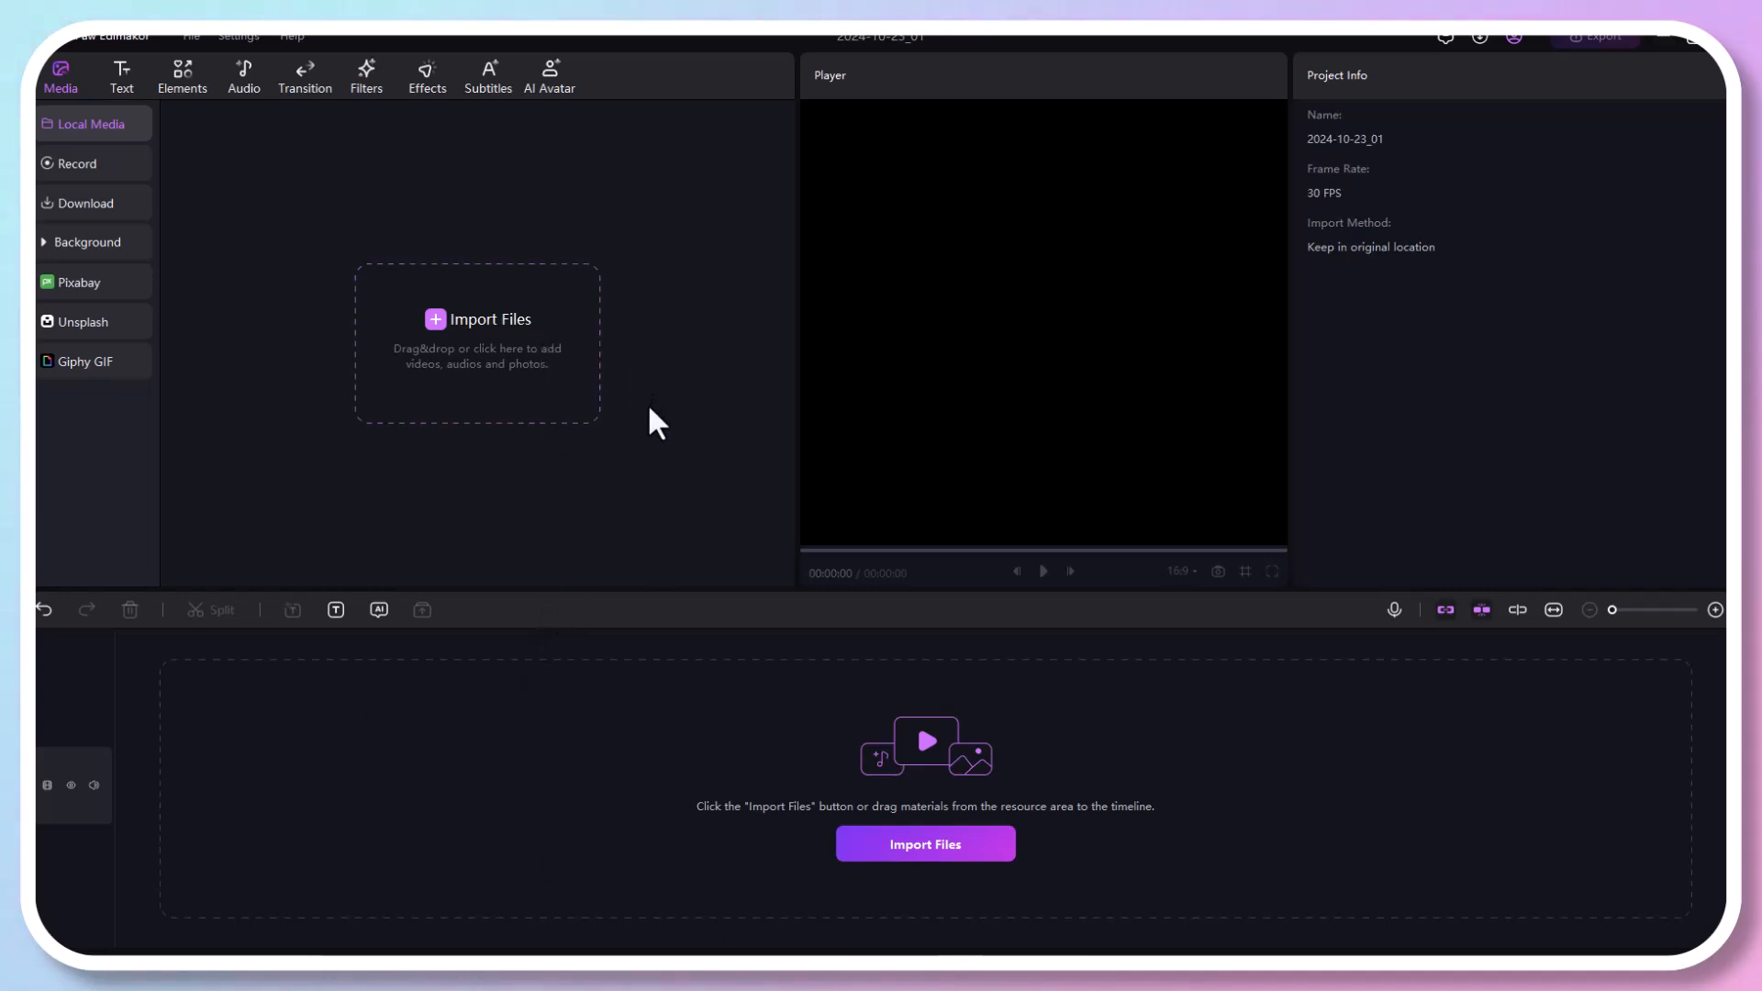
mouse_move(452, 369)
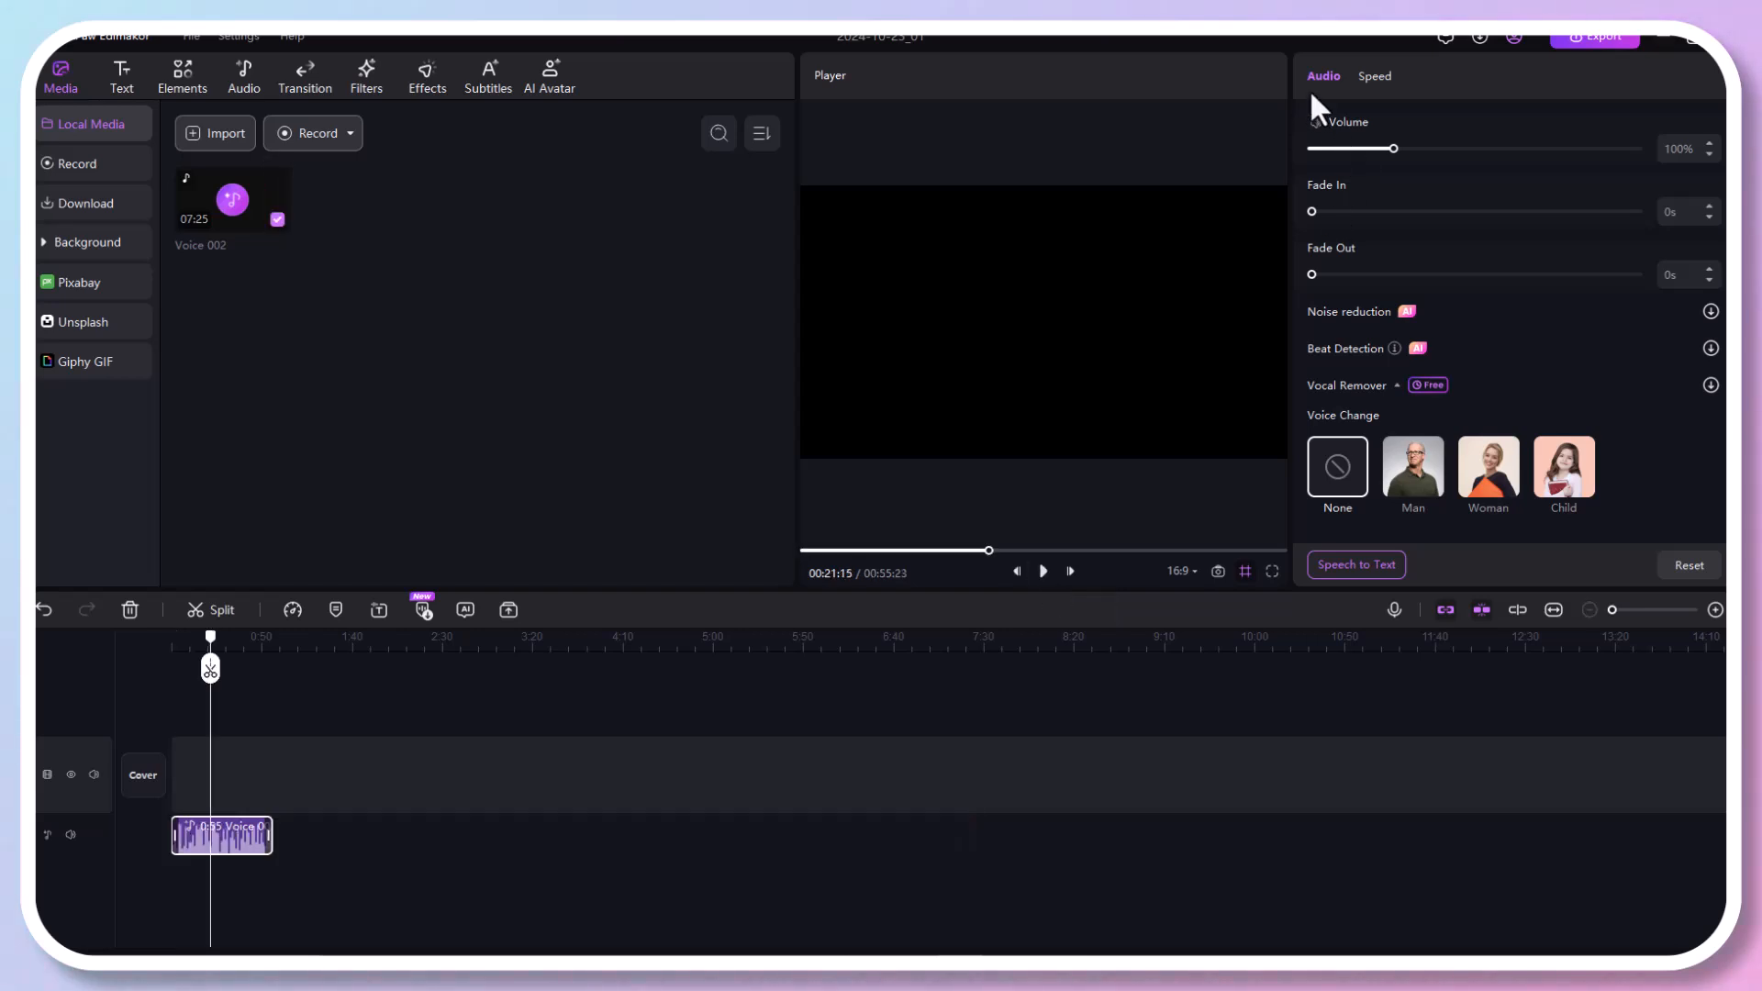
mouse_move(1340, 426)
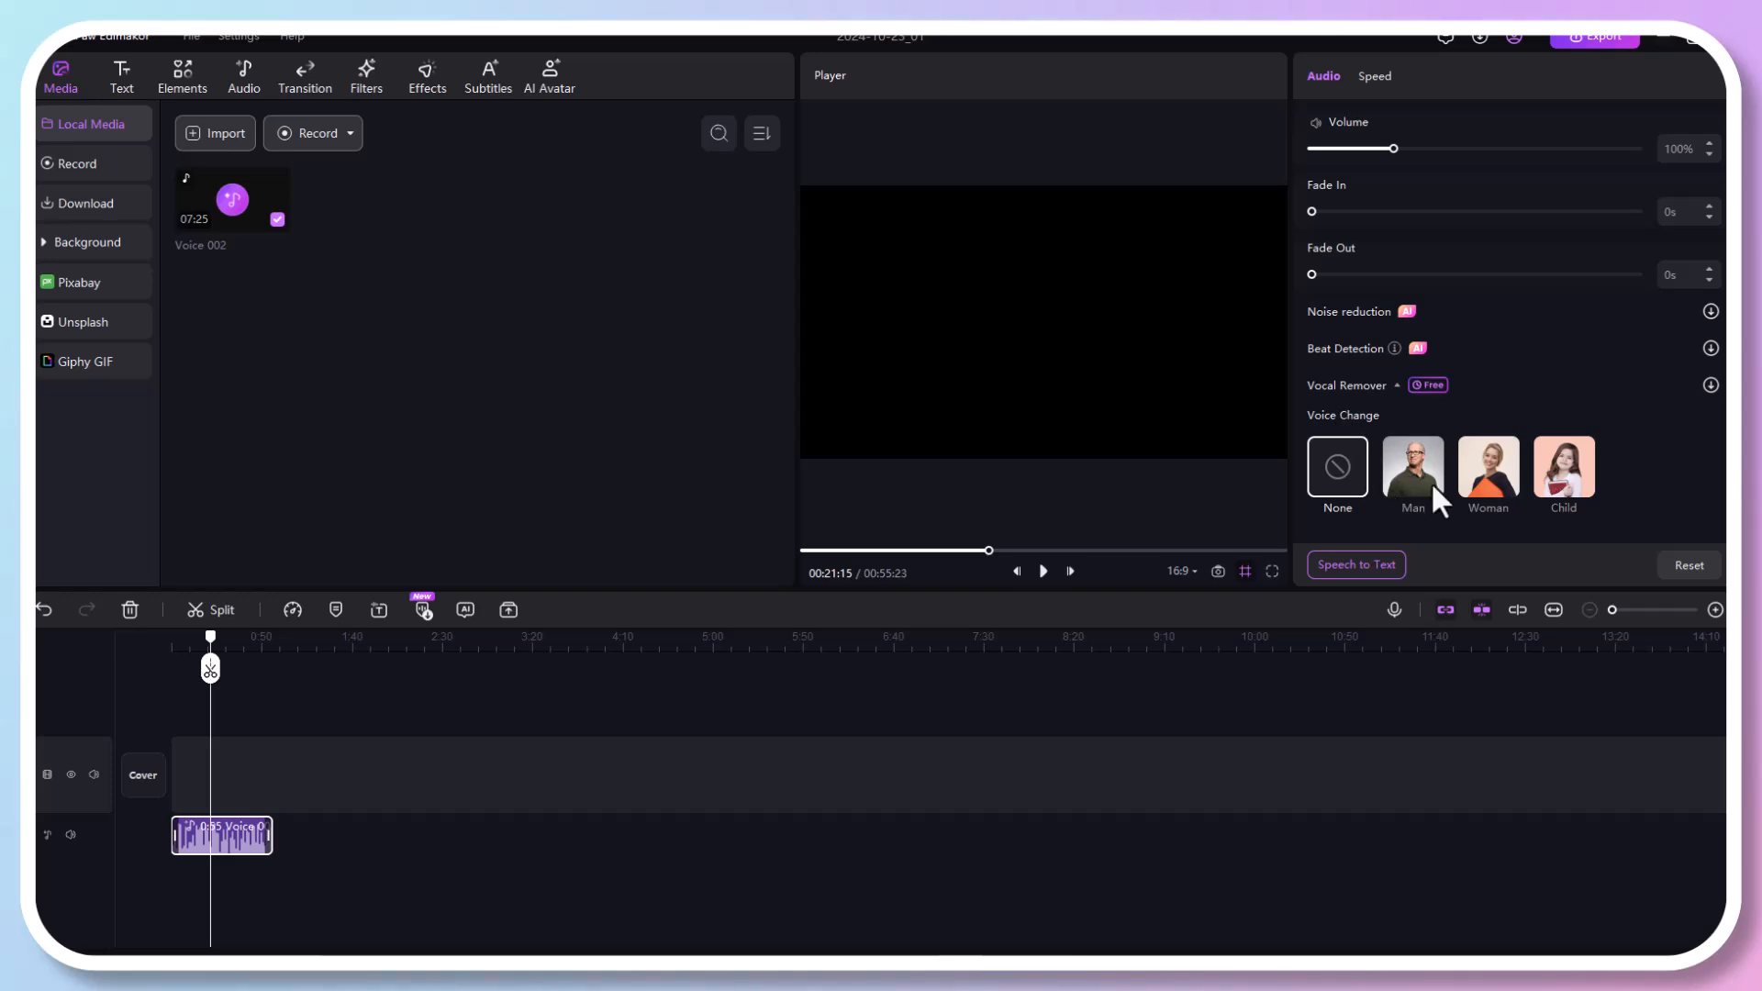
Apply the Man voice change to the female recording and play back the converted preview
left_click(1413, 466)
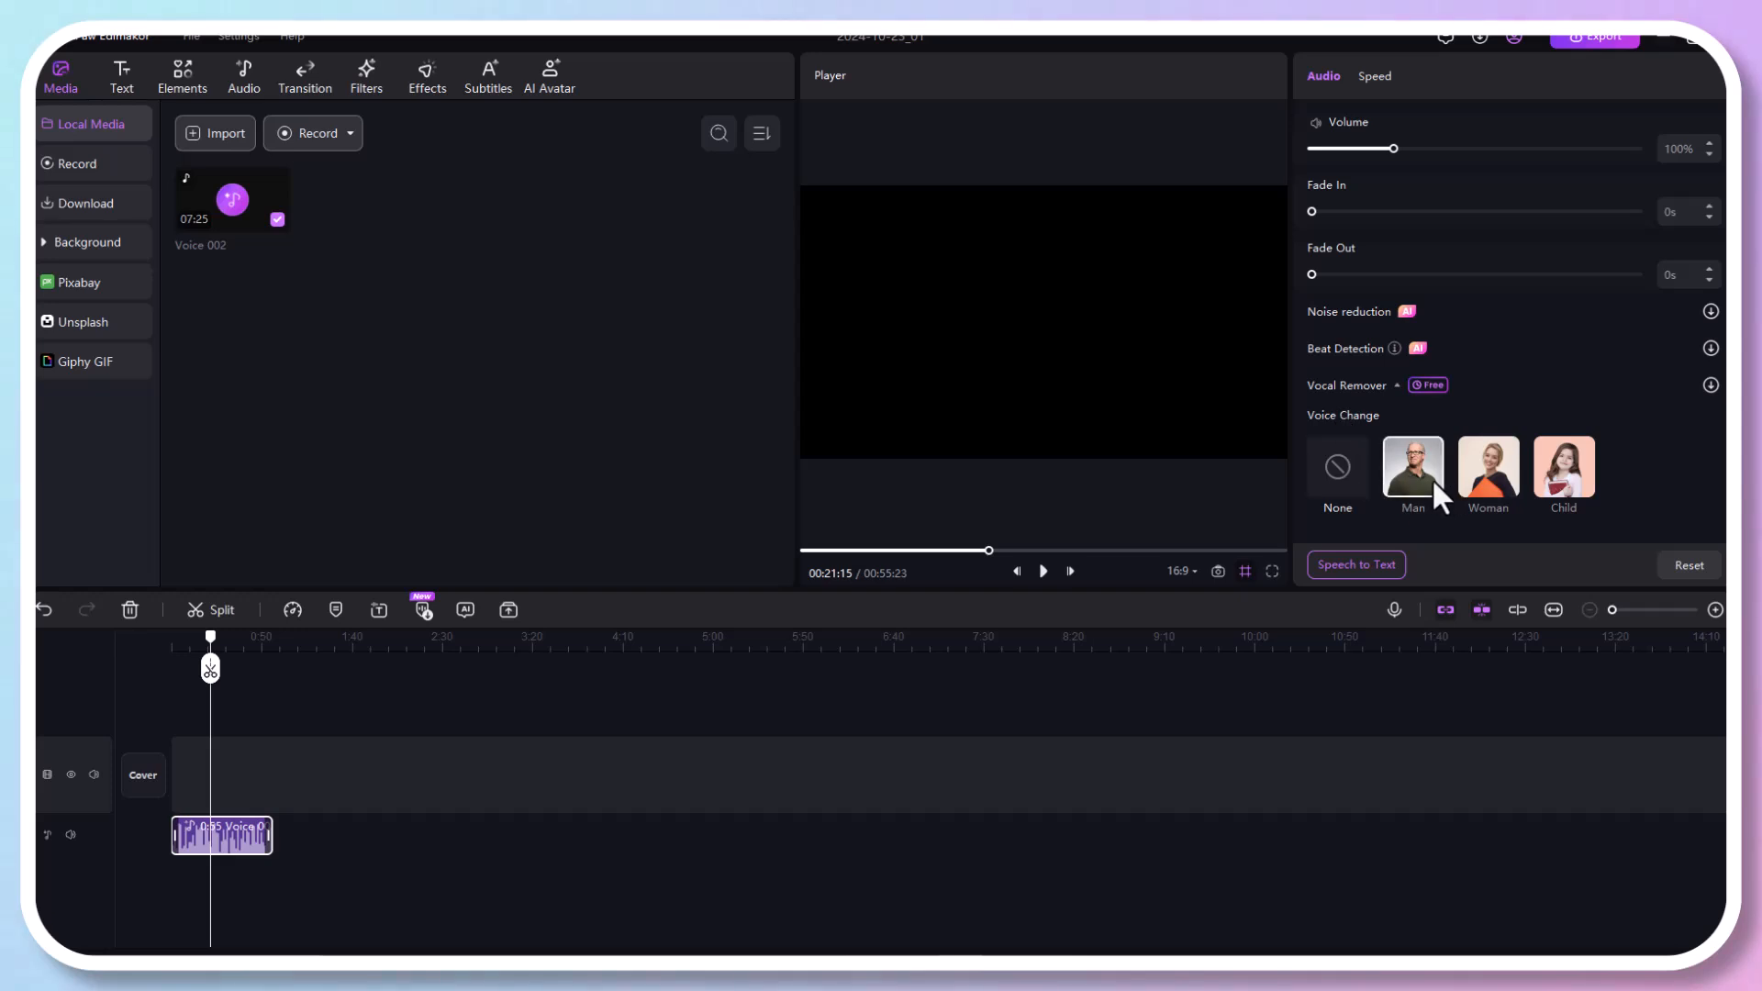
mouse_move(1270, 591)
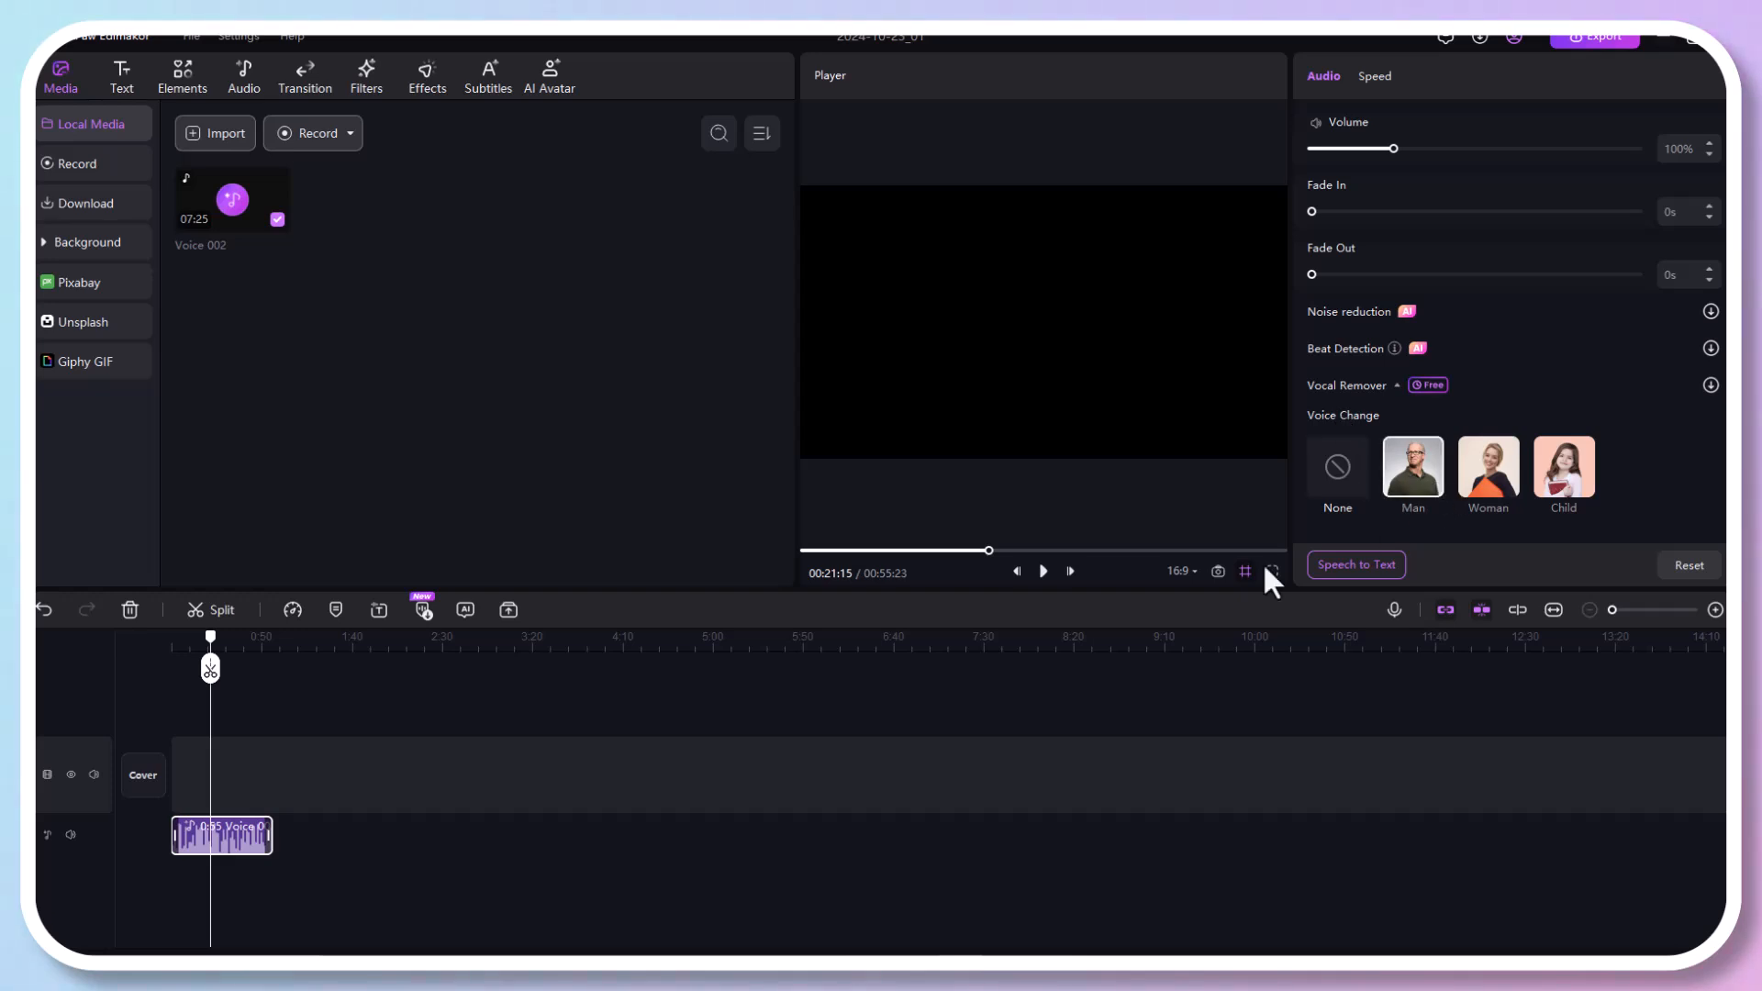
mouse_move(1017, 571)
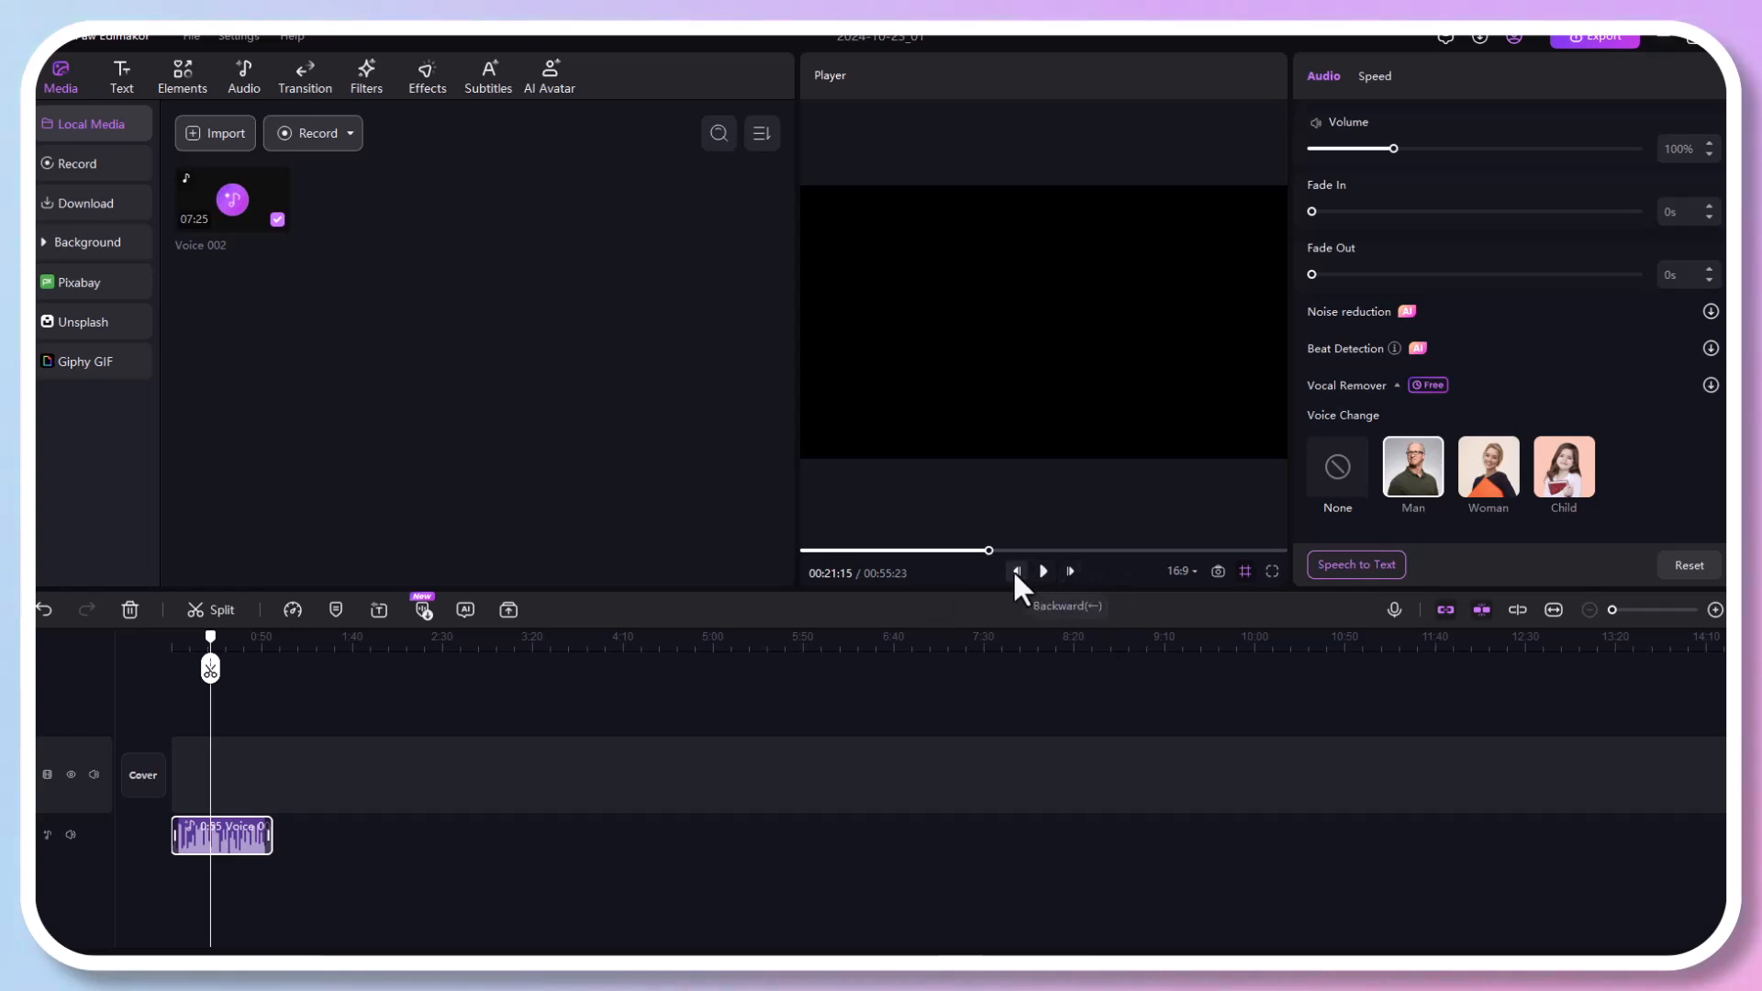
left_click(1043, 571)
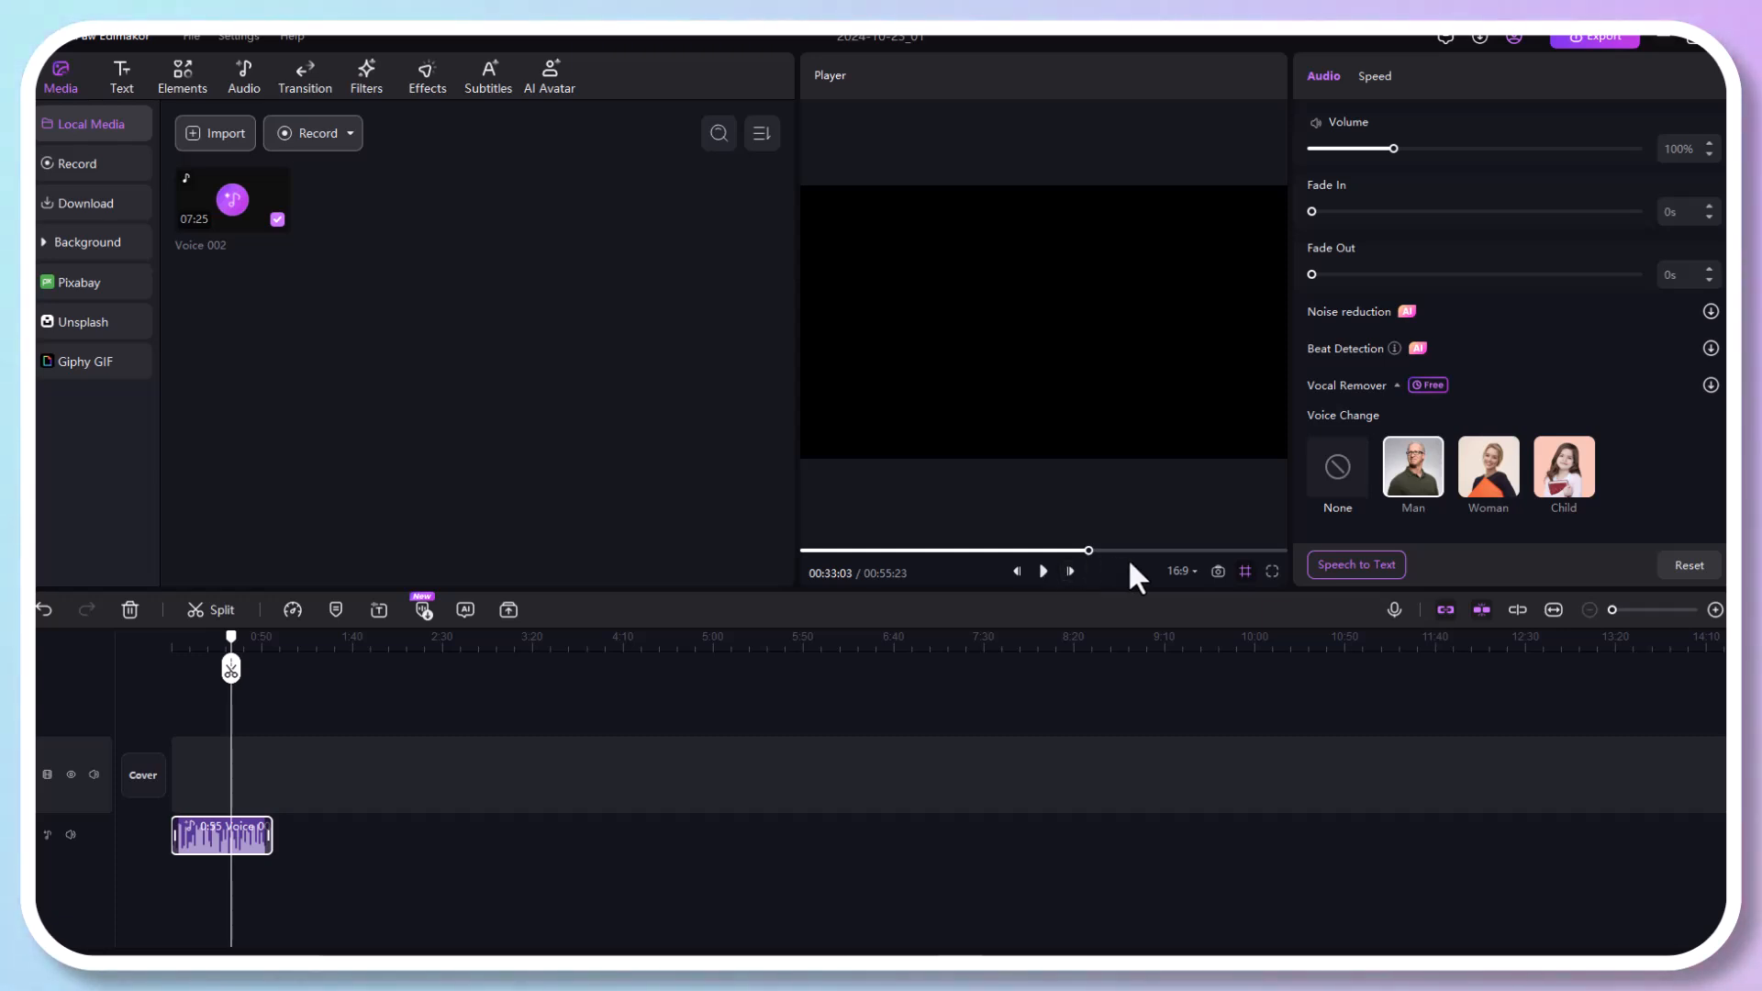
mouse_move(1130, 591)
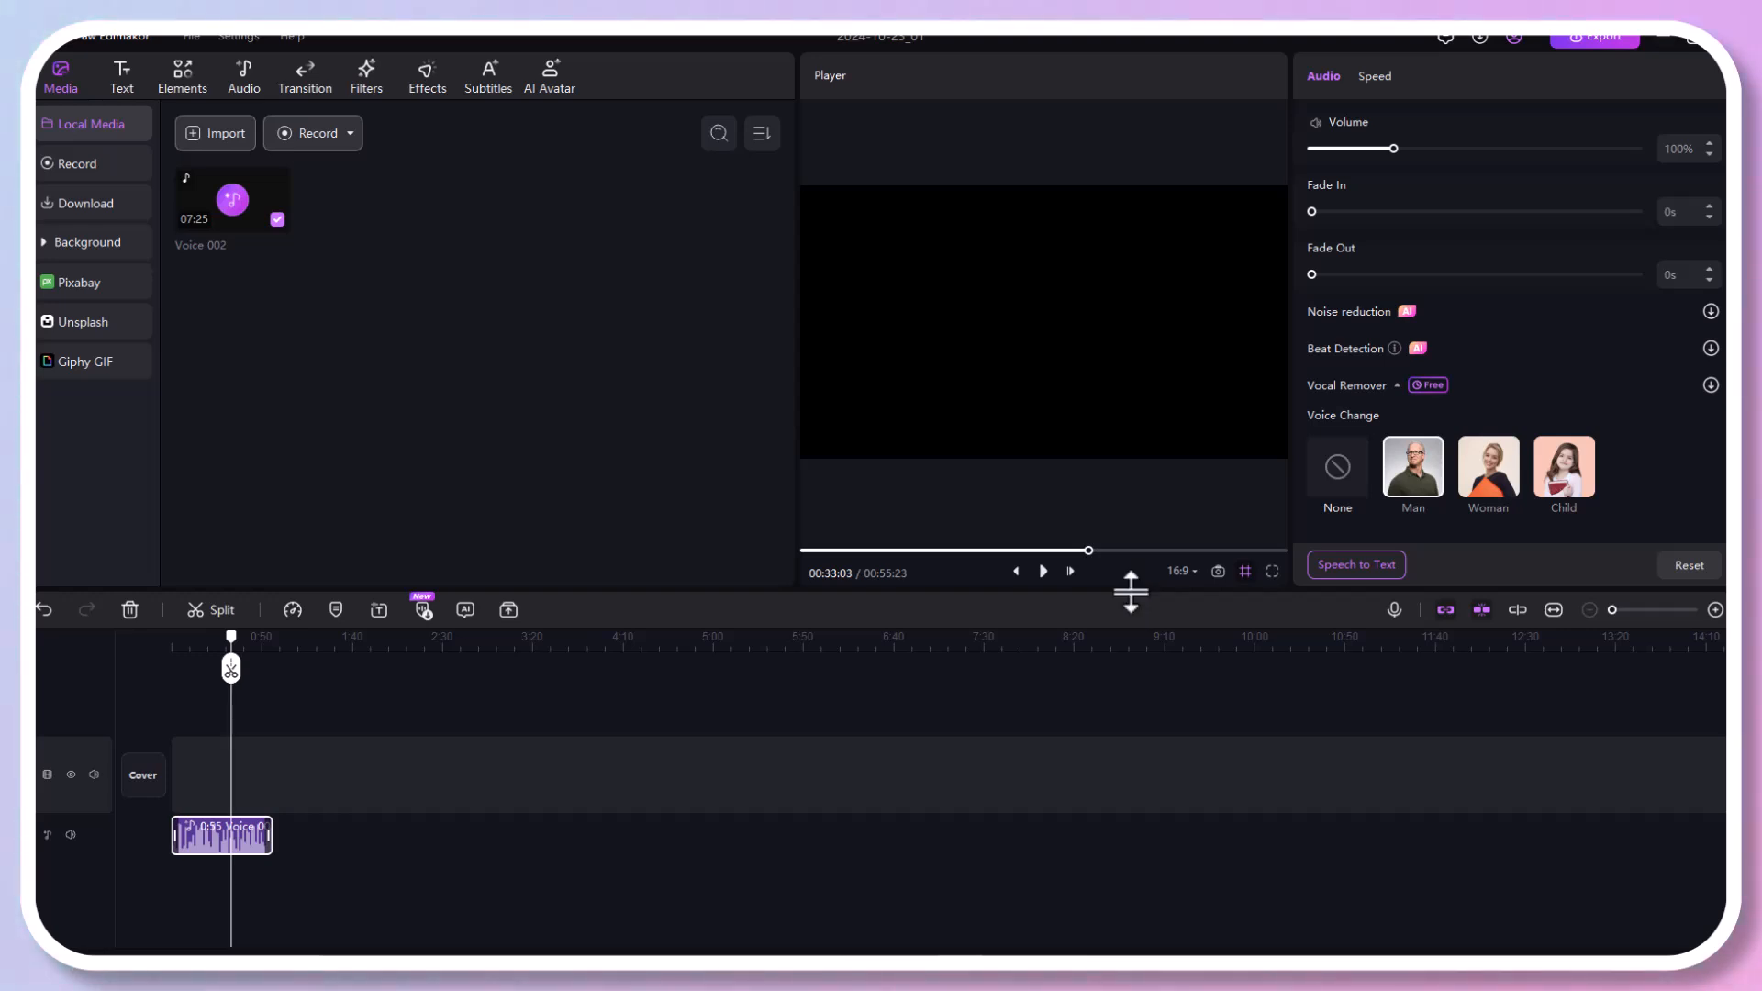
mouse_move(1043, 584)
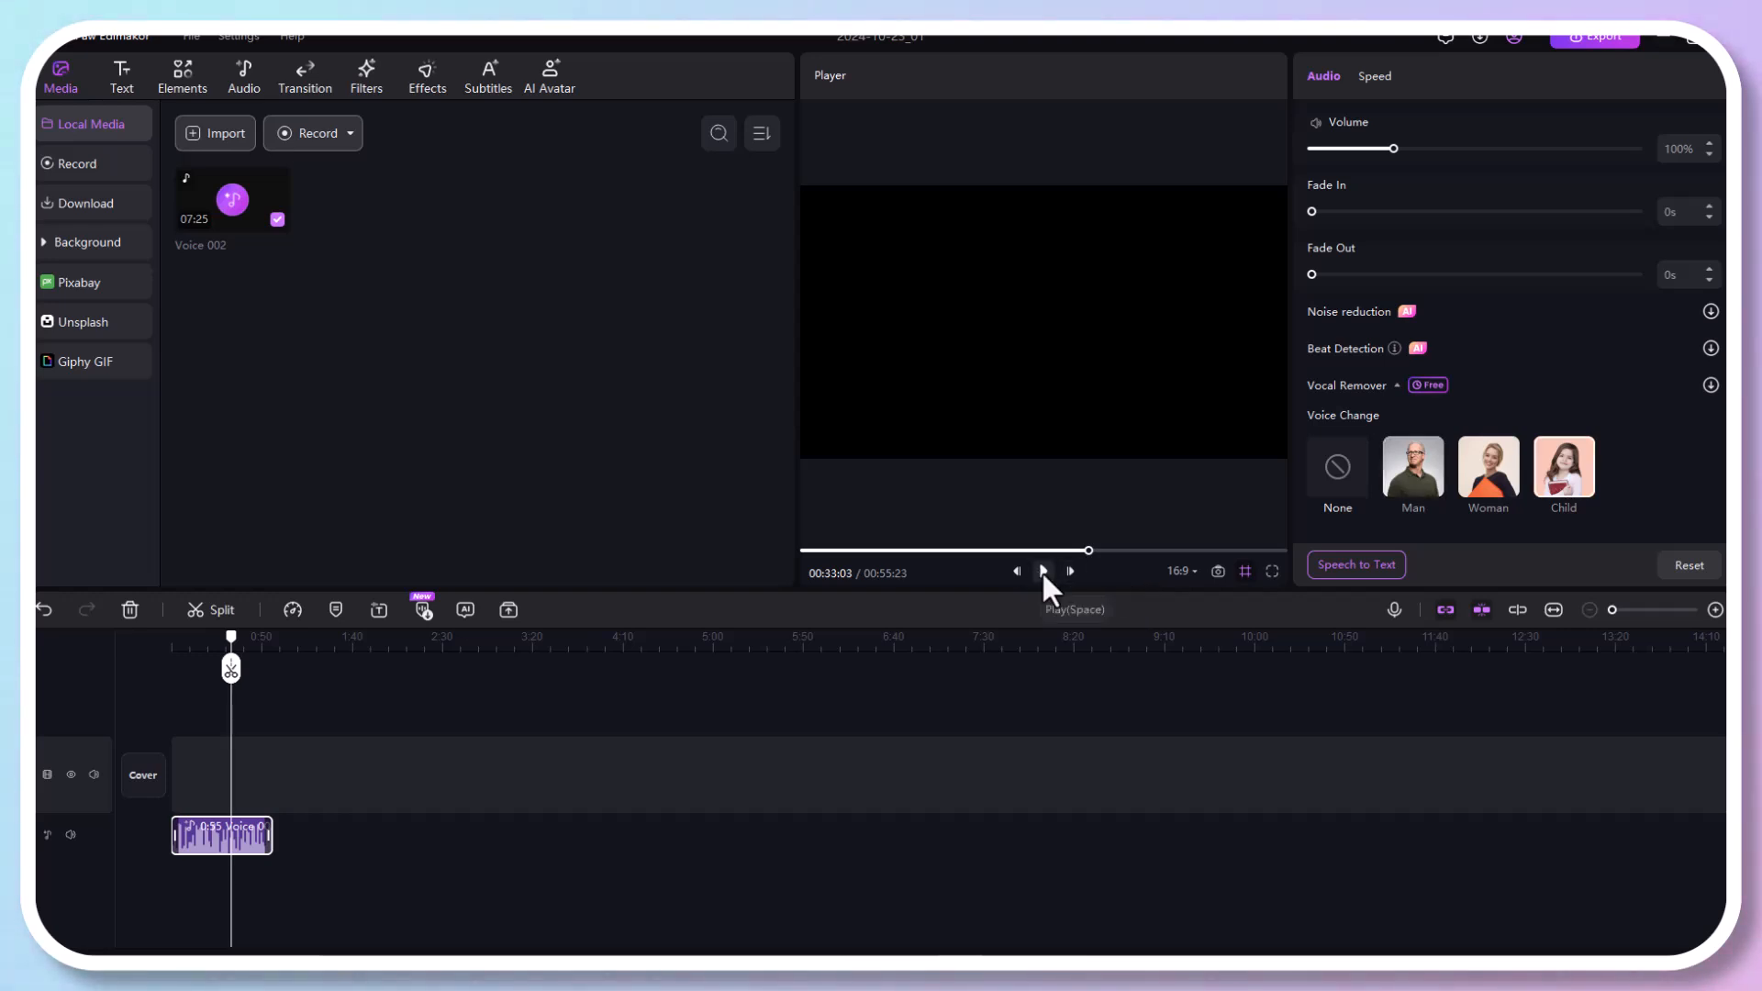
left_click(1042, 571)
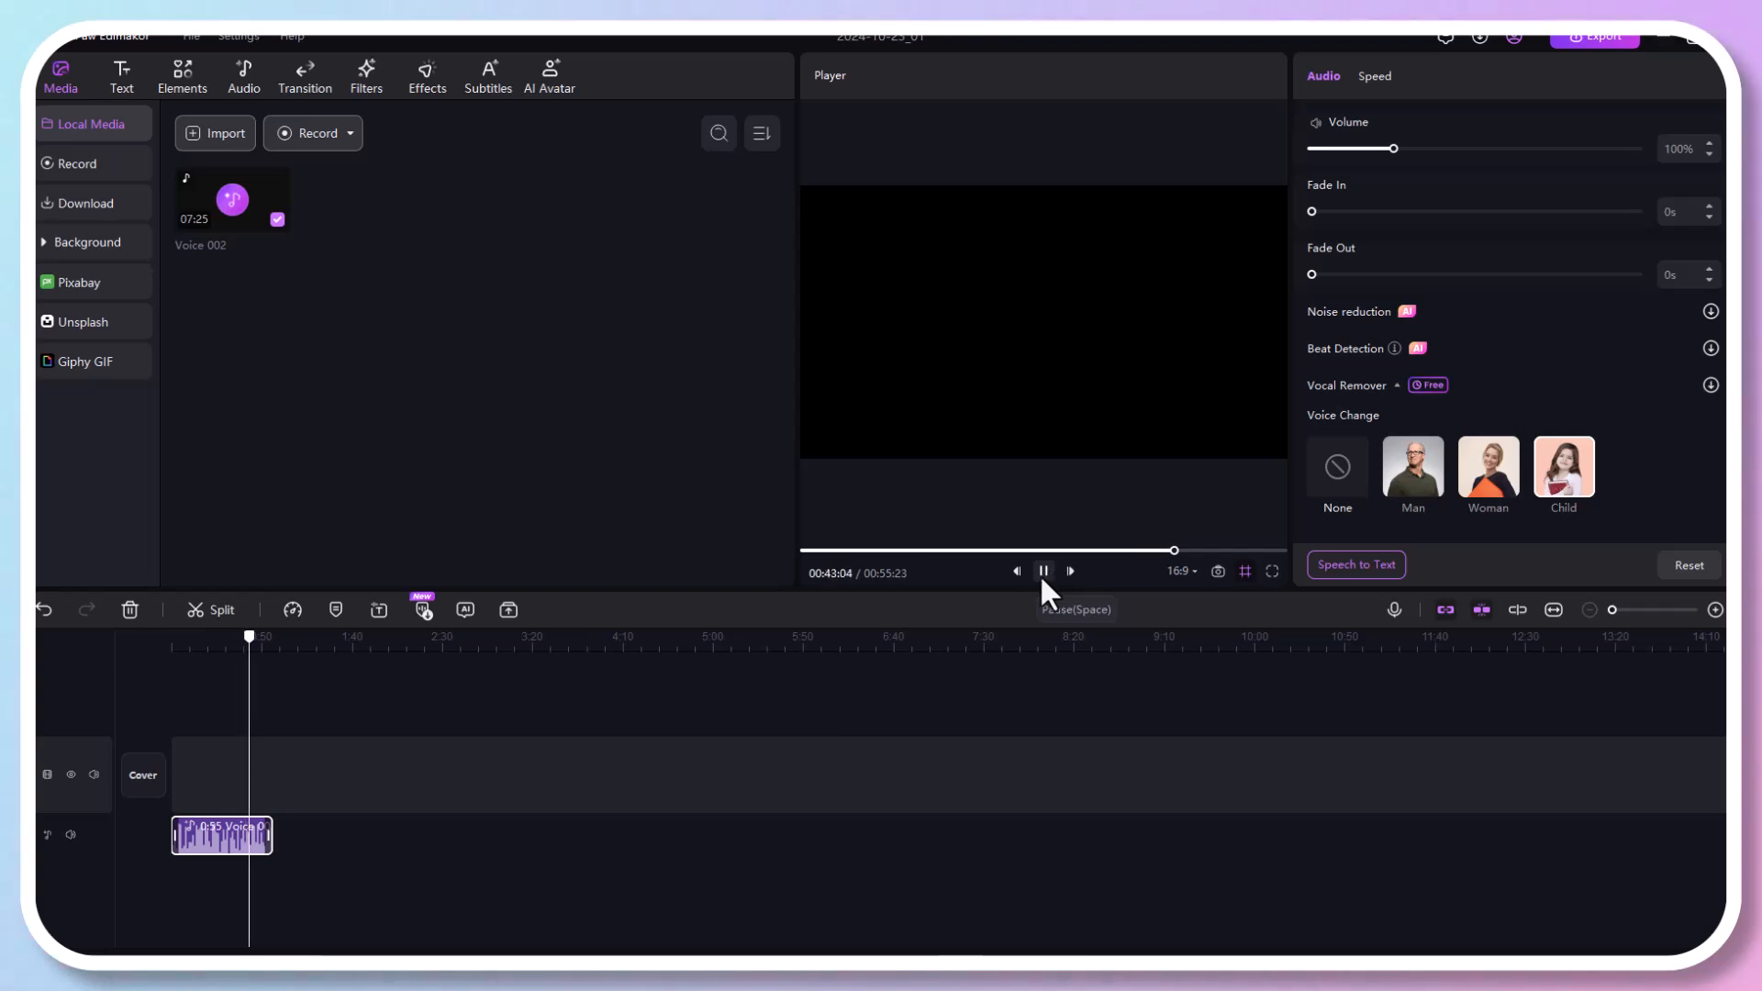
left_click(1042, 571)
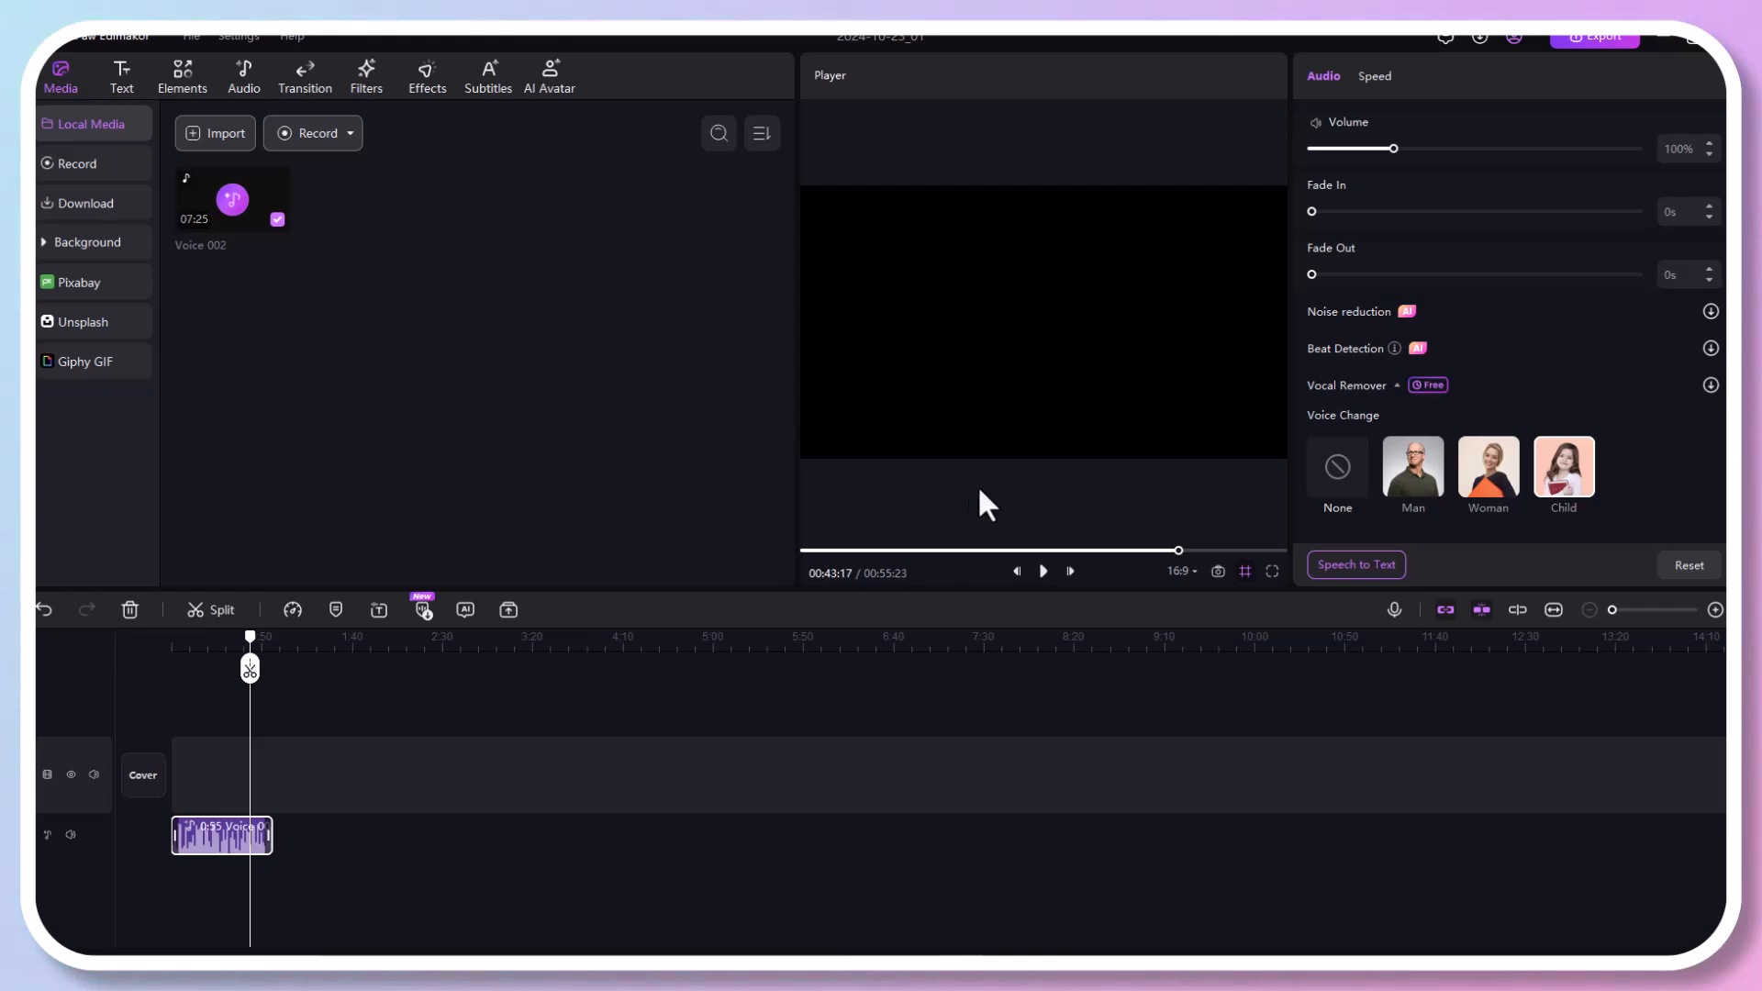
Run Auto Subtitles to transcribe the recording into English subtitle clips
left_click(1356, 566)
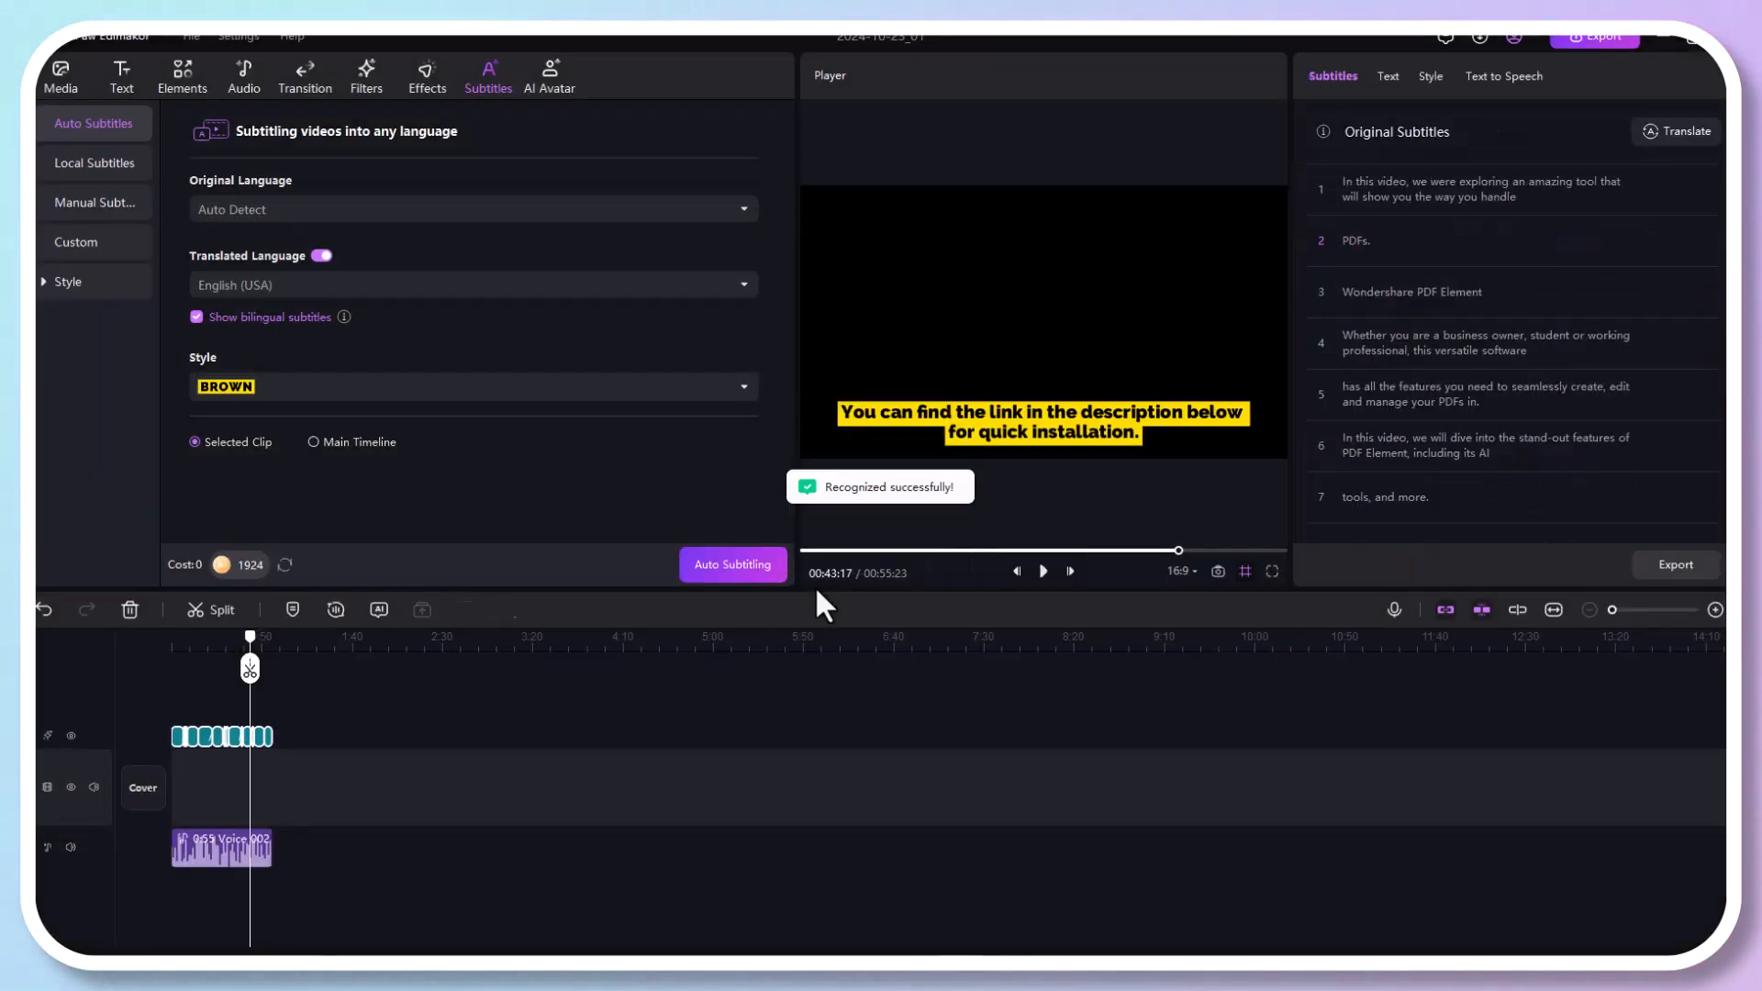
Browse the Text to Speech voices and preview Ava and Andrew
left_click(312, 442)
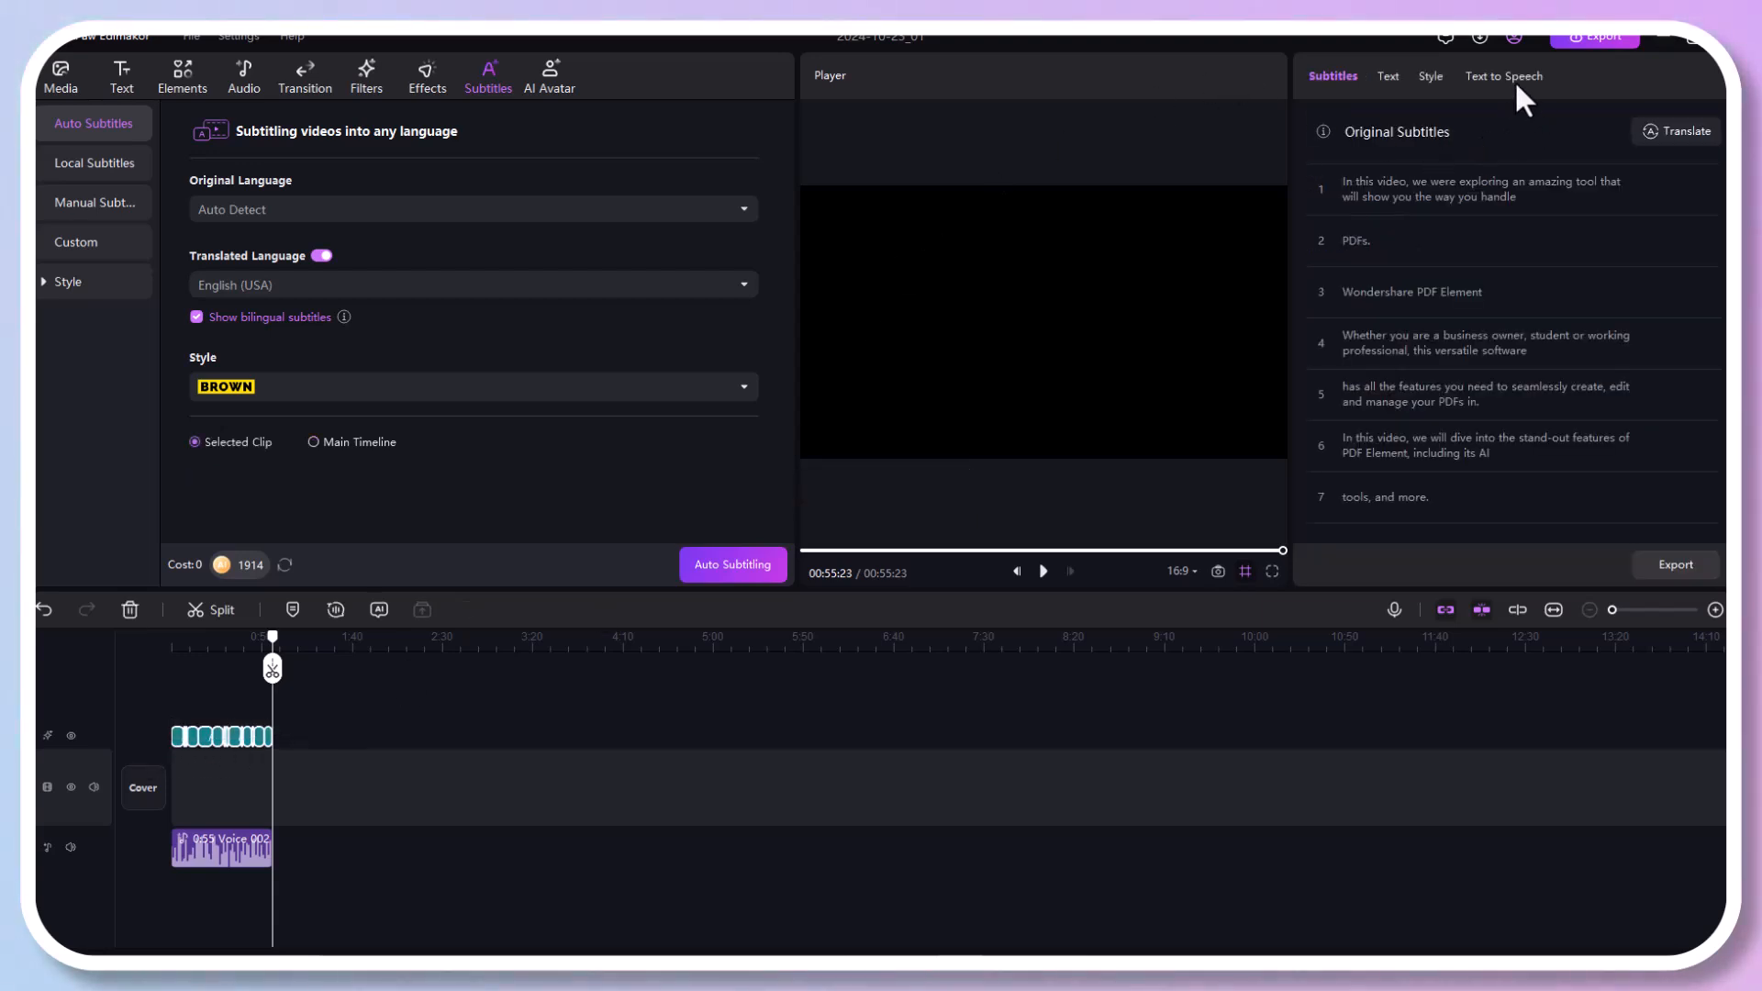
left_click(1503, 77)
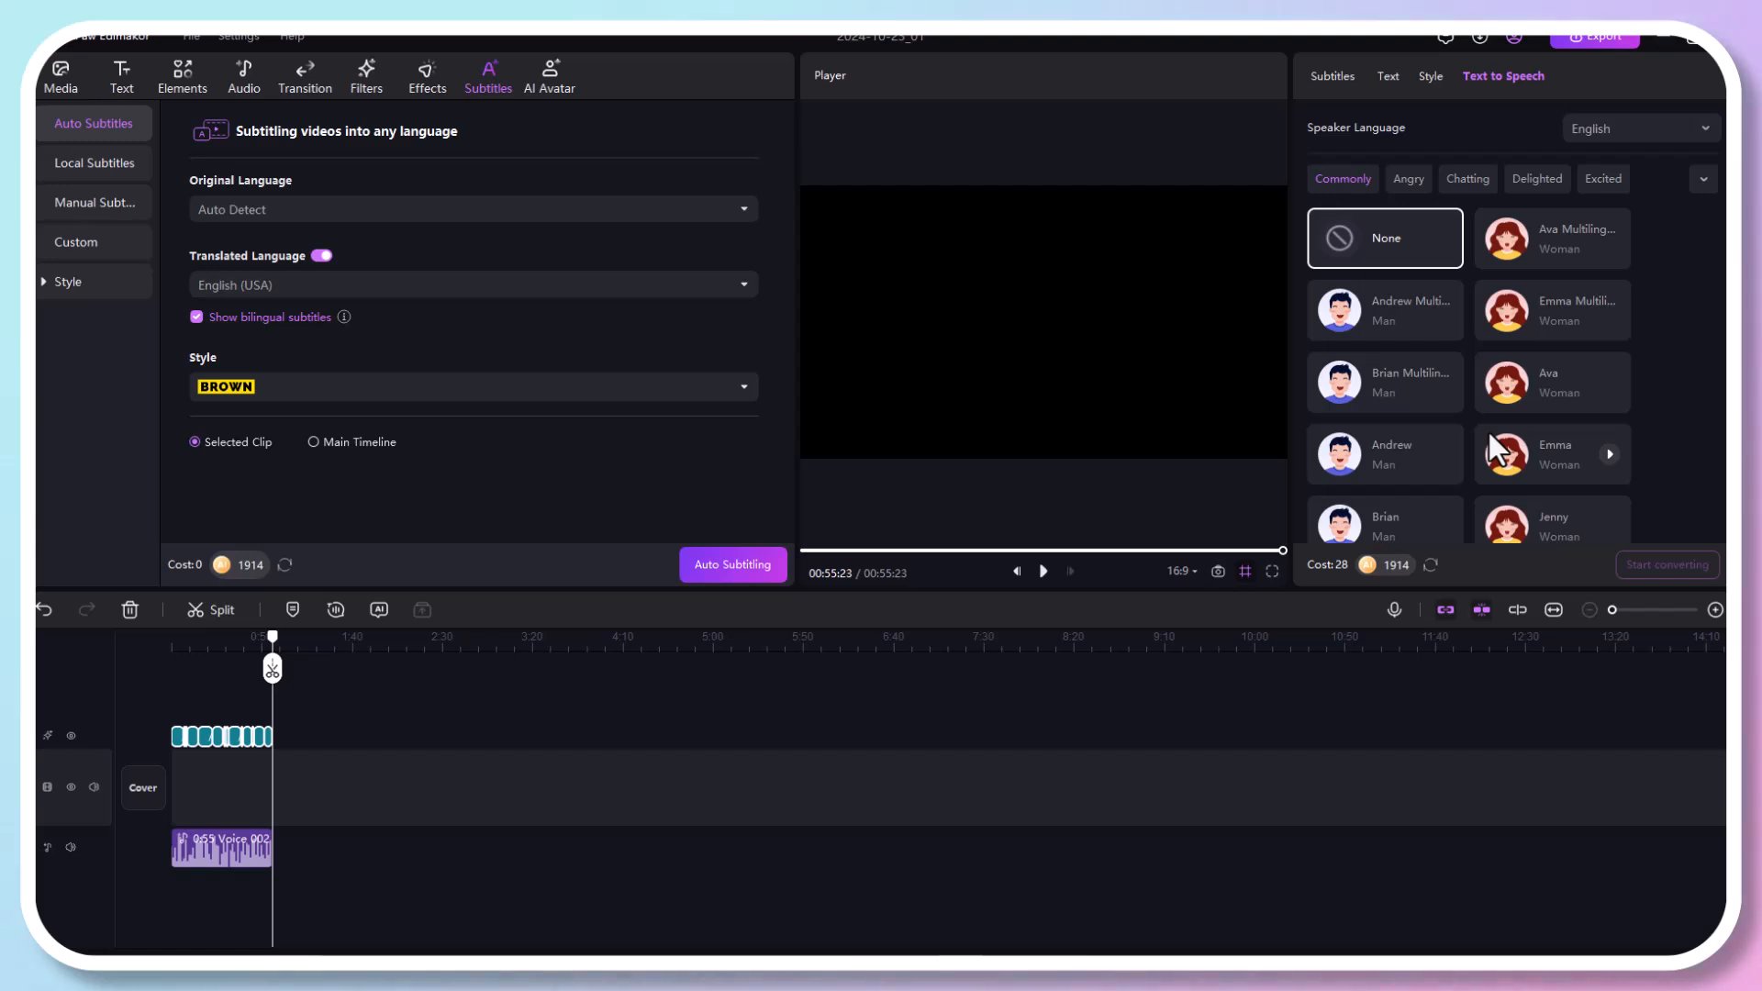
scroll("down", 3)
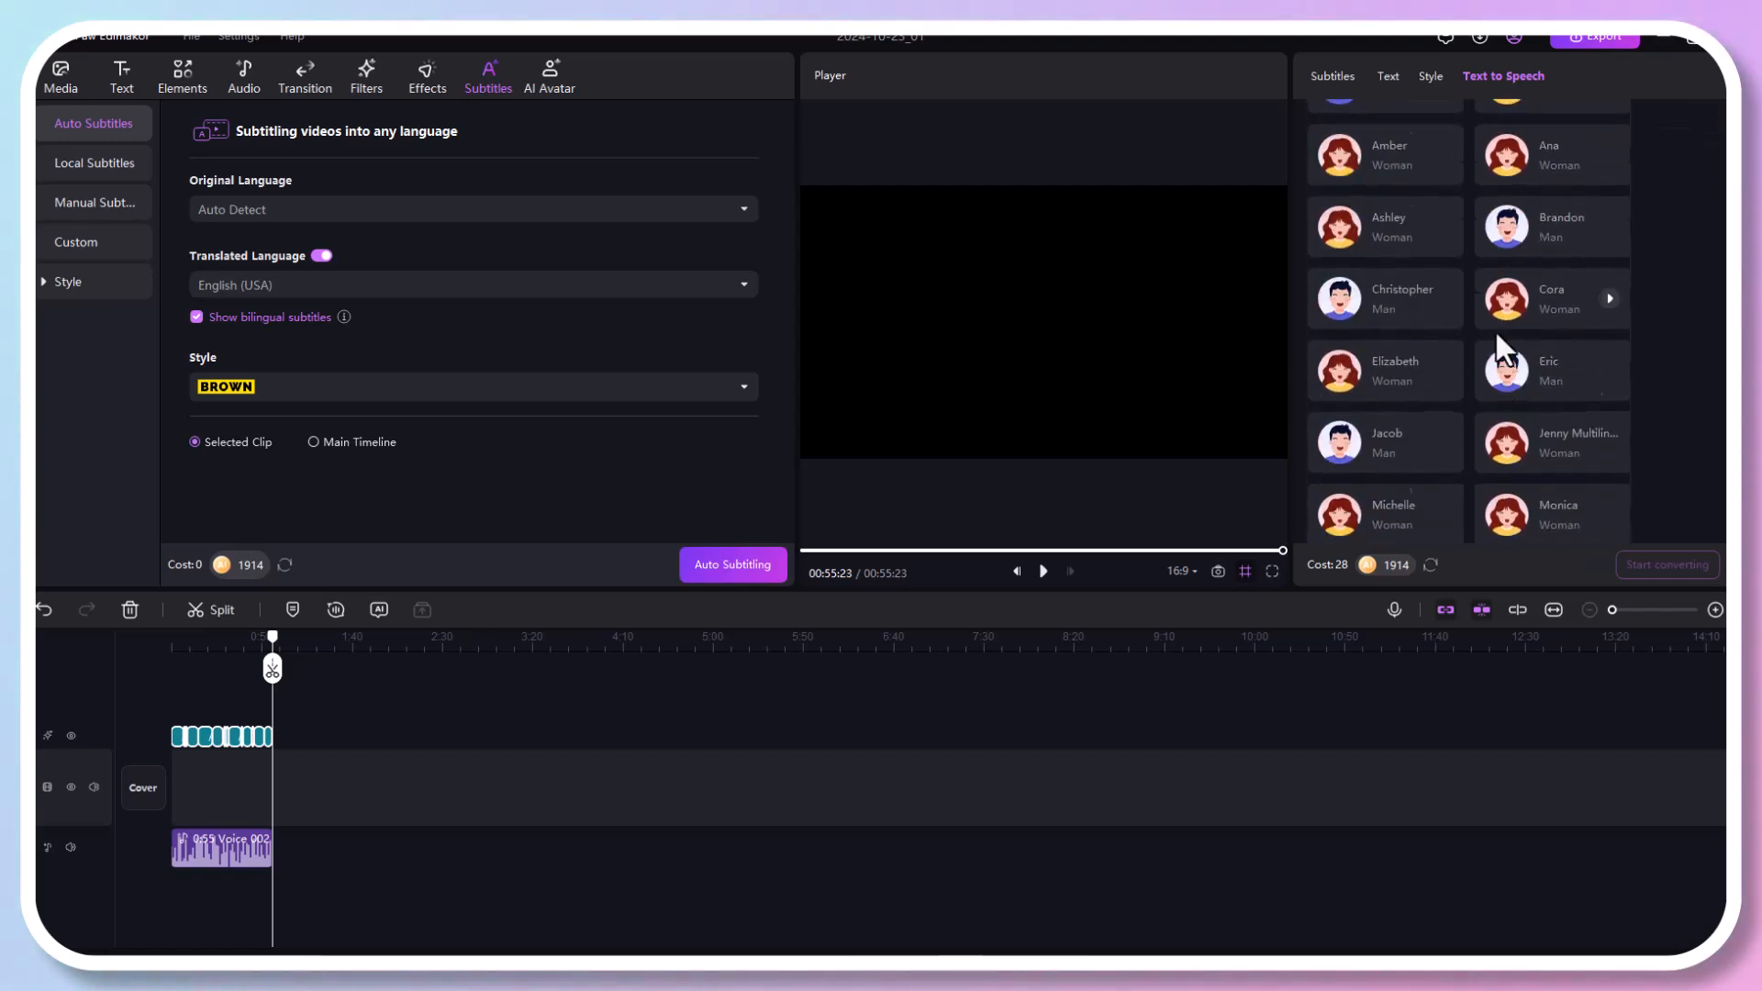
scroll("down", 3)
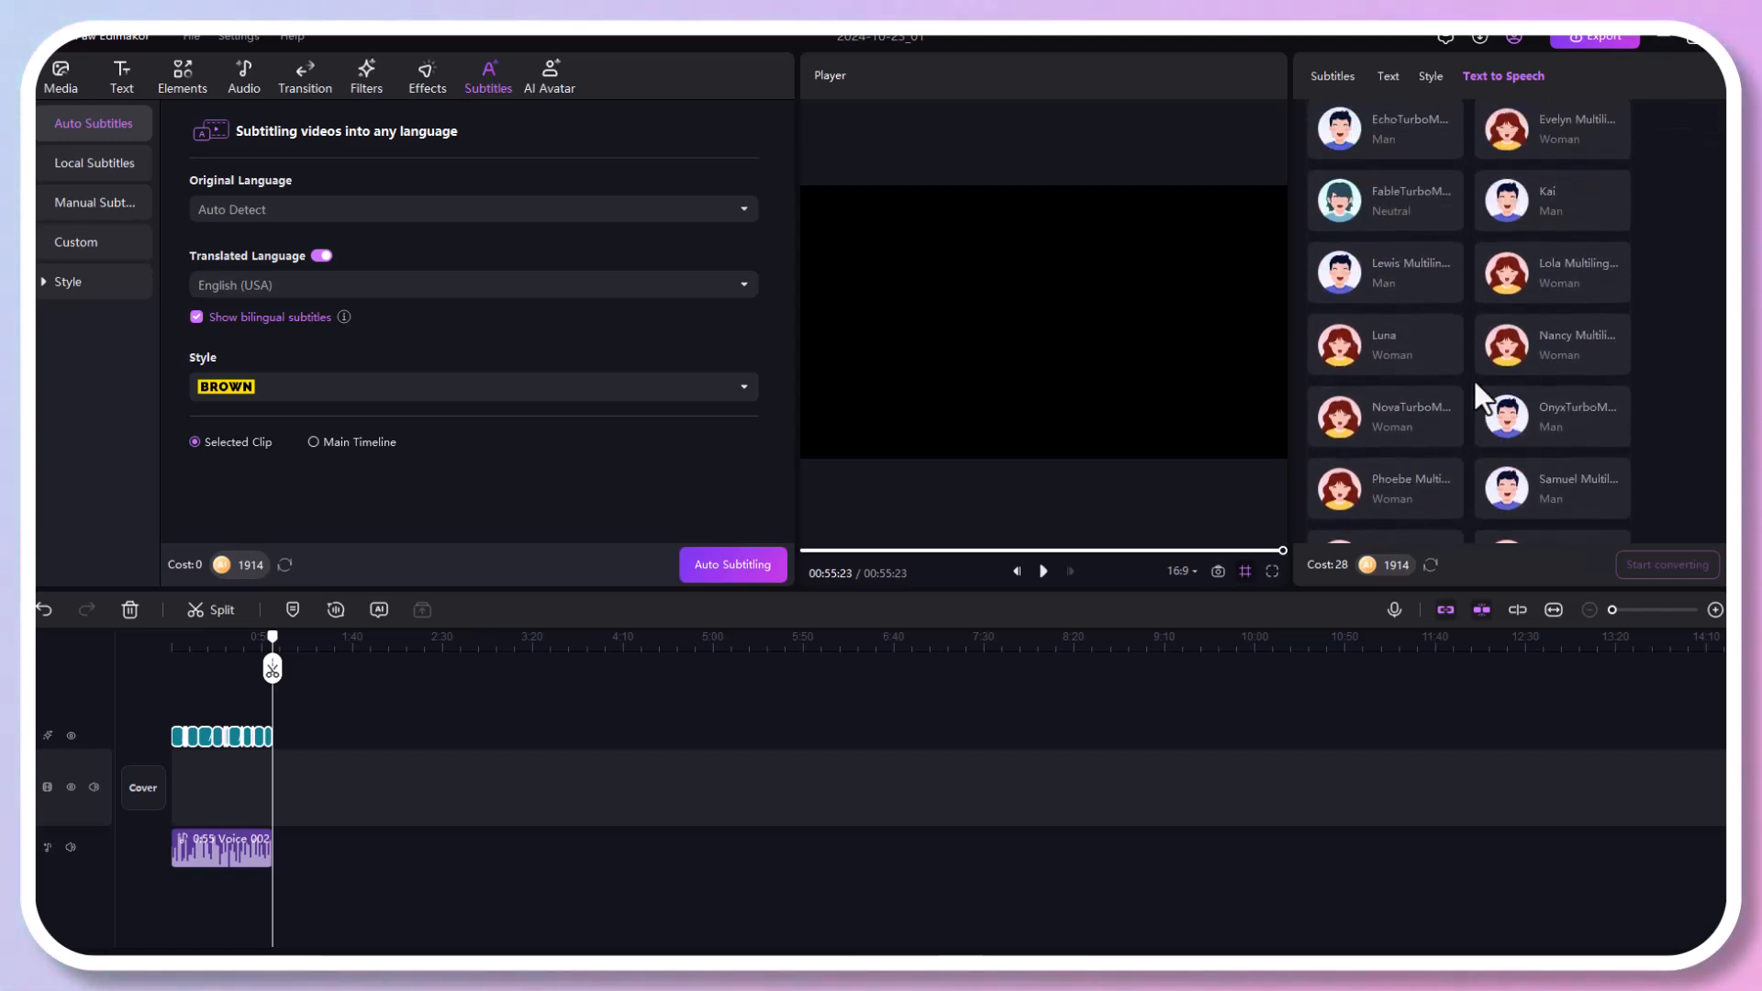
scroll("down", 3)
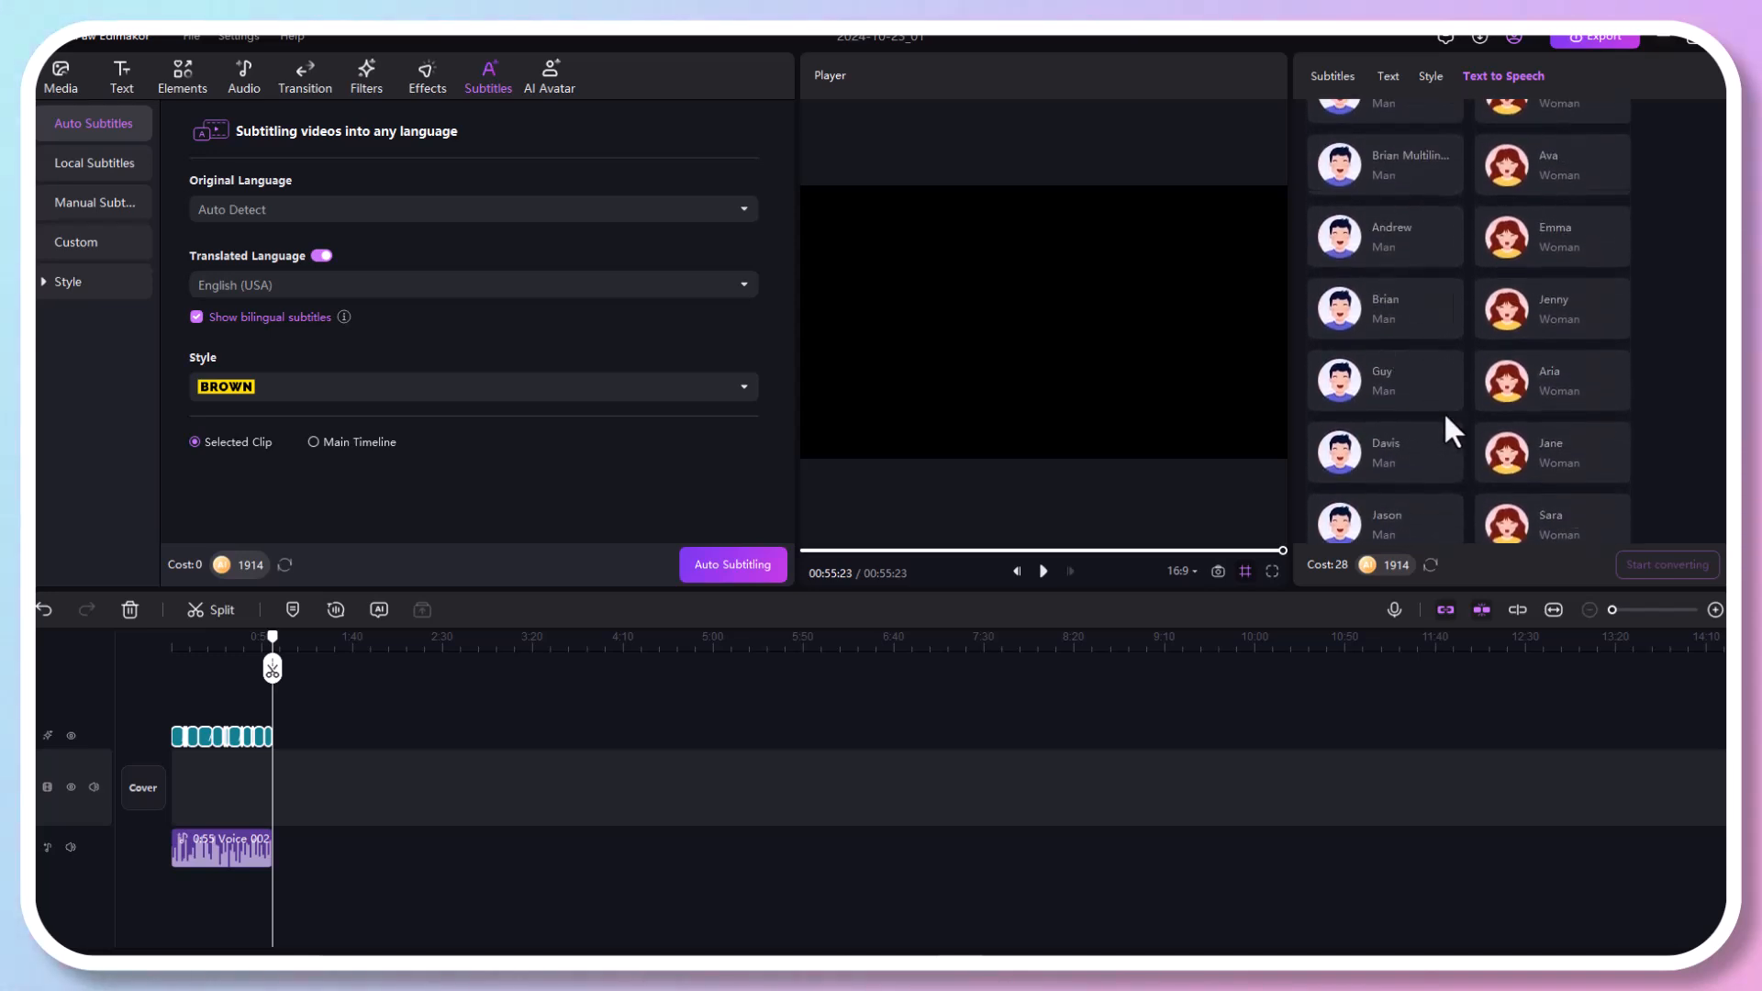
left_click(1553, 176)
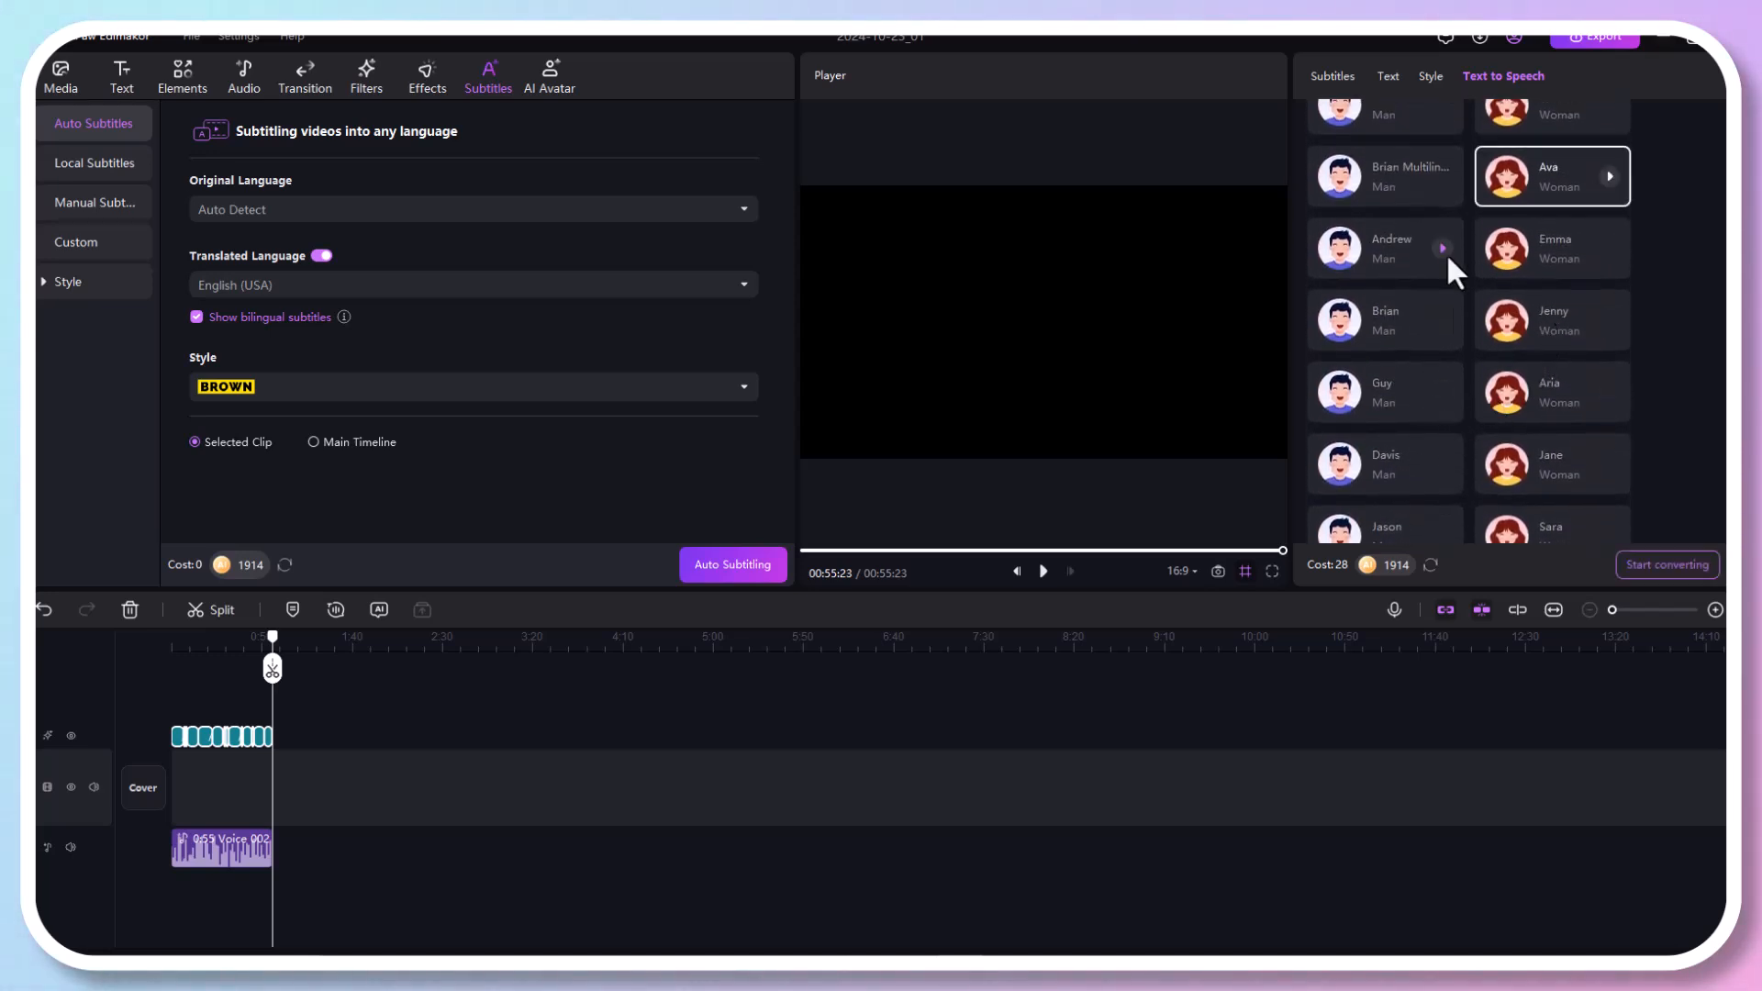
left_click(1384, 248)
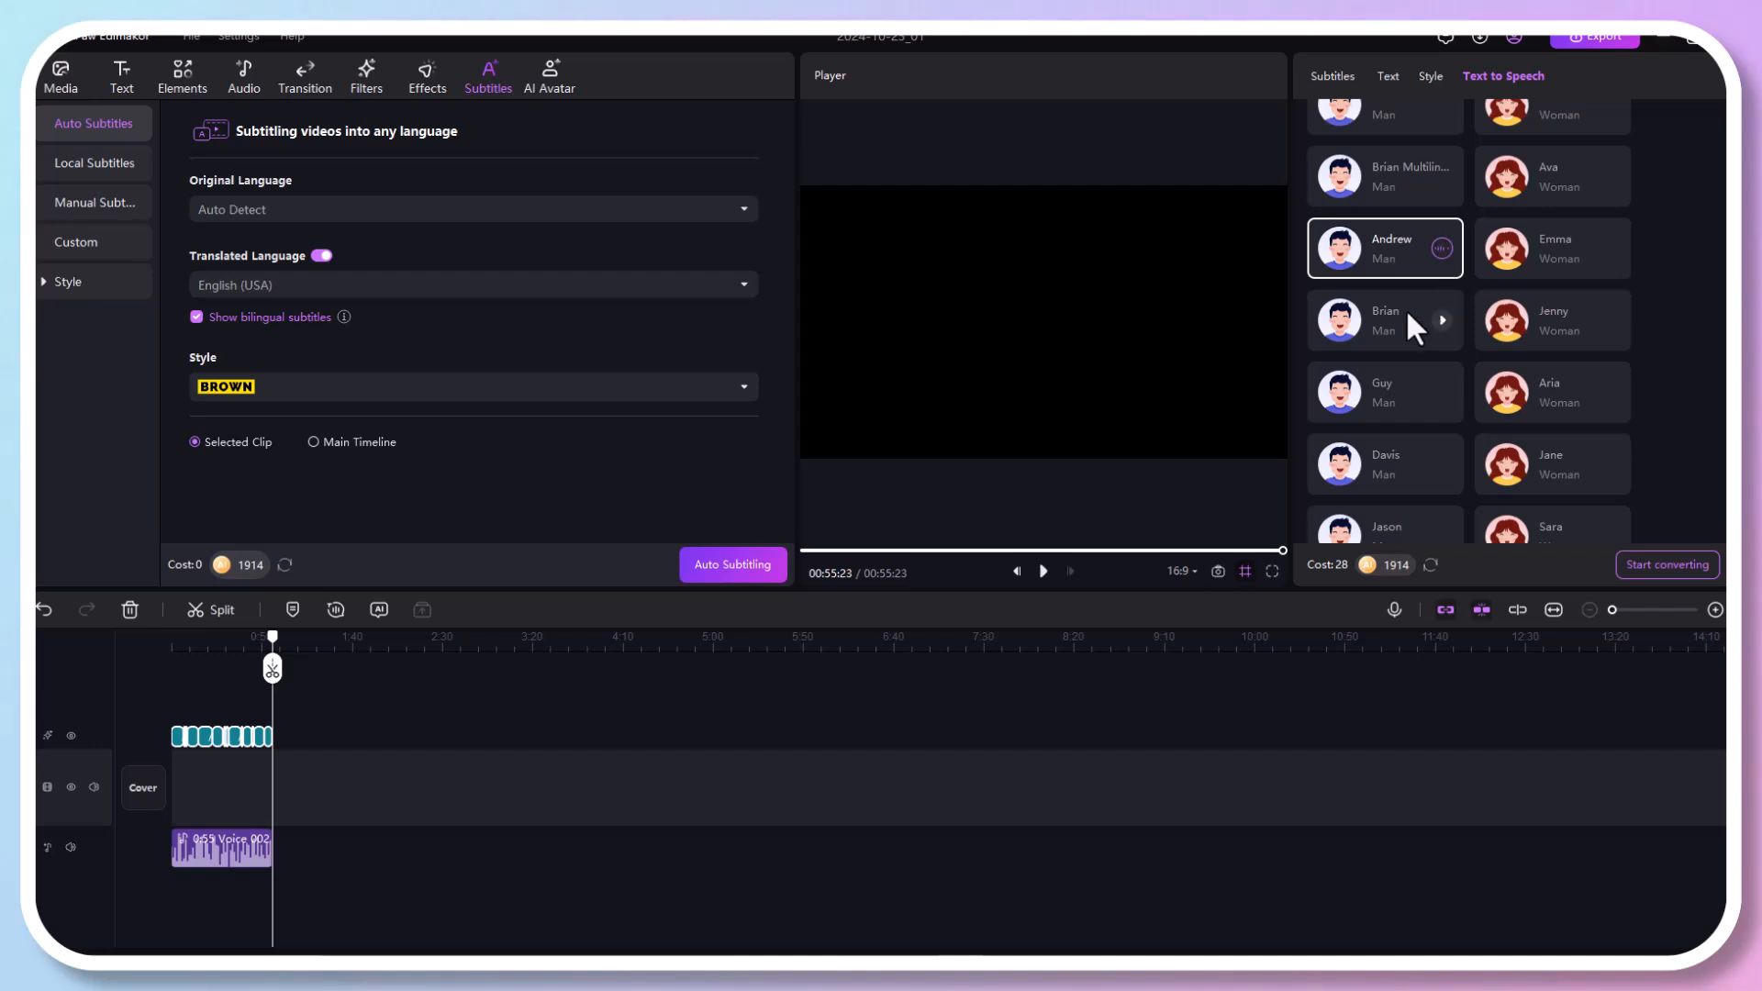
Convert the subtitles to AI narration using the Davis male voice
left_click(1384, 463)
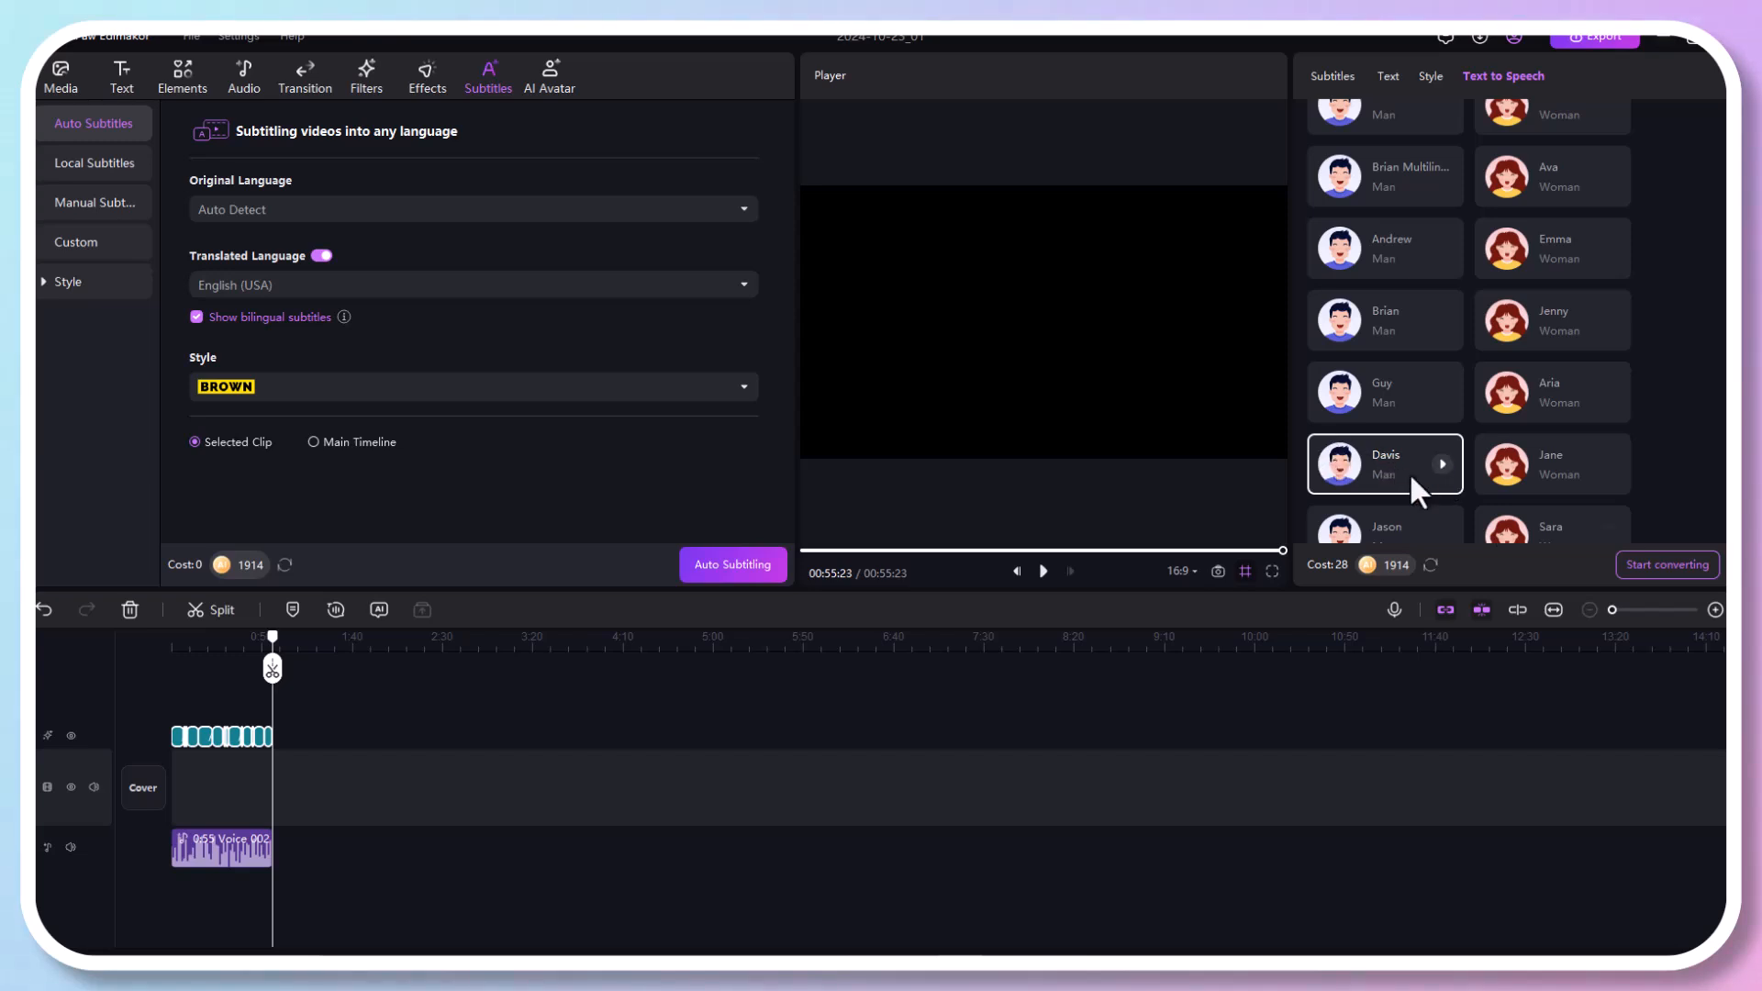
left_click(1666, 566)
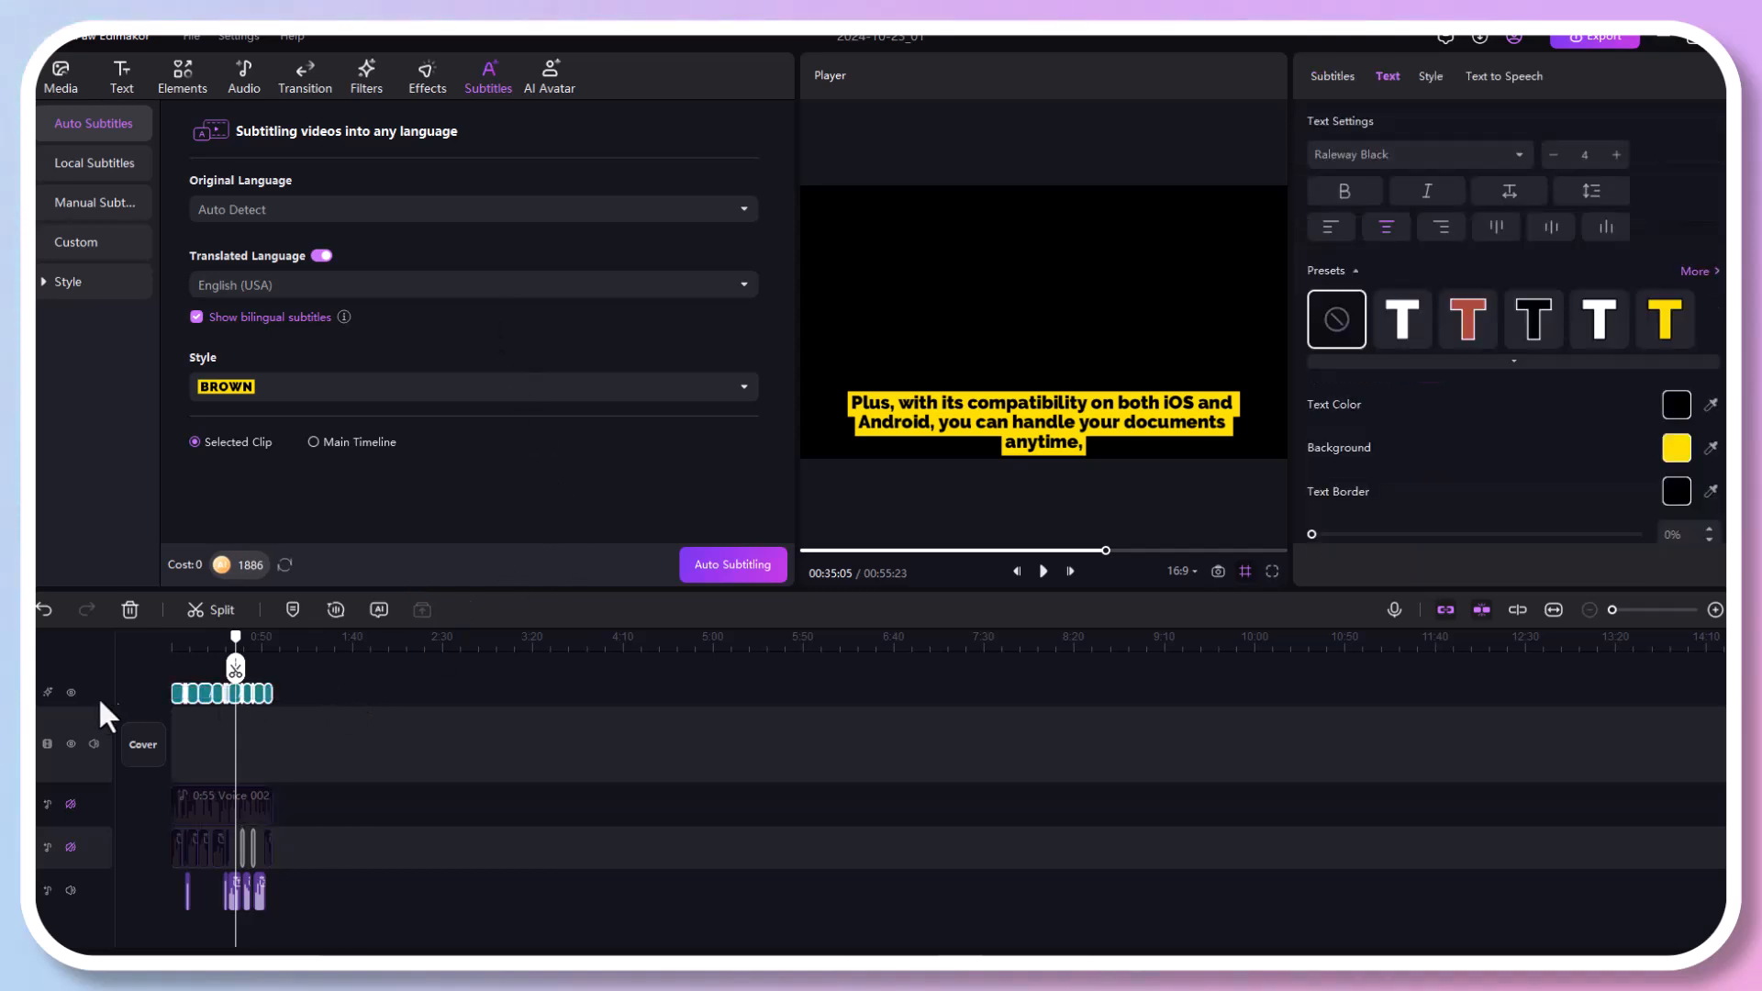
Translate the original subtitle lines into Arabic with an AI speaker
left_click(1333, 77)
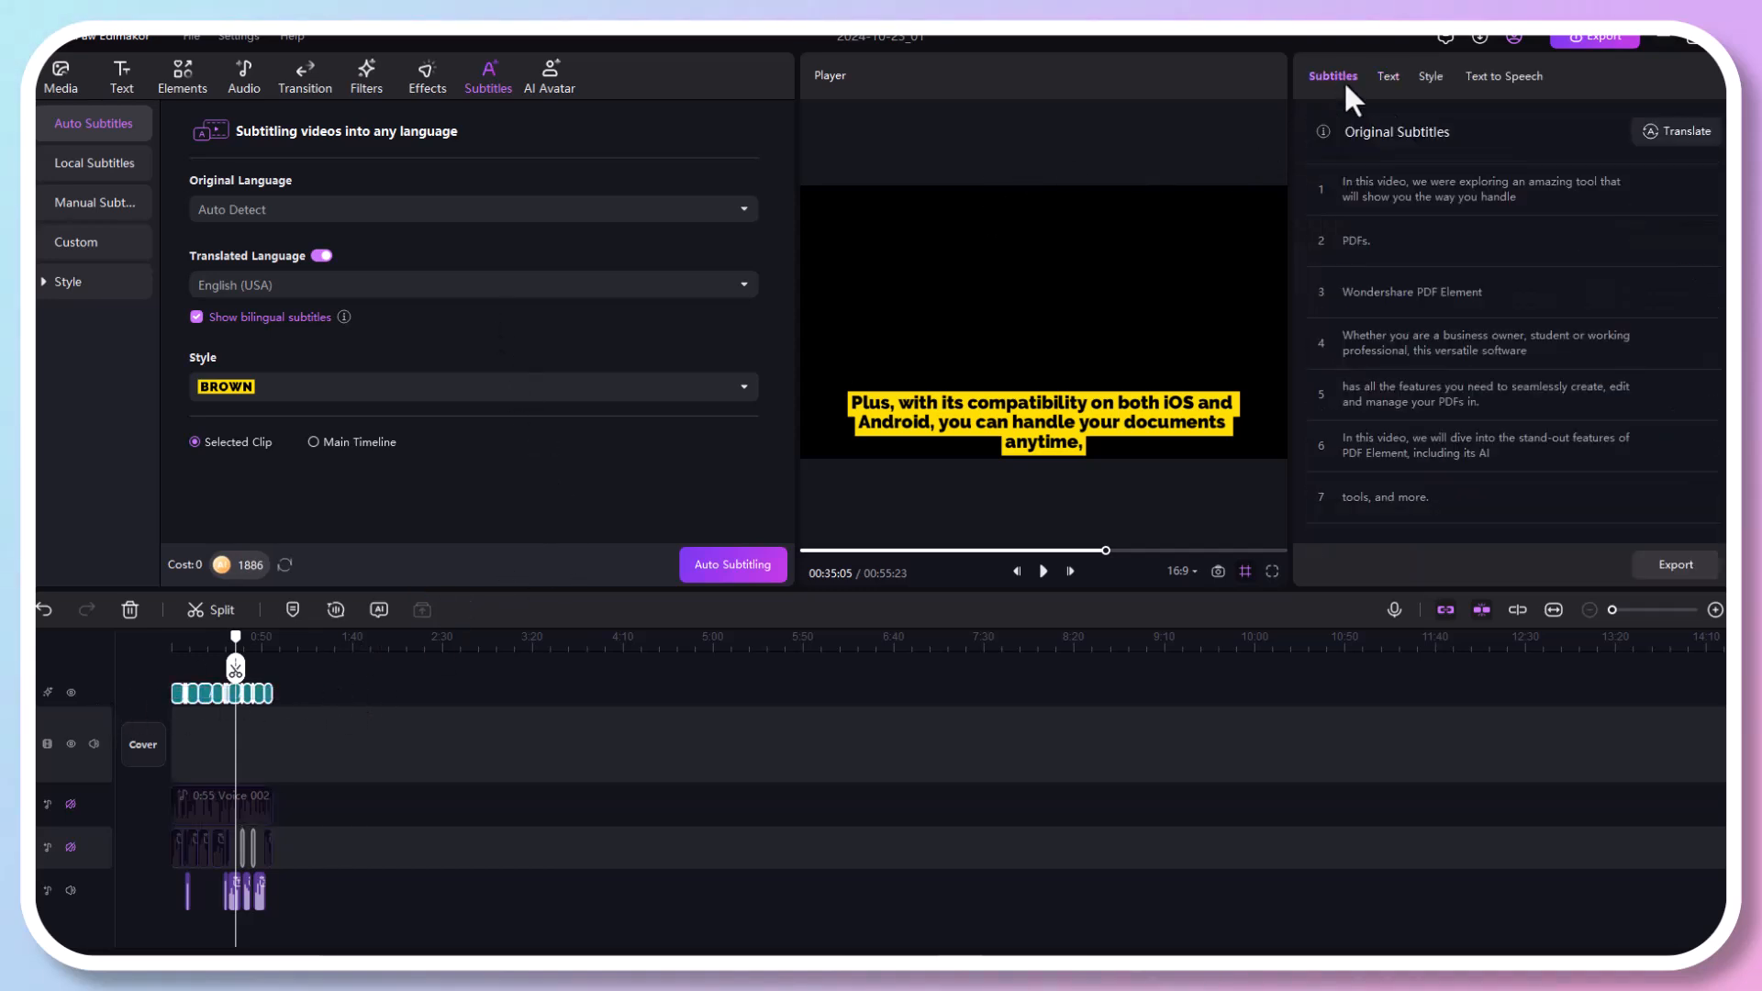
left_click(1681, 133)
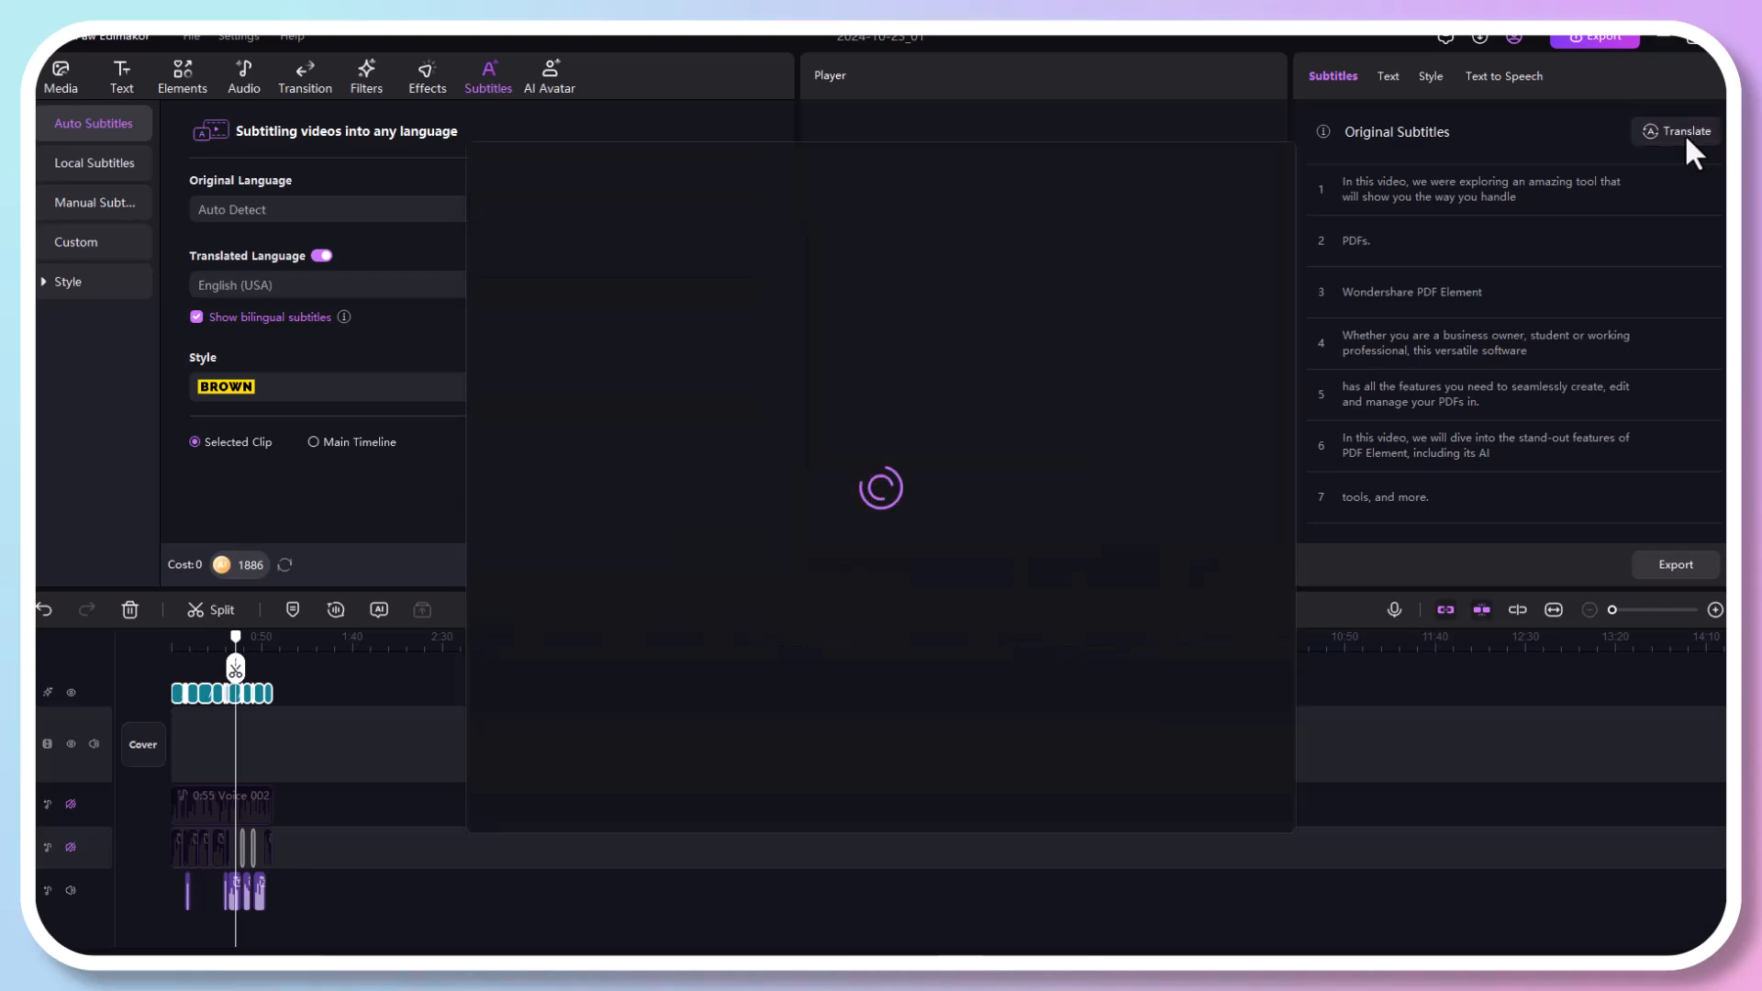
left_click(1683, 130)
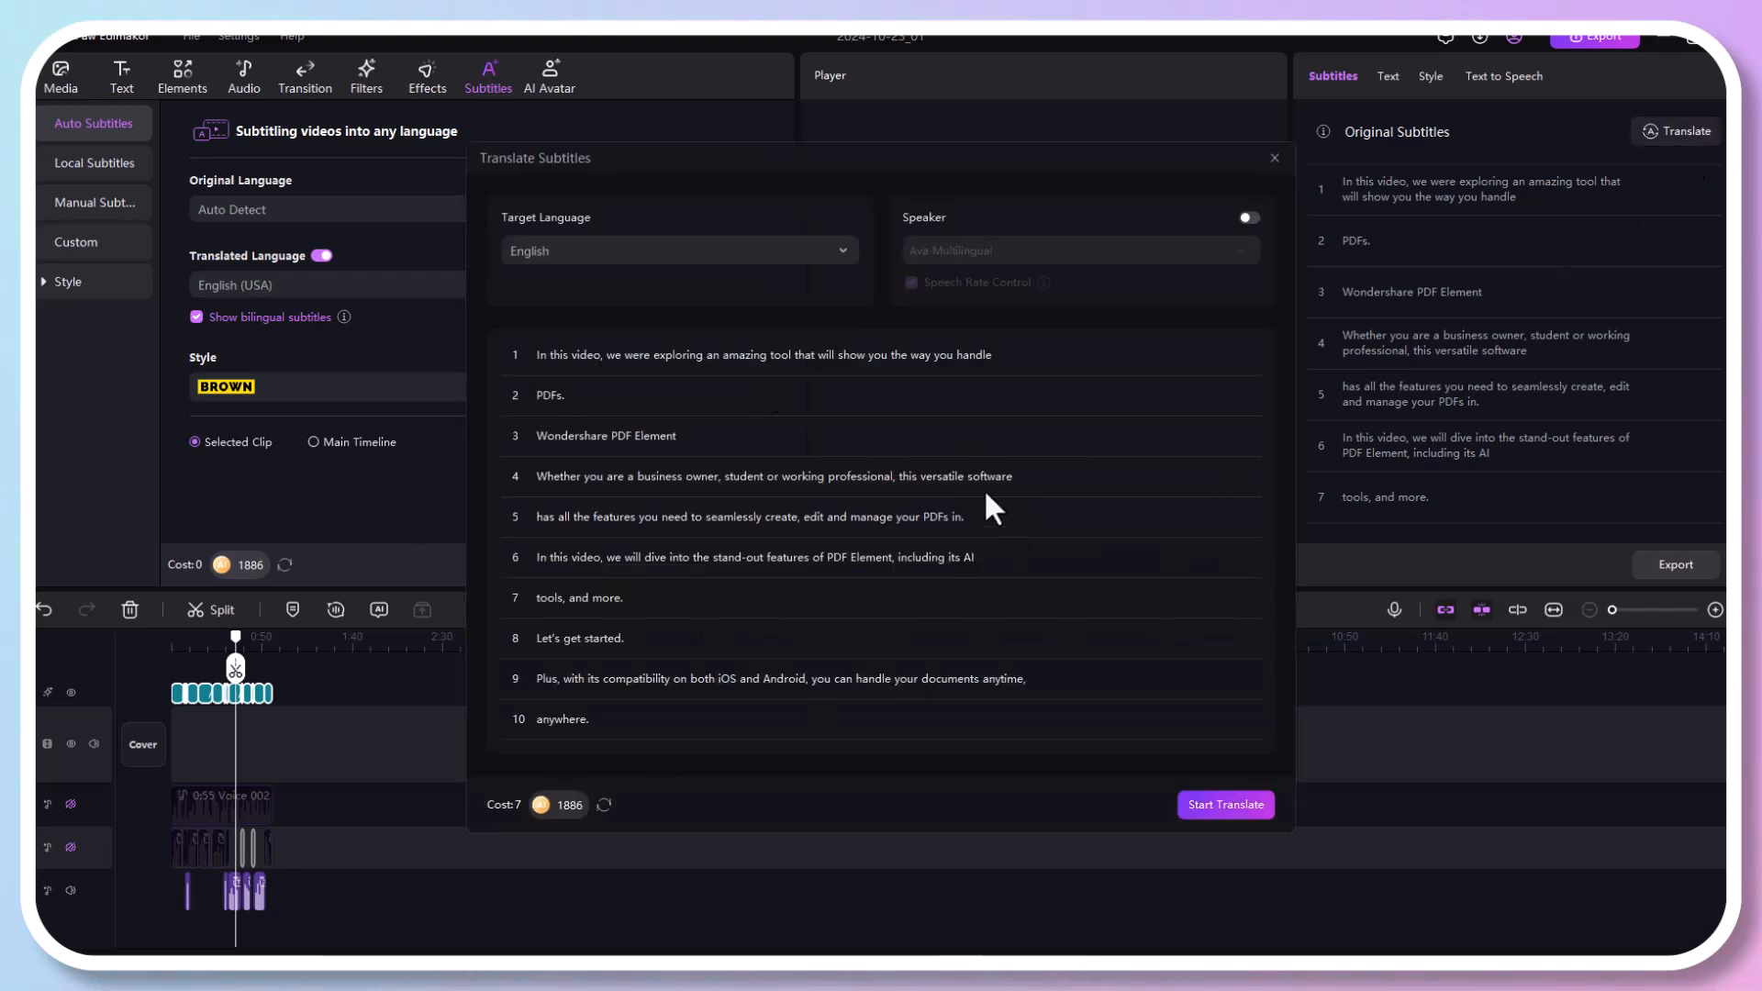
left_click(679, 250)
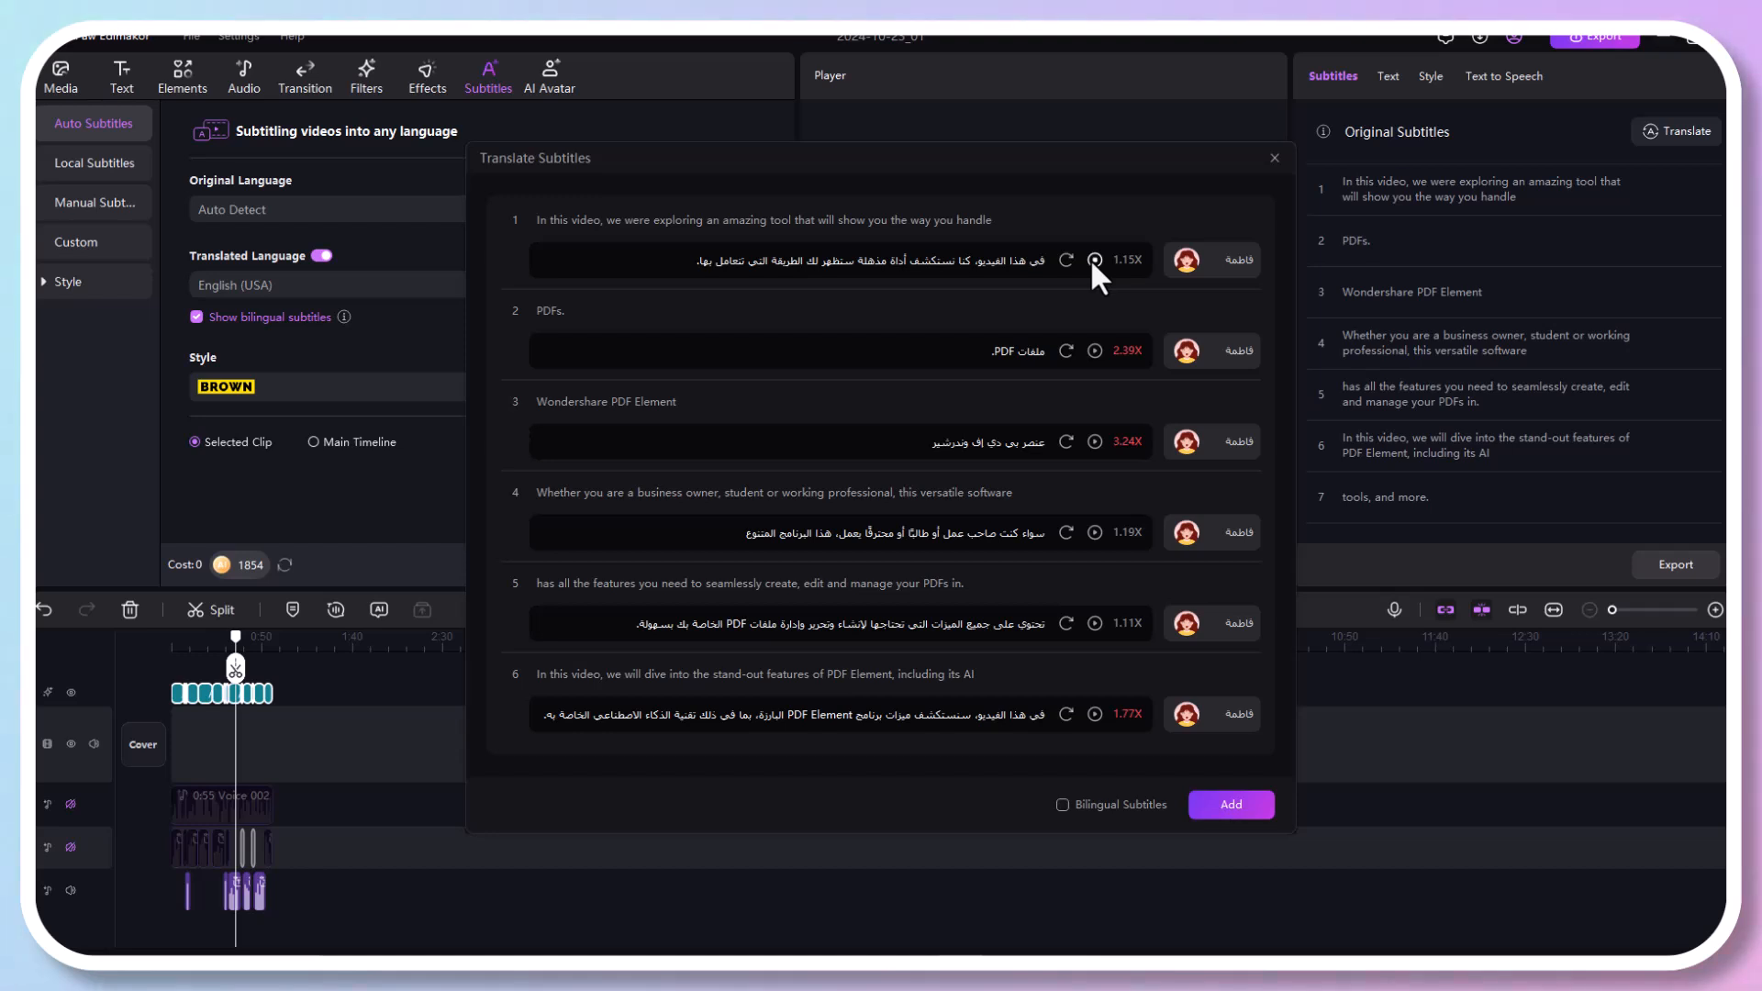
mouse_move(1147, 429)
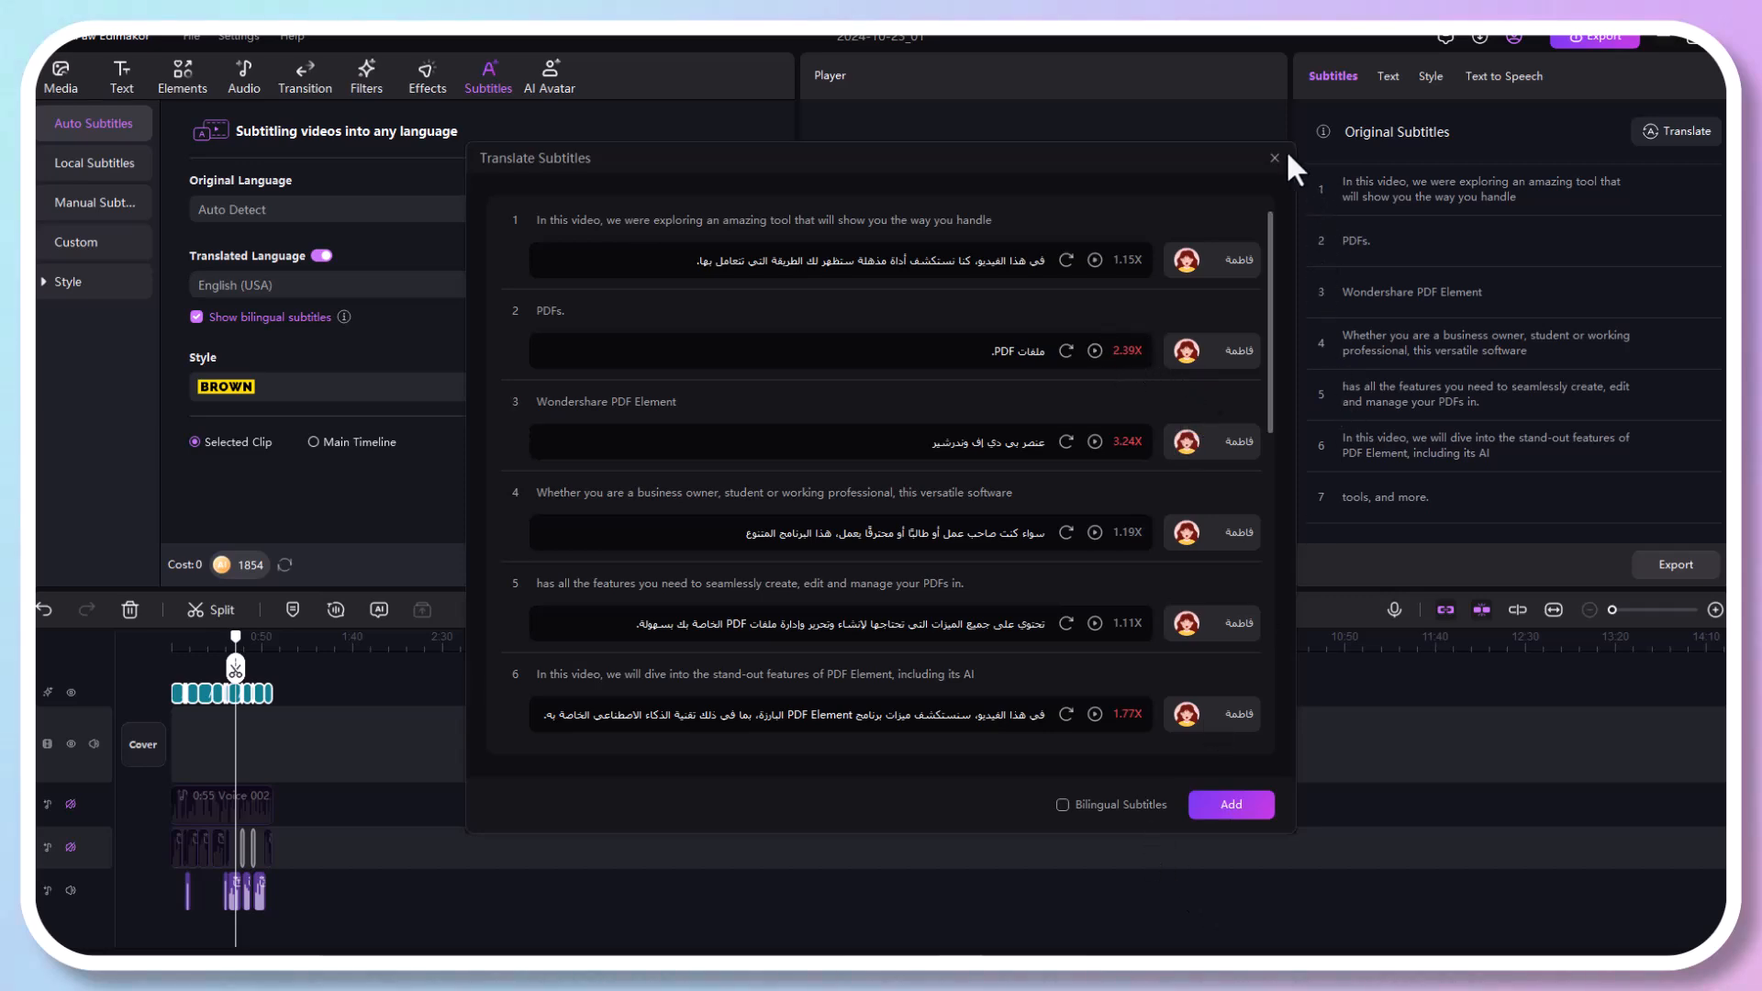
Review the Arabic lines, close the translation window and select the first subtitle
left_click(1274, 158)
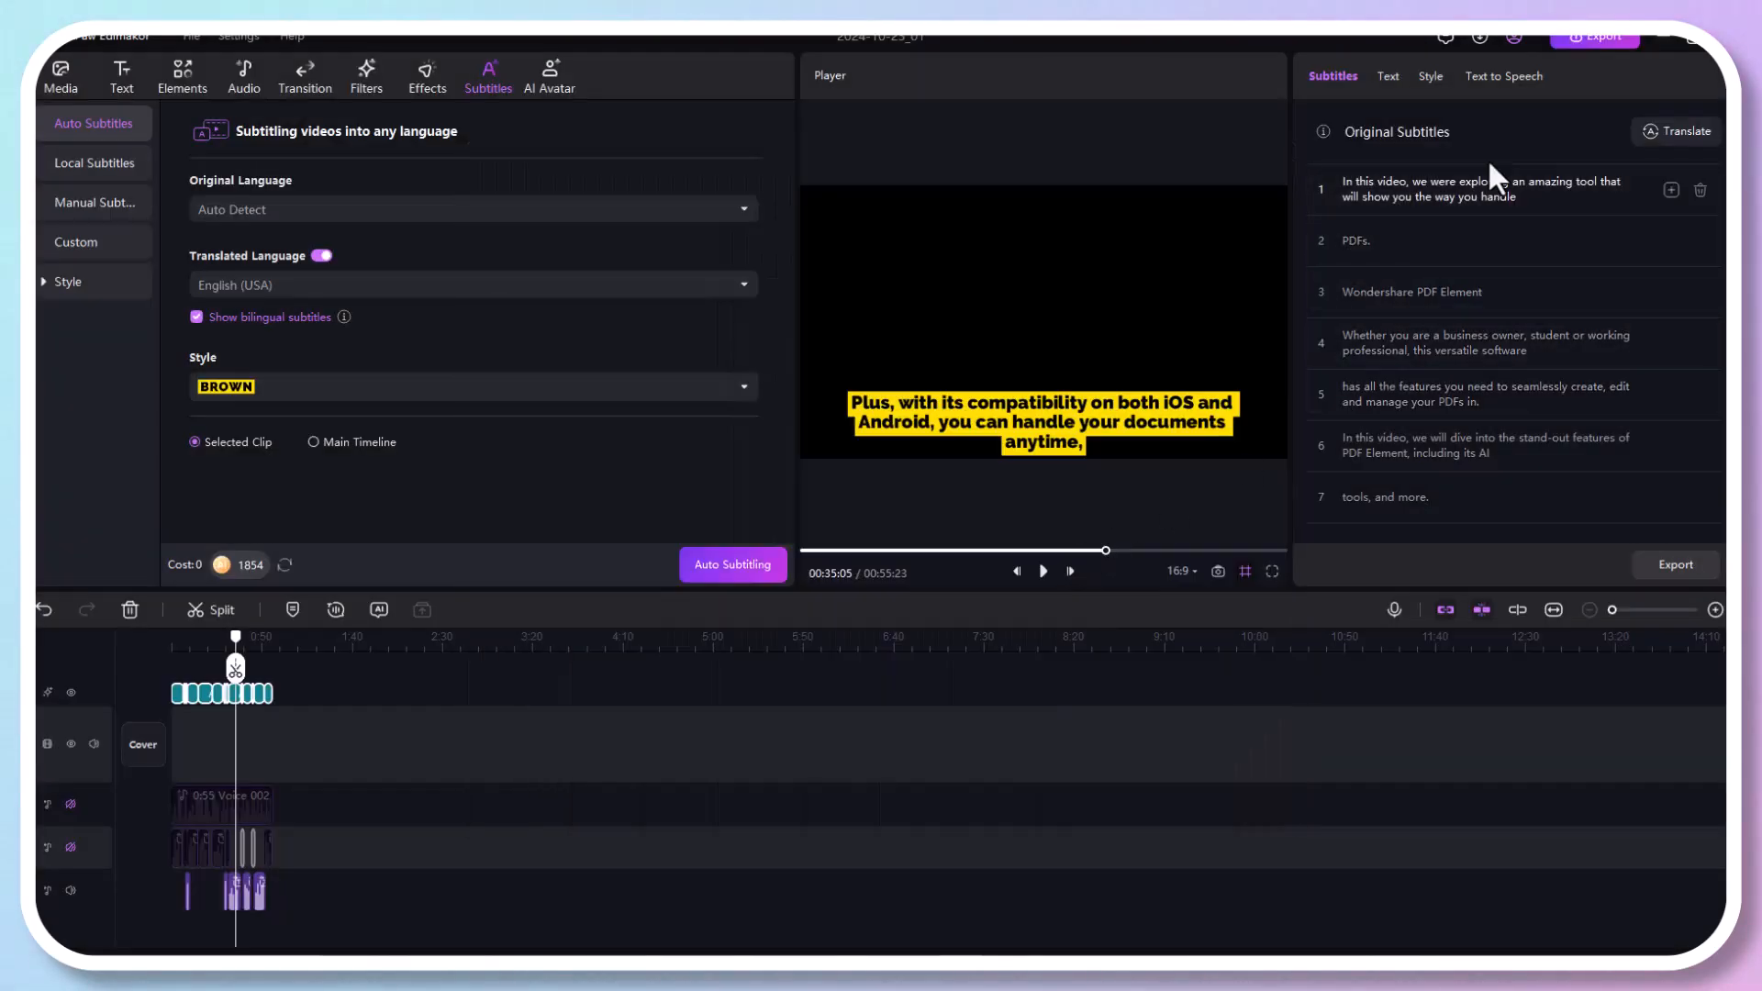
left_click(1593, 36)
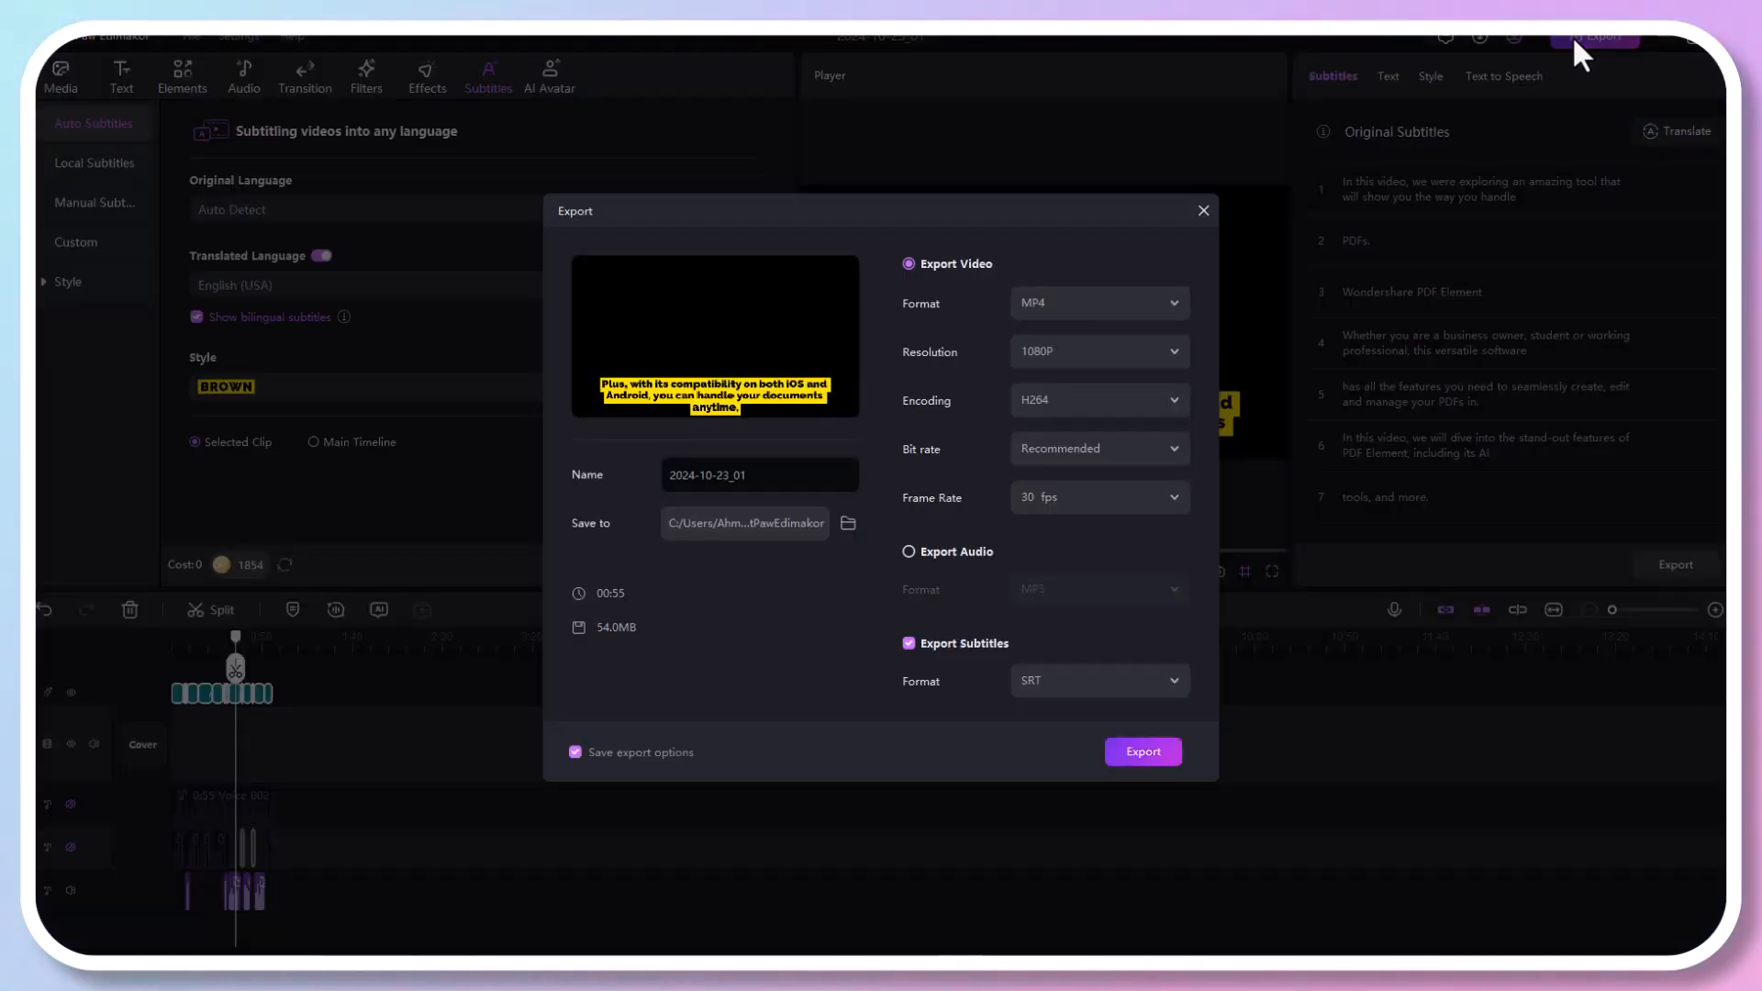
mouse_move(927, 561)
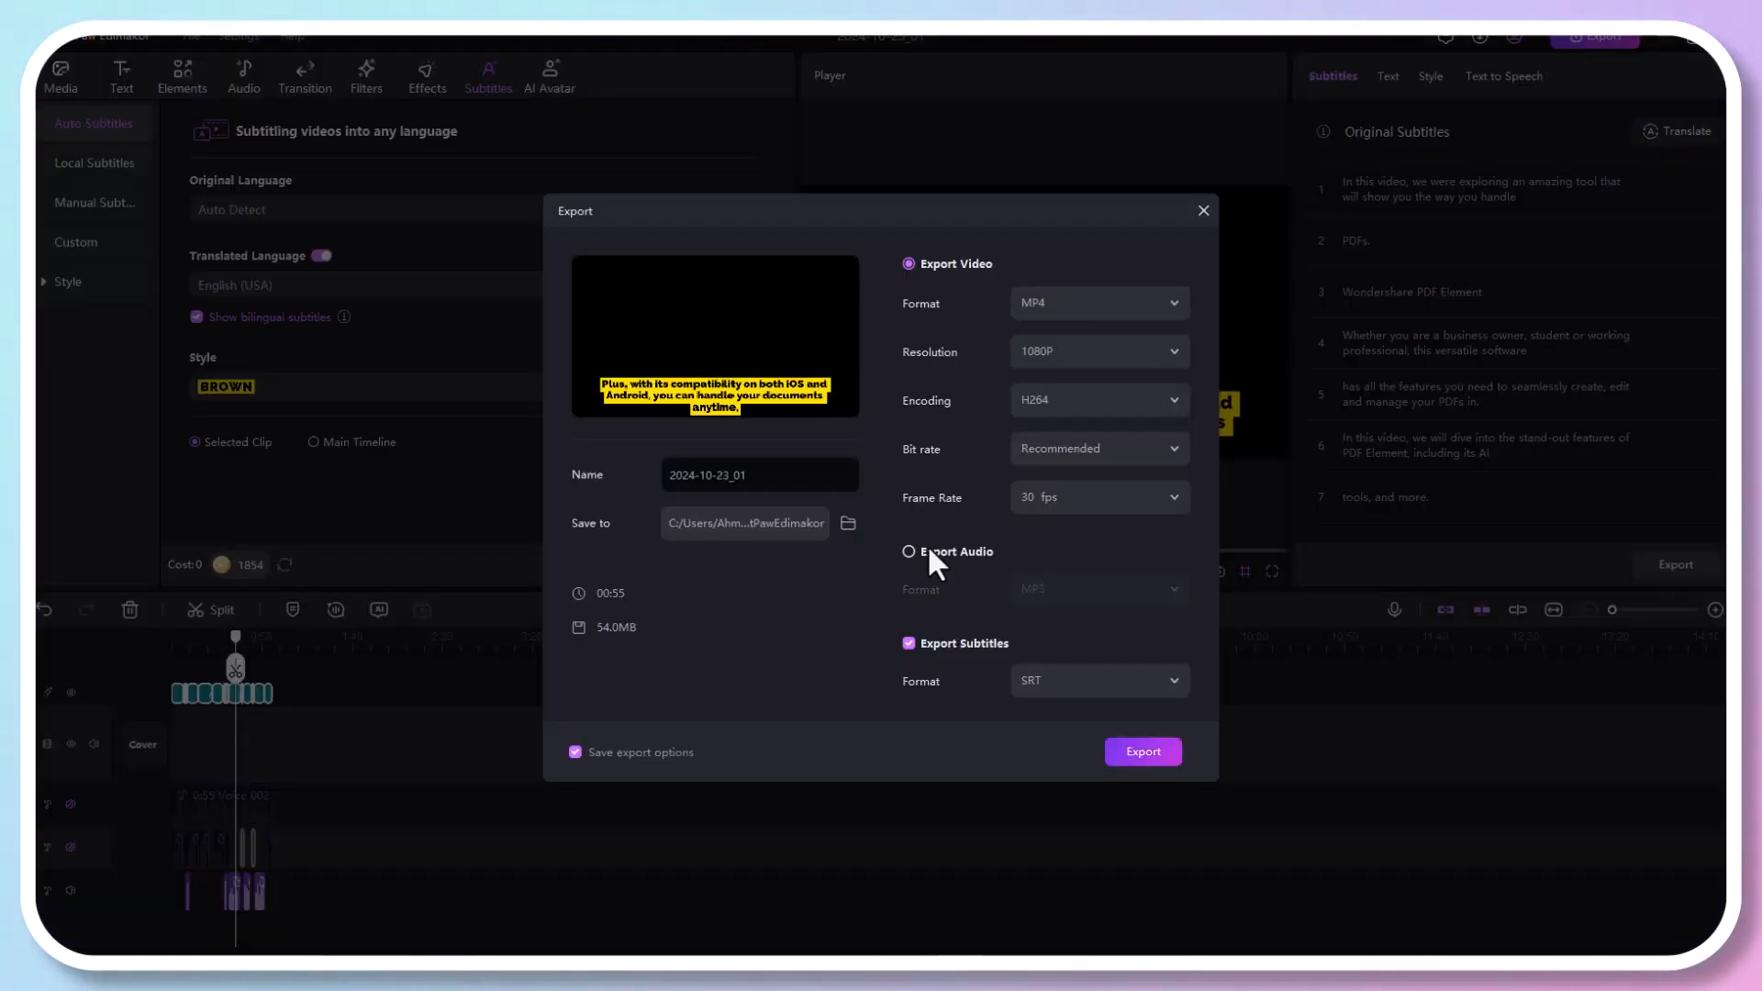
Switch the export to MP3 audio with SRT subtitles included
left_click(909, 550)
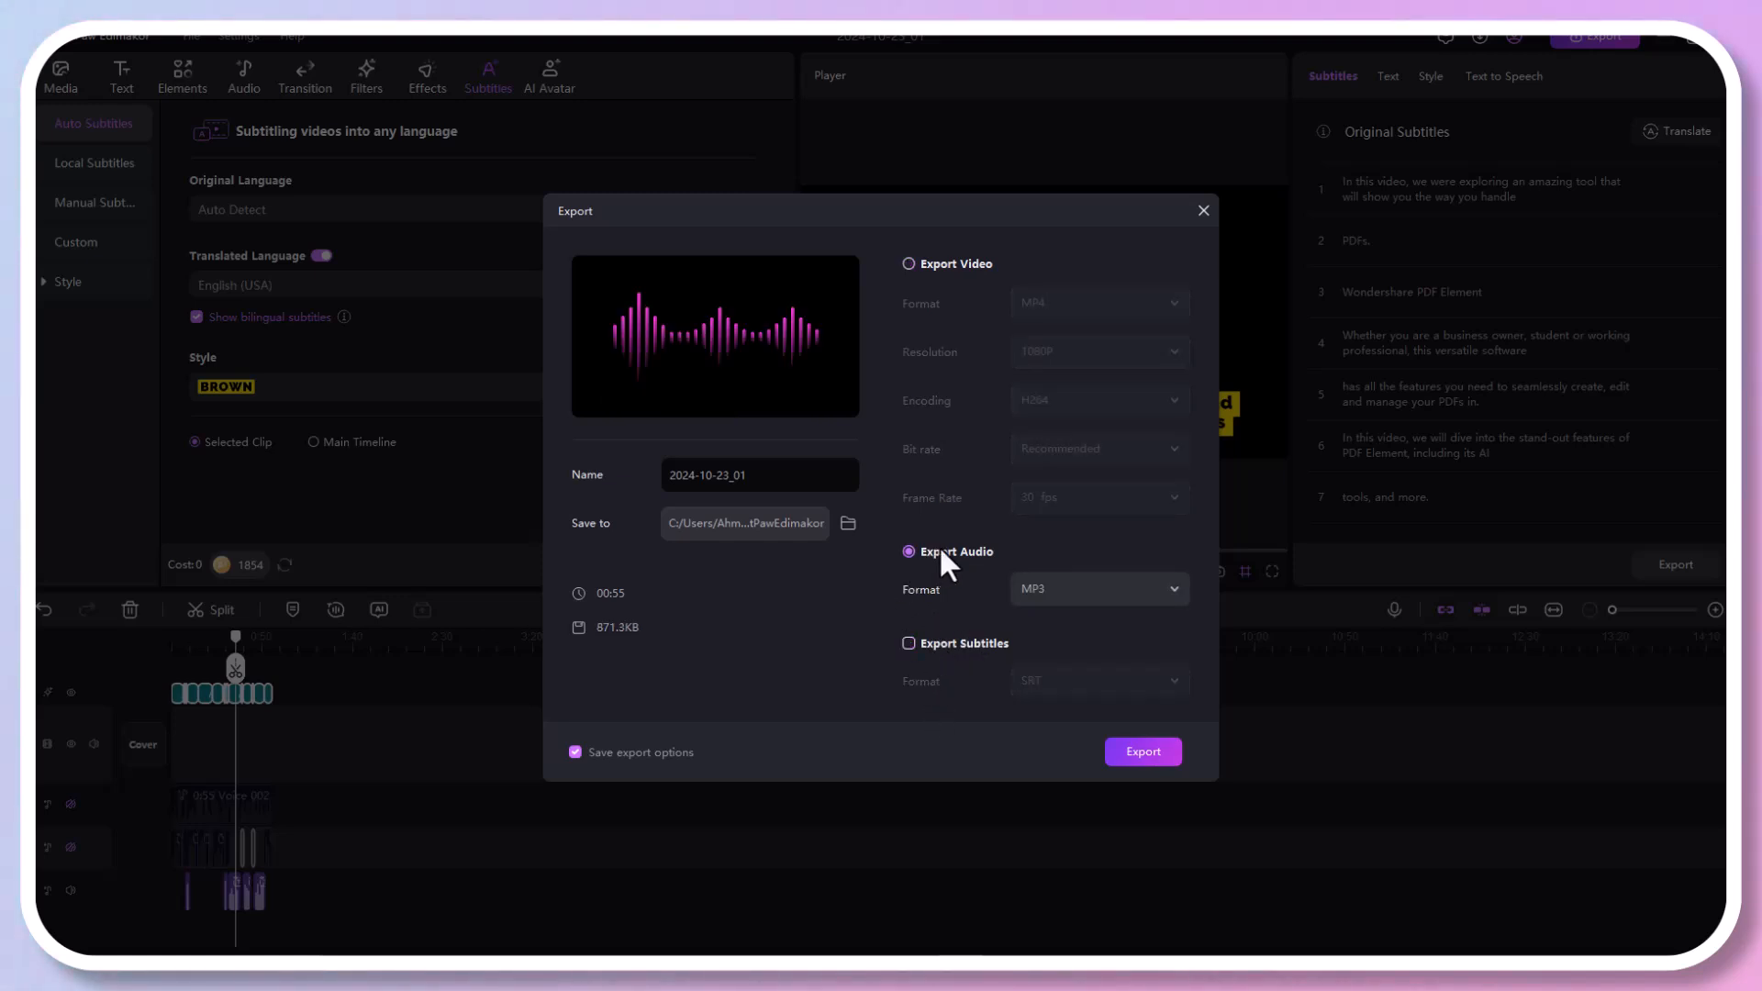
left_click(909, 645)
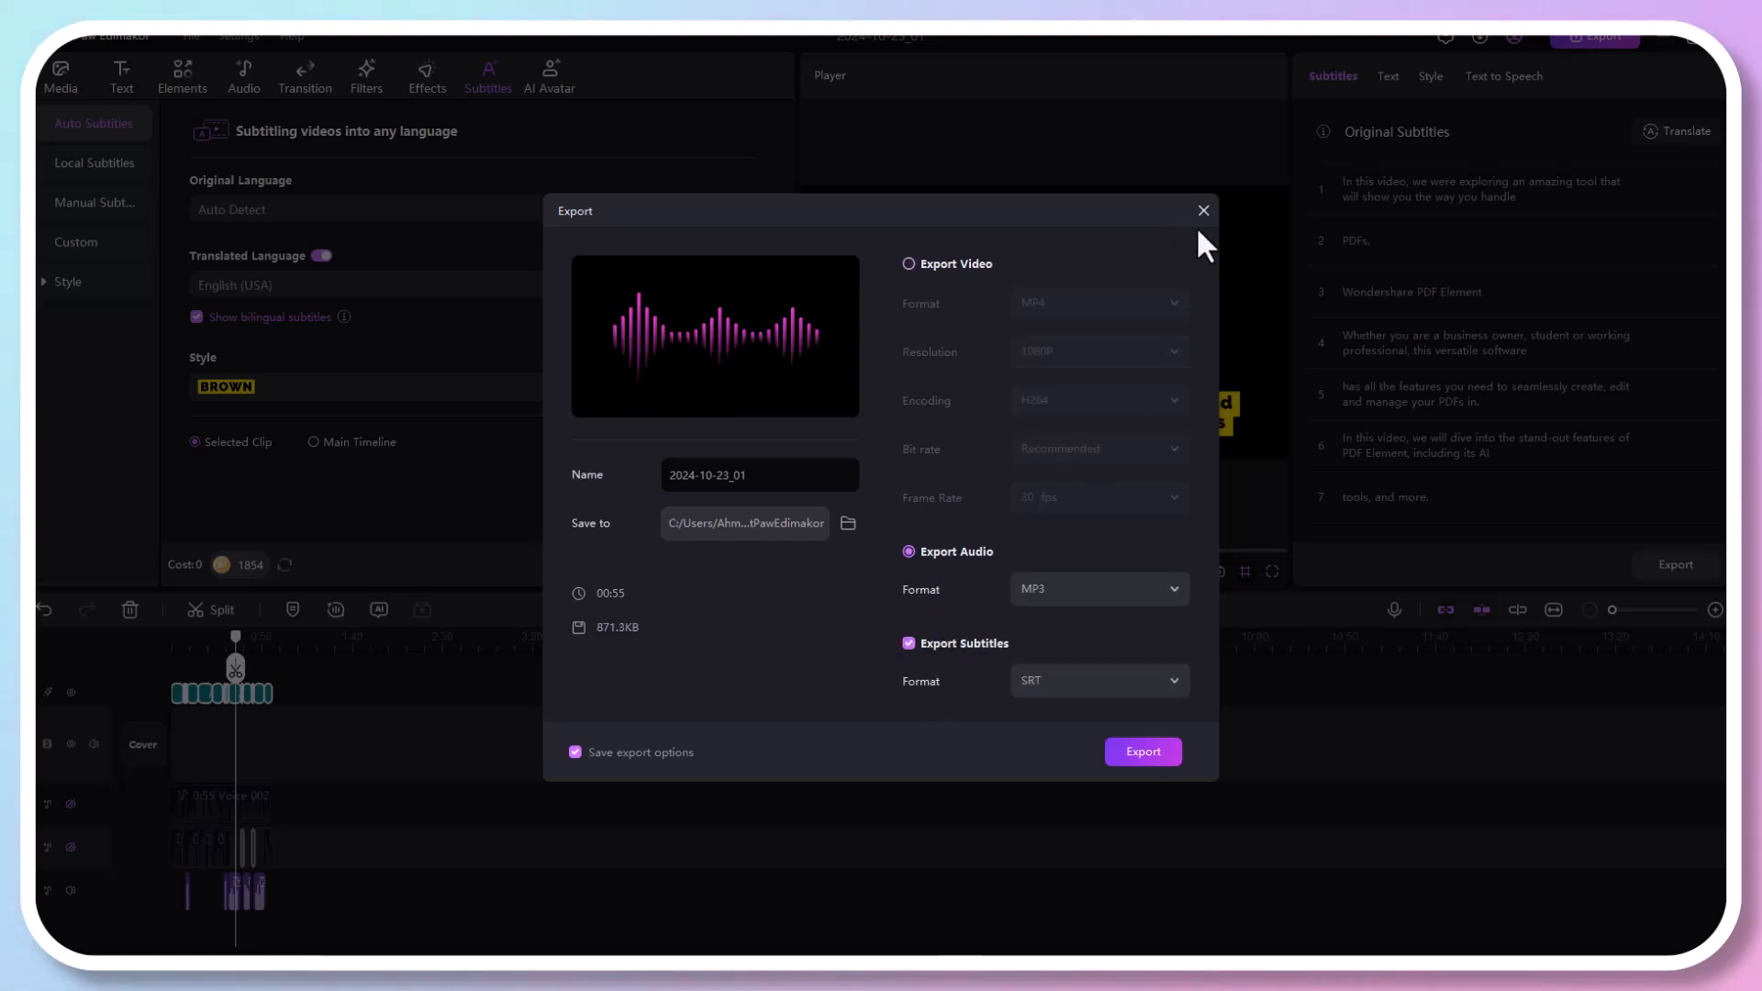